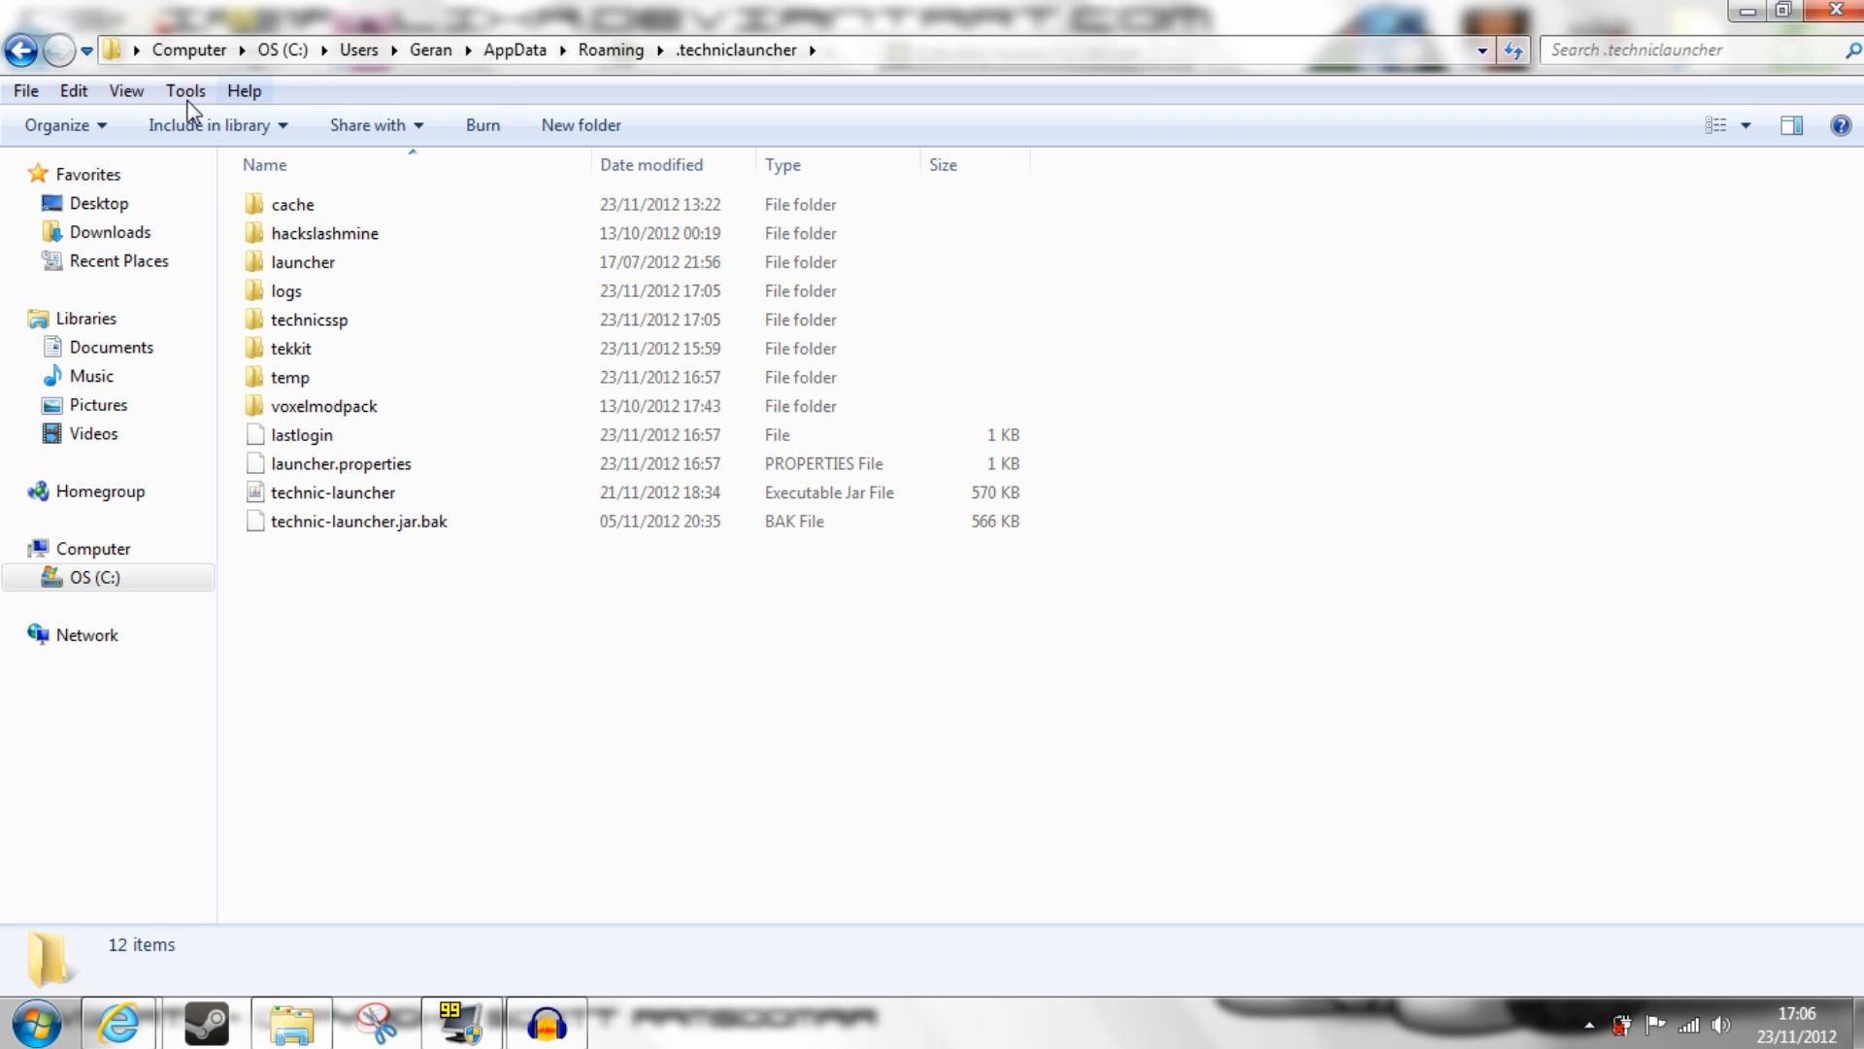
- Turn on showing hidden files in Explorer's folder view settings
{"action": "left_click", "coordinate": [184, 91]}
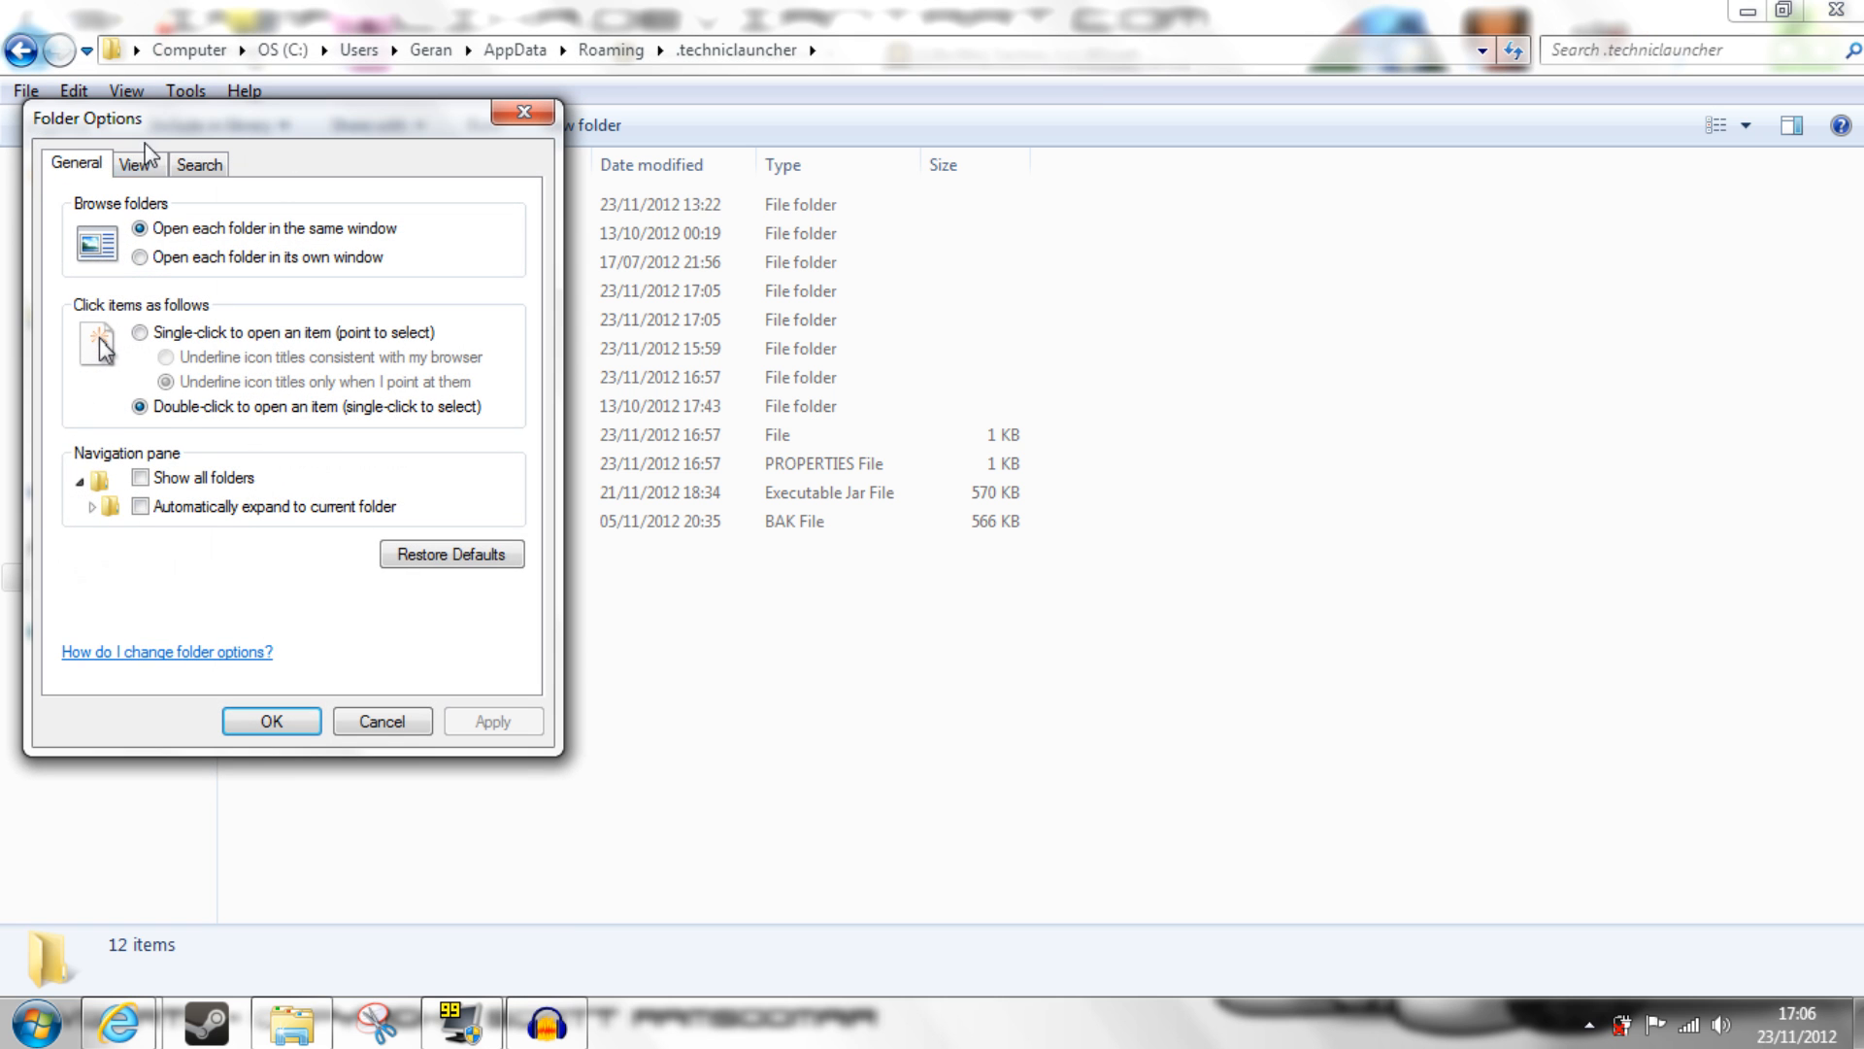
{"action": "left_click", "coordinate": [134, 164]}
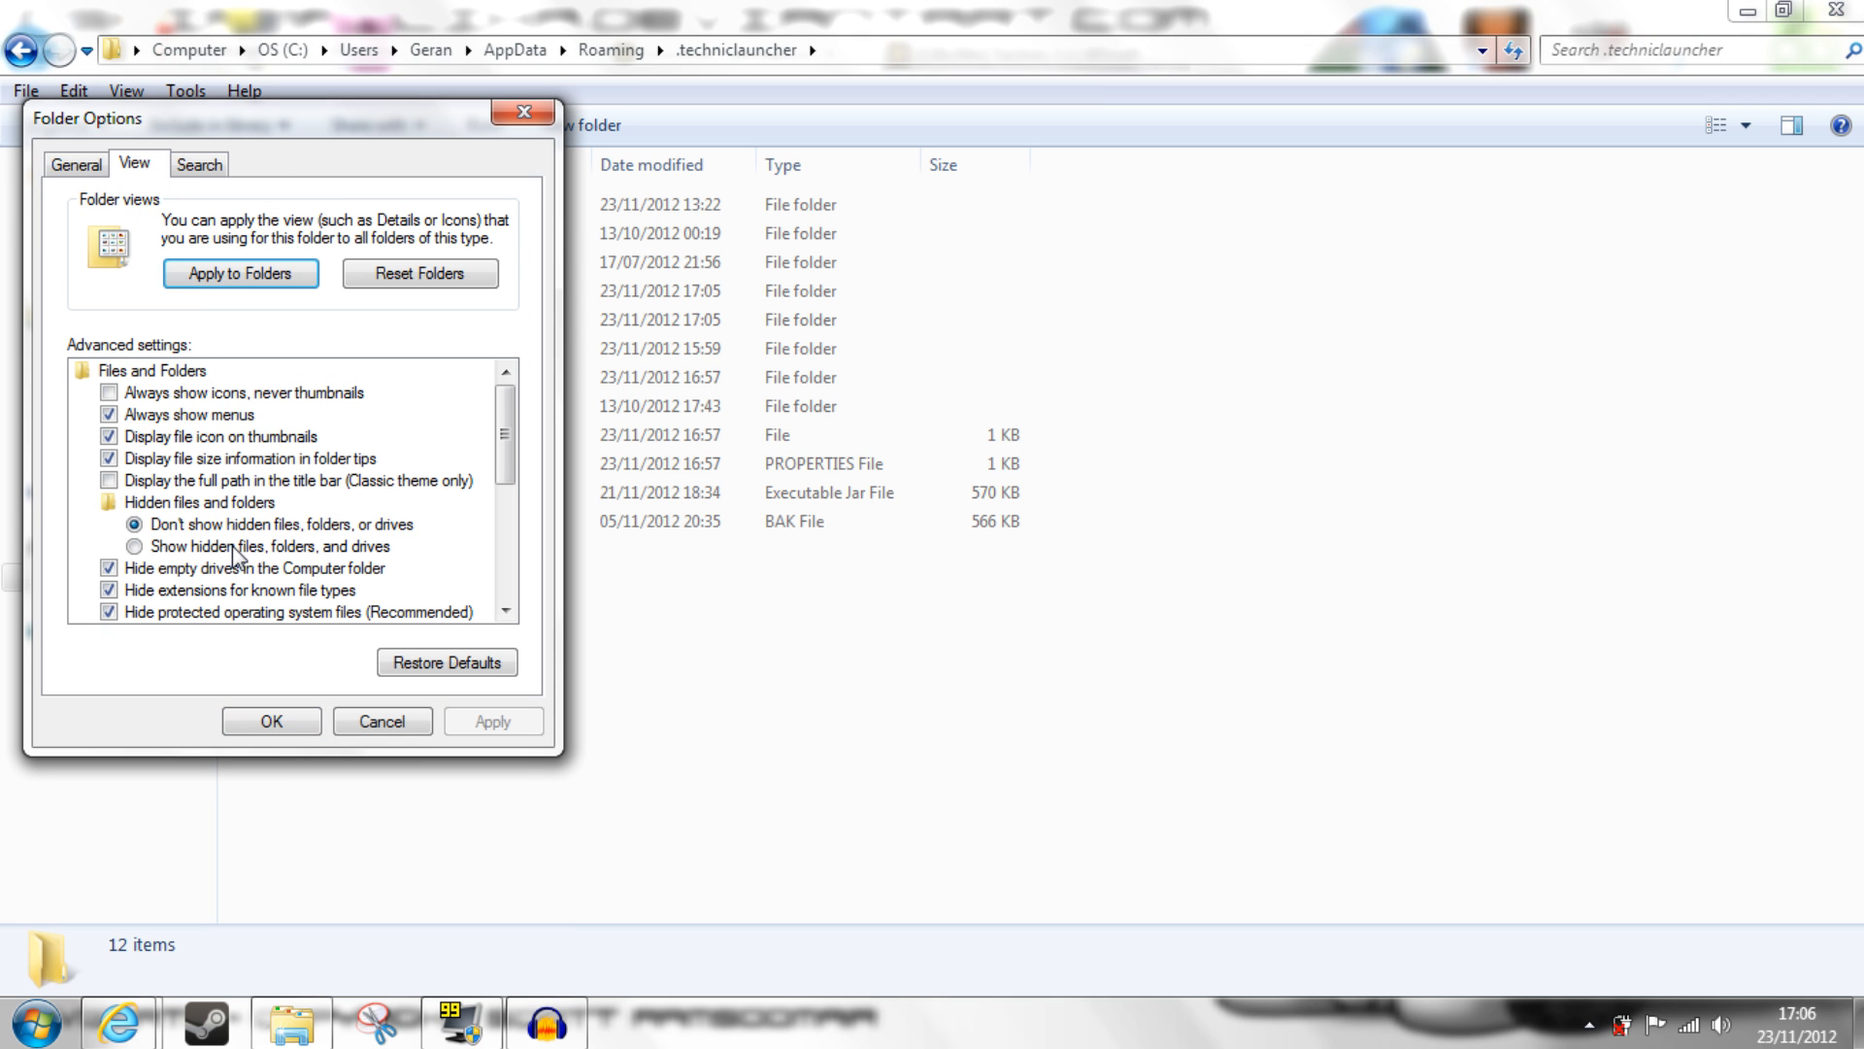
{"action": "mouse_move", "coordinate": [306, 689]}
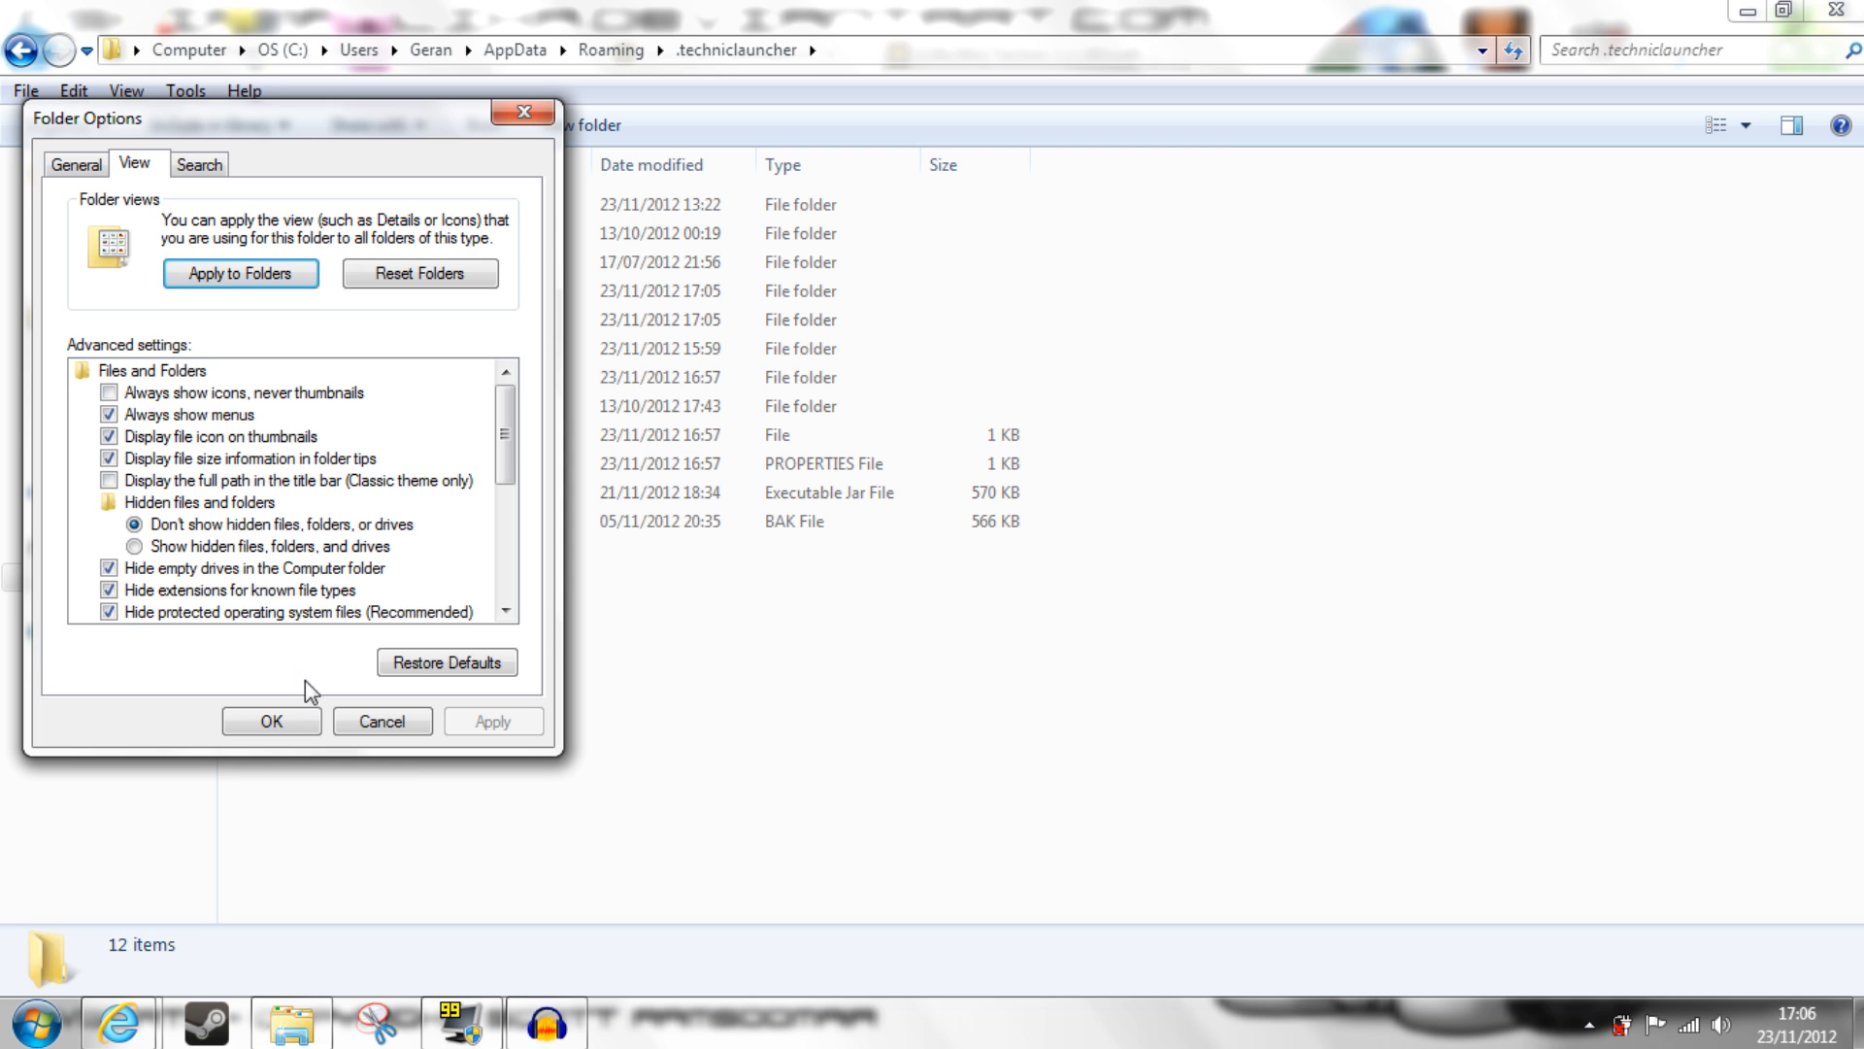
{"action": "left_click", "coordinate": [270, 720]}
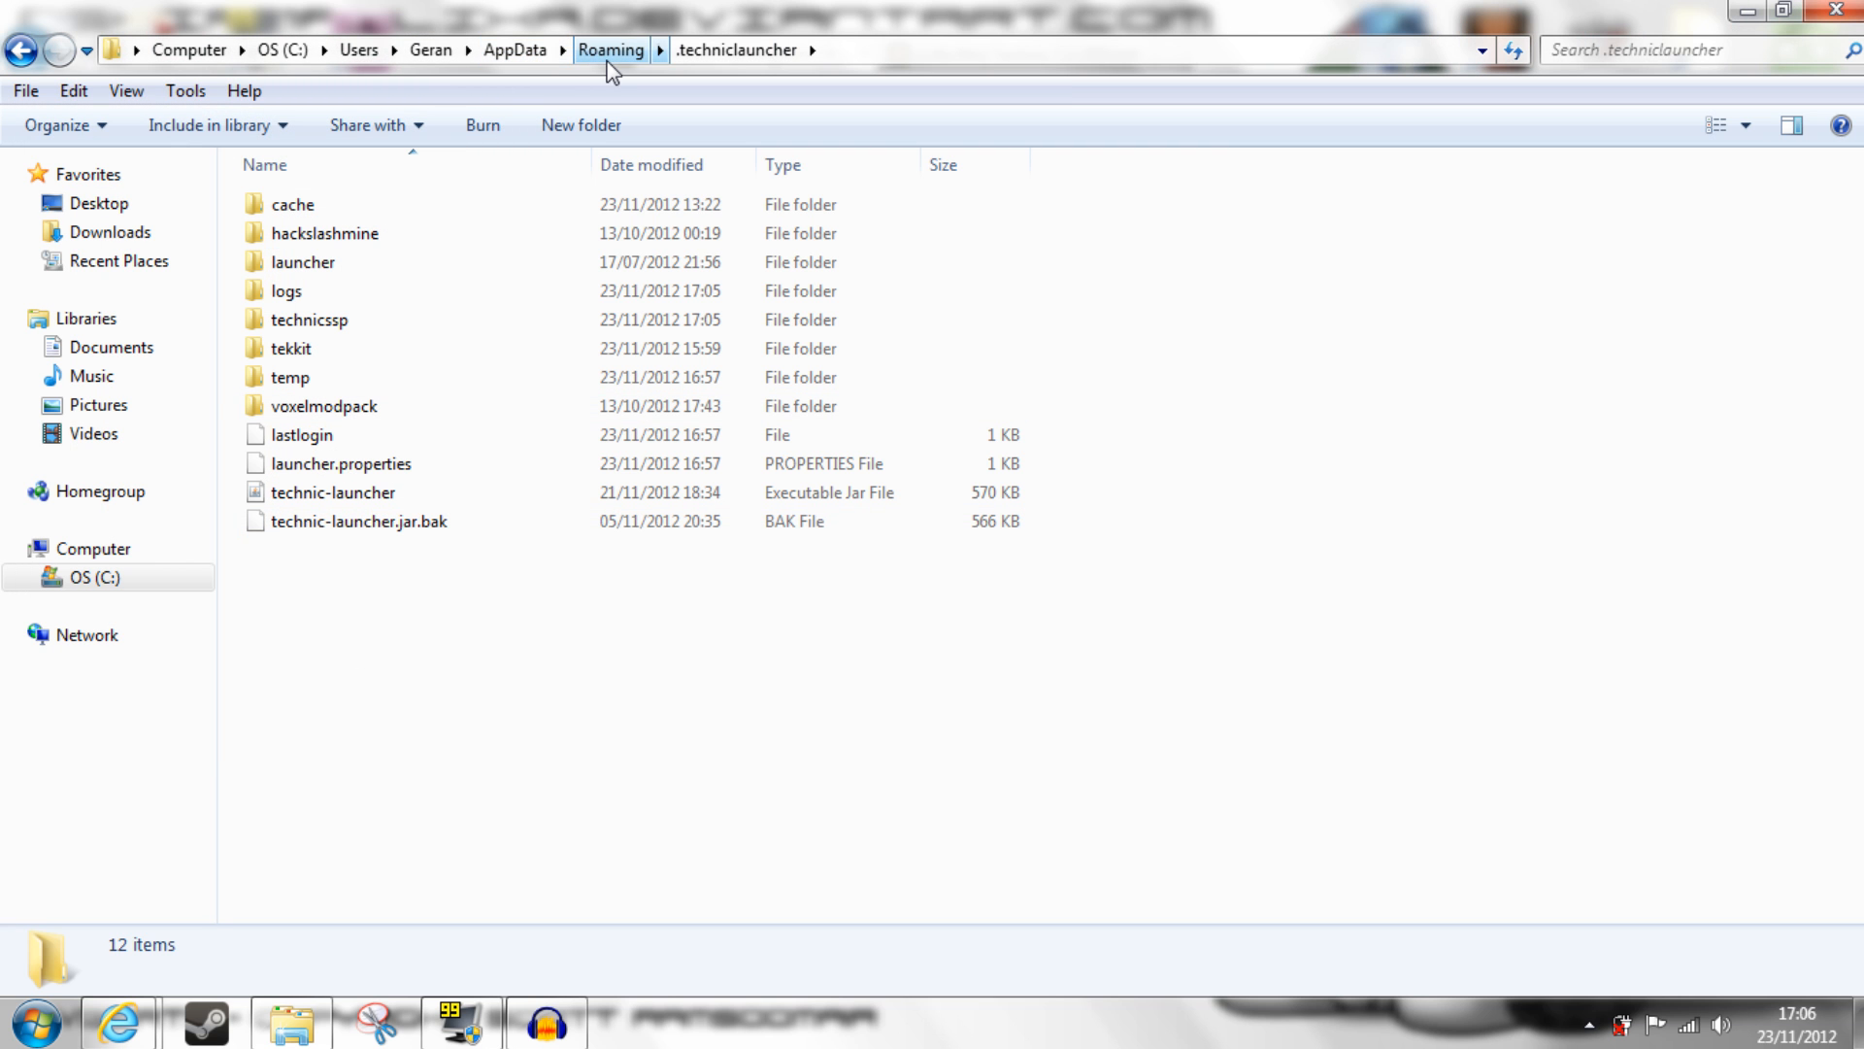
- Navigate from Roaming through .techniclauncher and technicssp into the texturepacks folder
{"action": "left_click", "coordinate": [610, 48]}
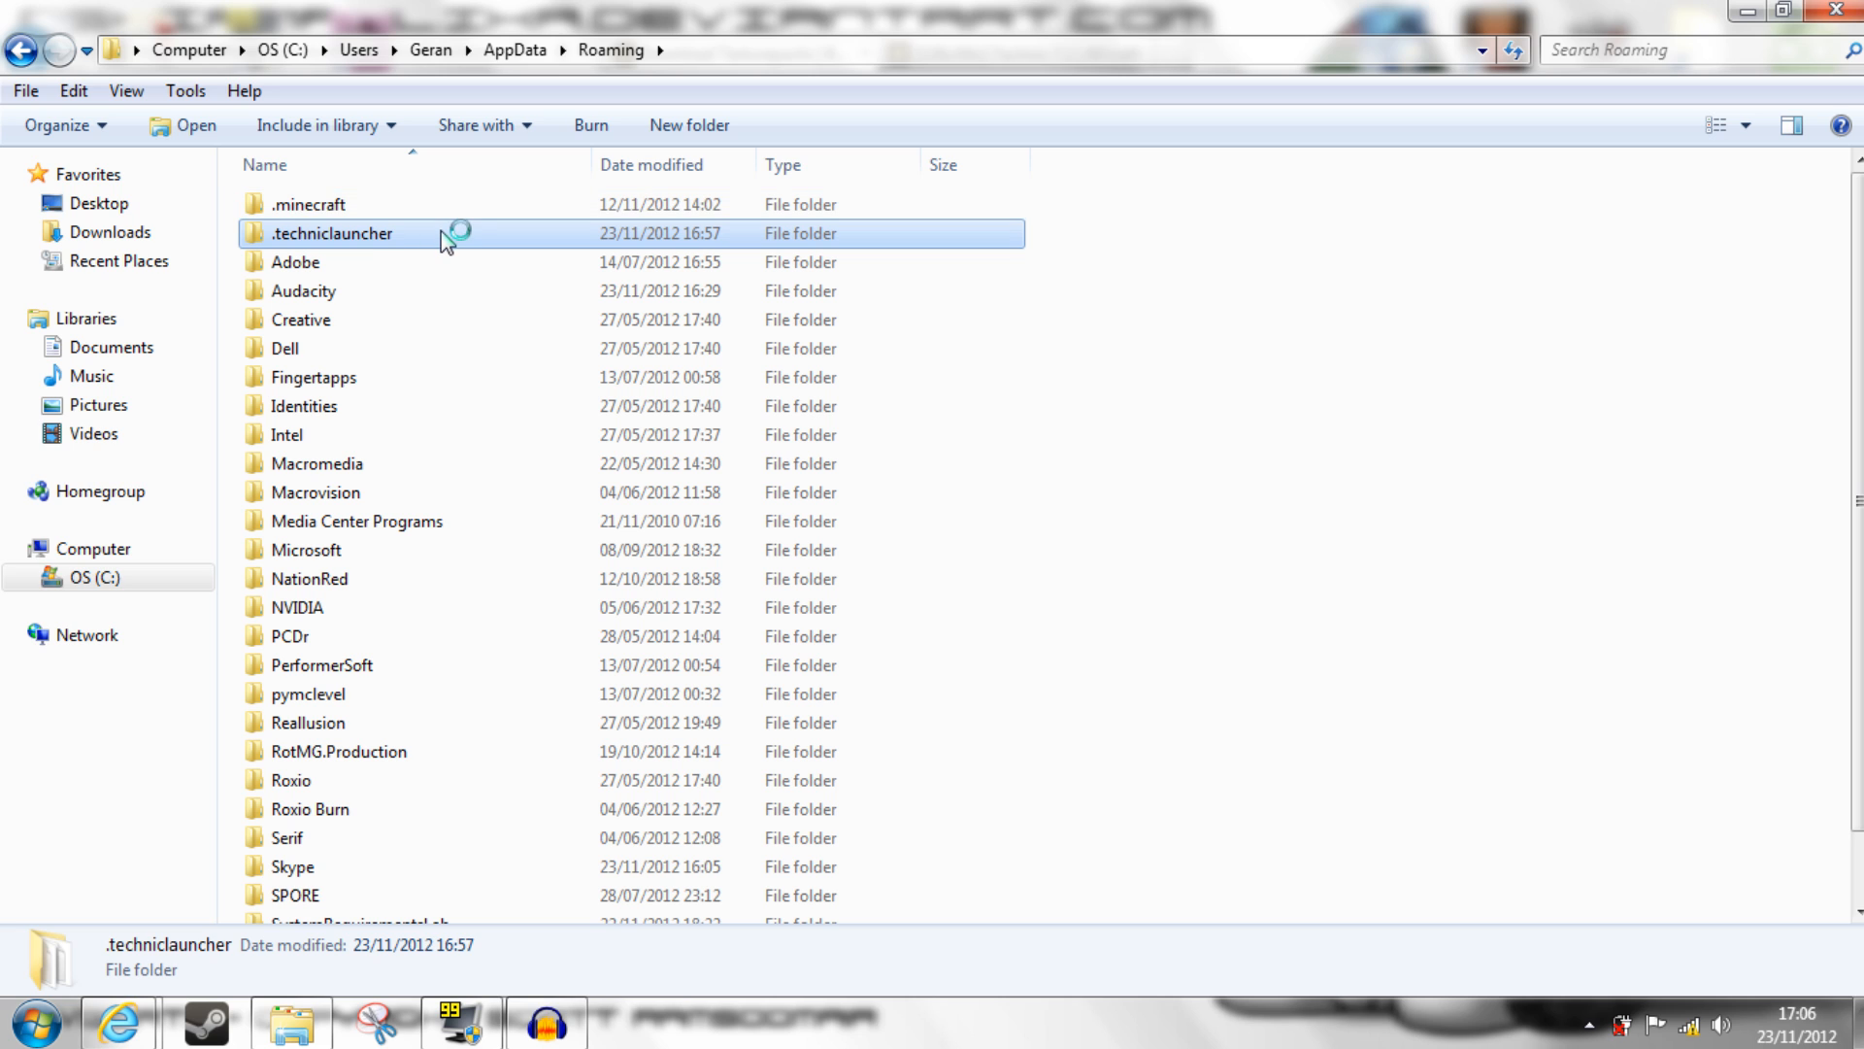
{"action": "double_click", "coordinate": [333, 233]}
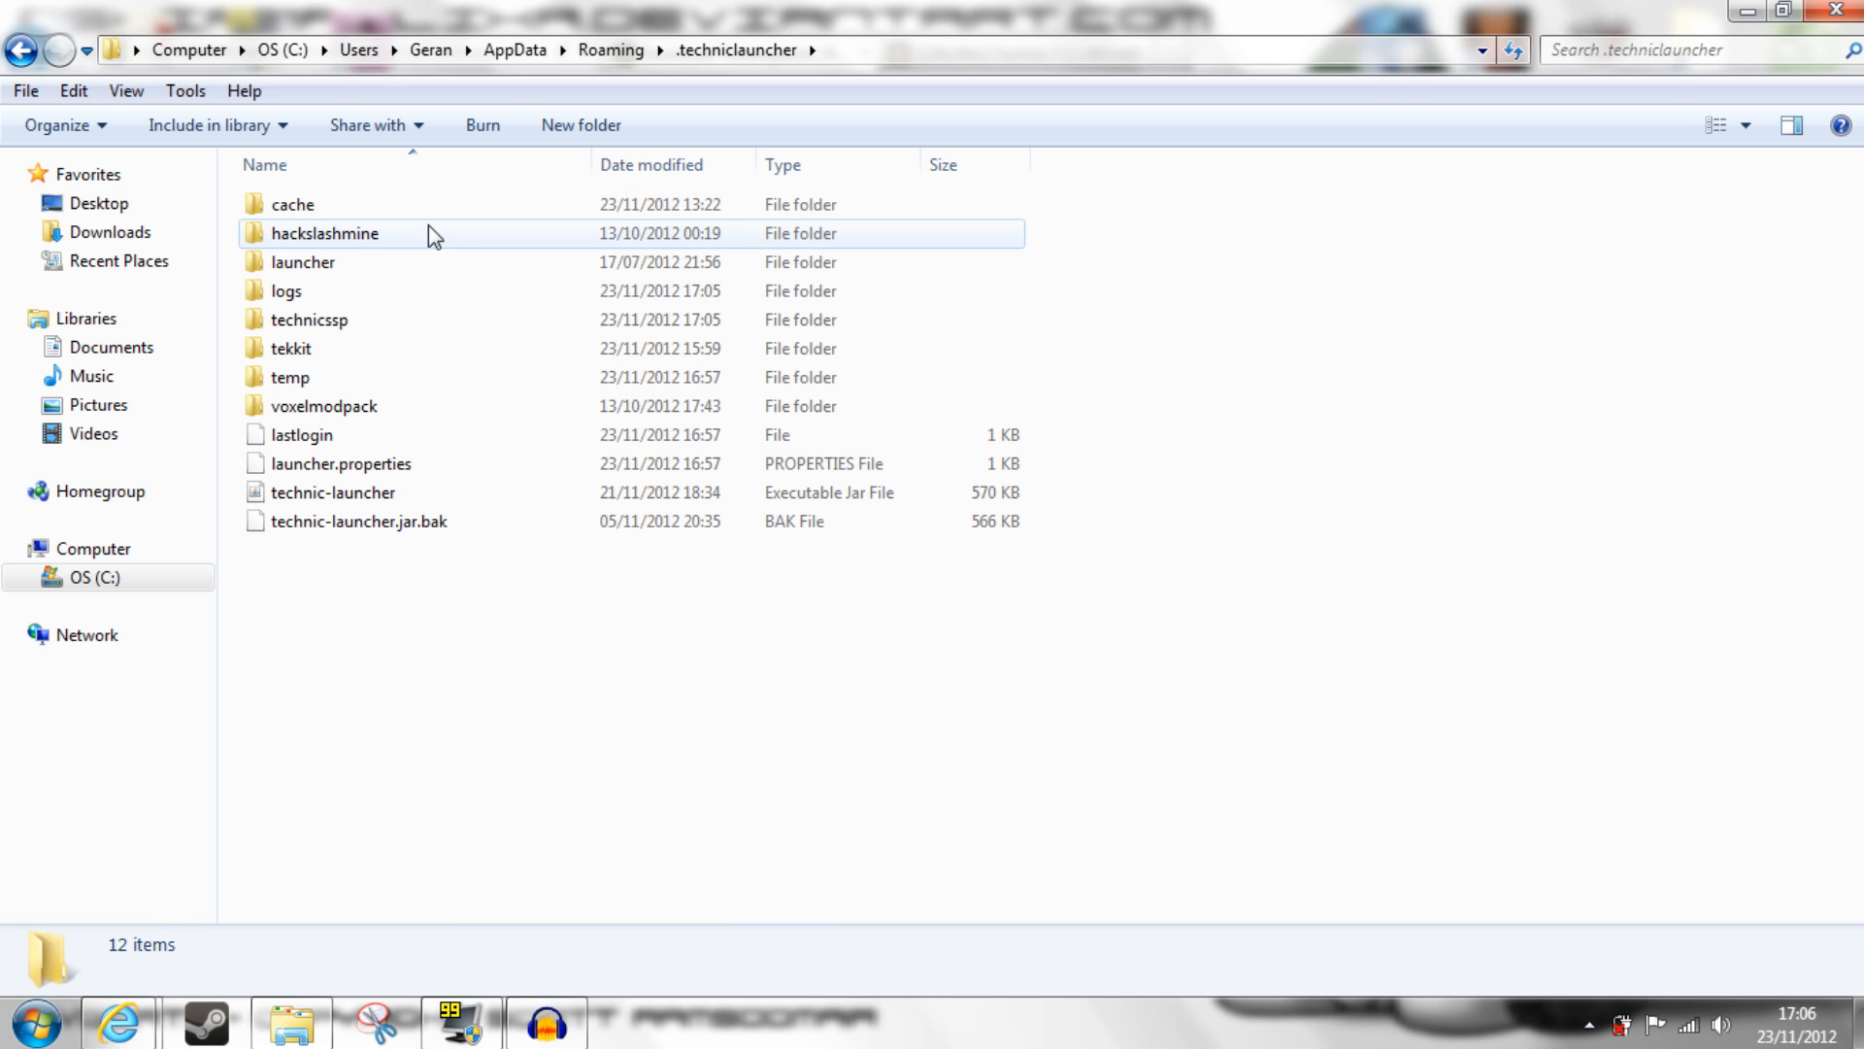
{"action": "left_click", "coordinate": [308, 318]}
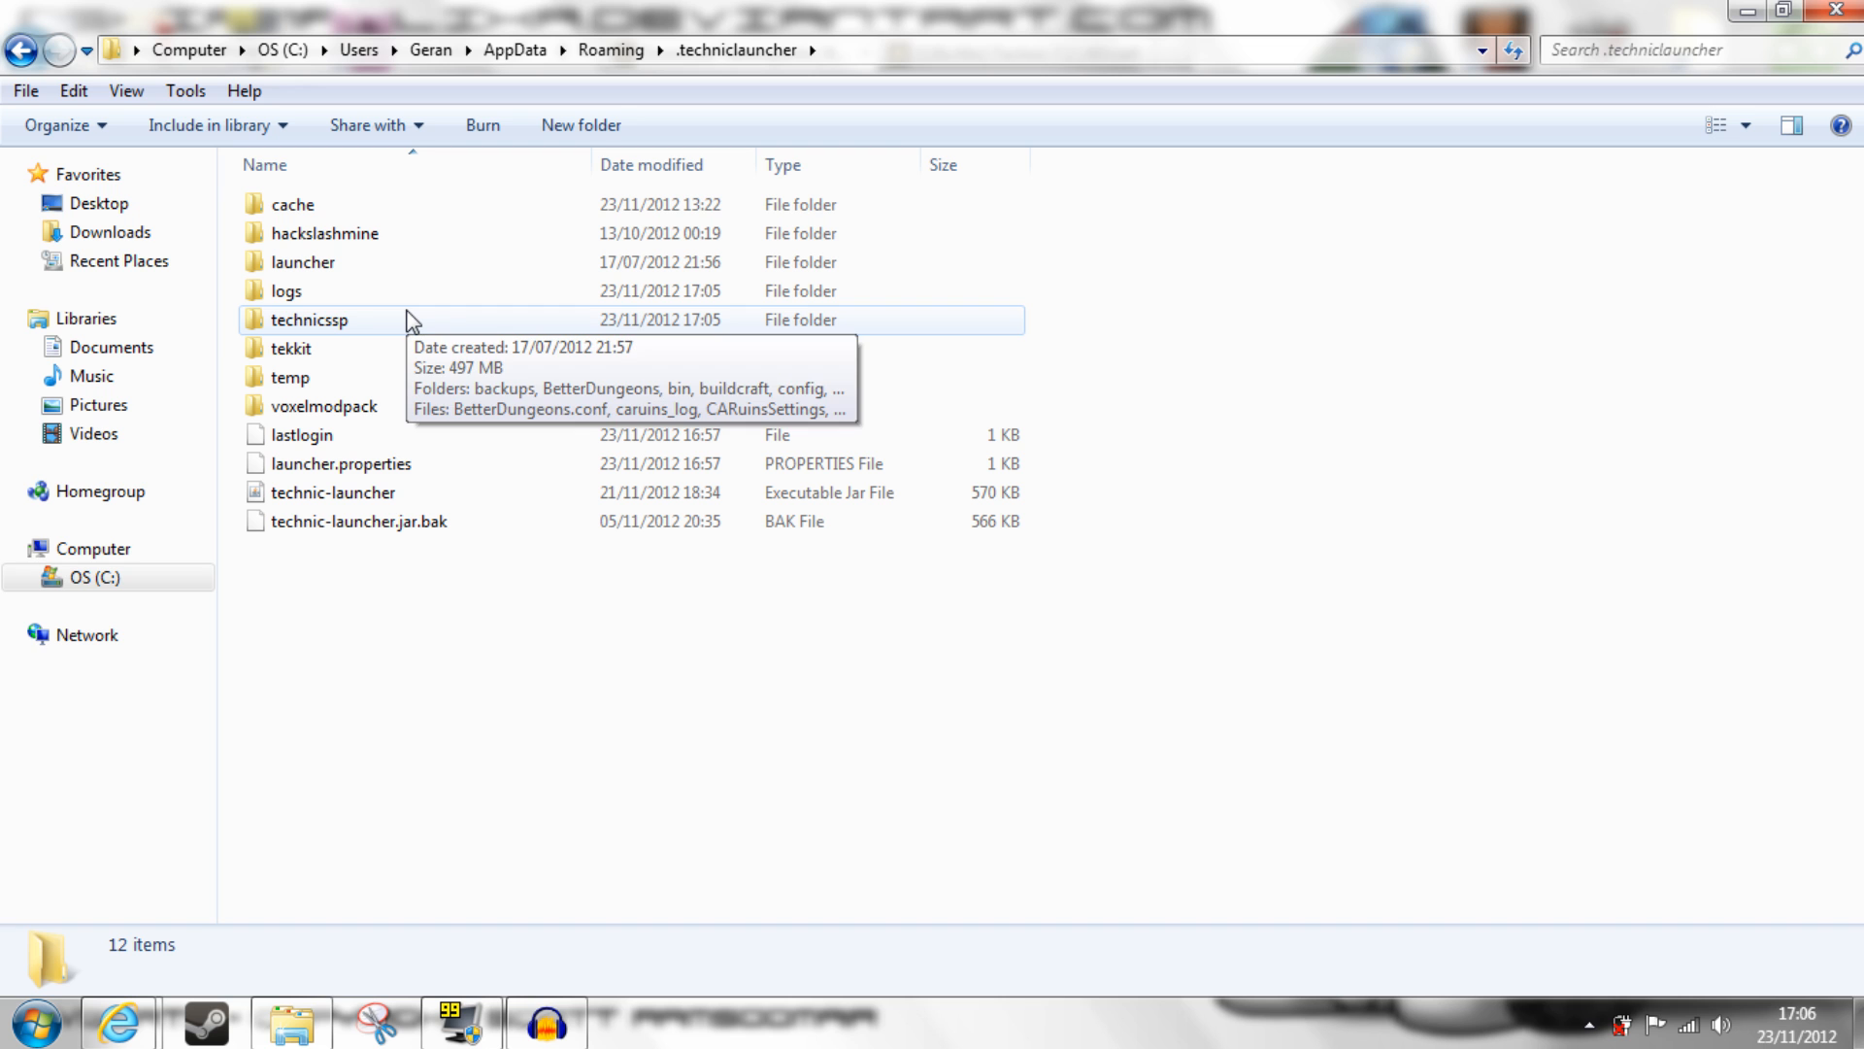
{"action": "mouse_move", "coordinate": [413, 330]}
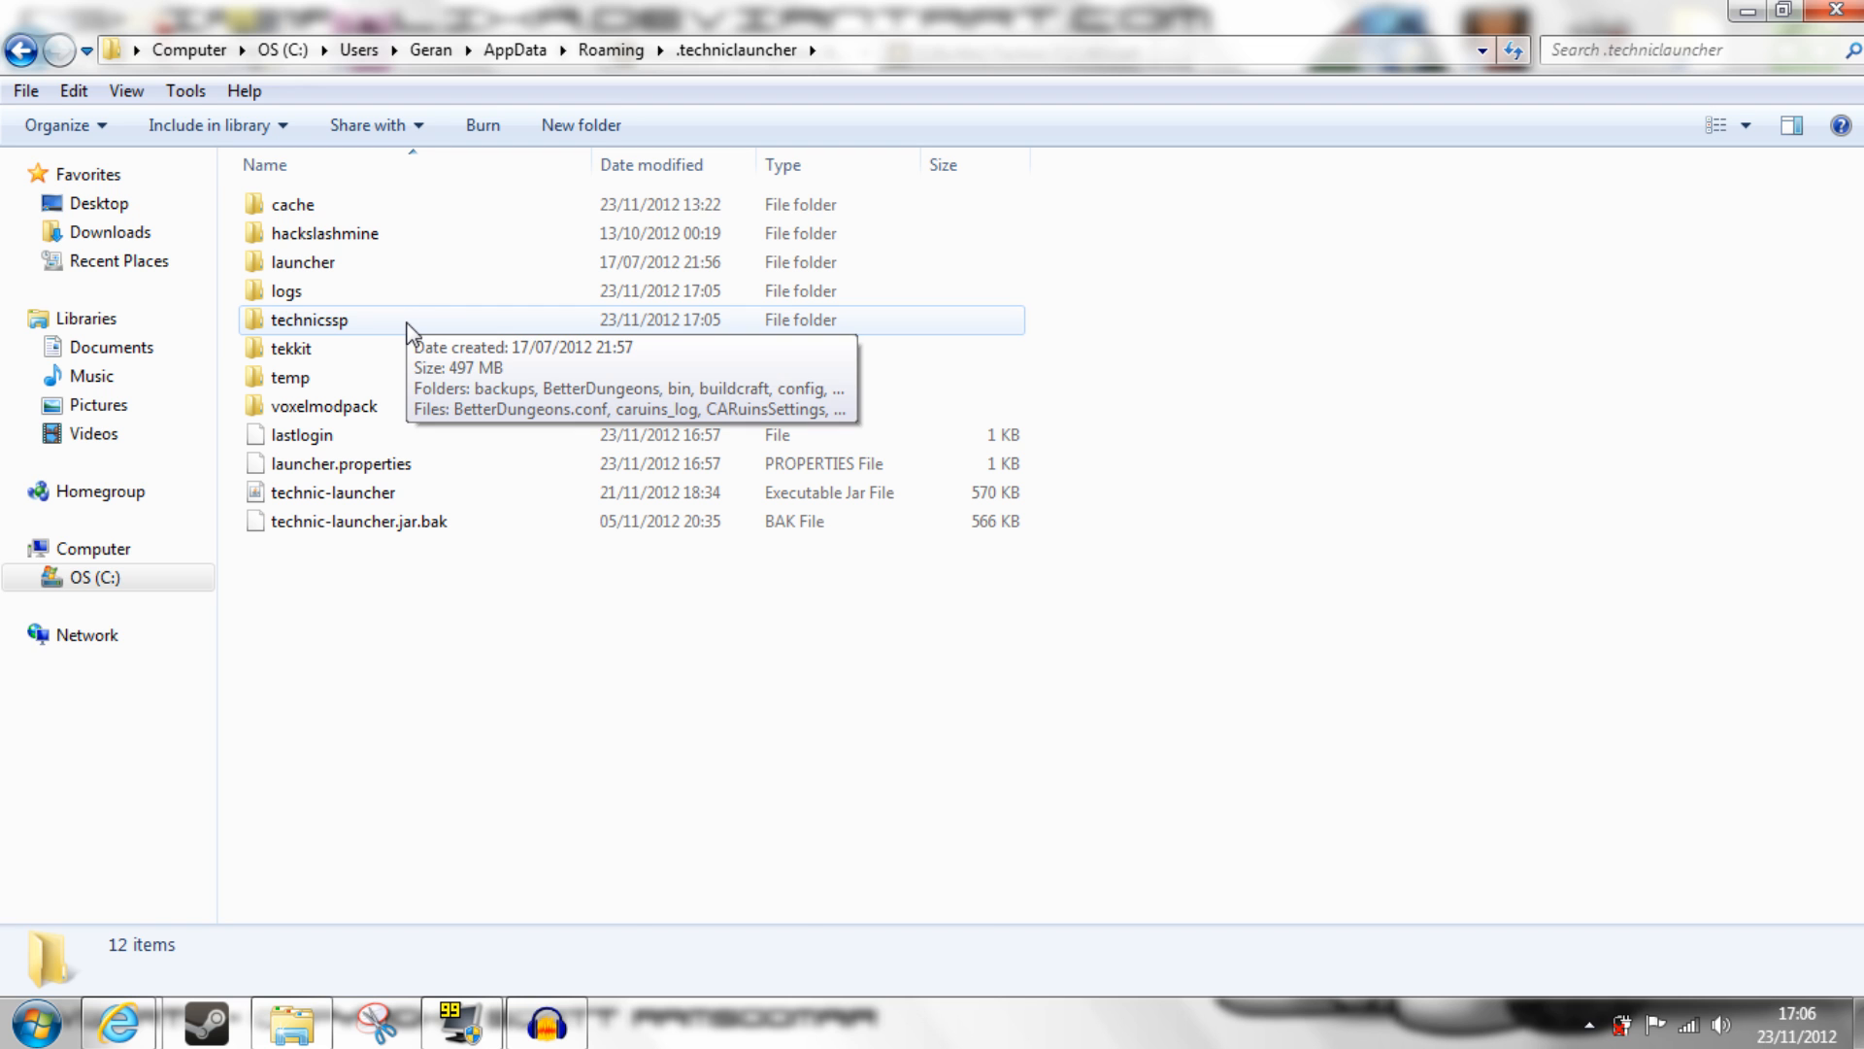
{"action": "double_click", "coordinate": [308, 319]}
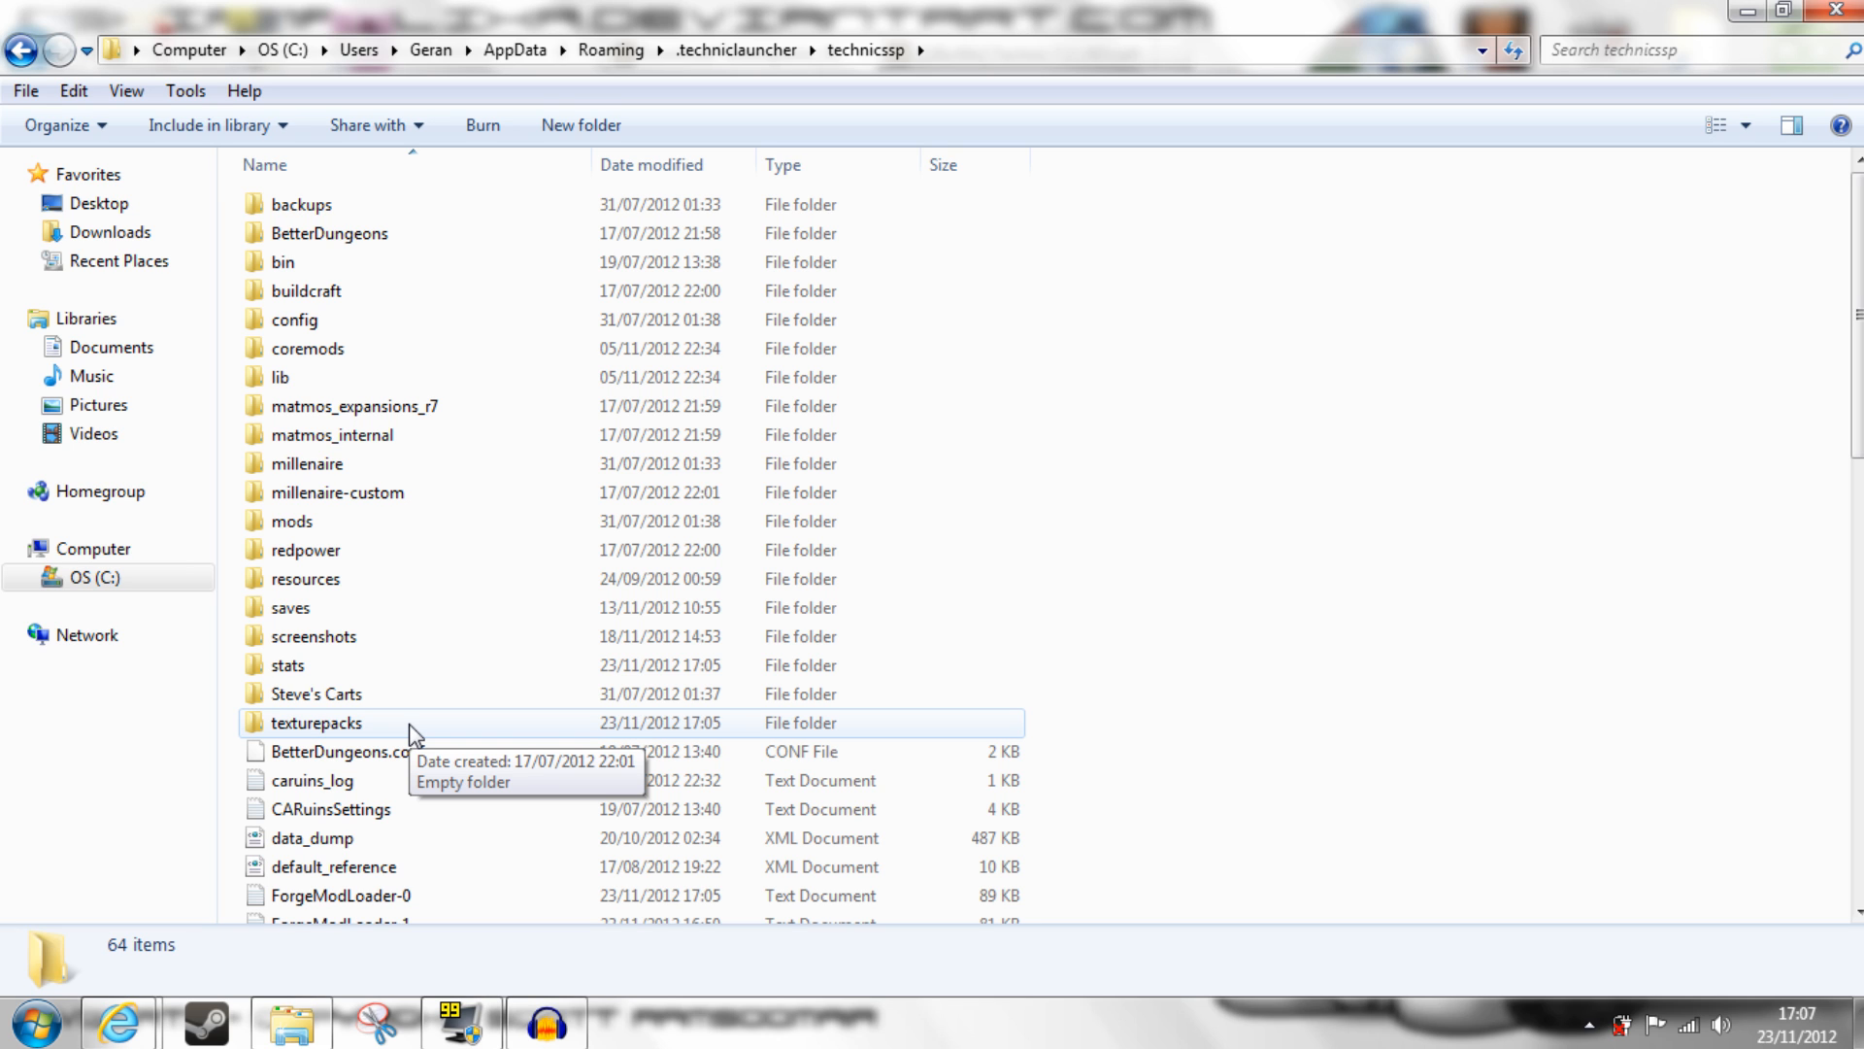
{"action": "double_click", "coordinate": [314, 721]}
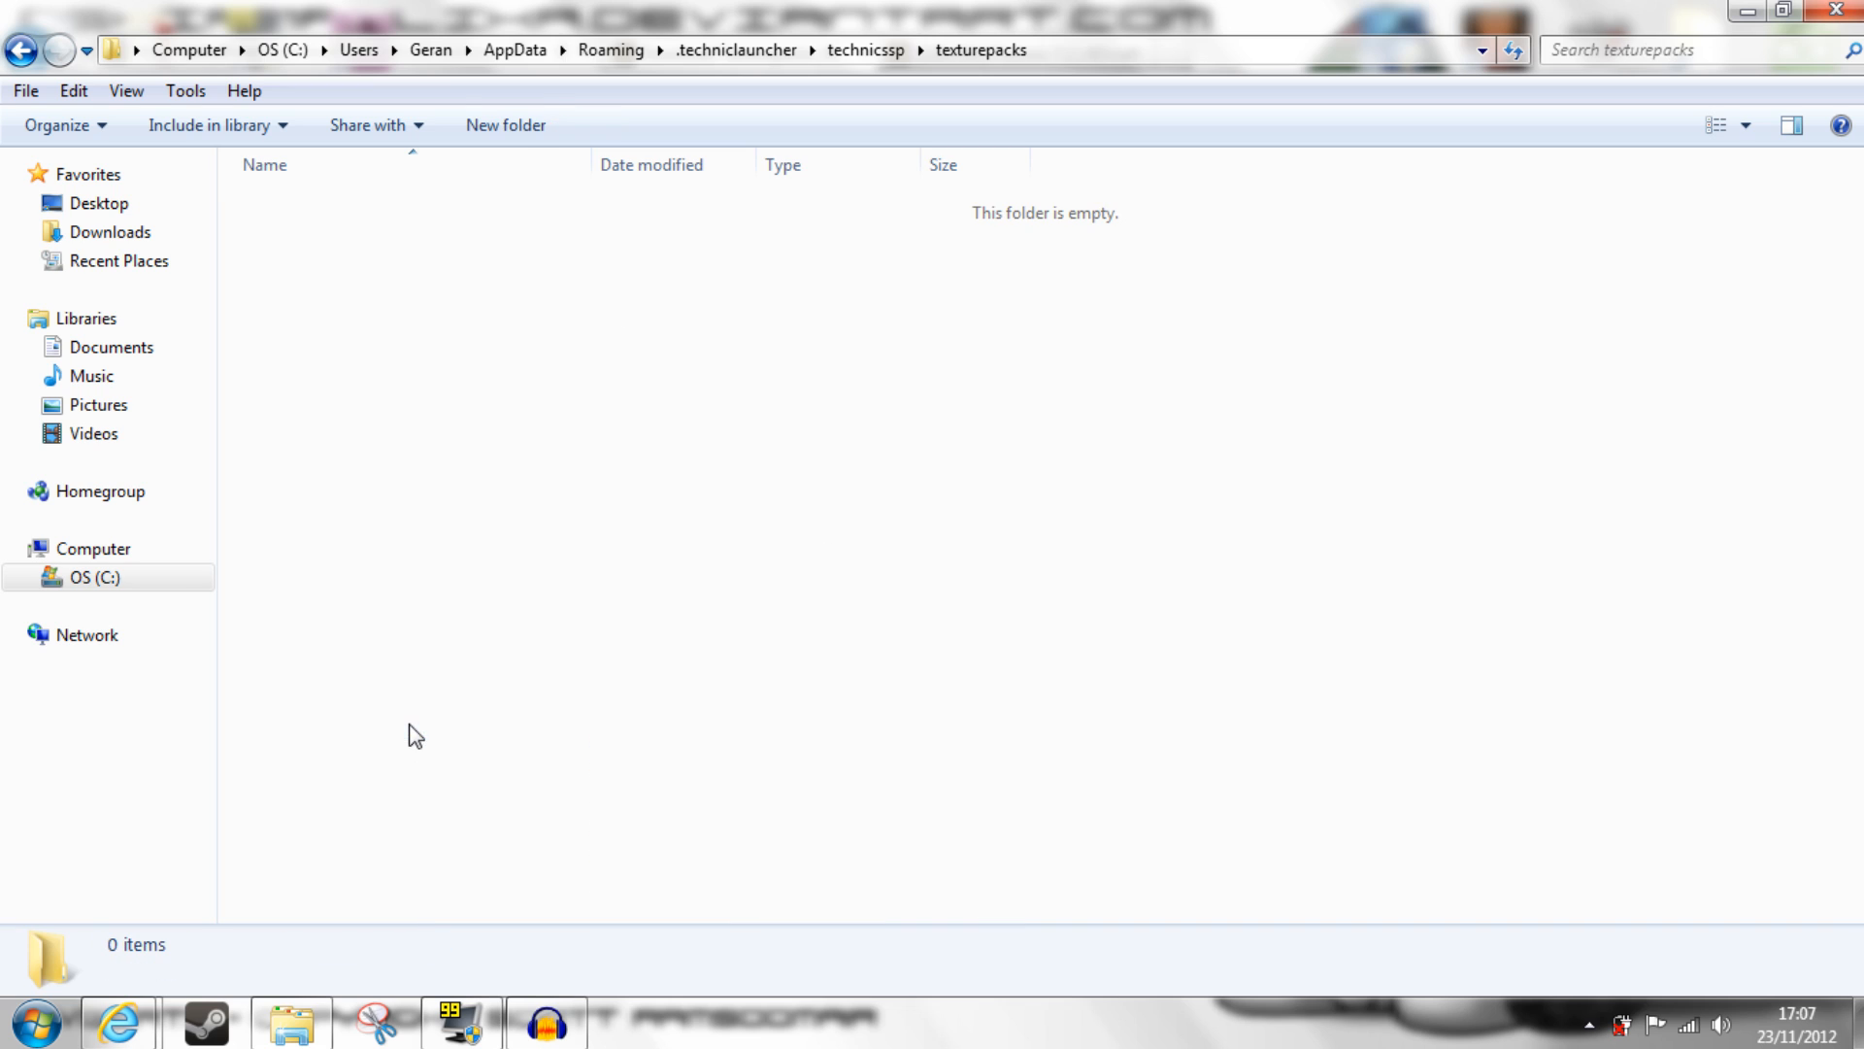
{"action": "mouse_move", "coordinate": [794, 359]}
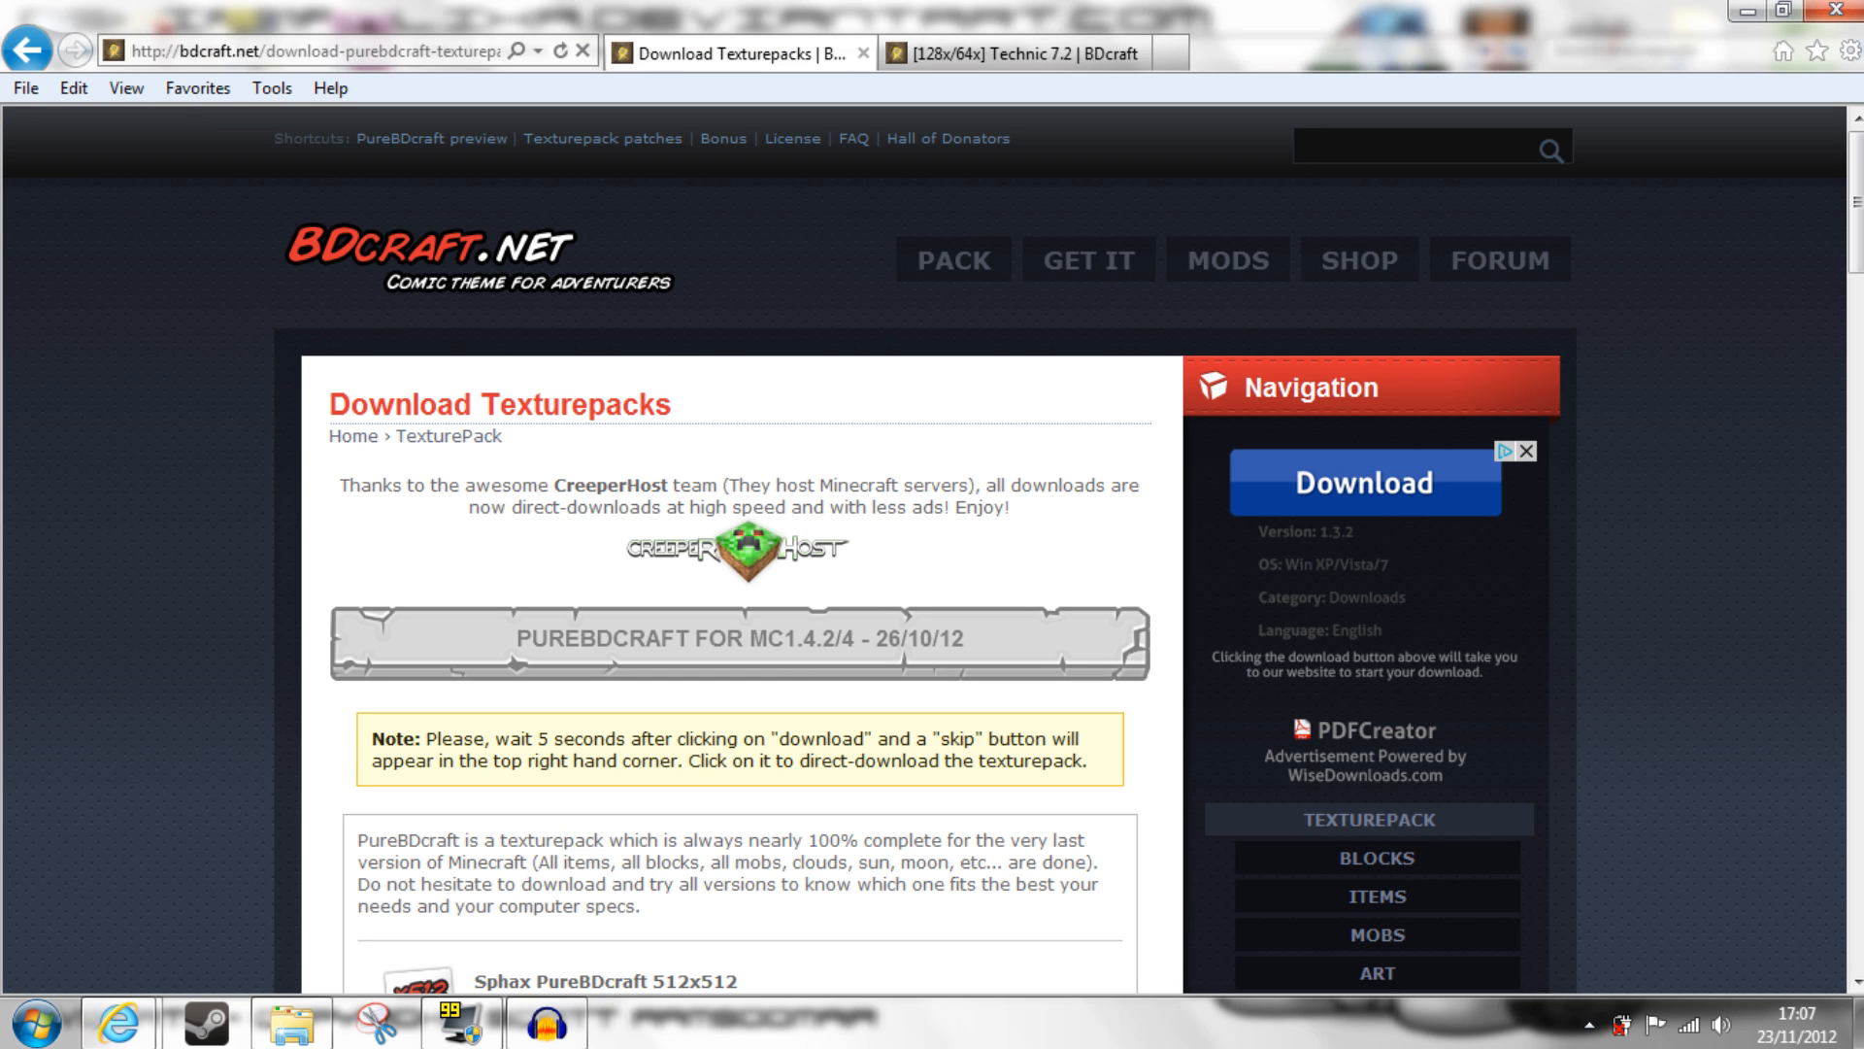
{"action": "mouse_move", "coordinate": [839, 392]}
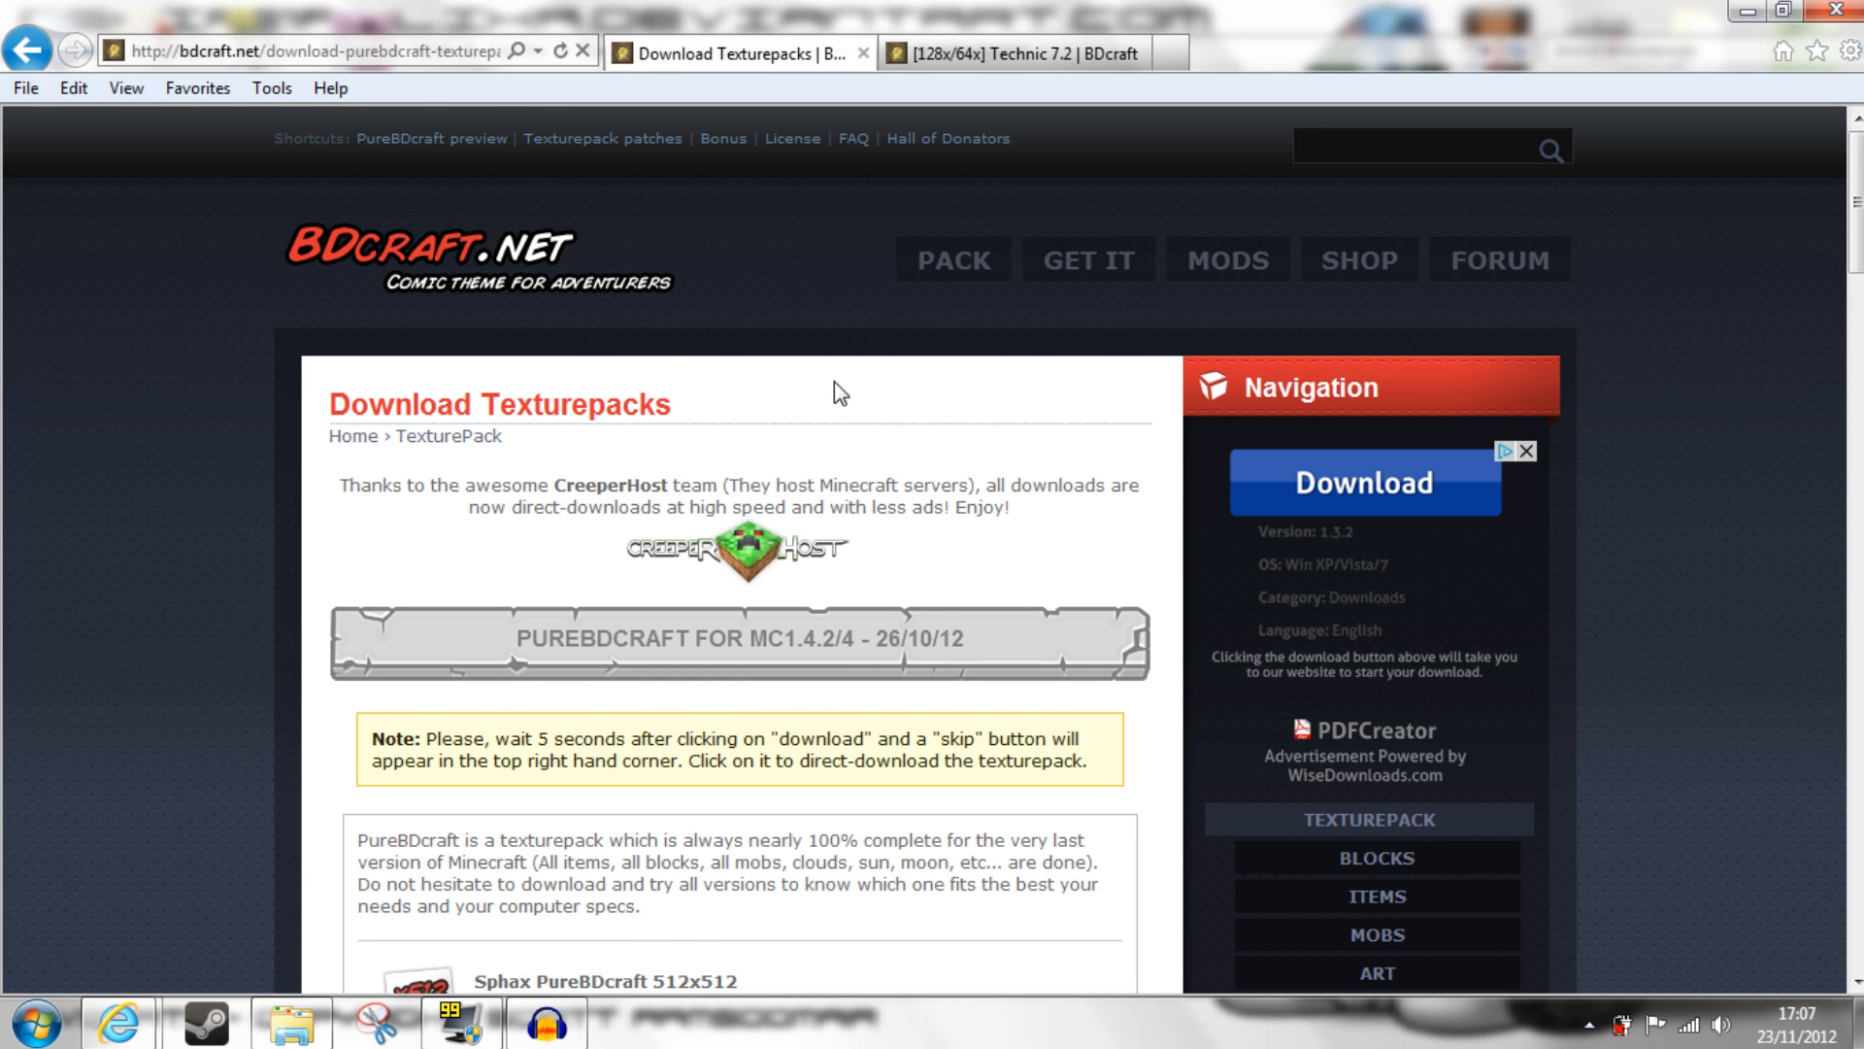
- Scroll the BDcraft download page to the Sphax PureBDcraft 512x512–16x16 resolution list
{"action": "scroll", "scroll_direction": "down", "scroll_amount": 3}
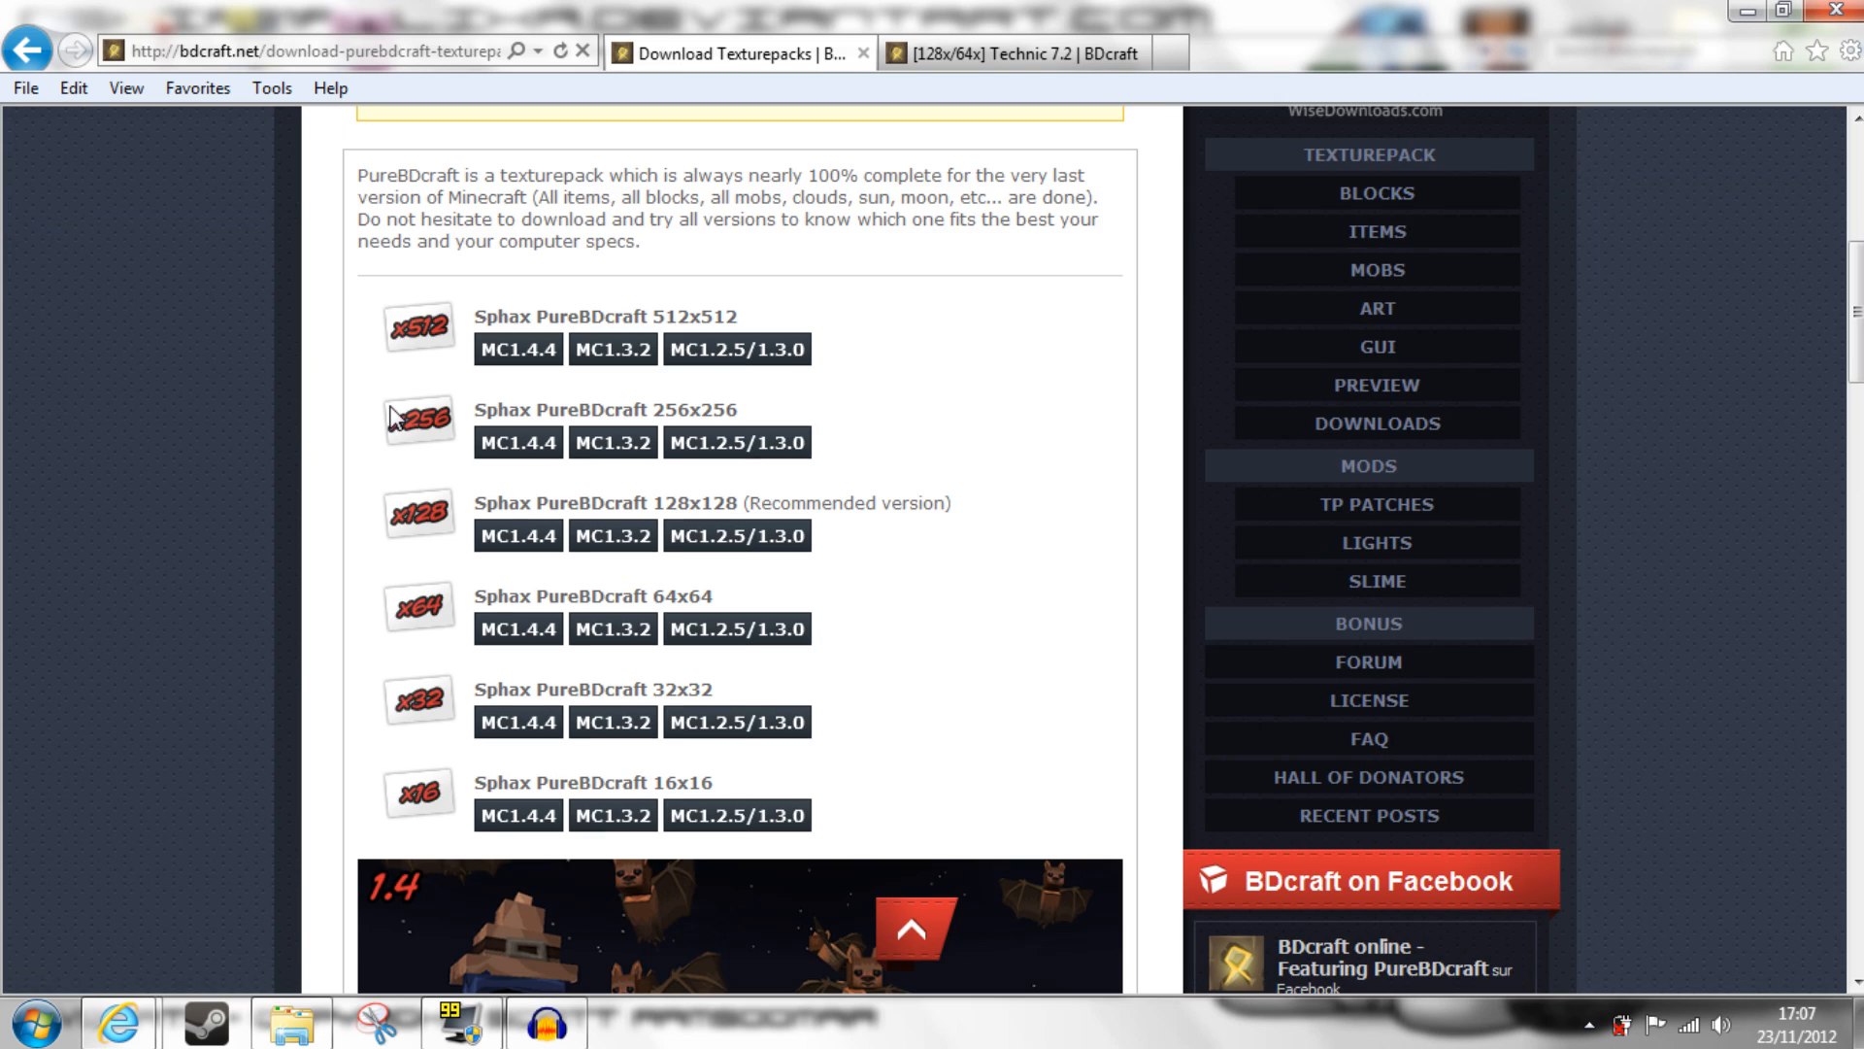
{"action": "scroll", "scroll_direction": "down", "scroll_amount": 3}
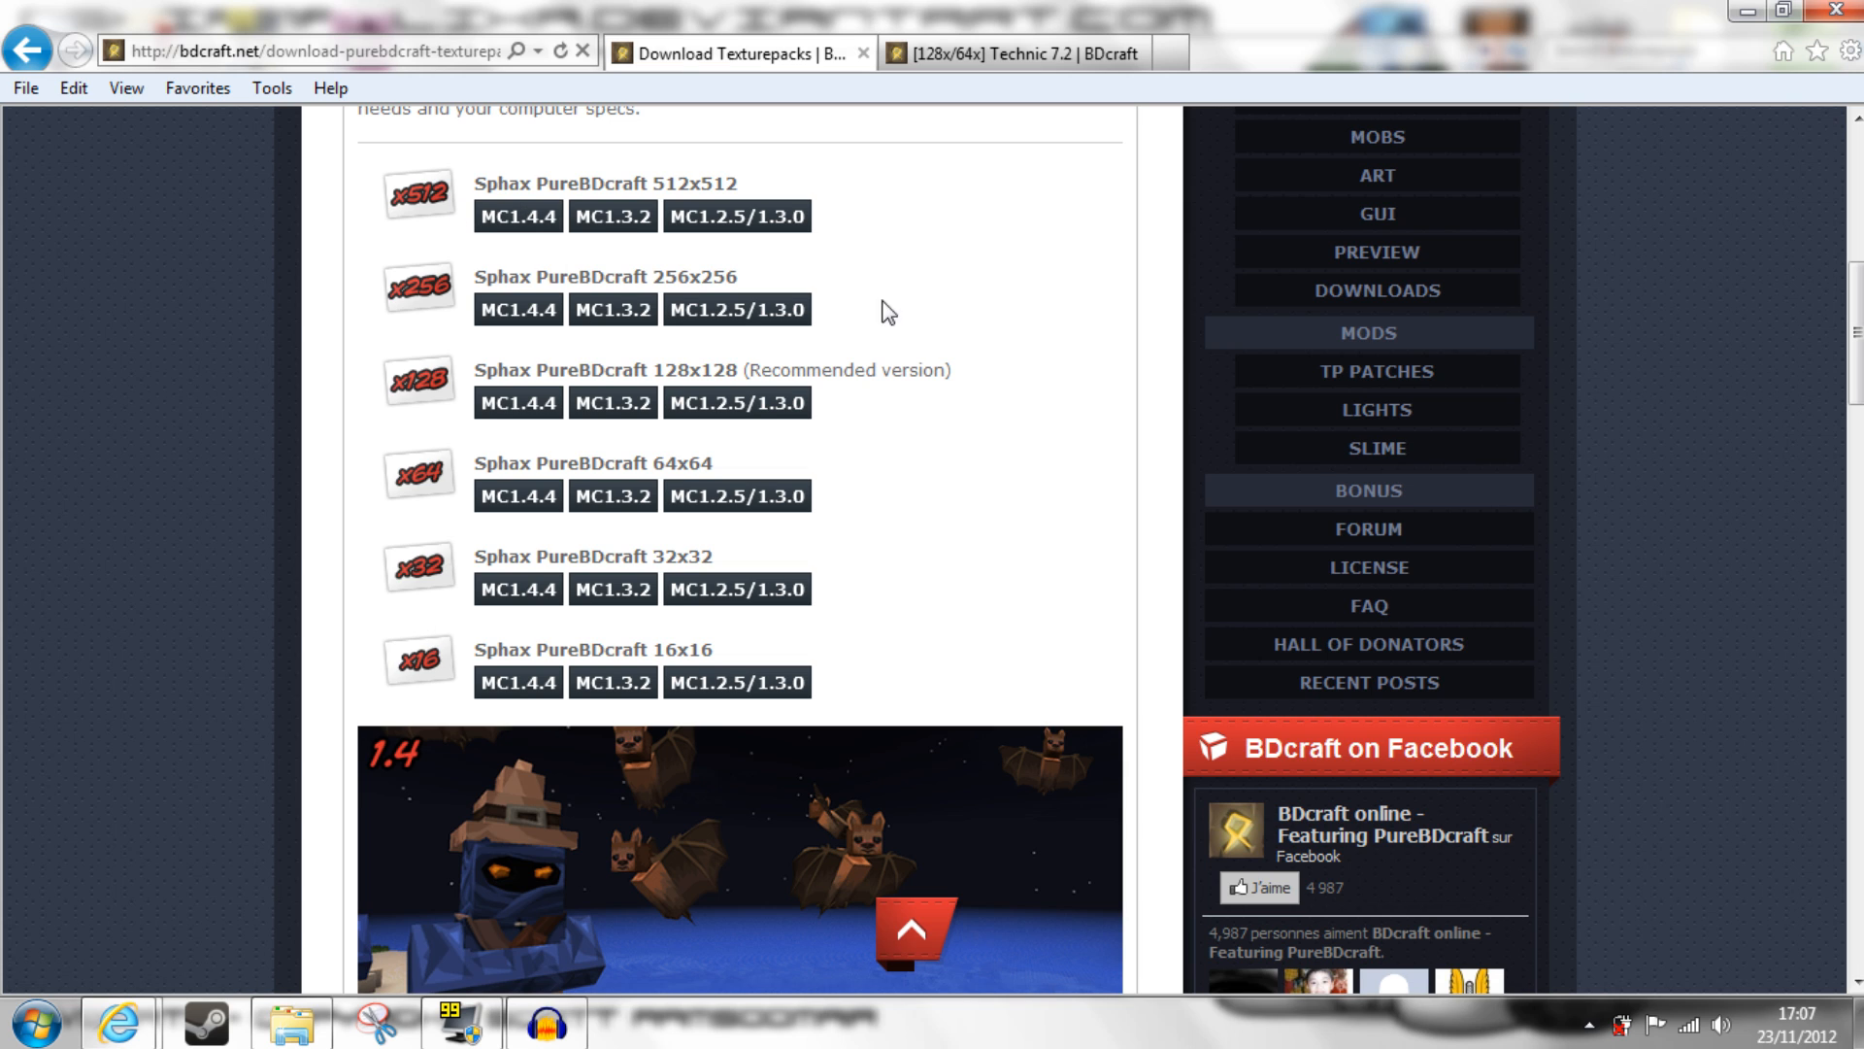
{"action": "mouse_move", "coordinate": [398, 686]}
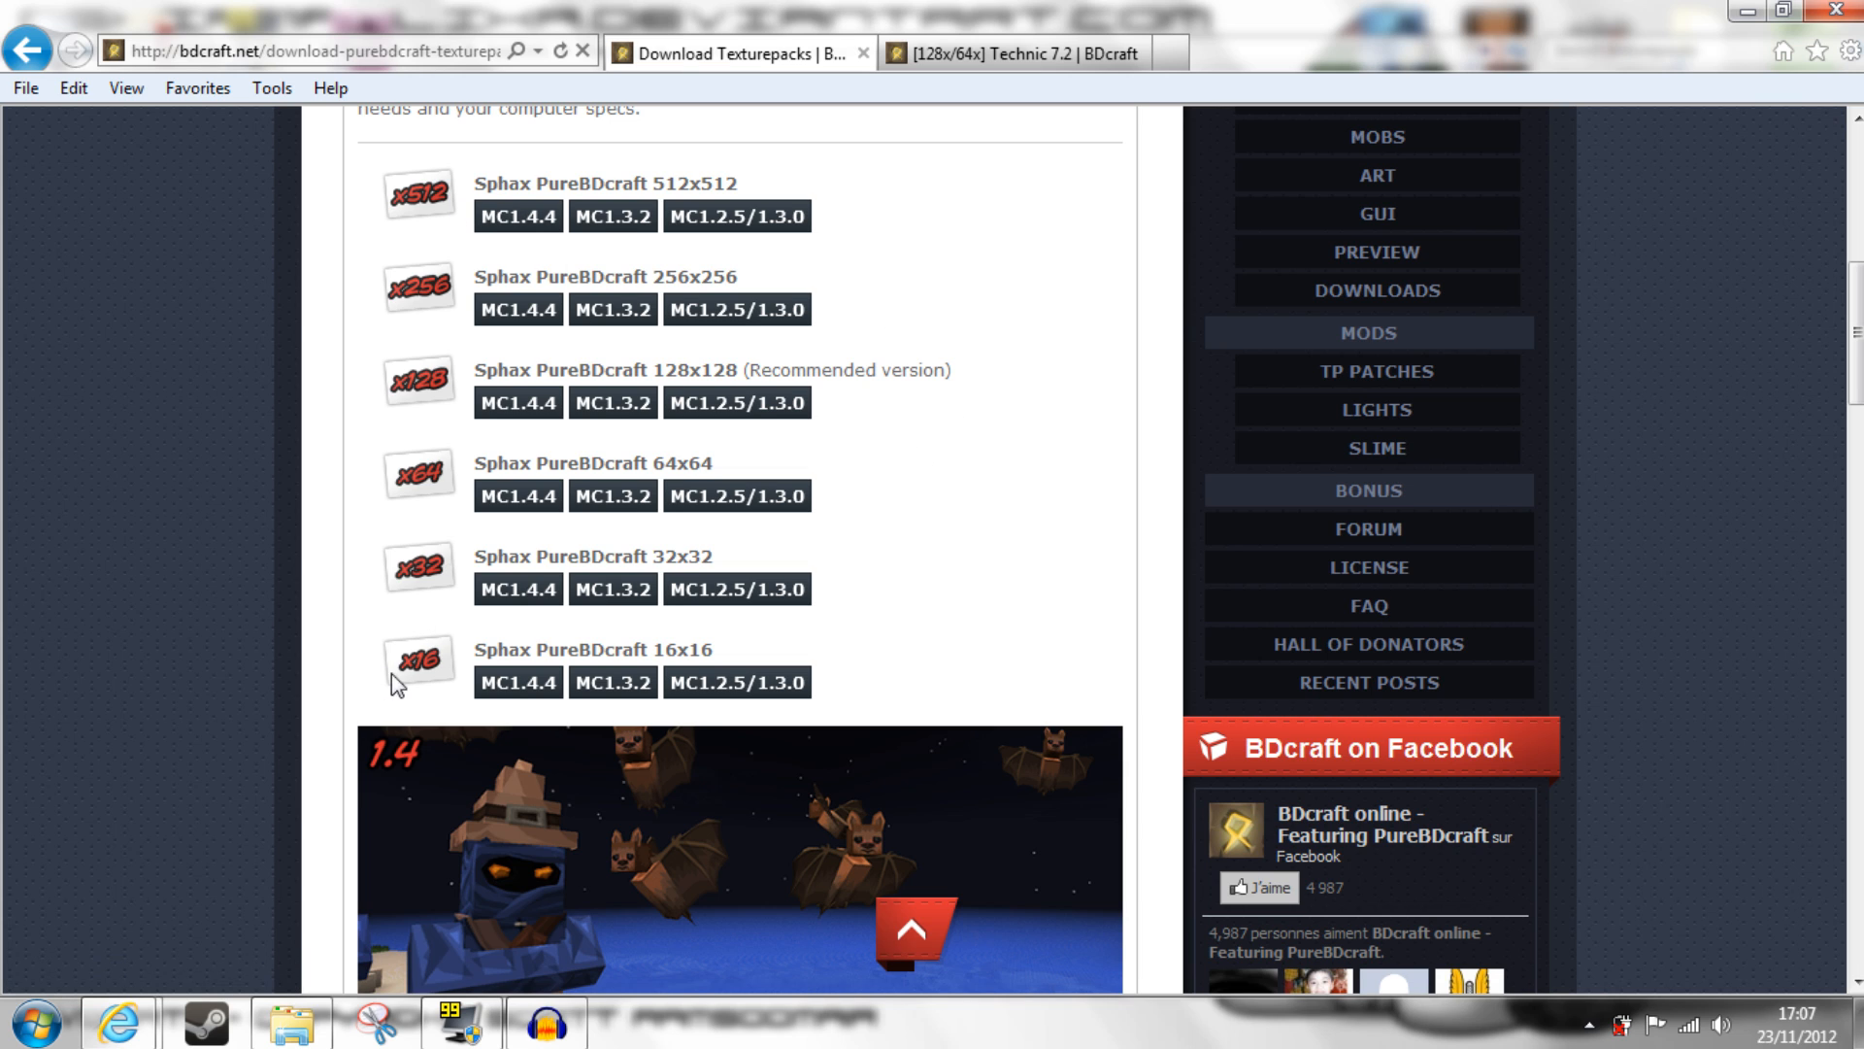
{"action": "mouse_move", "coordinate": [1011, 608]}
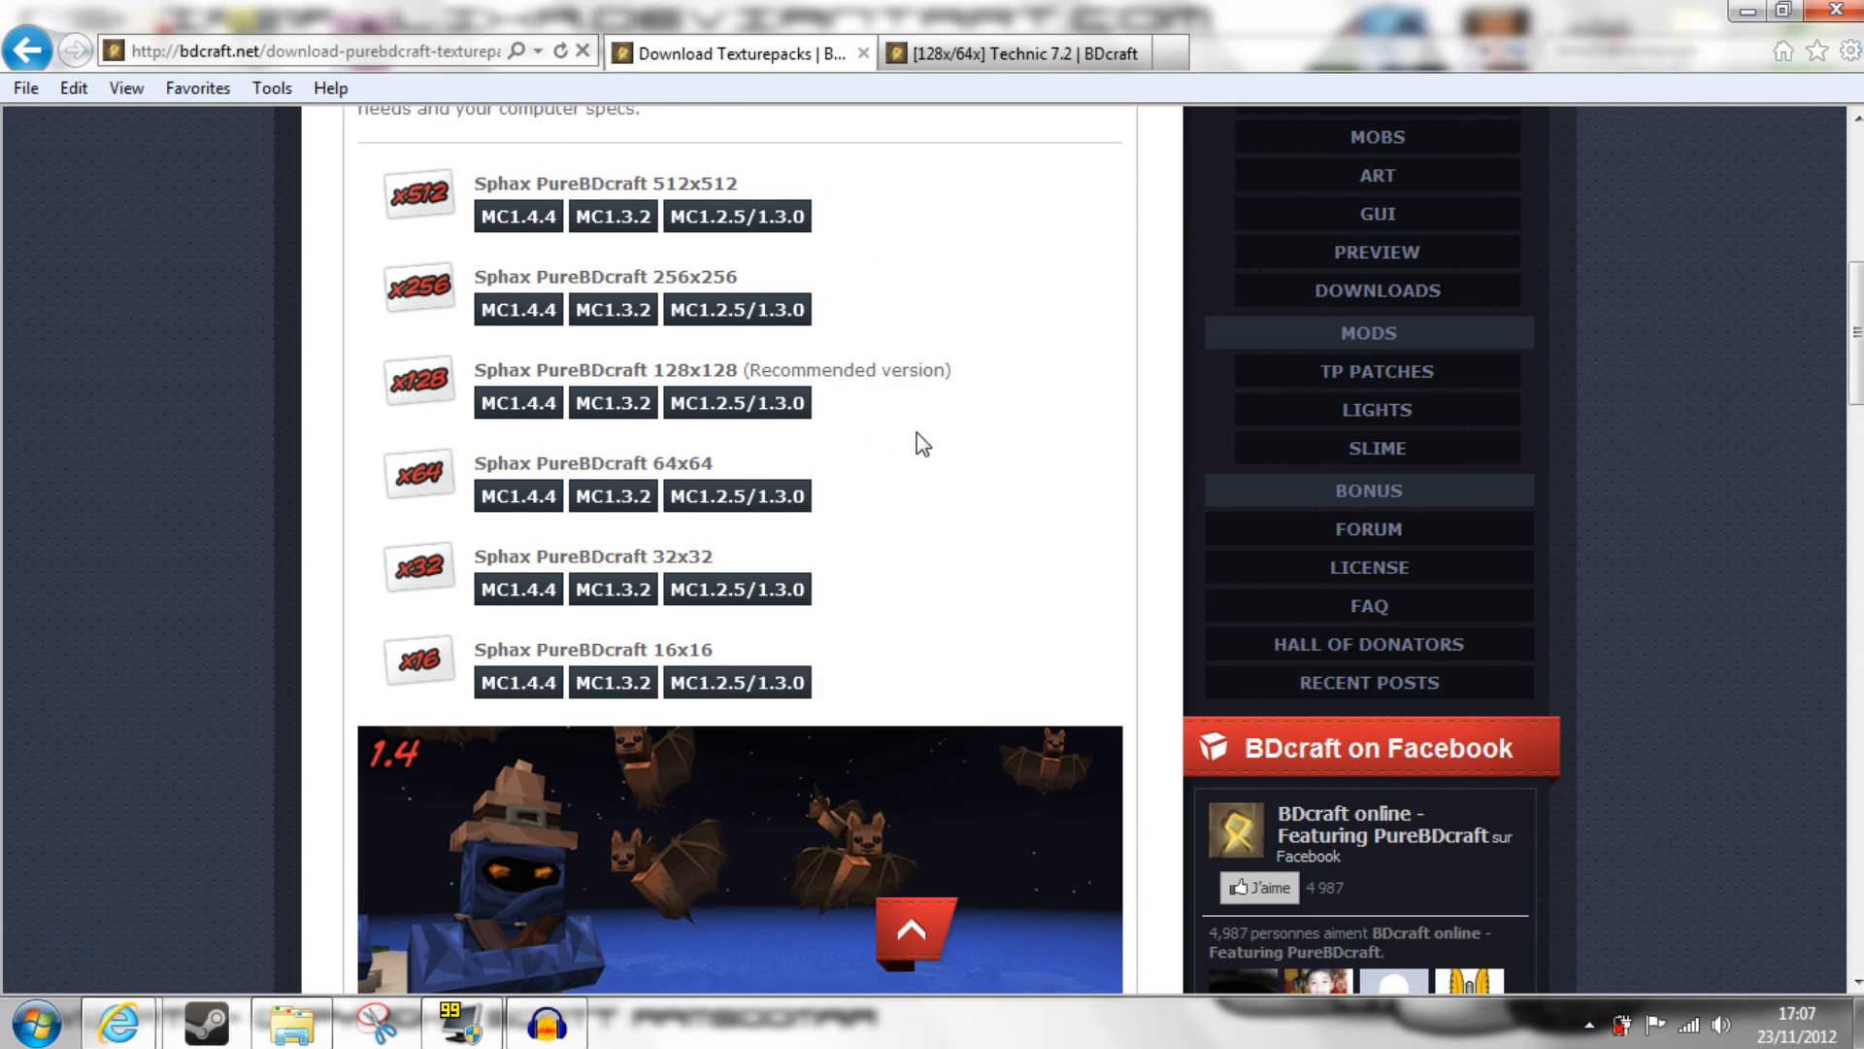
{"action": "scroll", "scroll_direction": "up", "scroll_amount": 3}
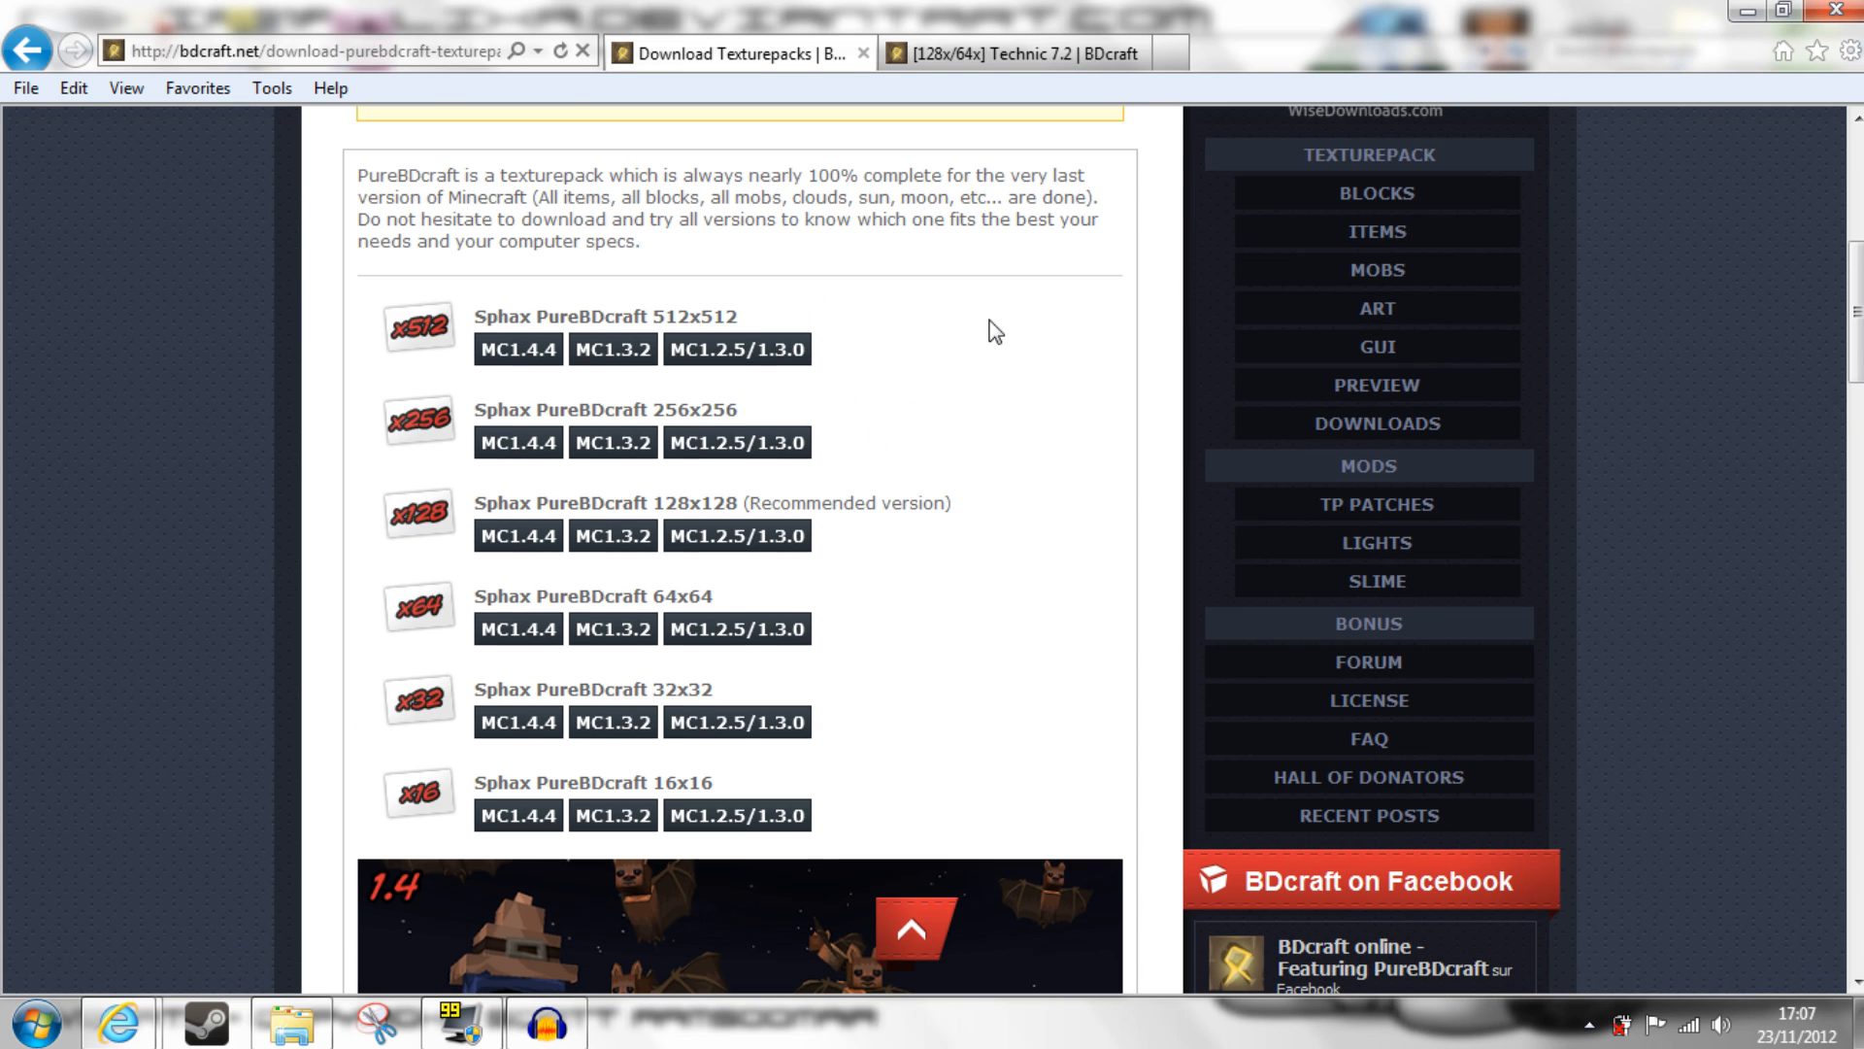
{"action": "mouse_move", "coordinate": [975, 366]}
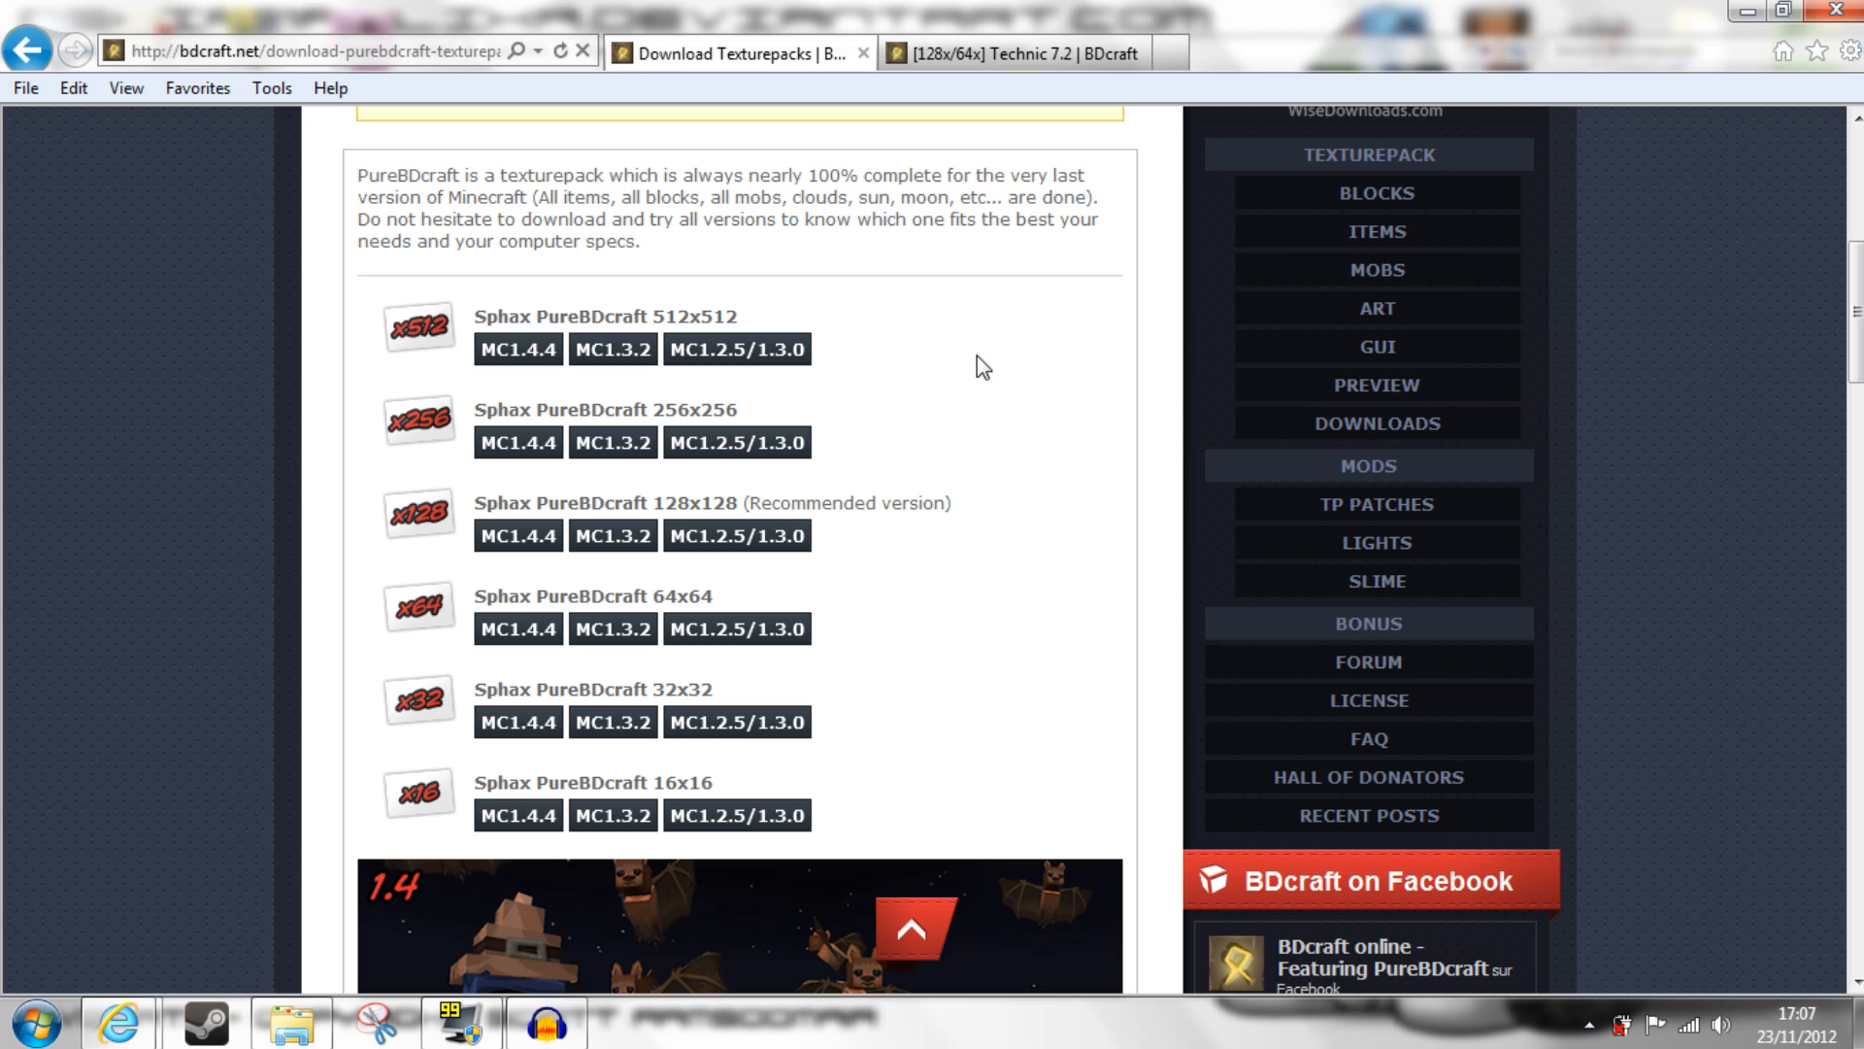
{"action": "mouse_move", "coordinate": [735, 628]}
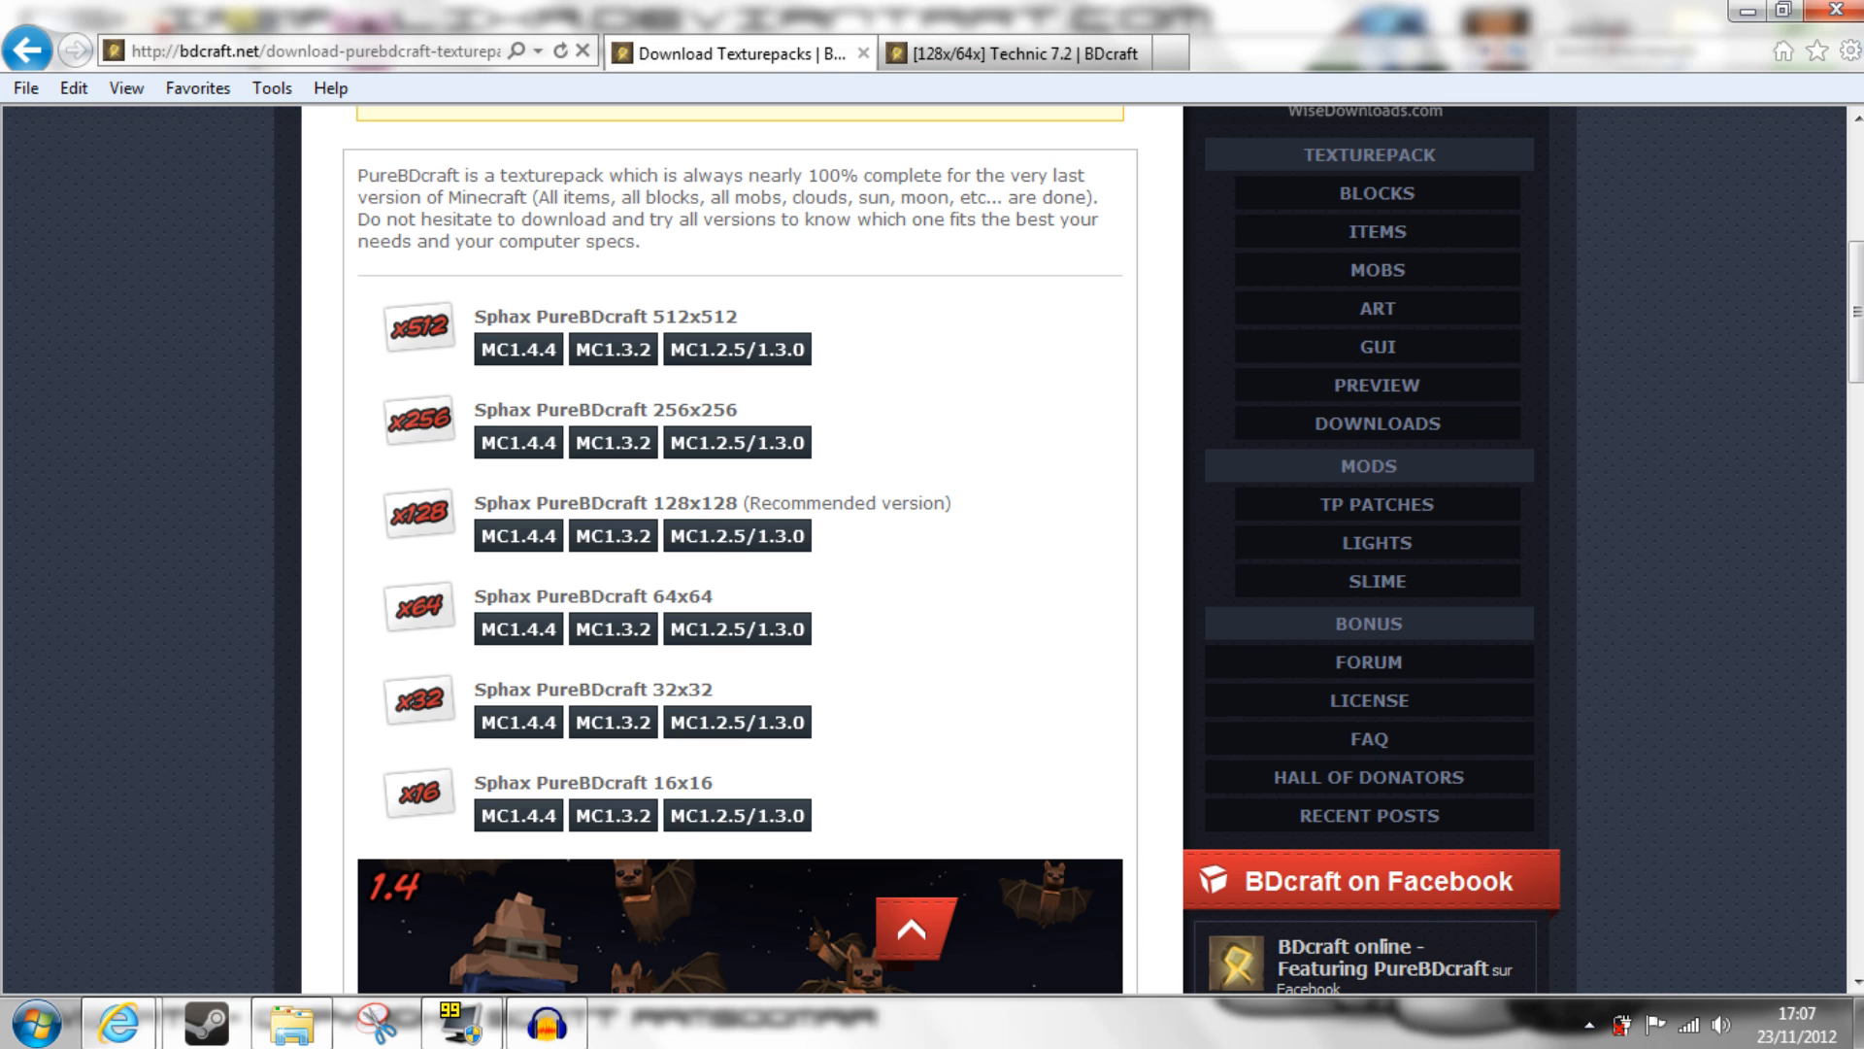
{"action": "scroll", "scroll_direction": "down", "scroll_amount": 3}
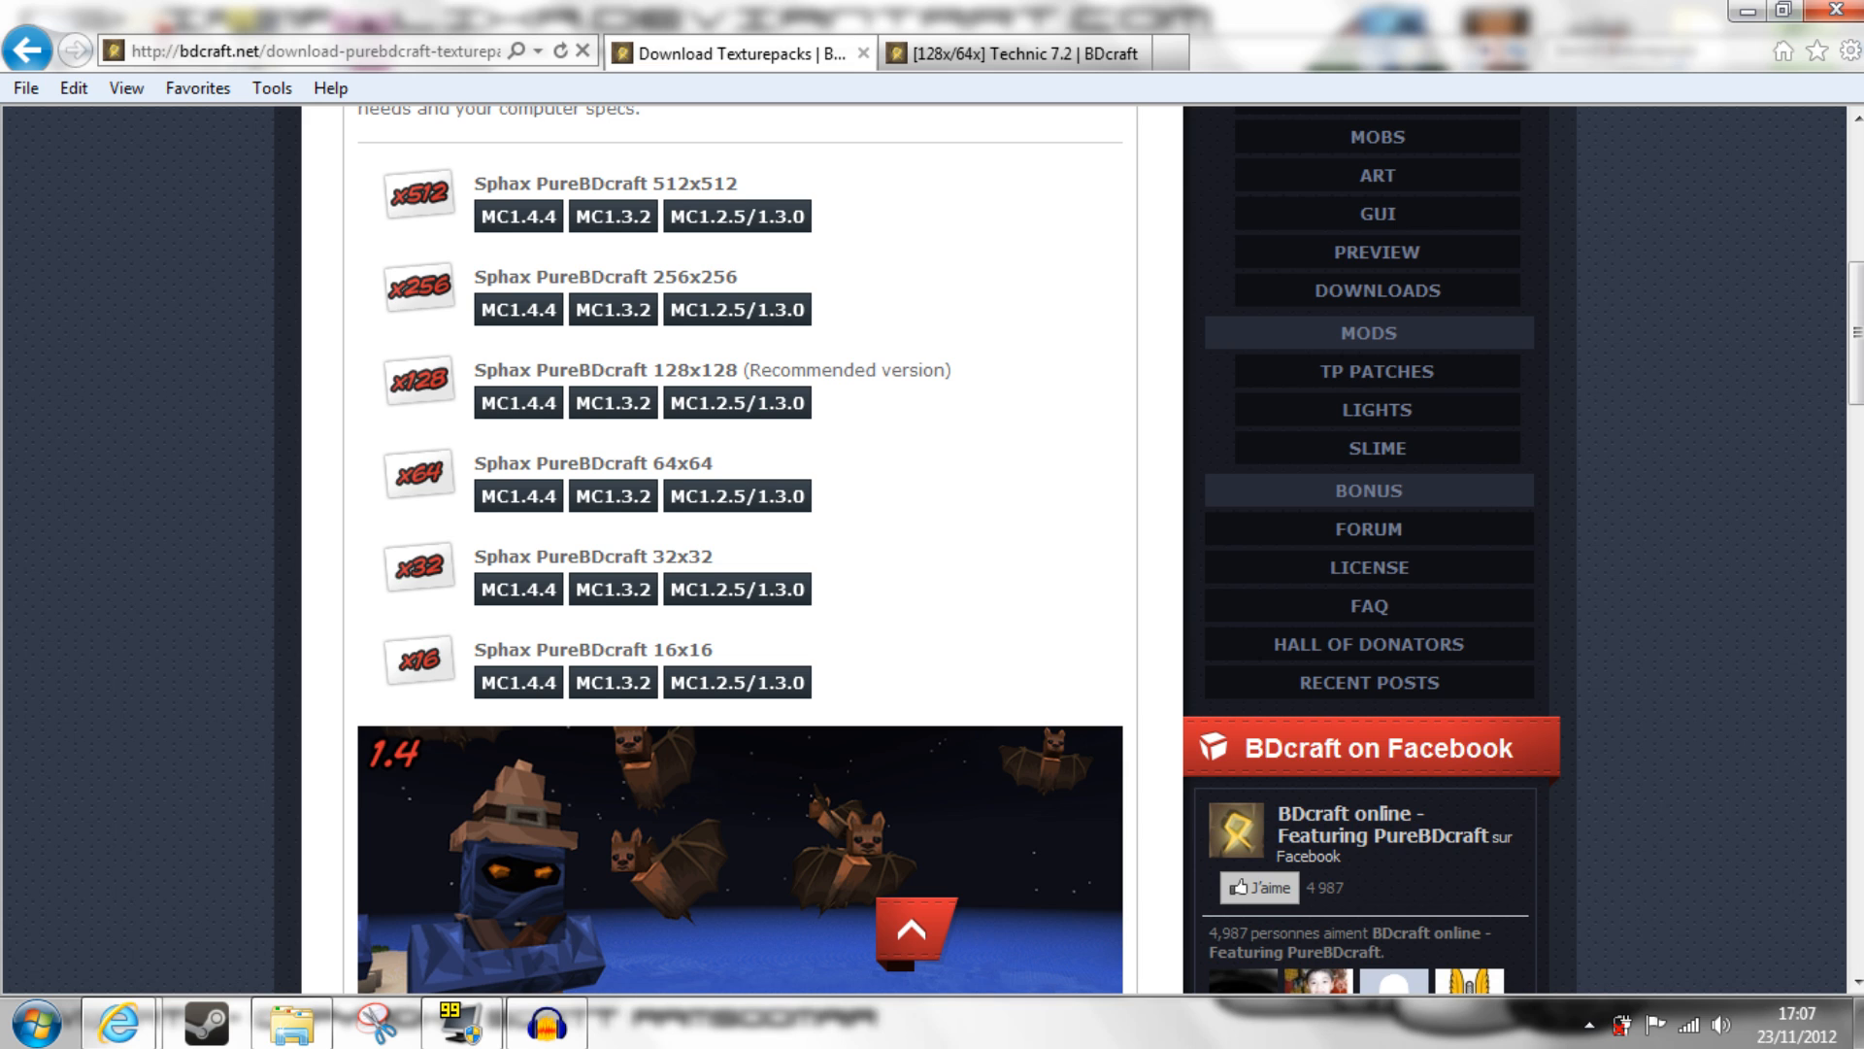
{"action": "mouse_move", "coordinate": [1055, 391]}
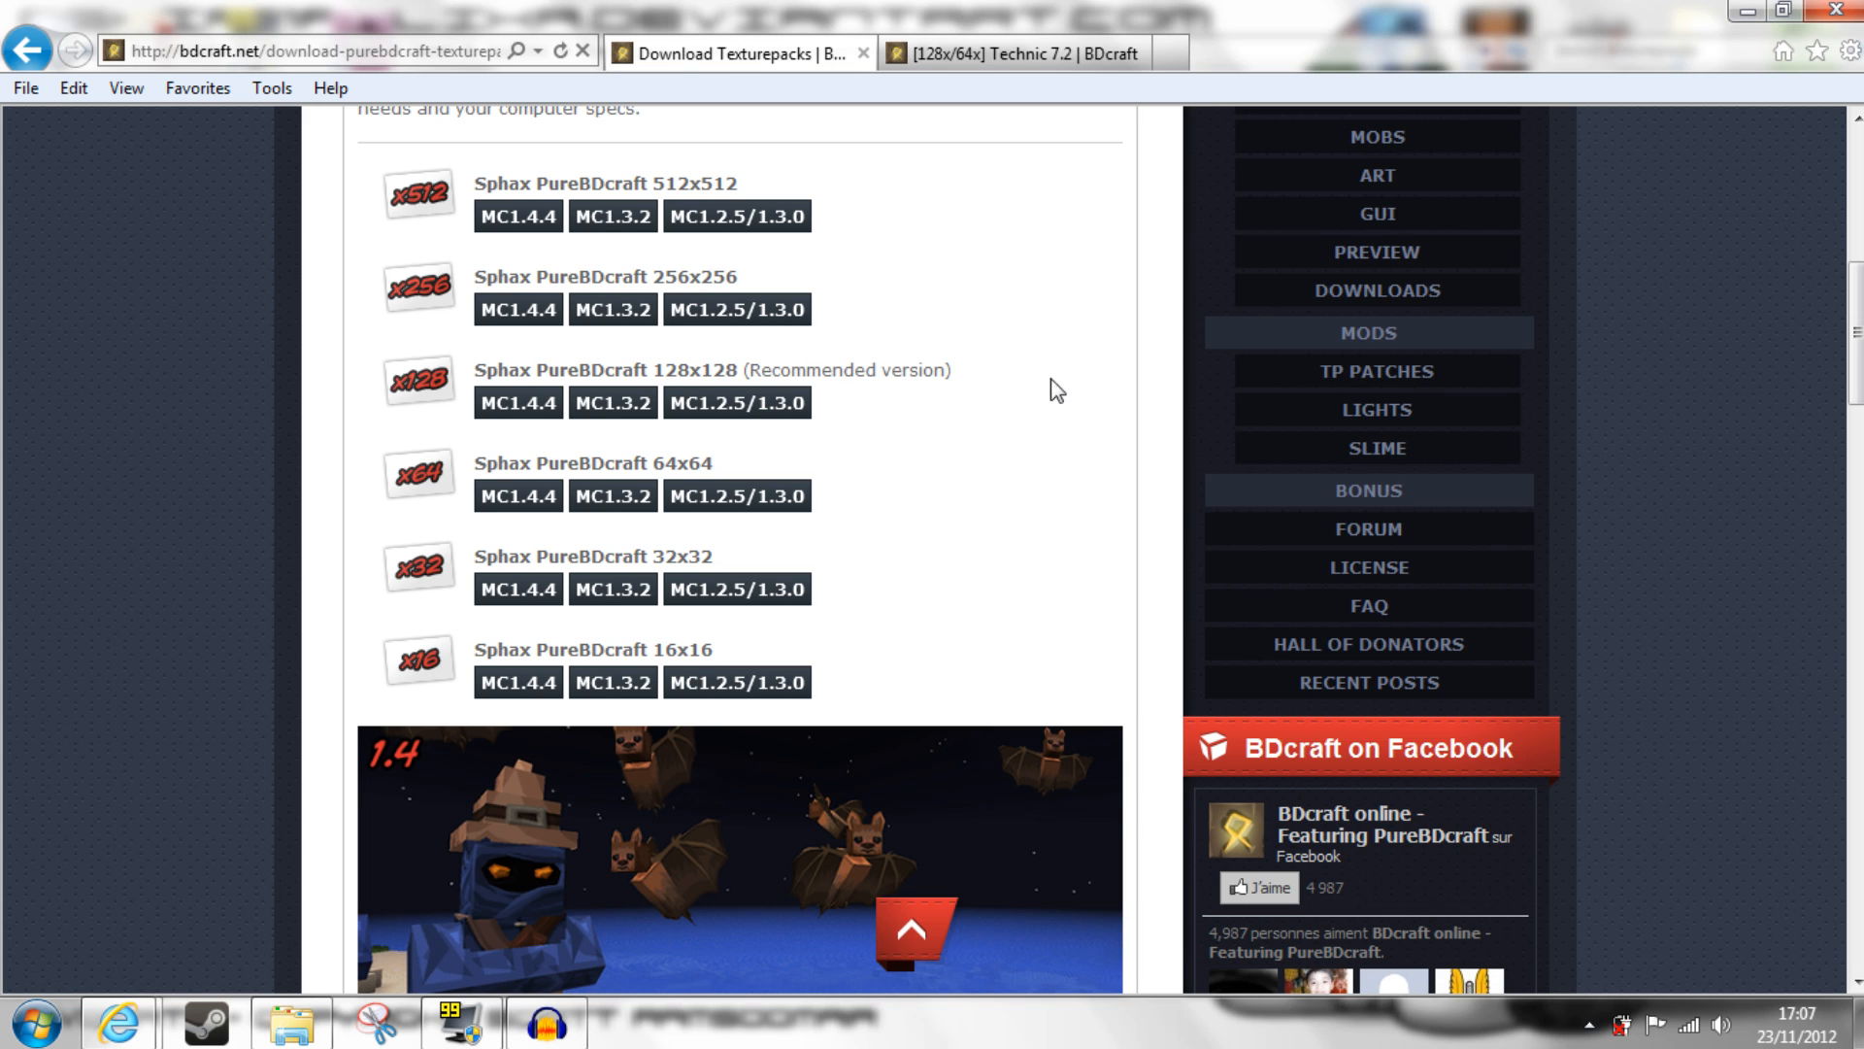
{"action": "mouse_move", "coordinate": [990, 418]}
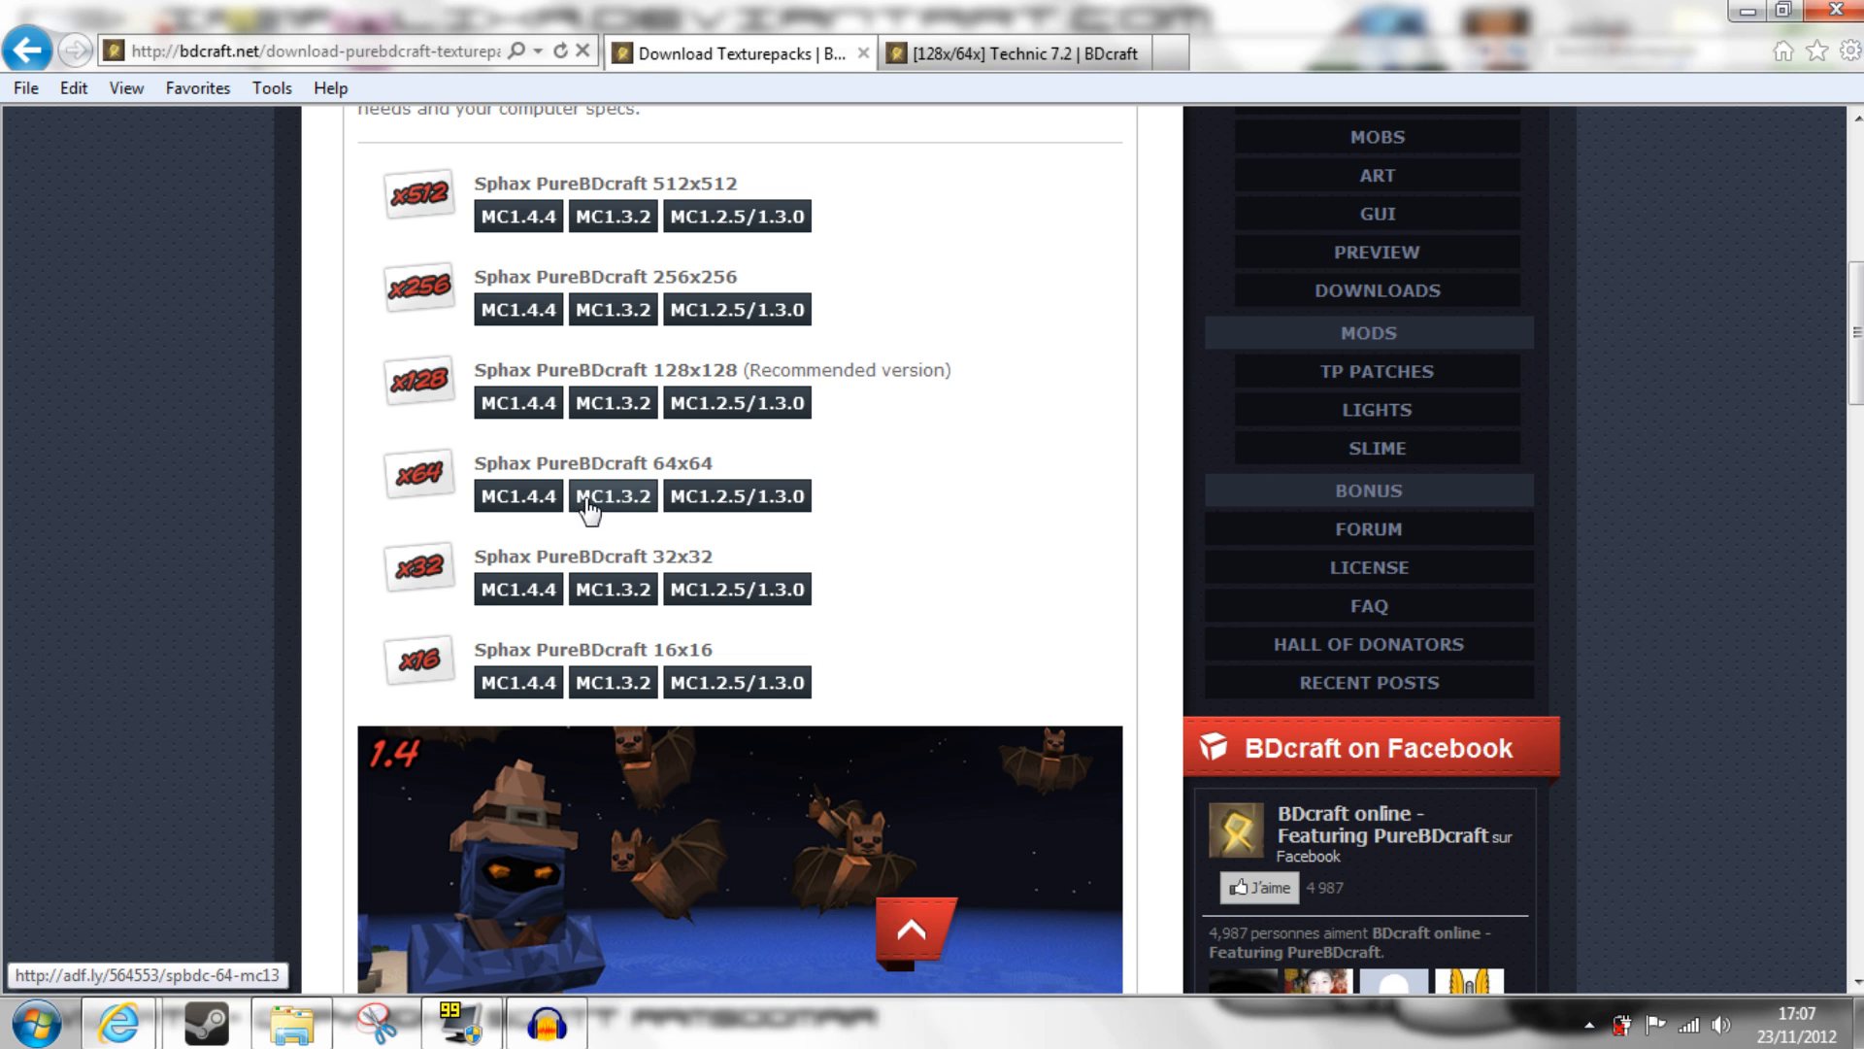
- Download the 64x64 MC1.3.2 pack and save the zip into texturepacks
{"action": "left_click", "coordinate": [614, 496]}
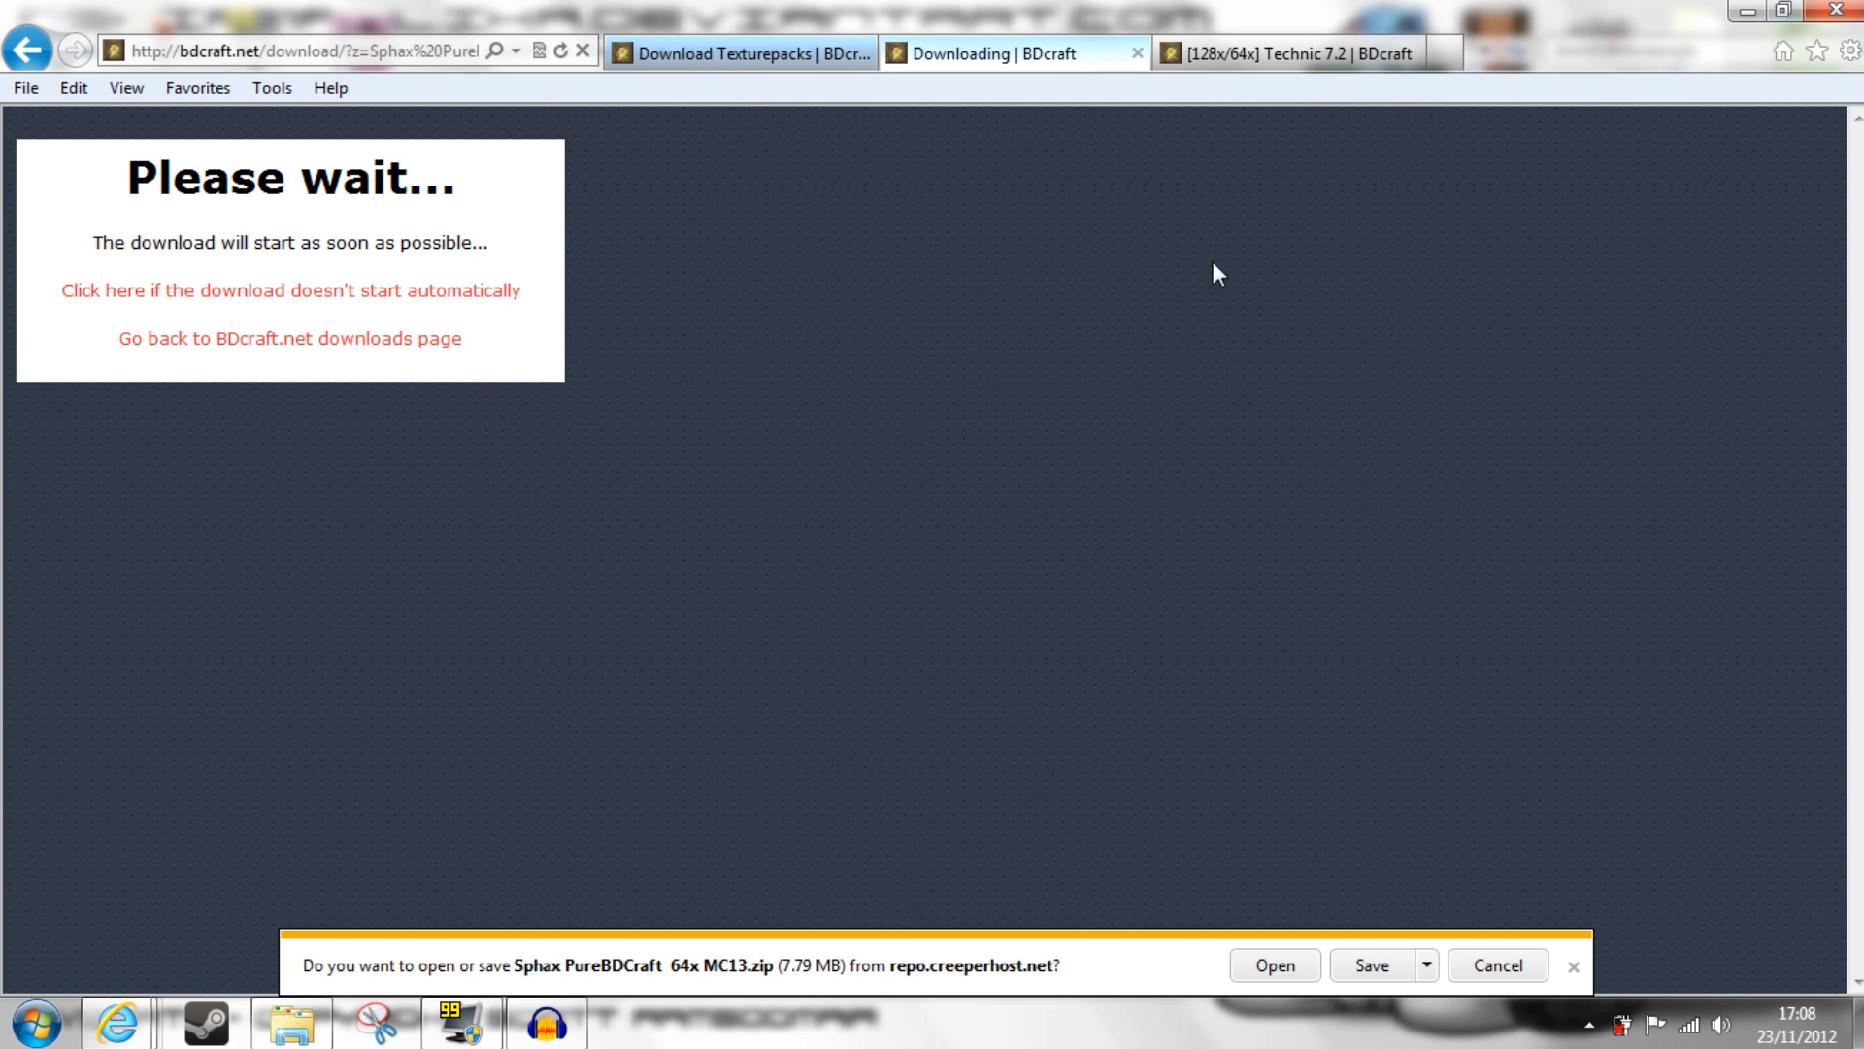
{"action": "mouse_move", "coordinate": [1236, 1001]}
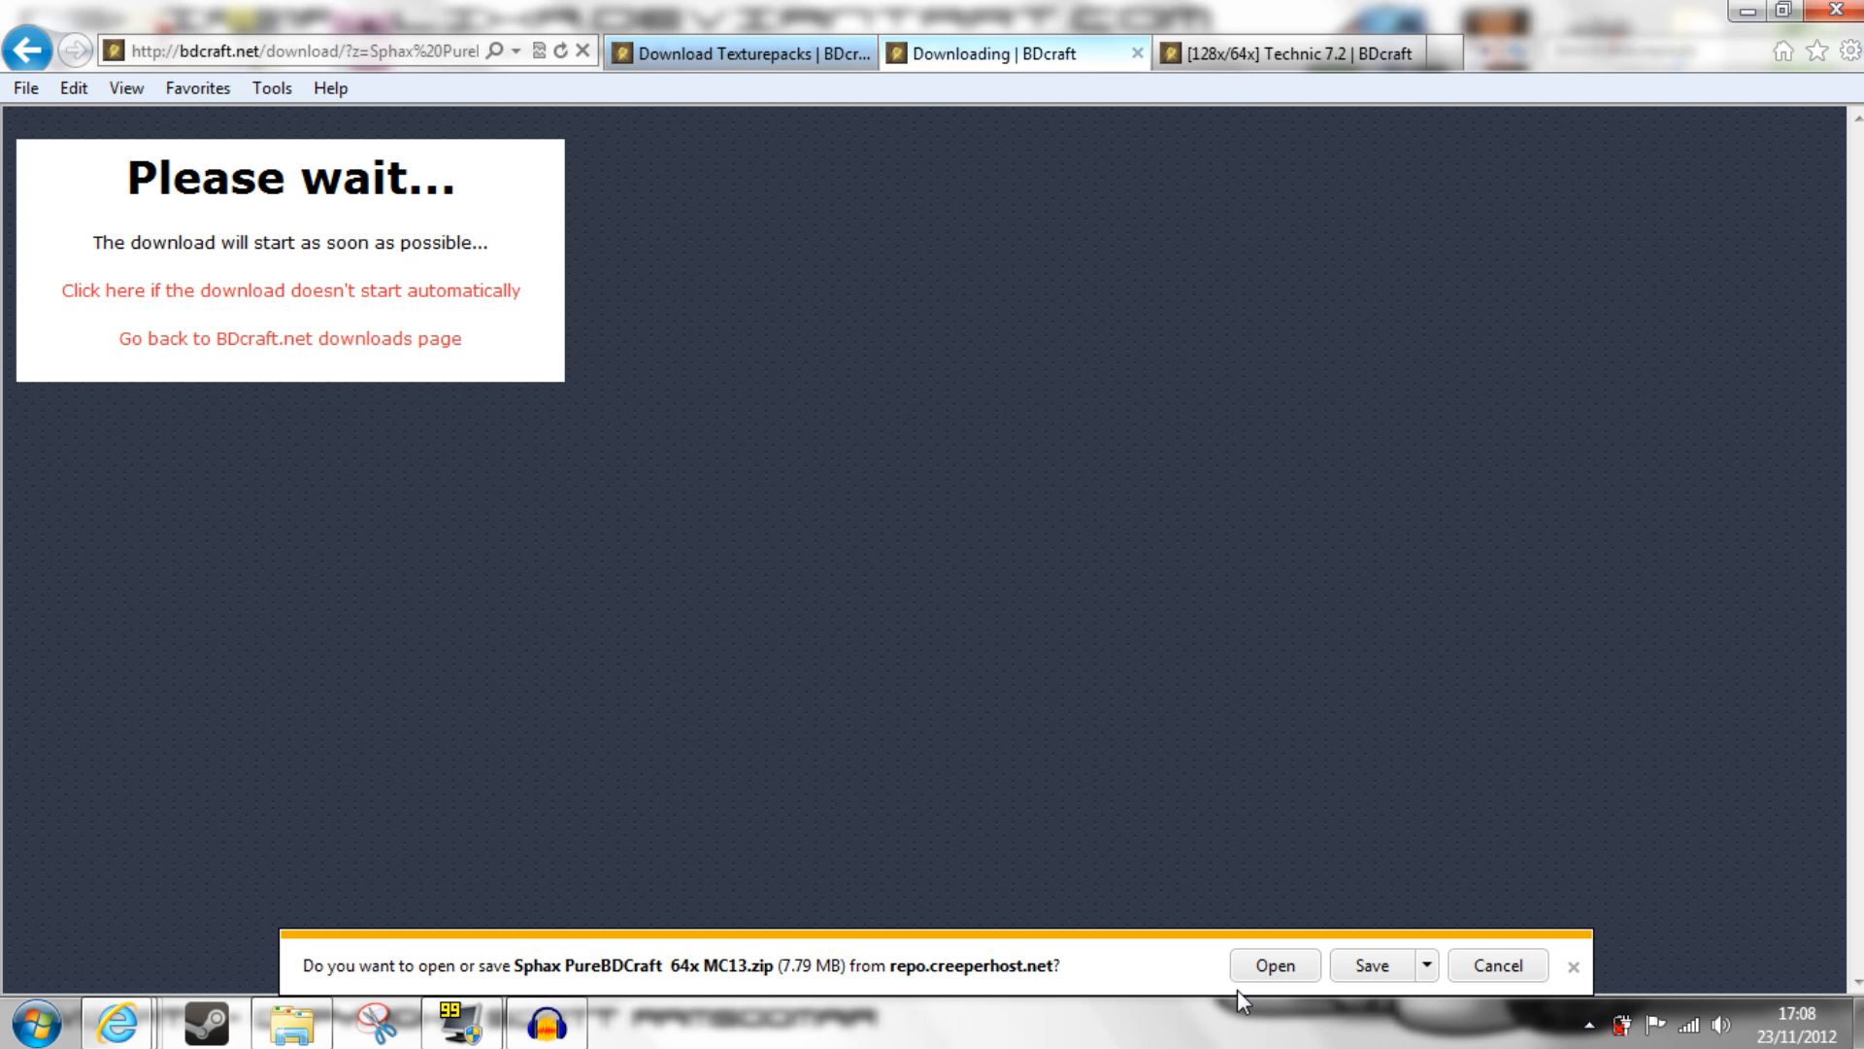
{"action": "left_click", "coordinate": [1415, 964]}
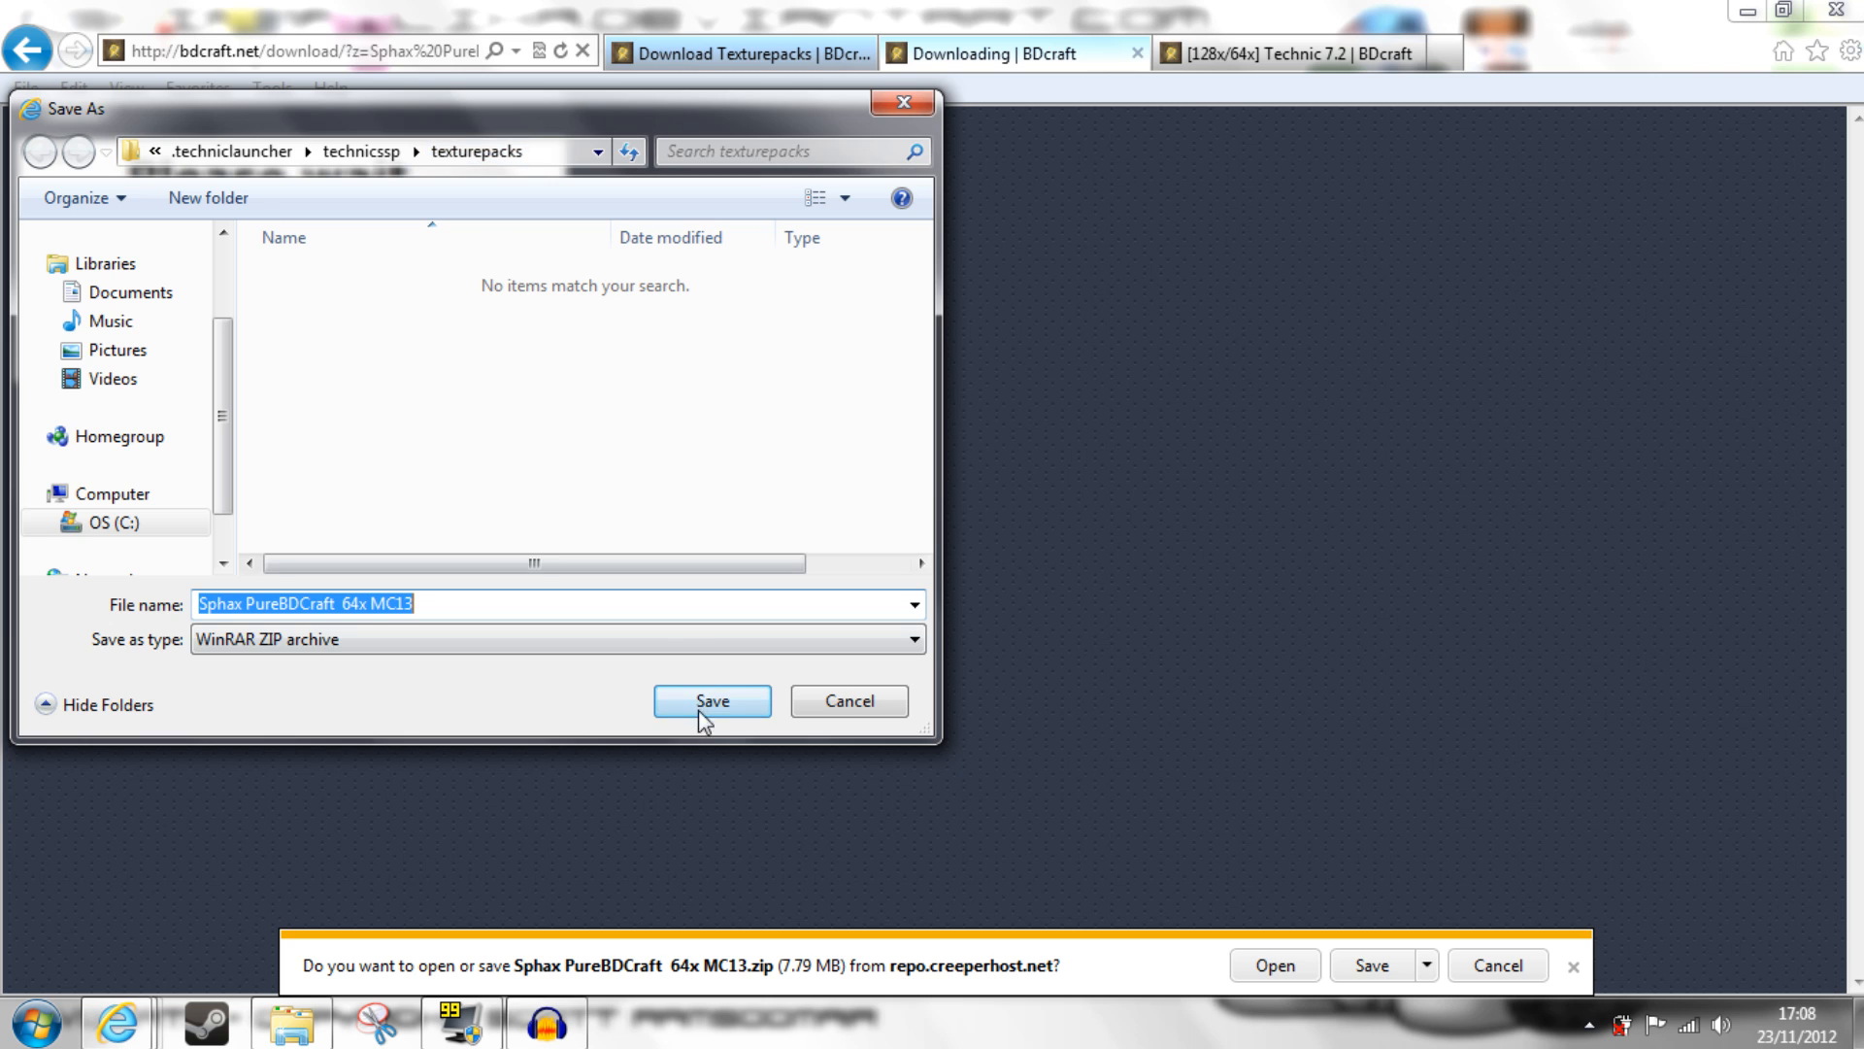
{"action": "left_click", "coordinate": [710, 700]}
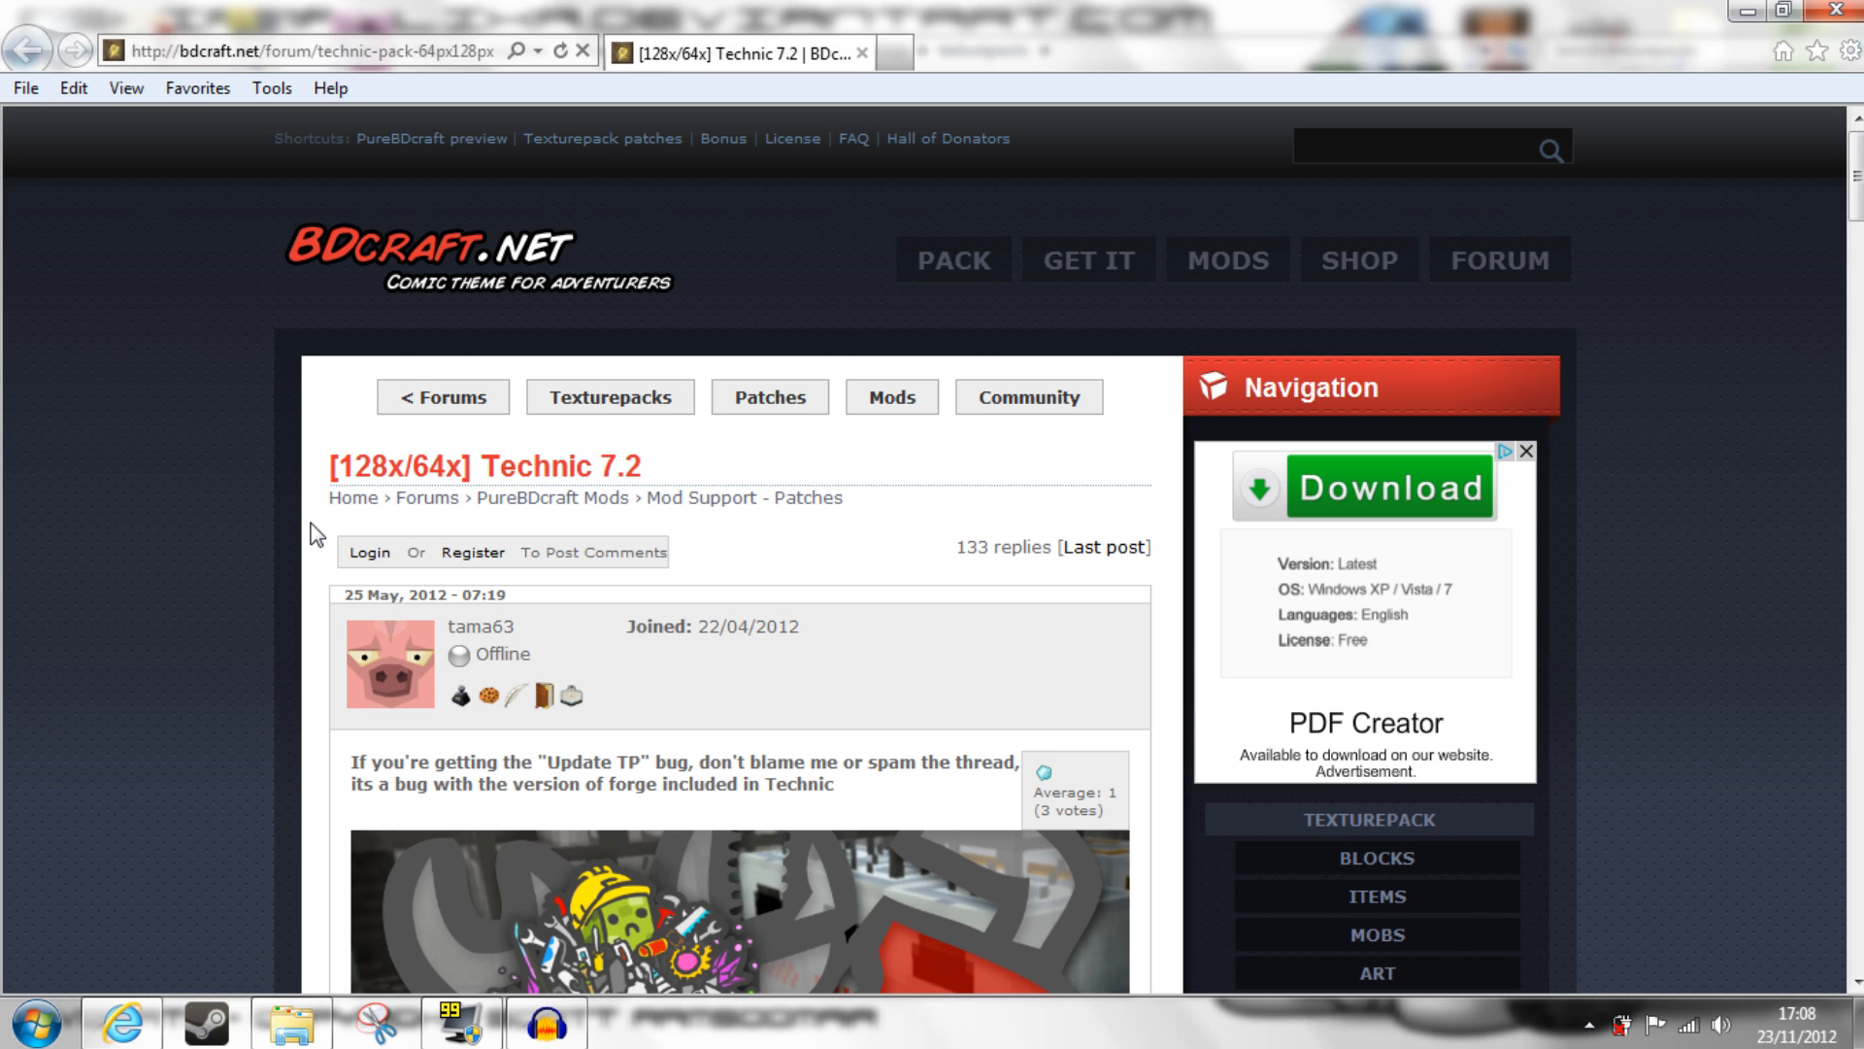
- Scroll the Technic 7.2 forum post down to the How to Install section
{"action": "scroll", "scroll_direction": "down", "scroll_amount": 3}
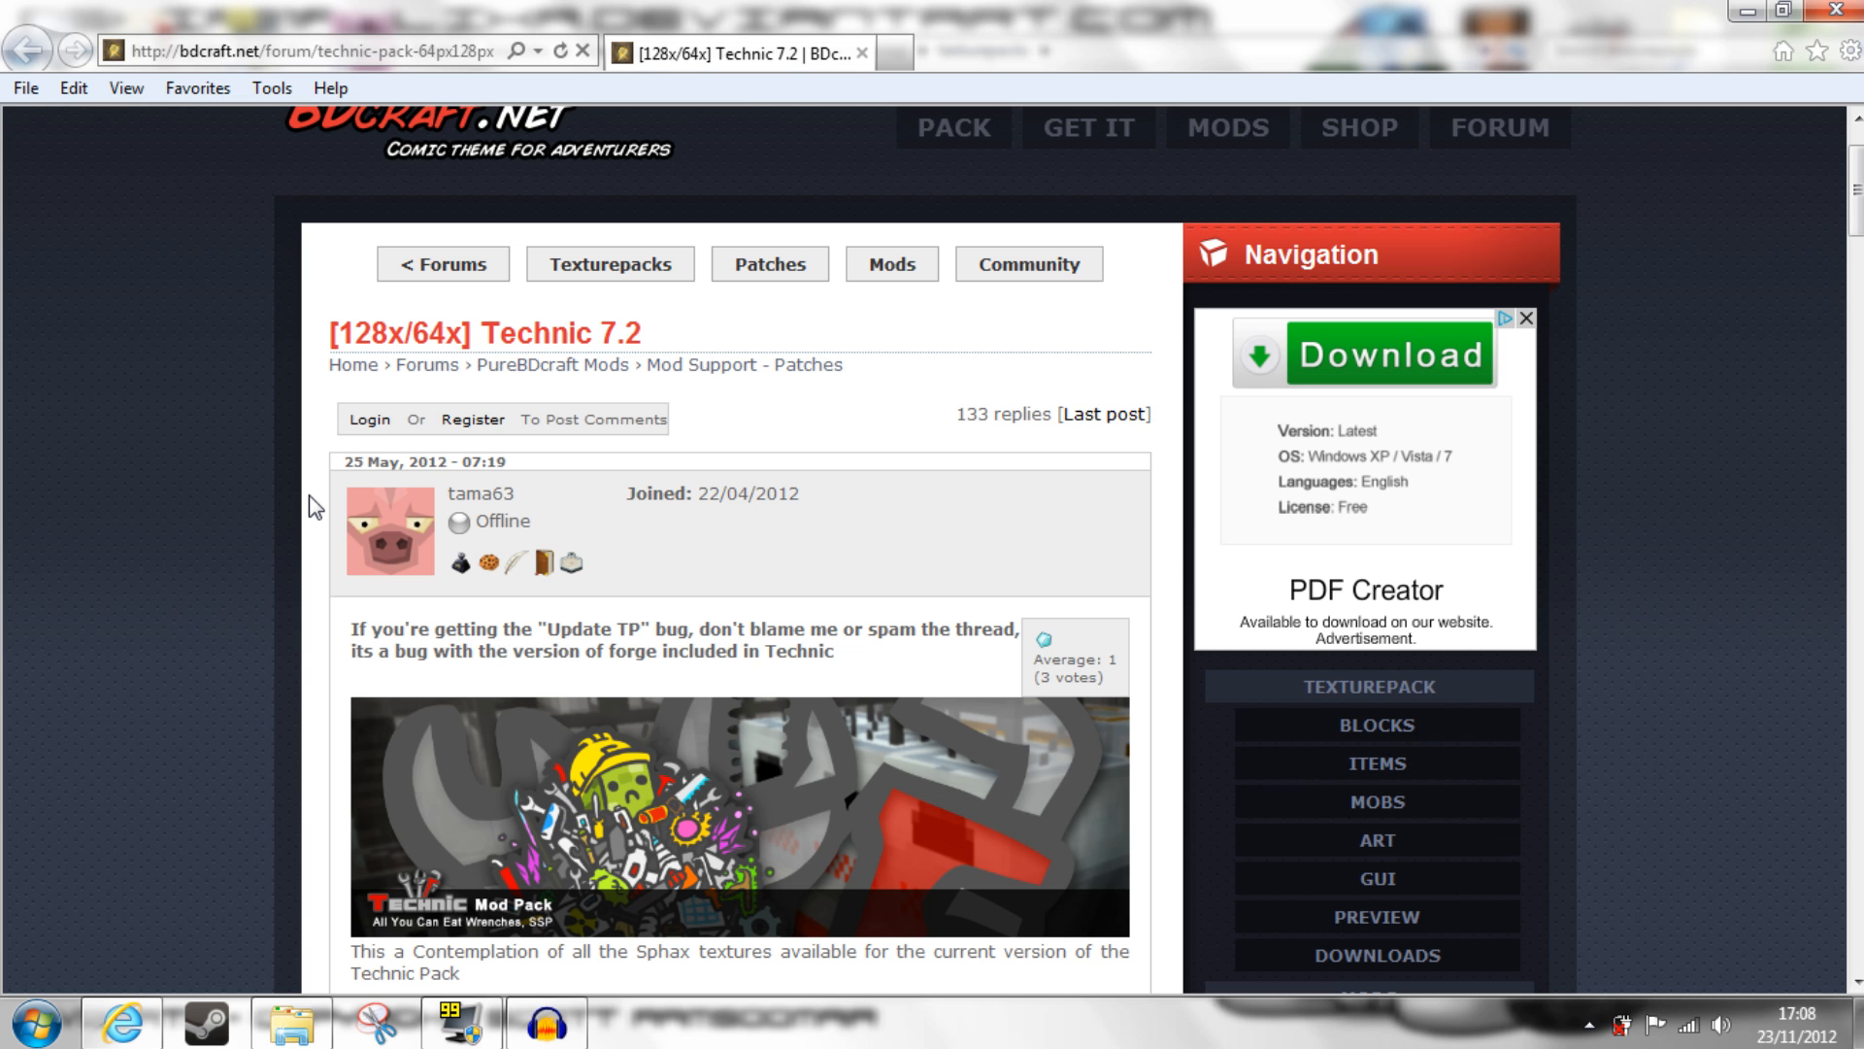
{"action": "mouse_move", "coordinate": [318, 502]}
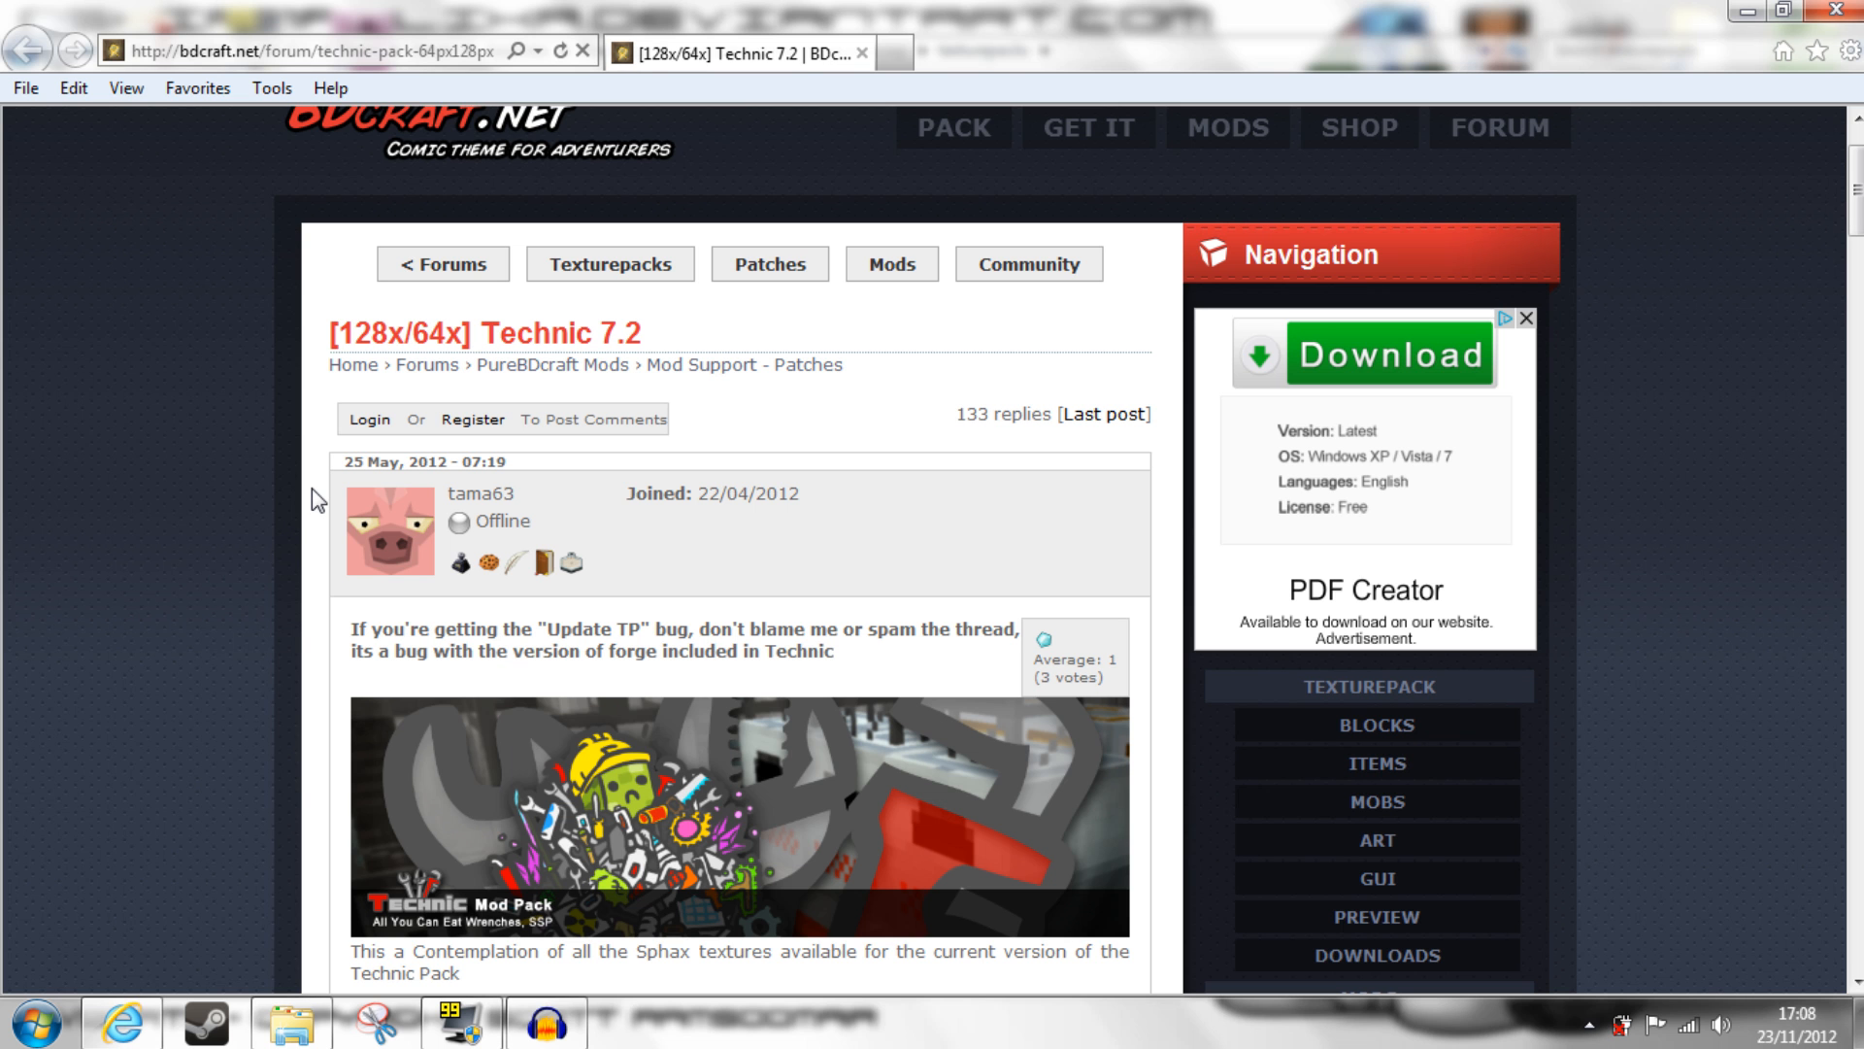
{"action": "scroll", "scroll_direction": "down", "scroll_amount": 3}
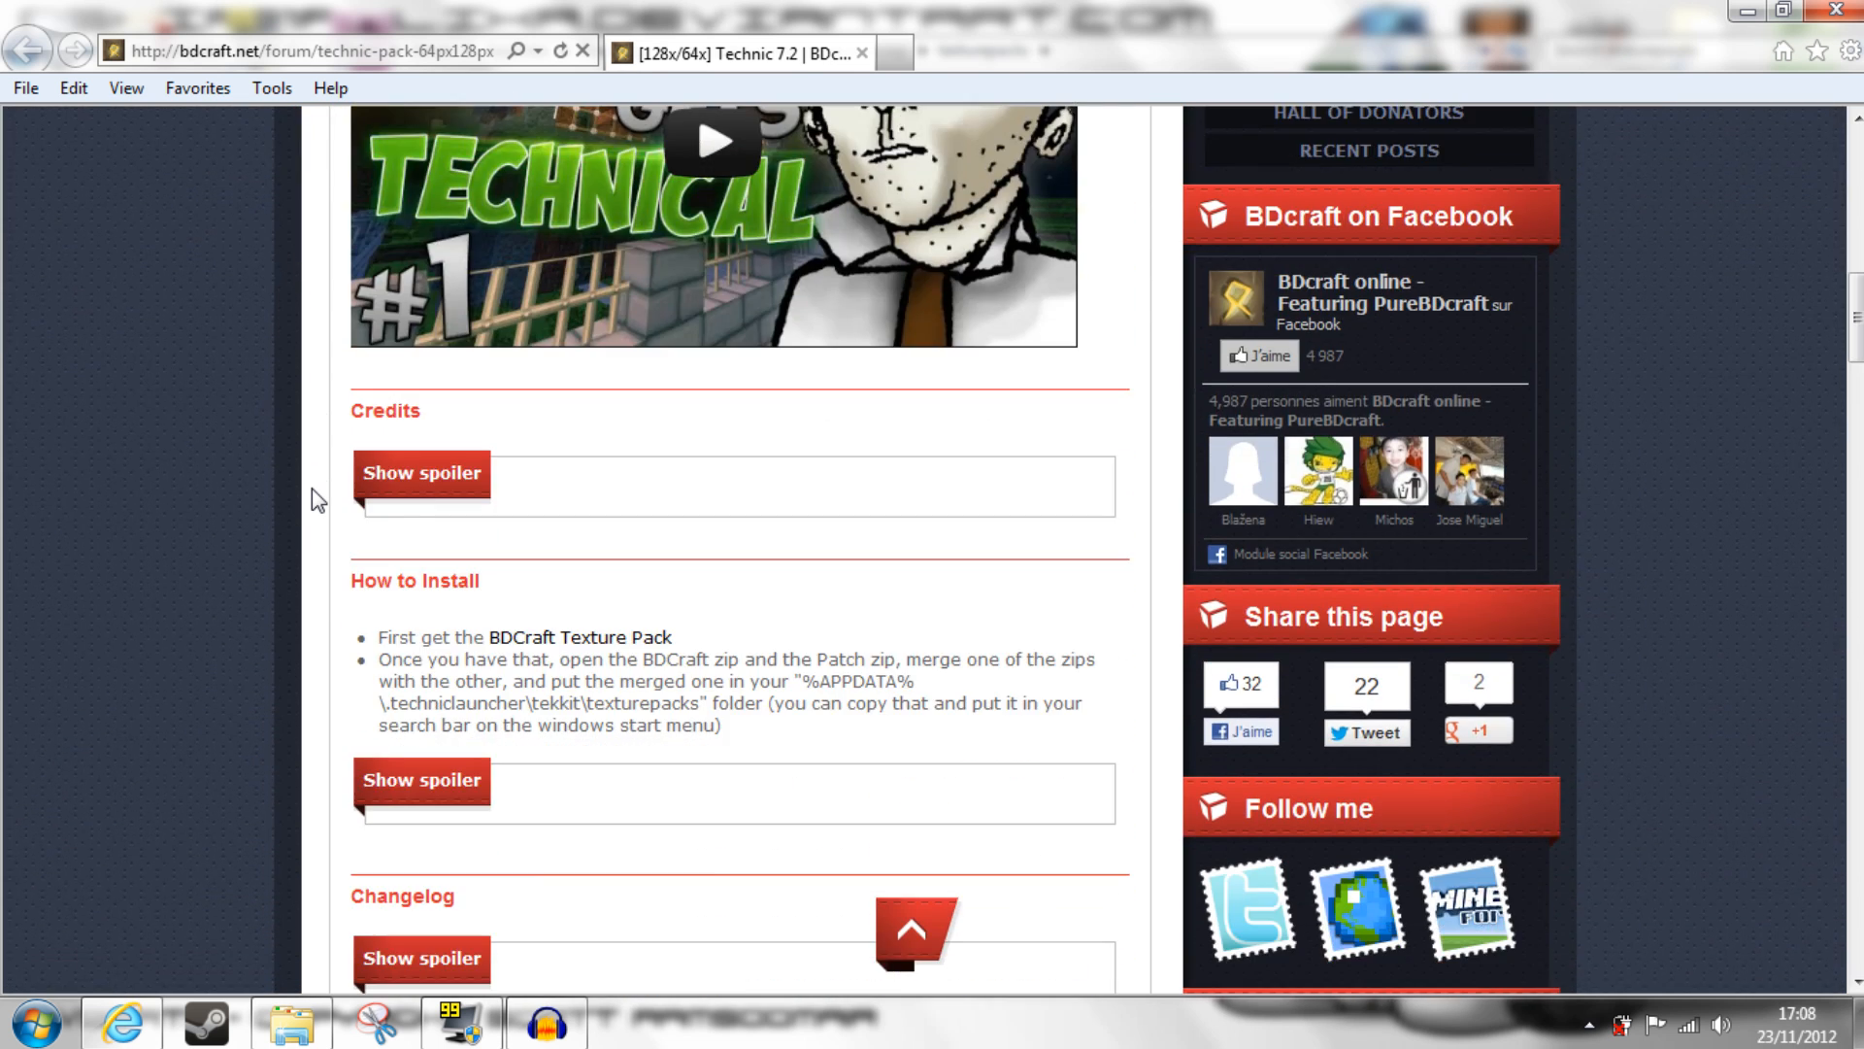
{"action": "scroll", "scroll_direction": "down", "scroll_amount": 3}
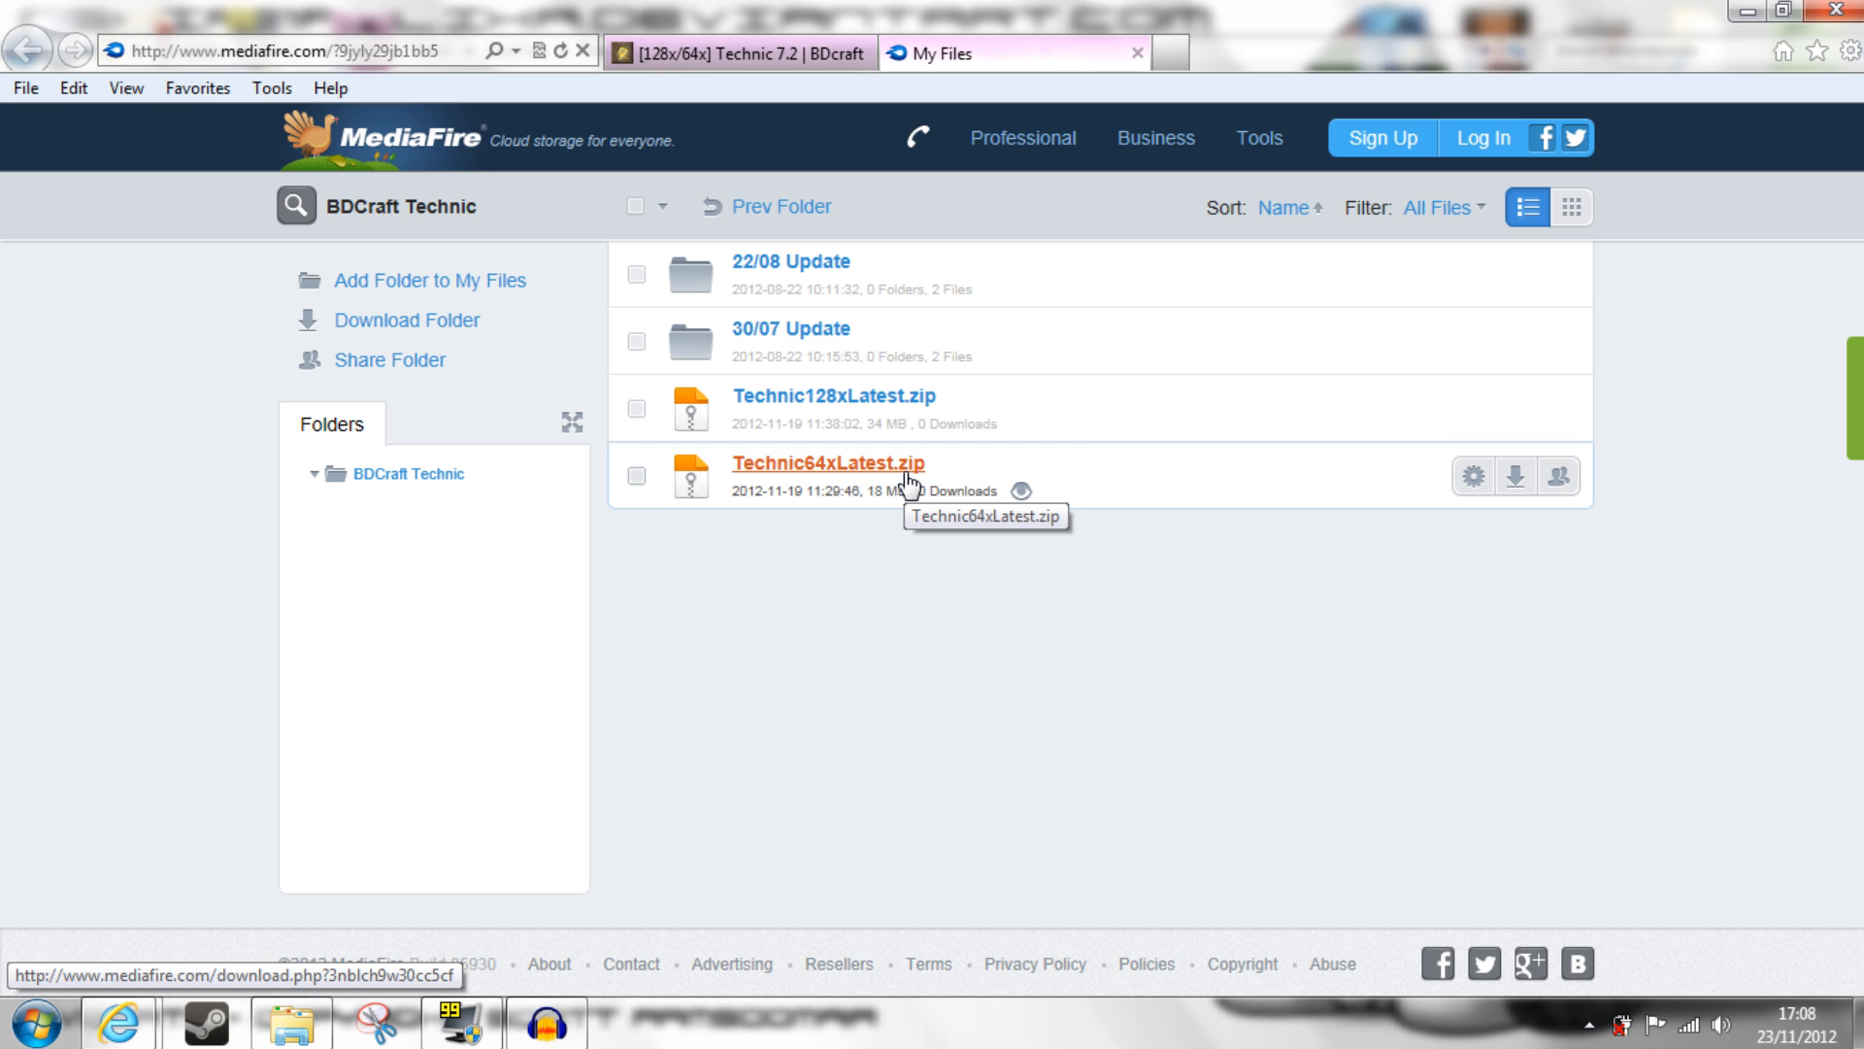
- Download Technic64xLatest.zip from MediaFire using Save as
{"action": "left_click", "coordinate": [828, 462]}
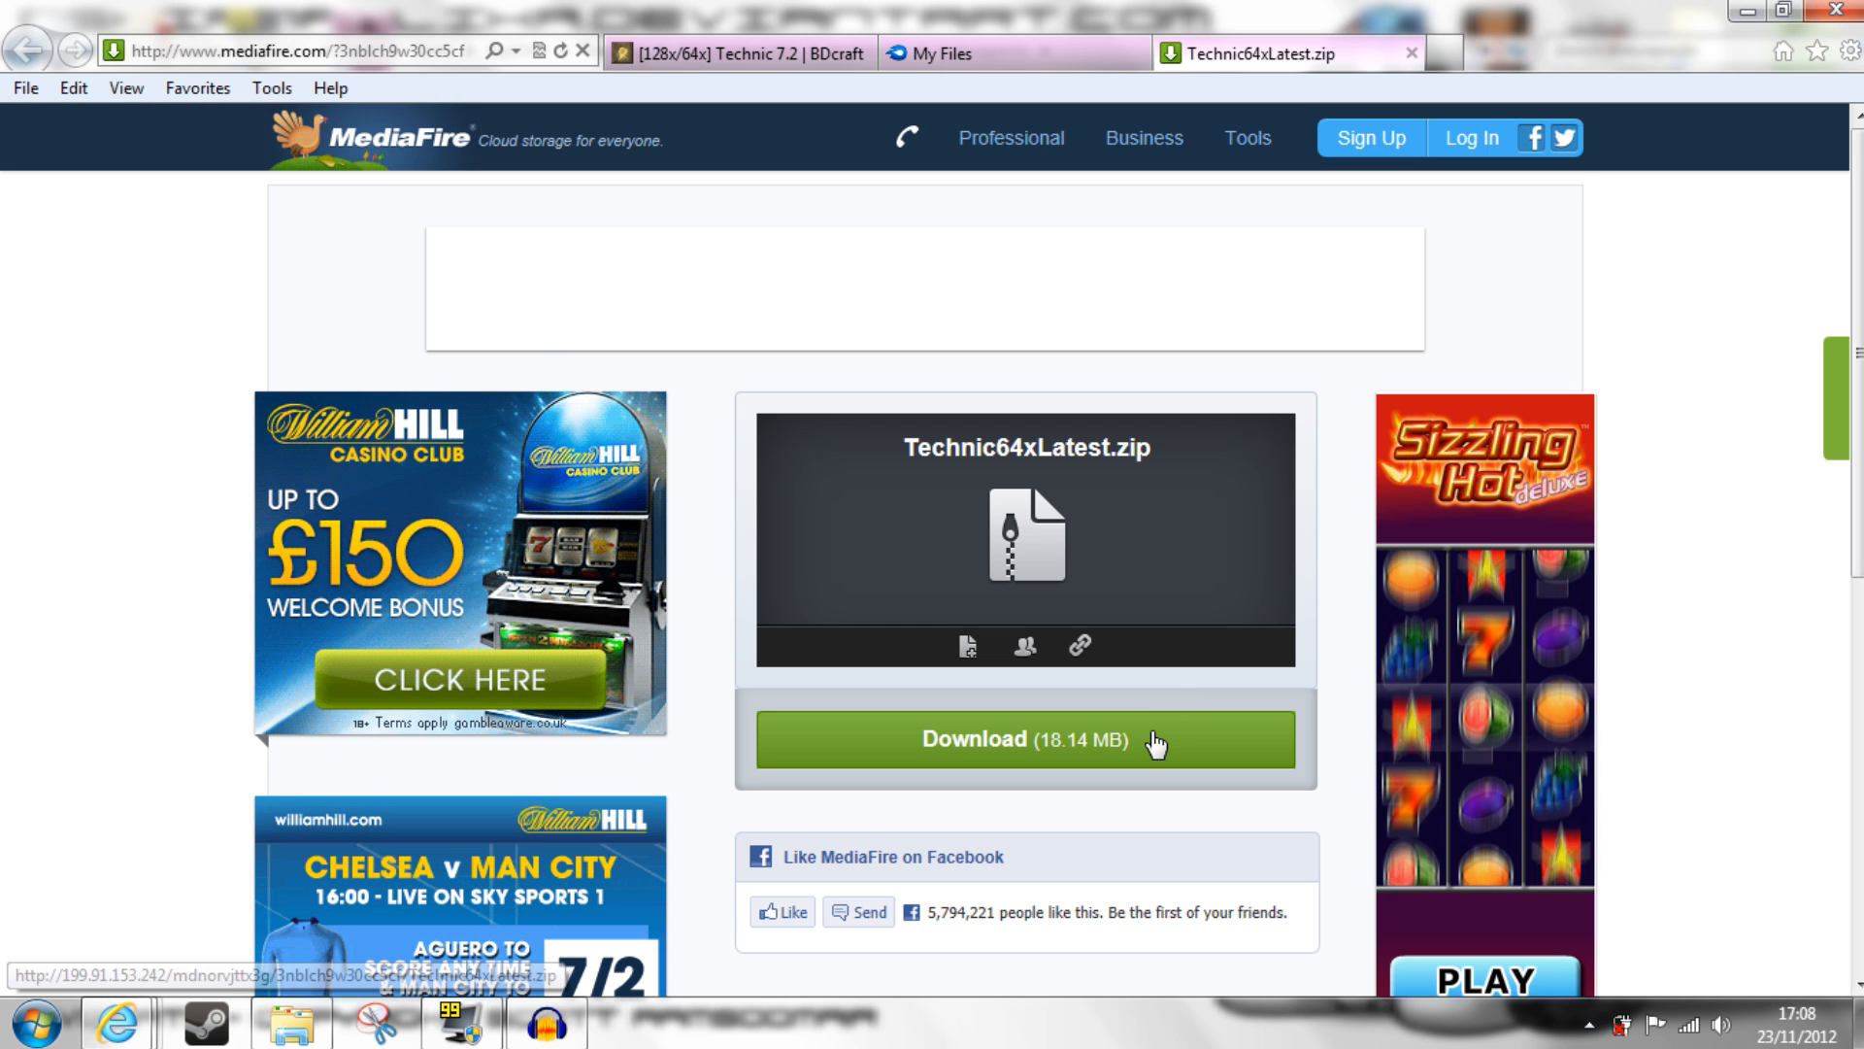
{"action": "left_click", "coordinate": [1023, 738]}
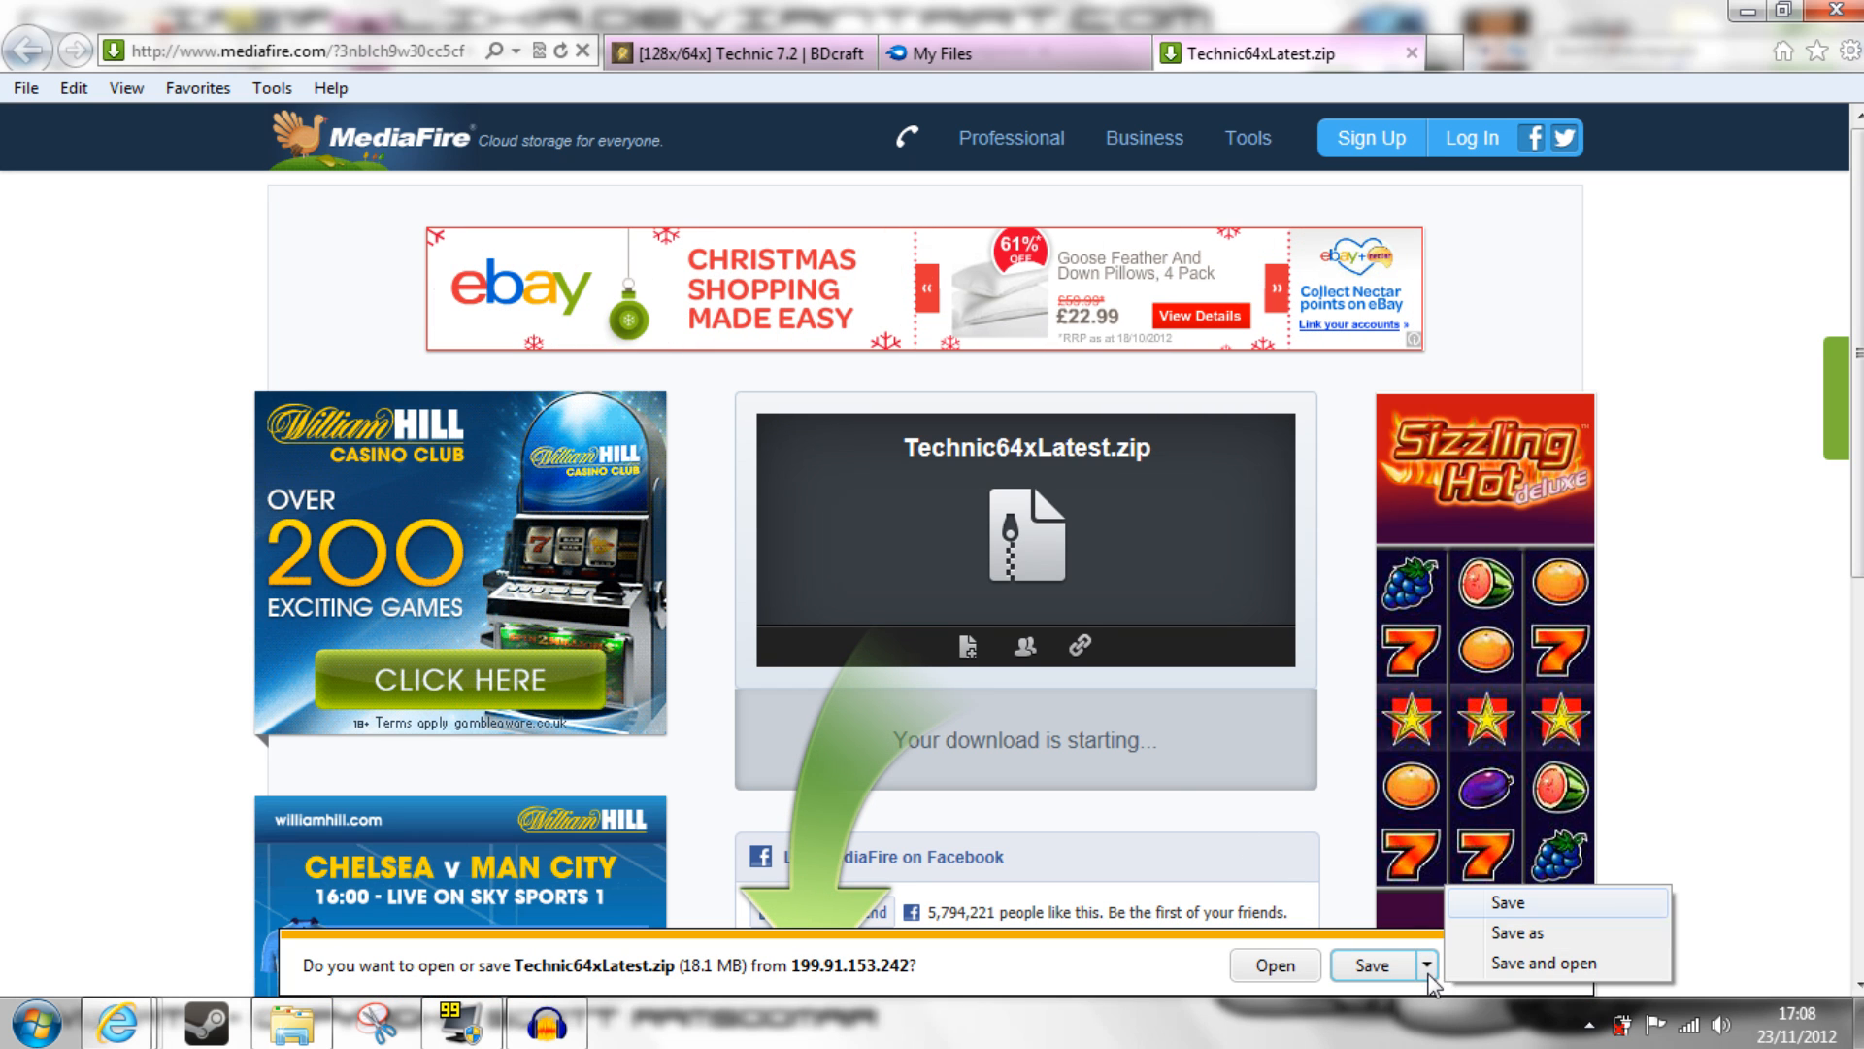
{"action": "left_click", "coordinate": [1541, 932]}
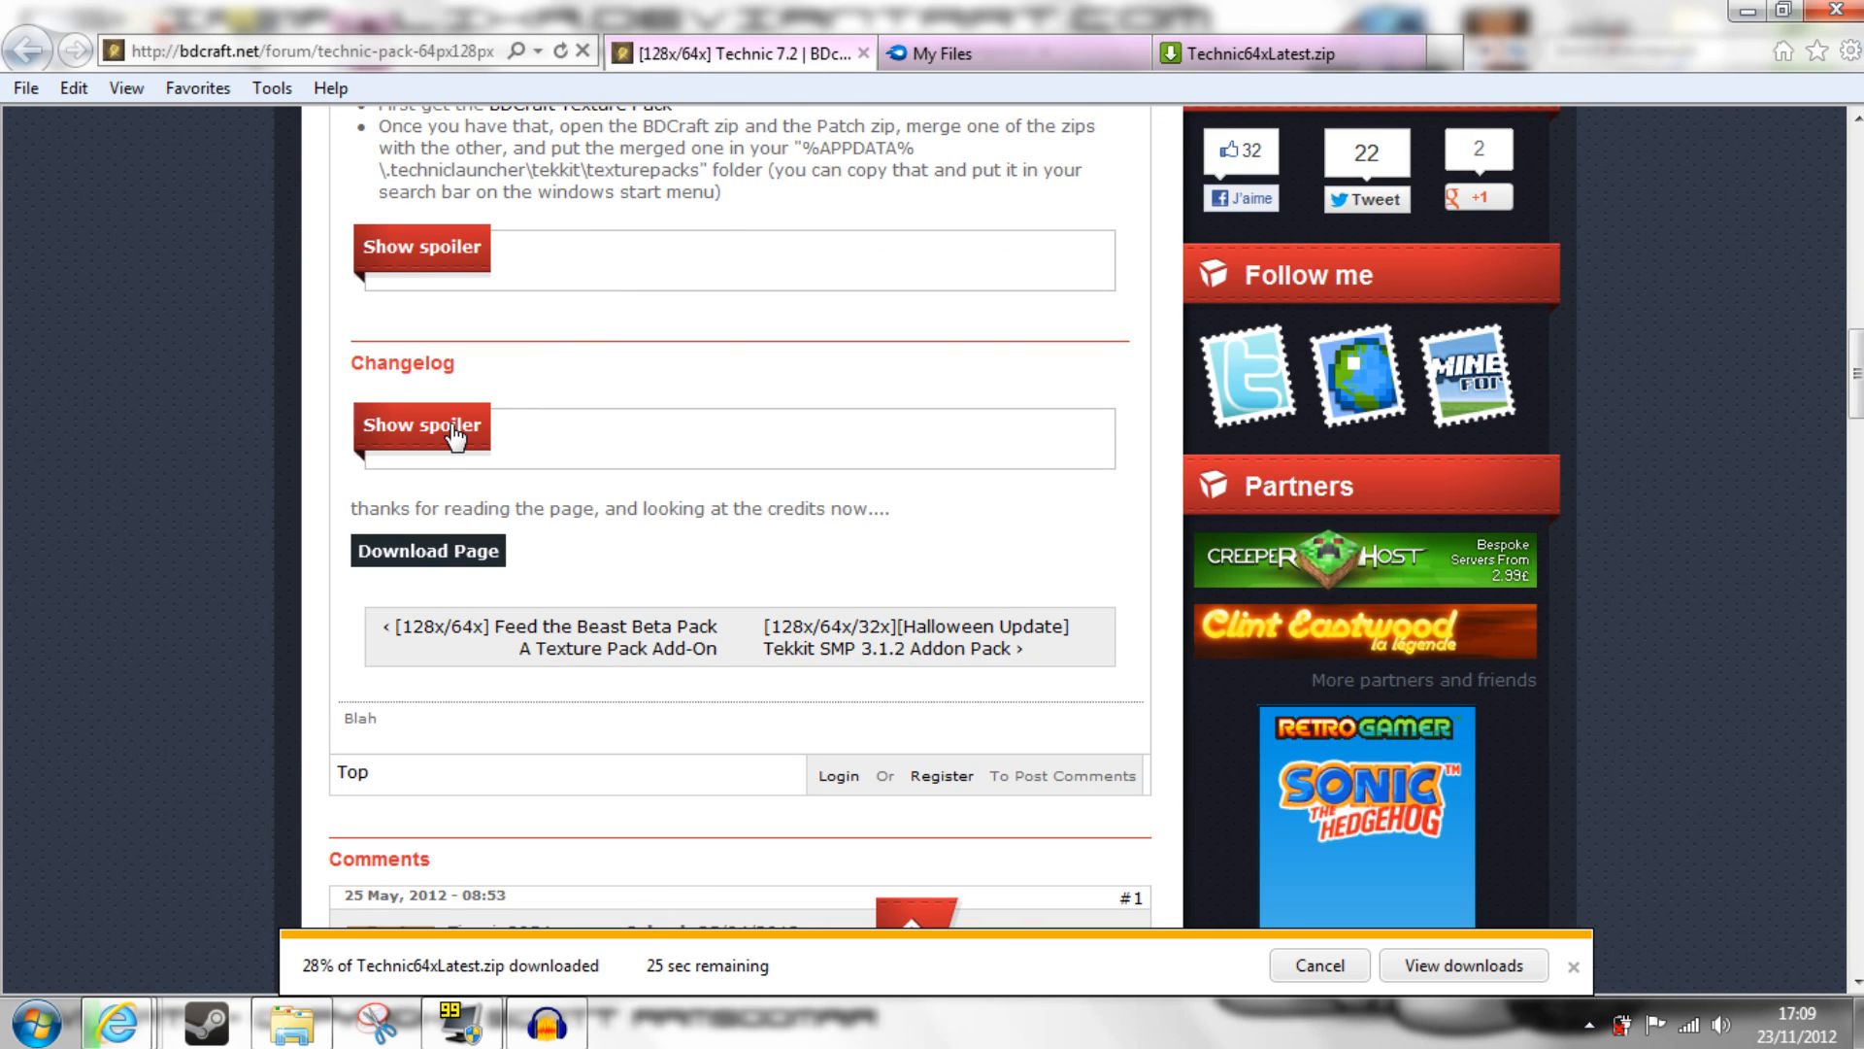
- Expand the Changelog spoiler on the Technic 7.2 forum post
{"action": "left_click", "coordinate": [419, 426]}
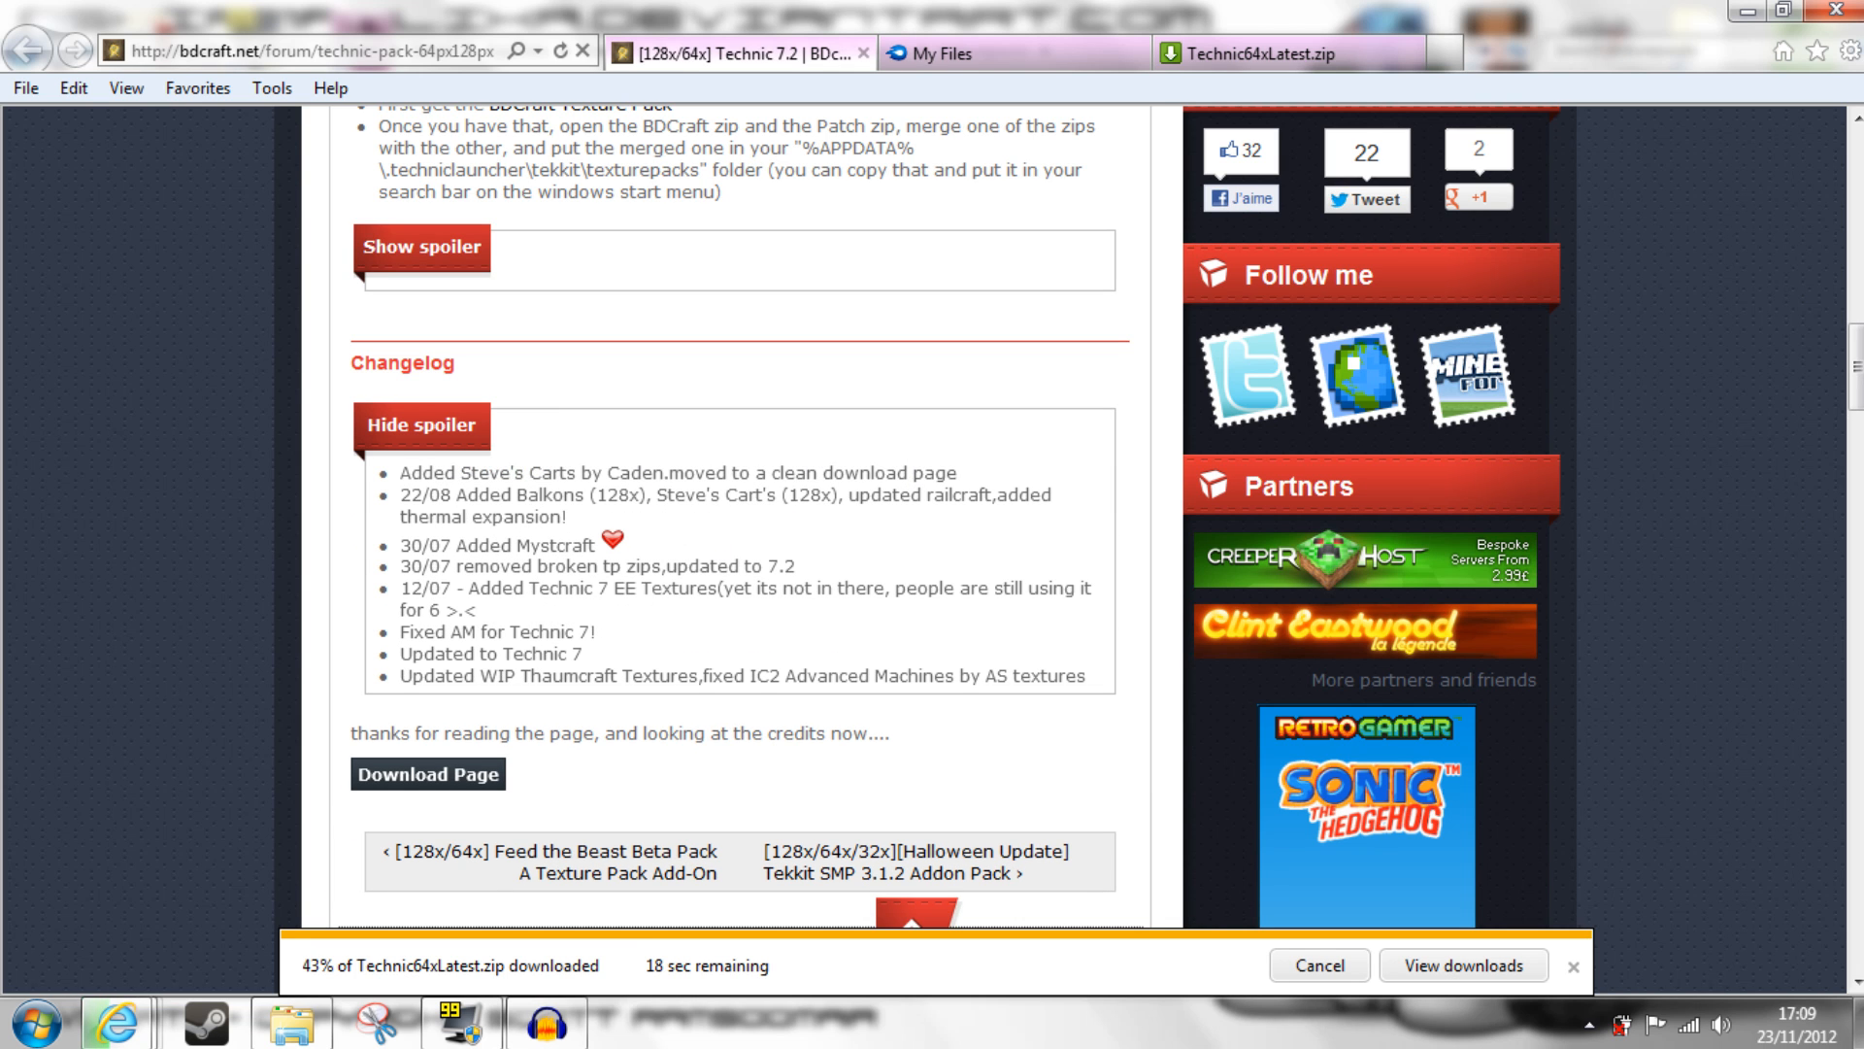
{"action": "mouse_move", "coordinate": [650, 651]}
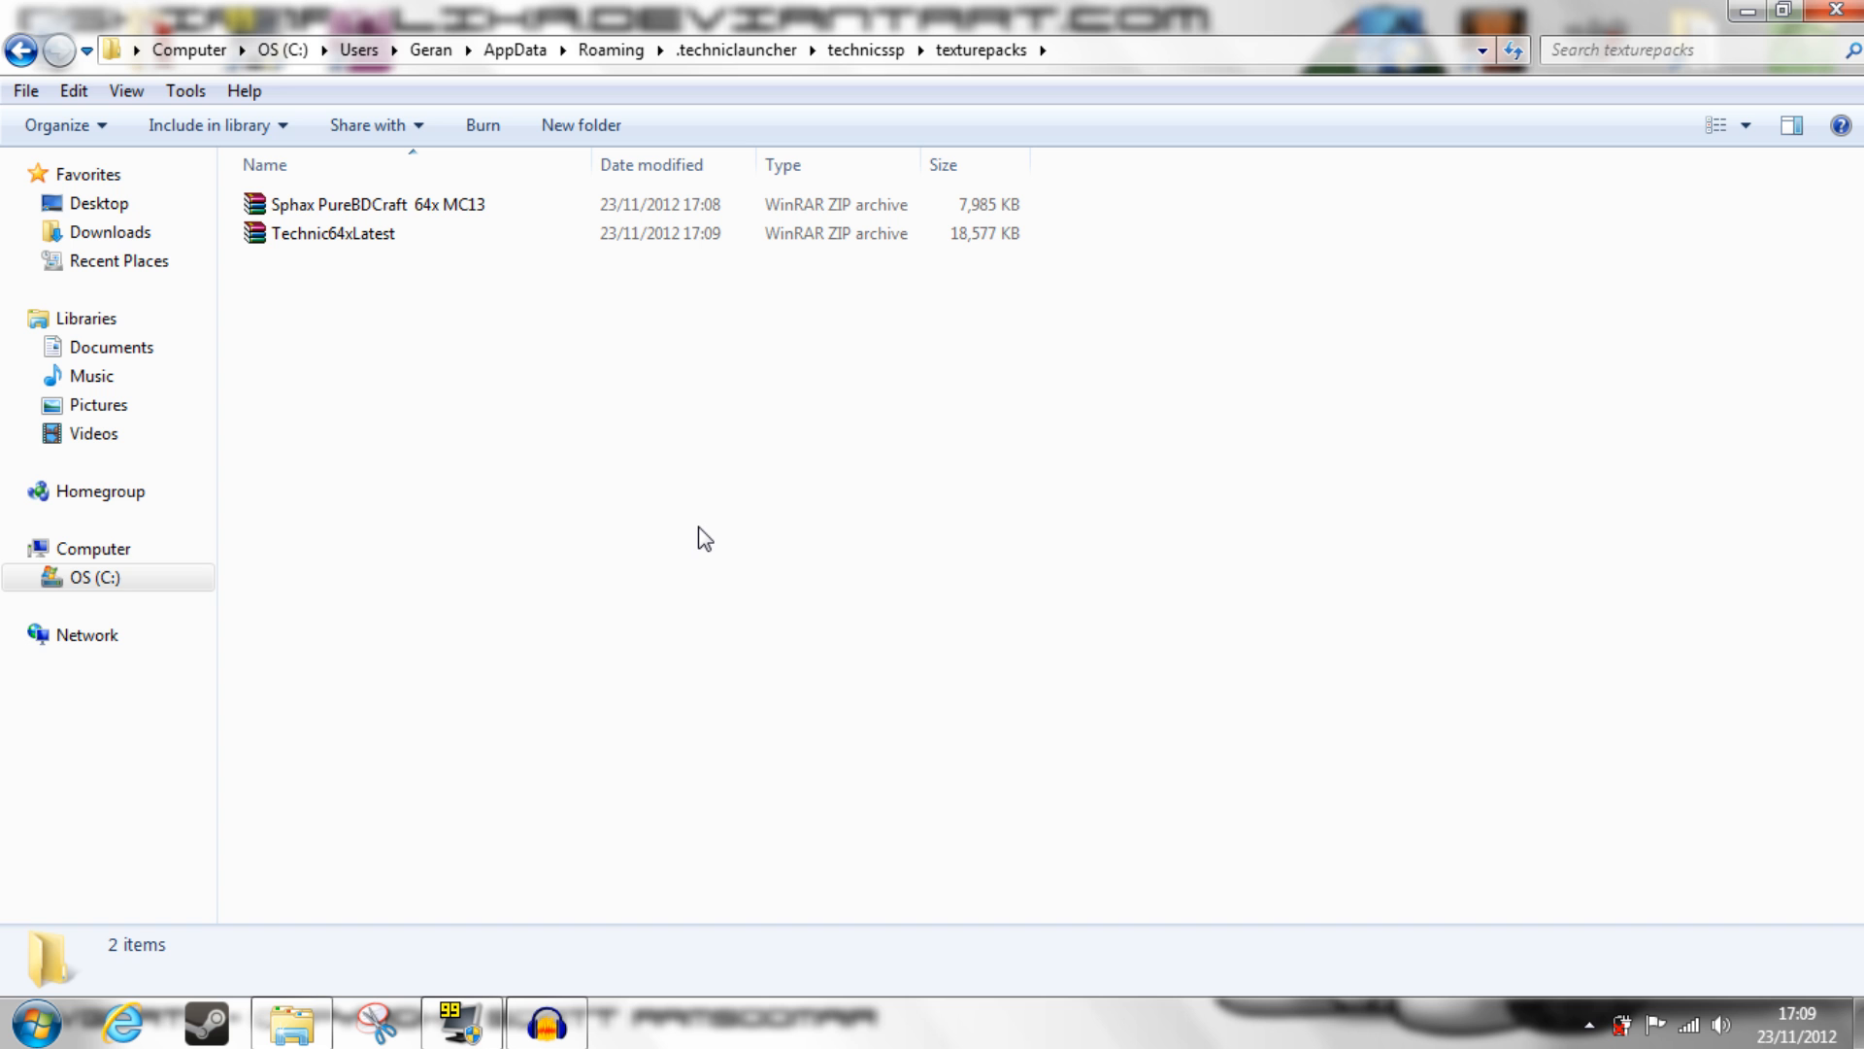
{"action": "mouse_move", "coordinate": [686, 542]}
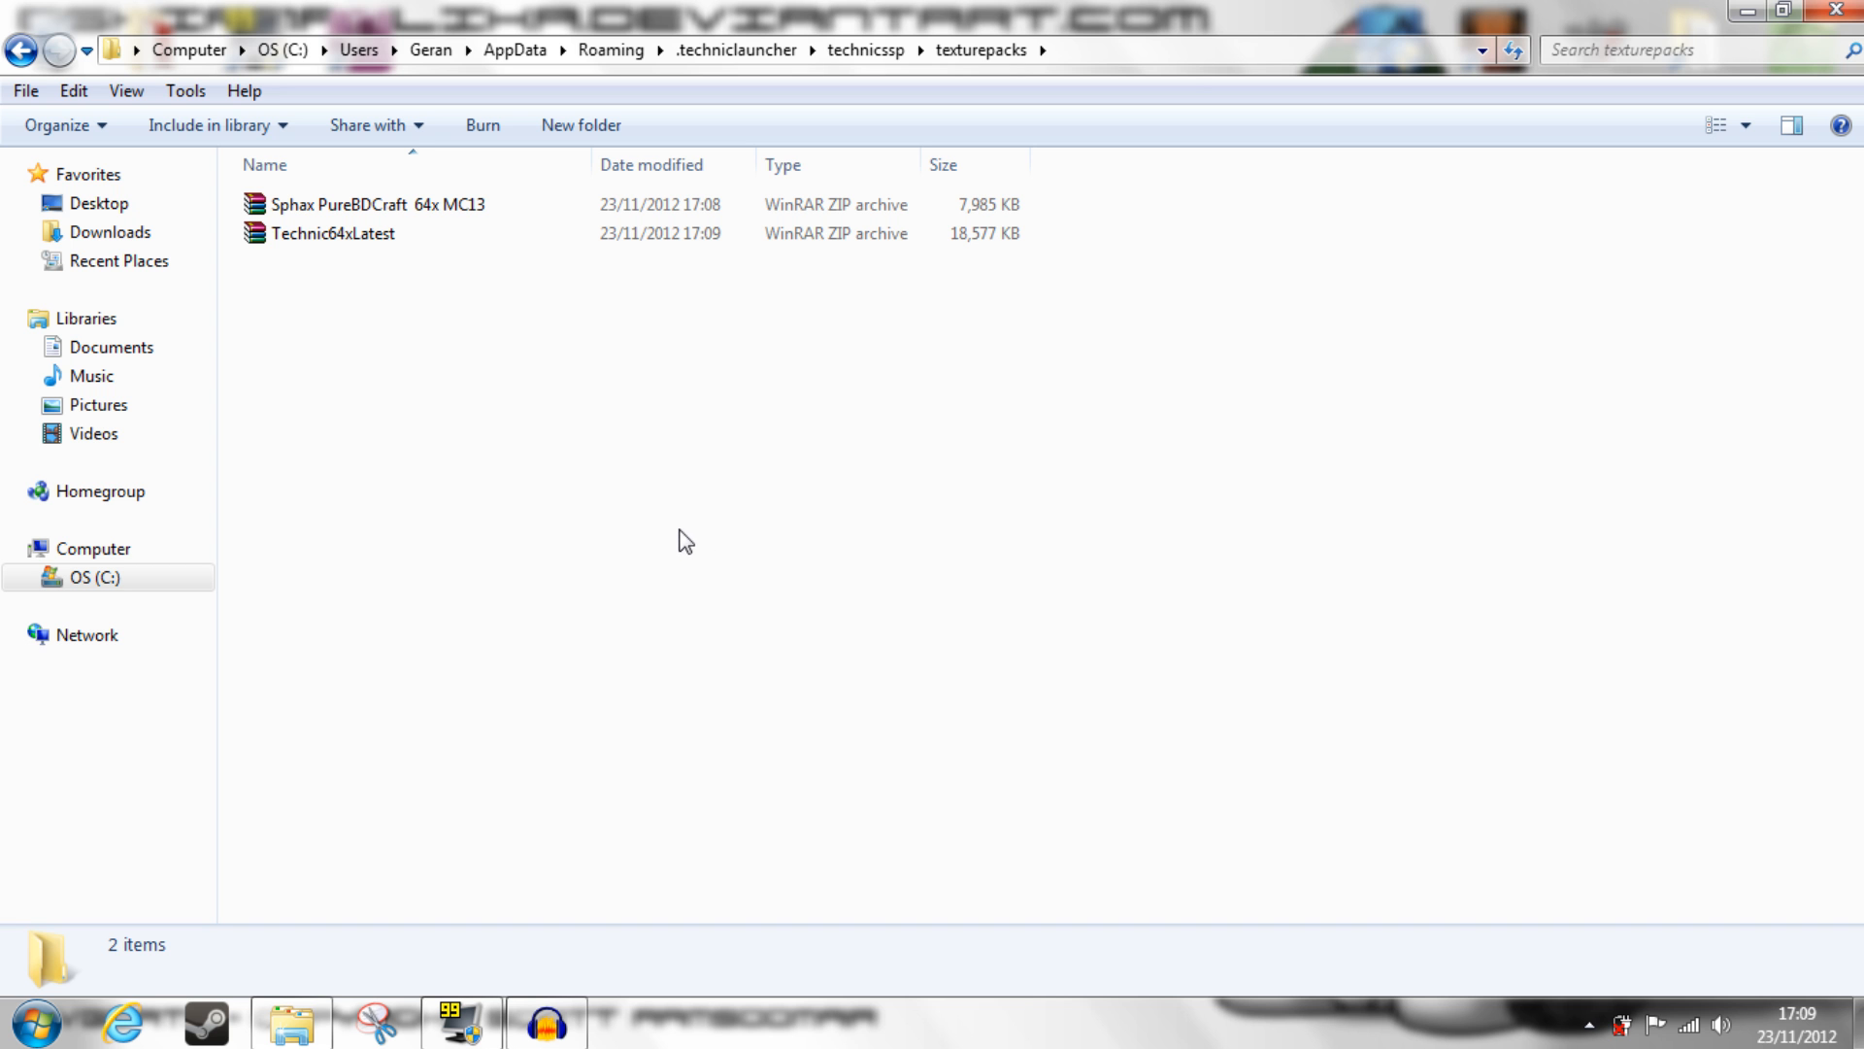
- Open the texture pack zip archives from texturepacks in WinRAR
{"action": "double_click", "coordinate": [378, 203]}
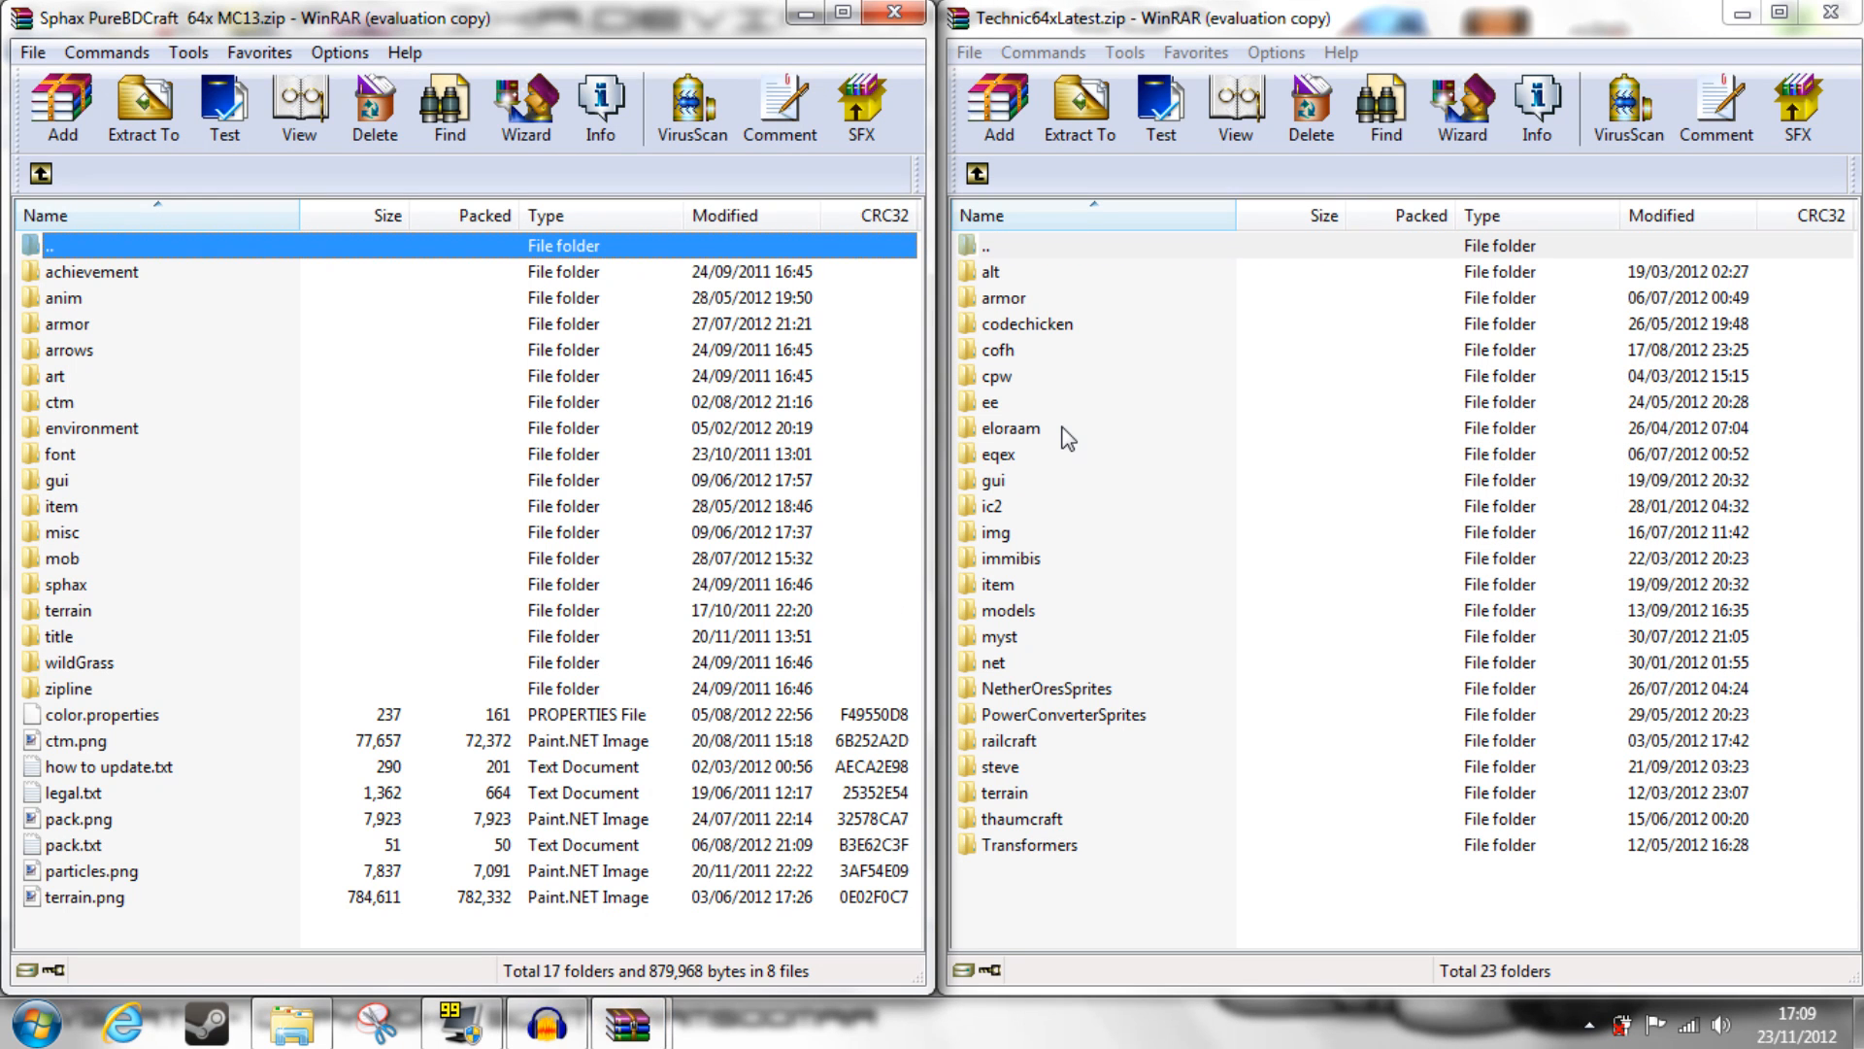
- Add all 23 Technic64xLatest patch folders into the Sphax PureBDCraft 64x MC13 zip
{"action": "left_click", "coordinate": [990, 271]}
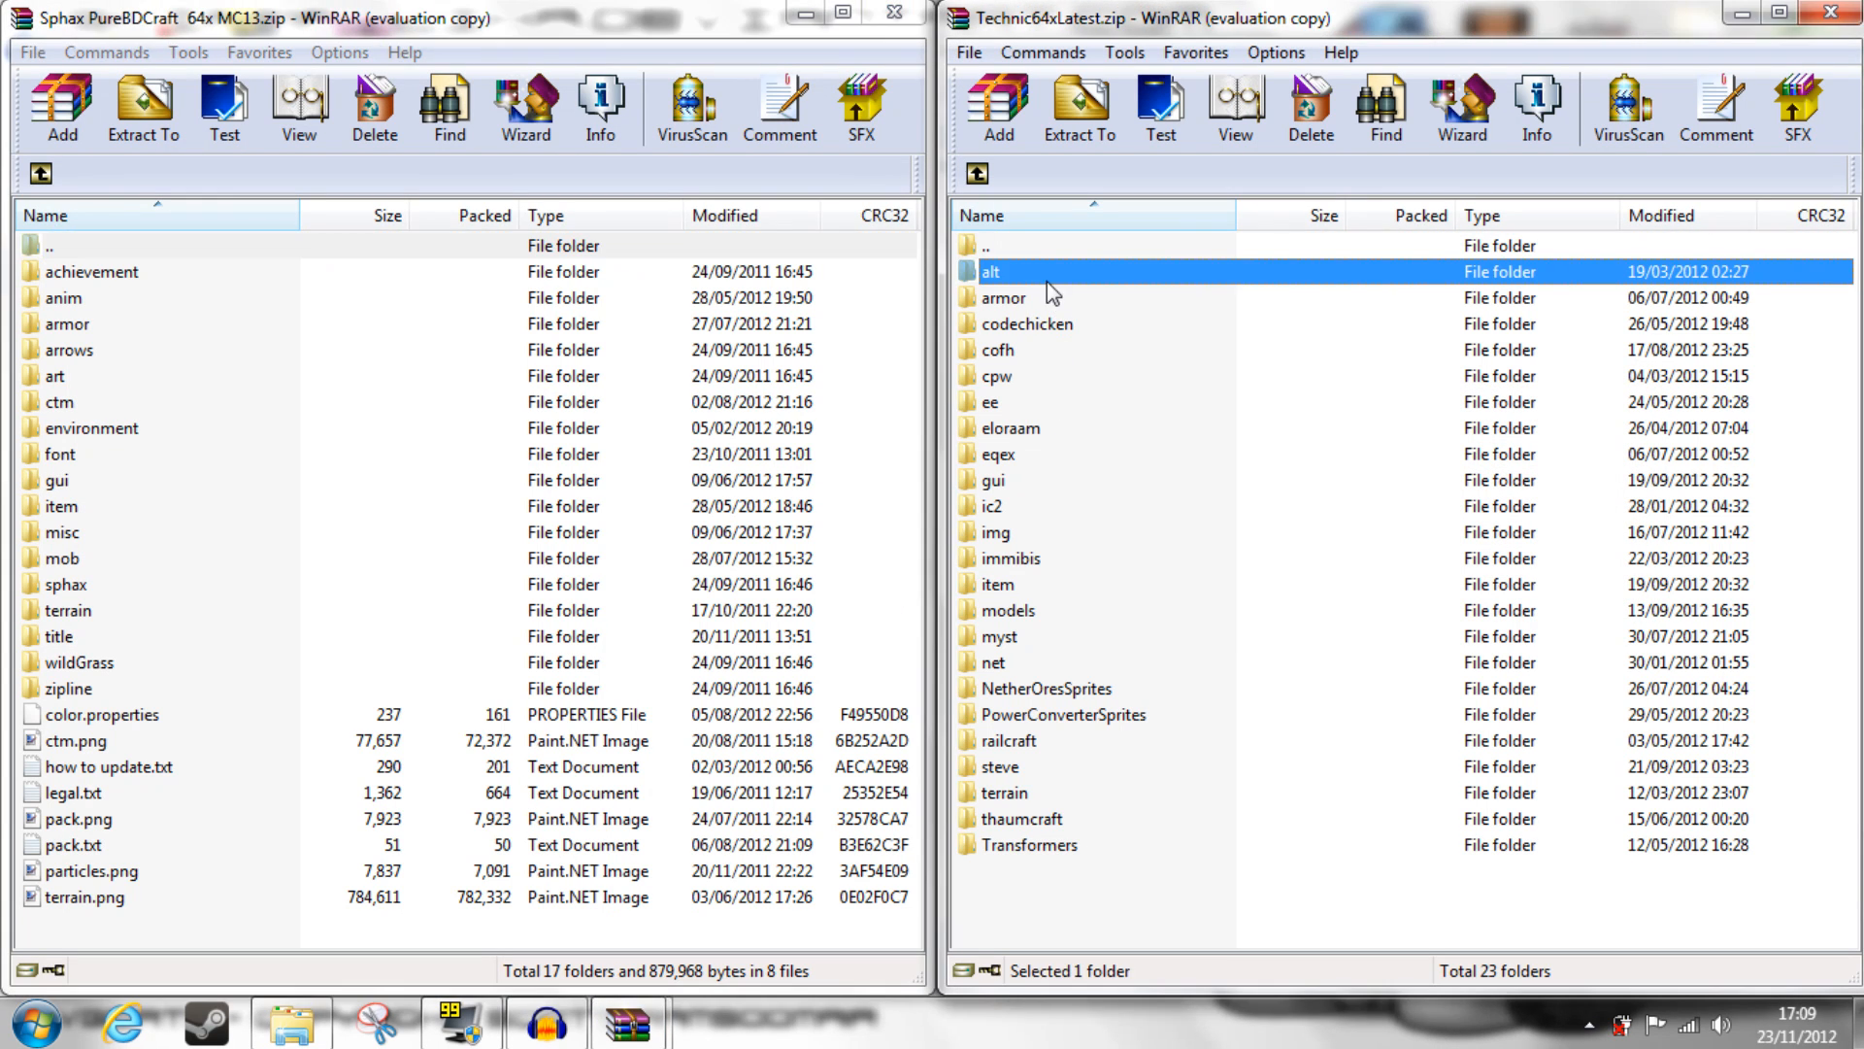
{"action": "key", "text": "ctrl+a"}
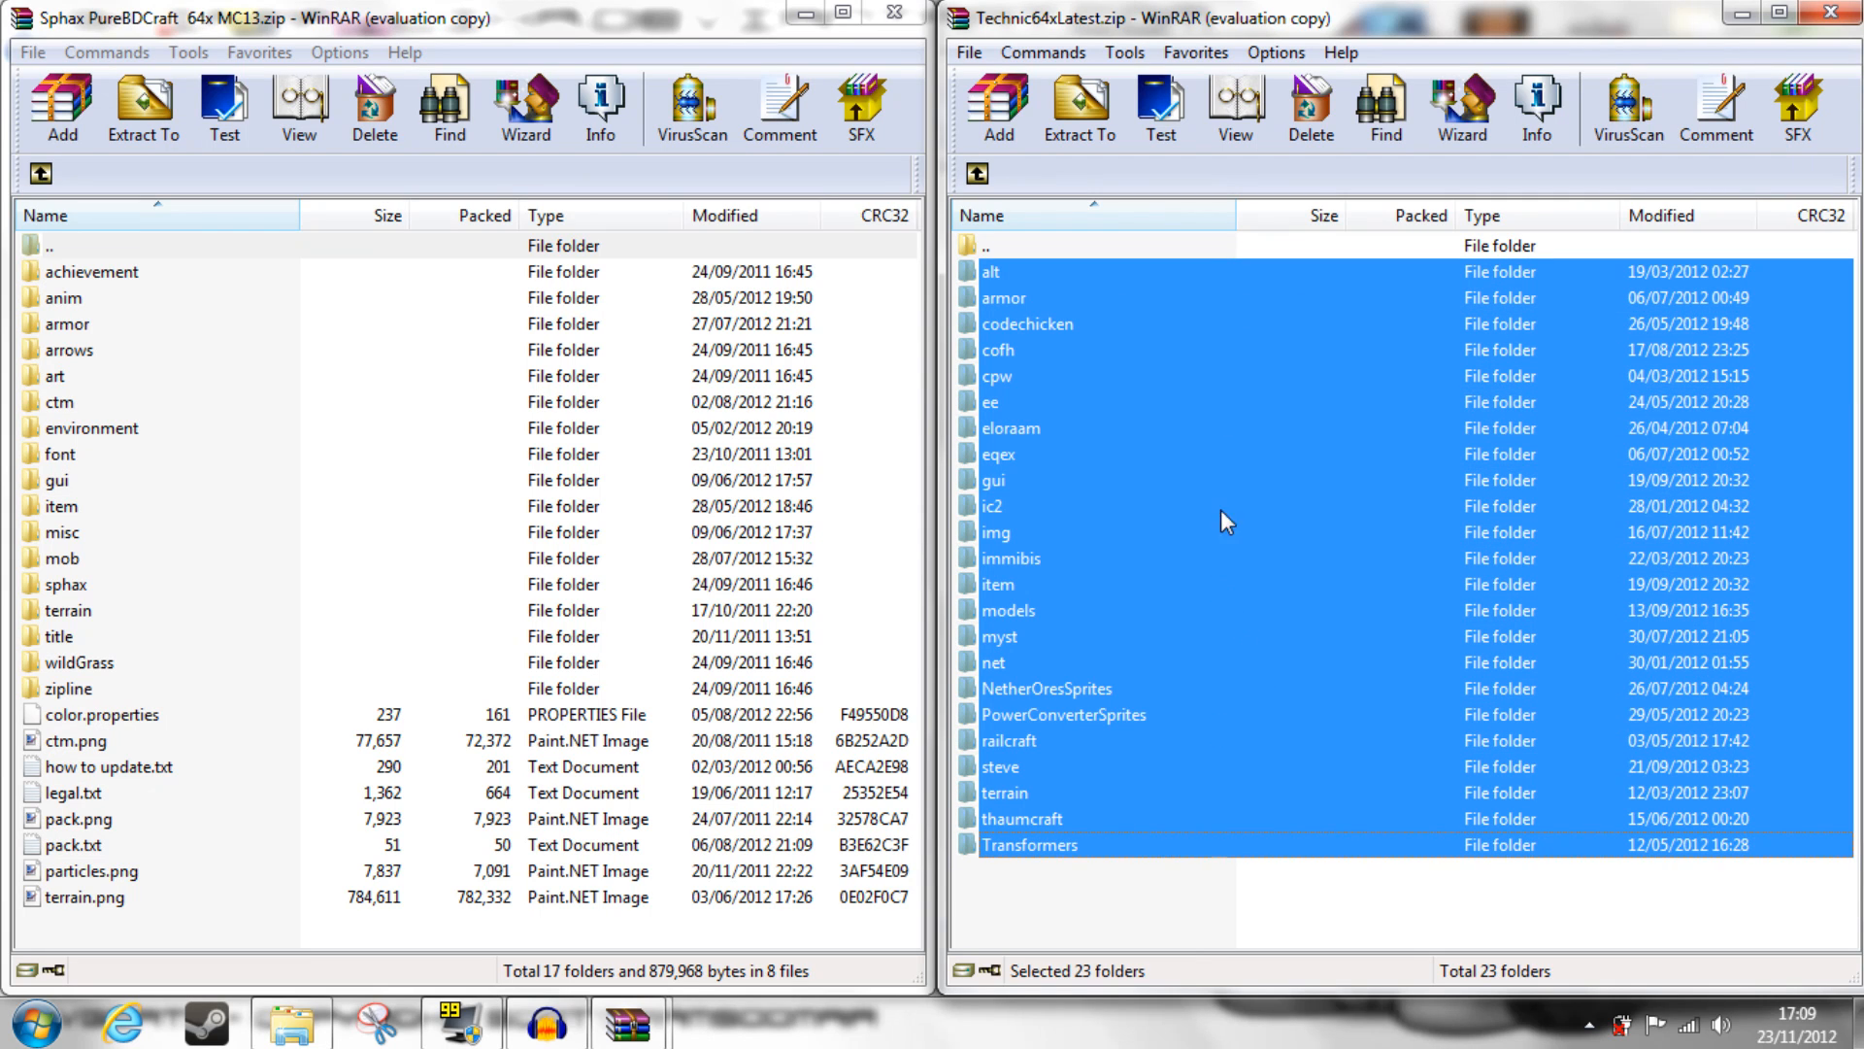
{"action": "left_click", "coordinate": [1076, 107]}
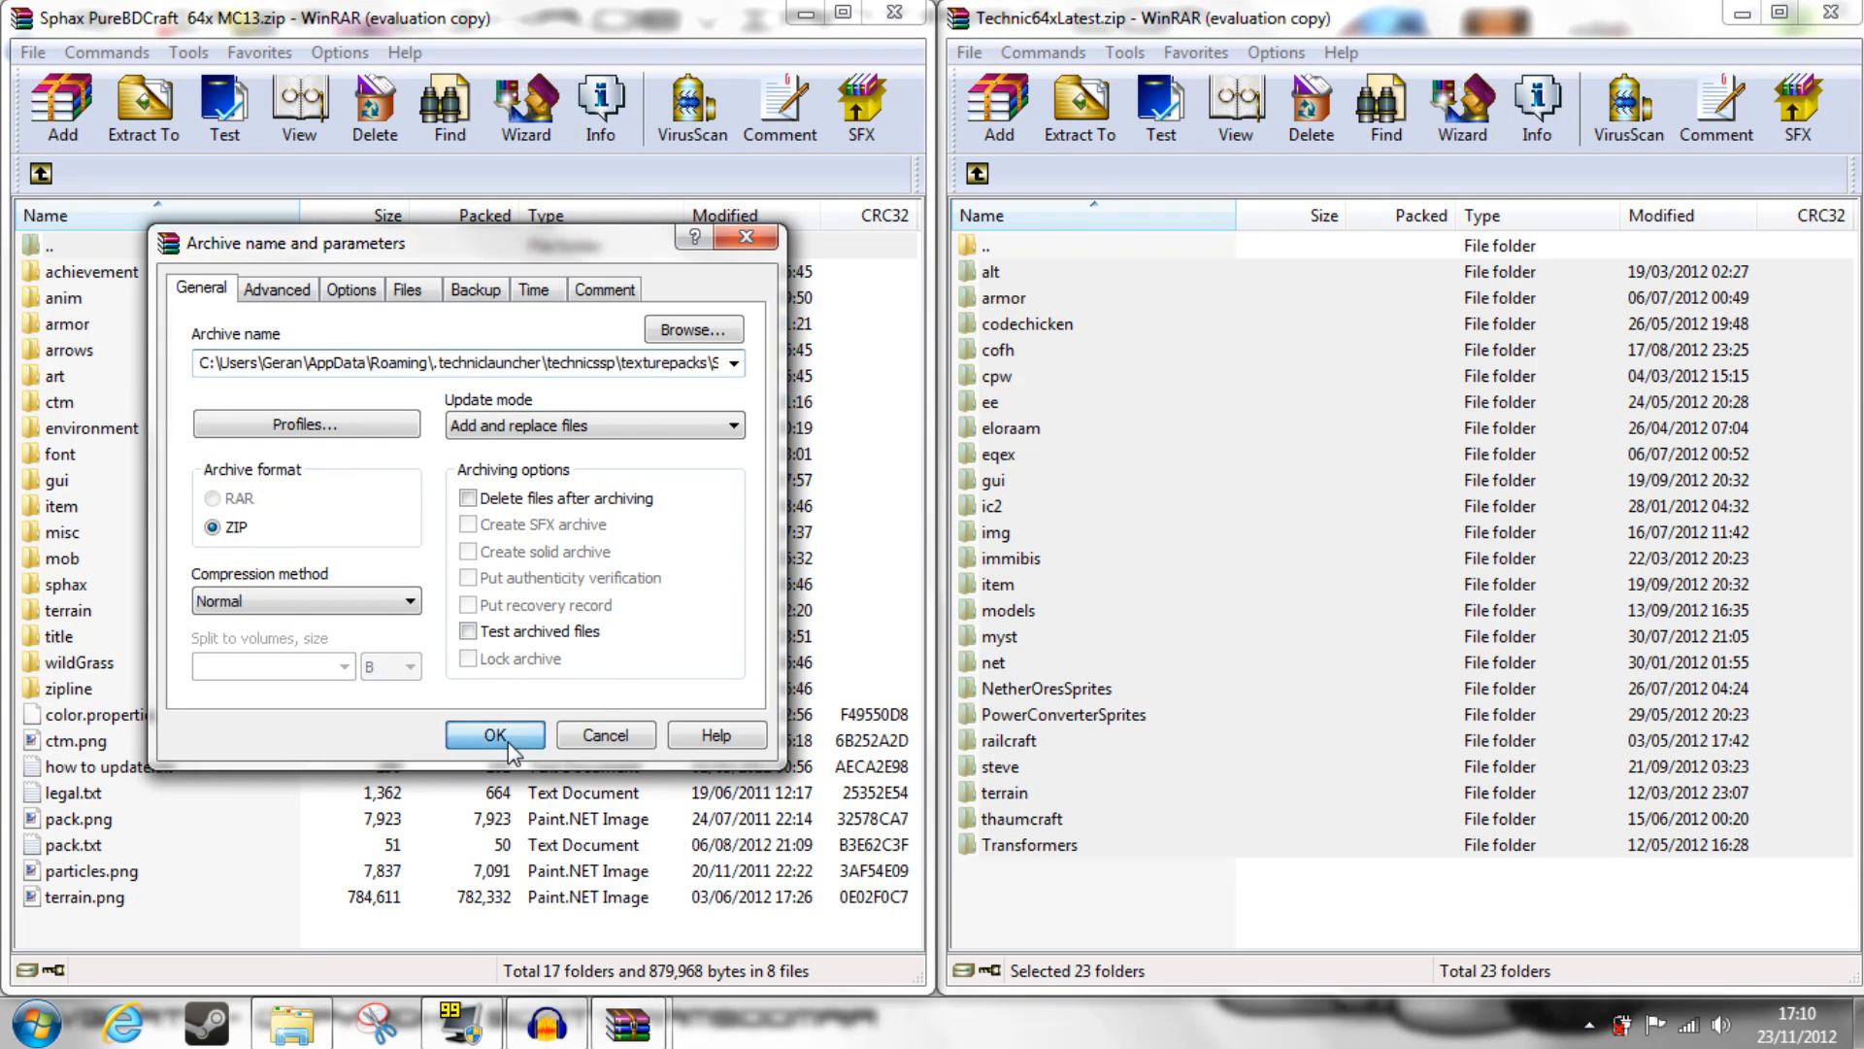
{"action": "left_click", "coordinate": [494, 734]}
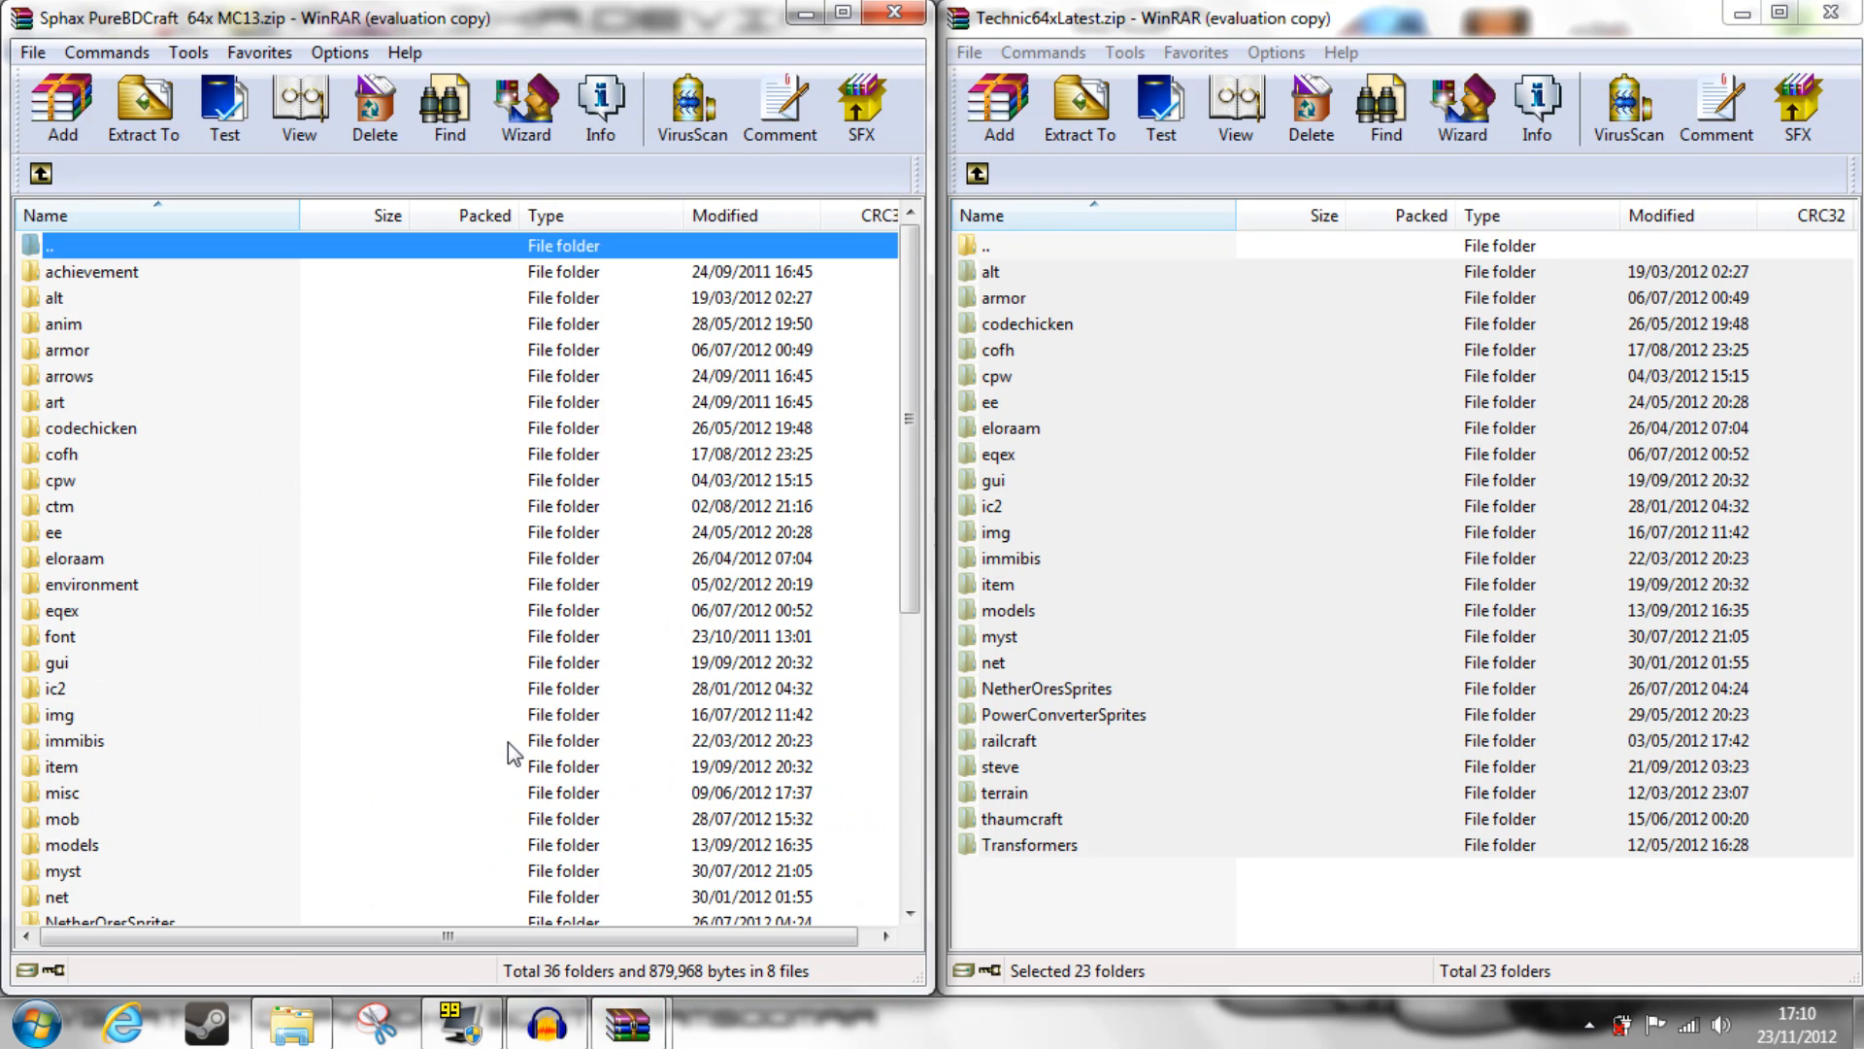
{"action": "left_click", "coordinate": [54, 297]}
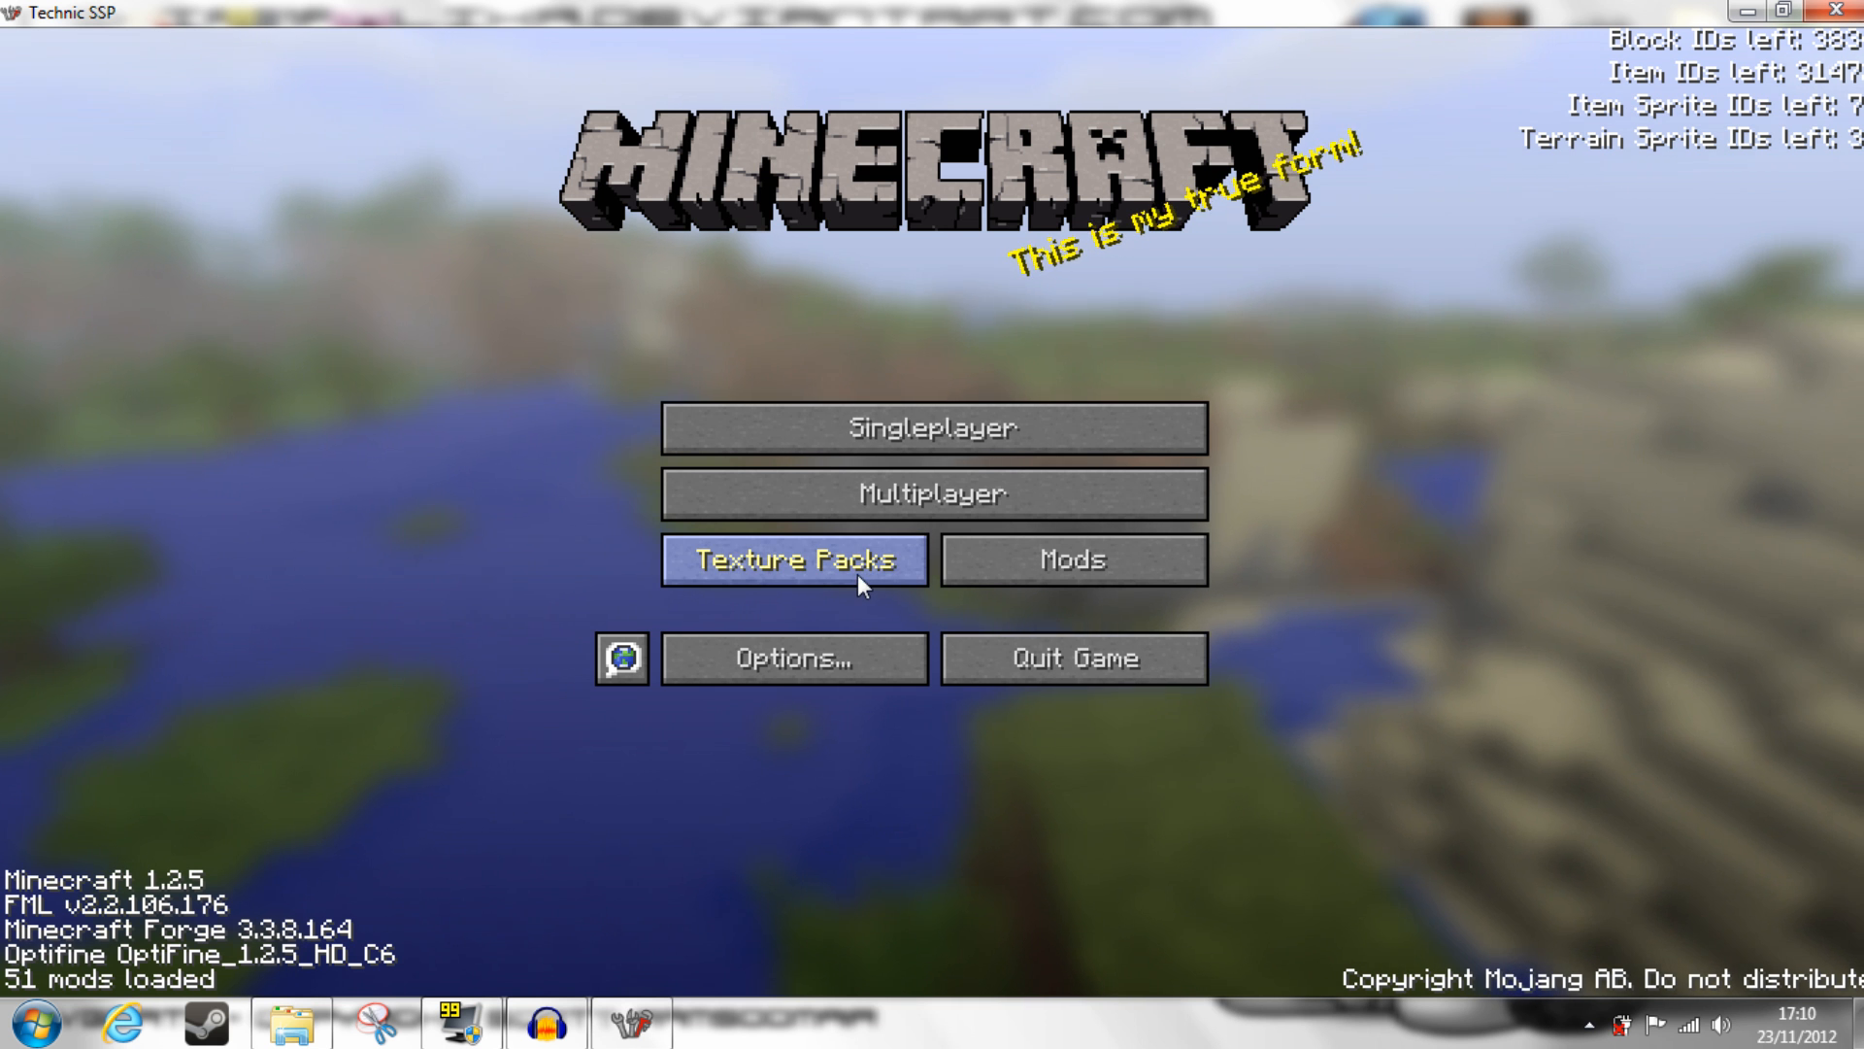
- Select Sphax PureBDCraft 64x MC13.zip under Texture Packs, then start Singleplayer
{"action": "left_click", "coordinate": [793, 559]}
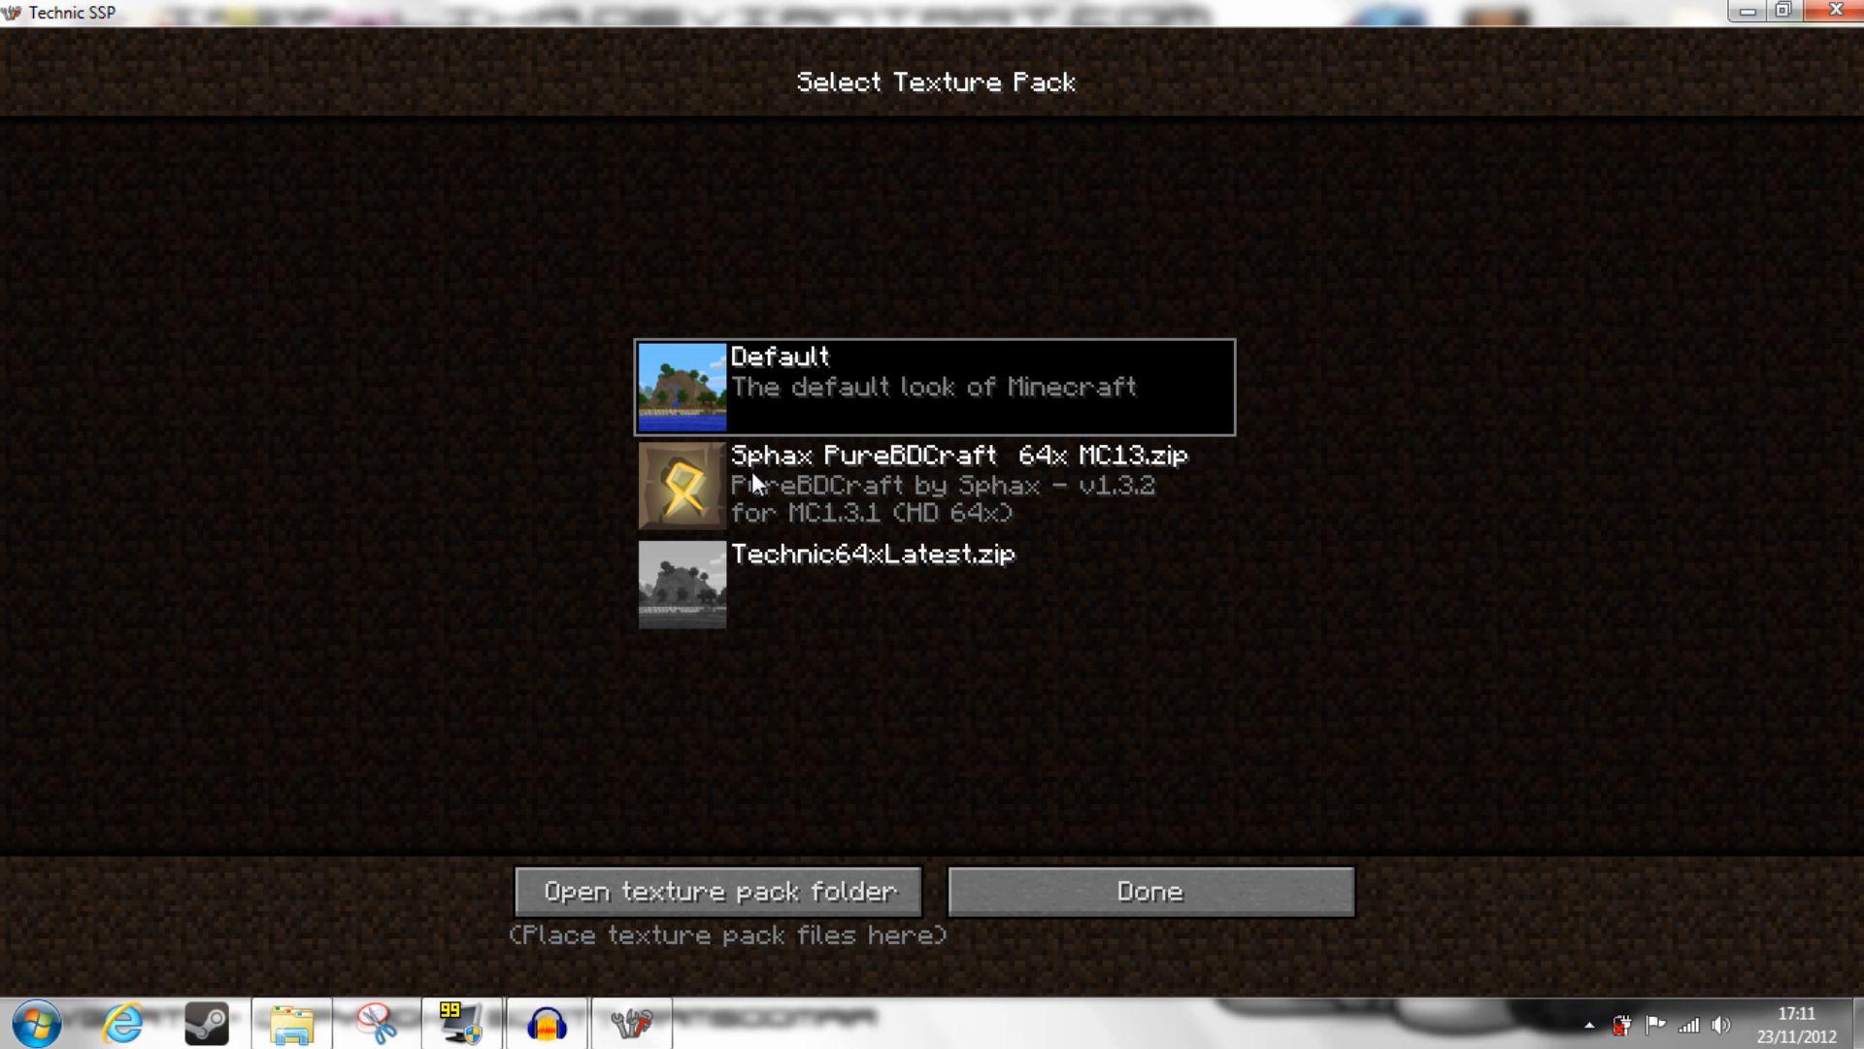
{"action": "left_click", "coordinate": [963, 483]}
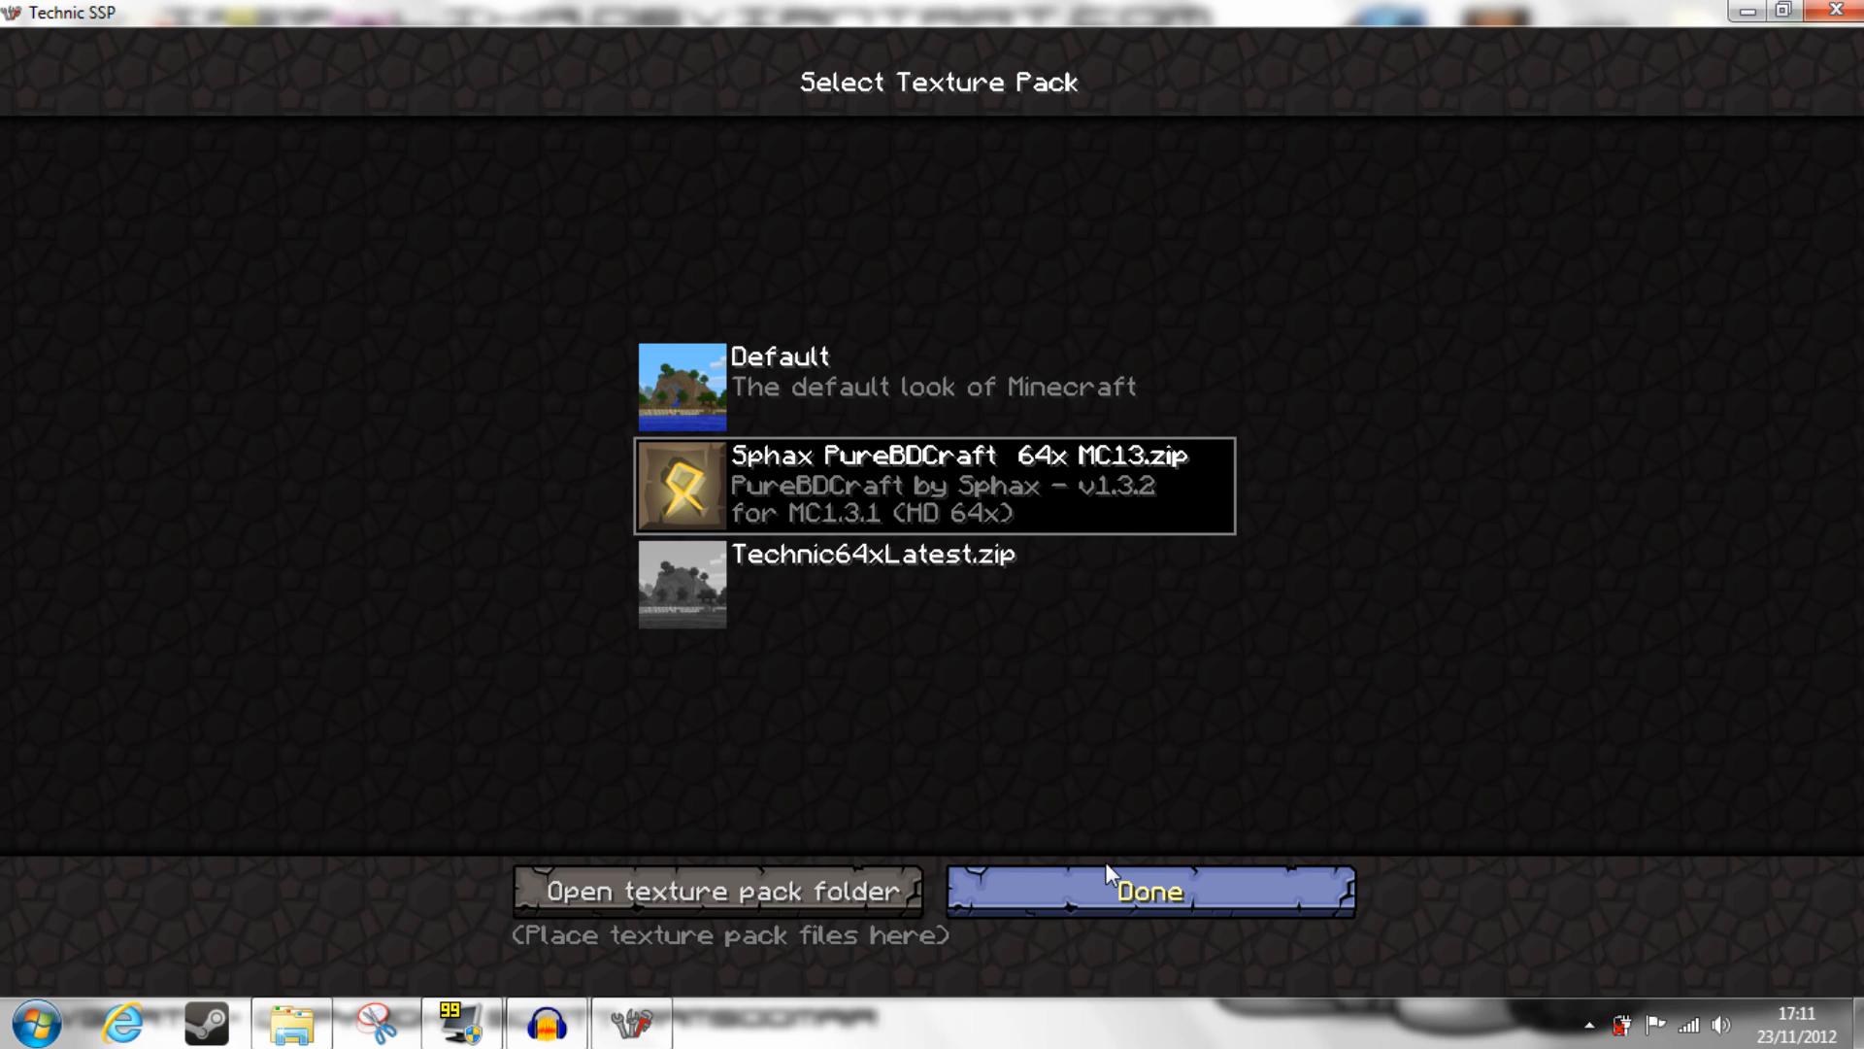
{"action": "mouse_move", "coordinate": [1095, 875]}
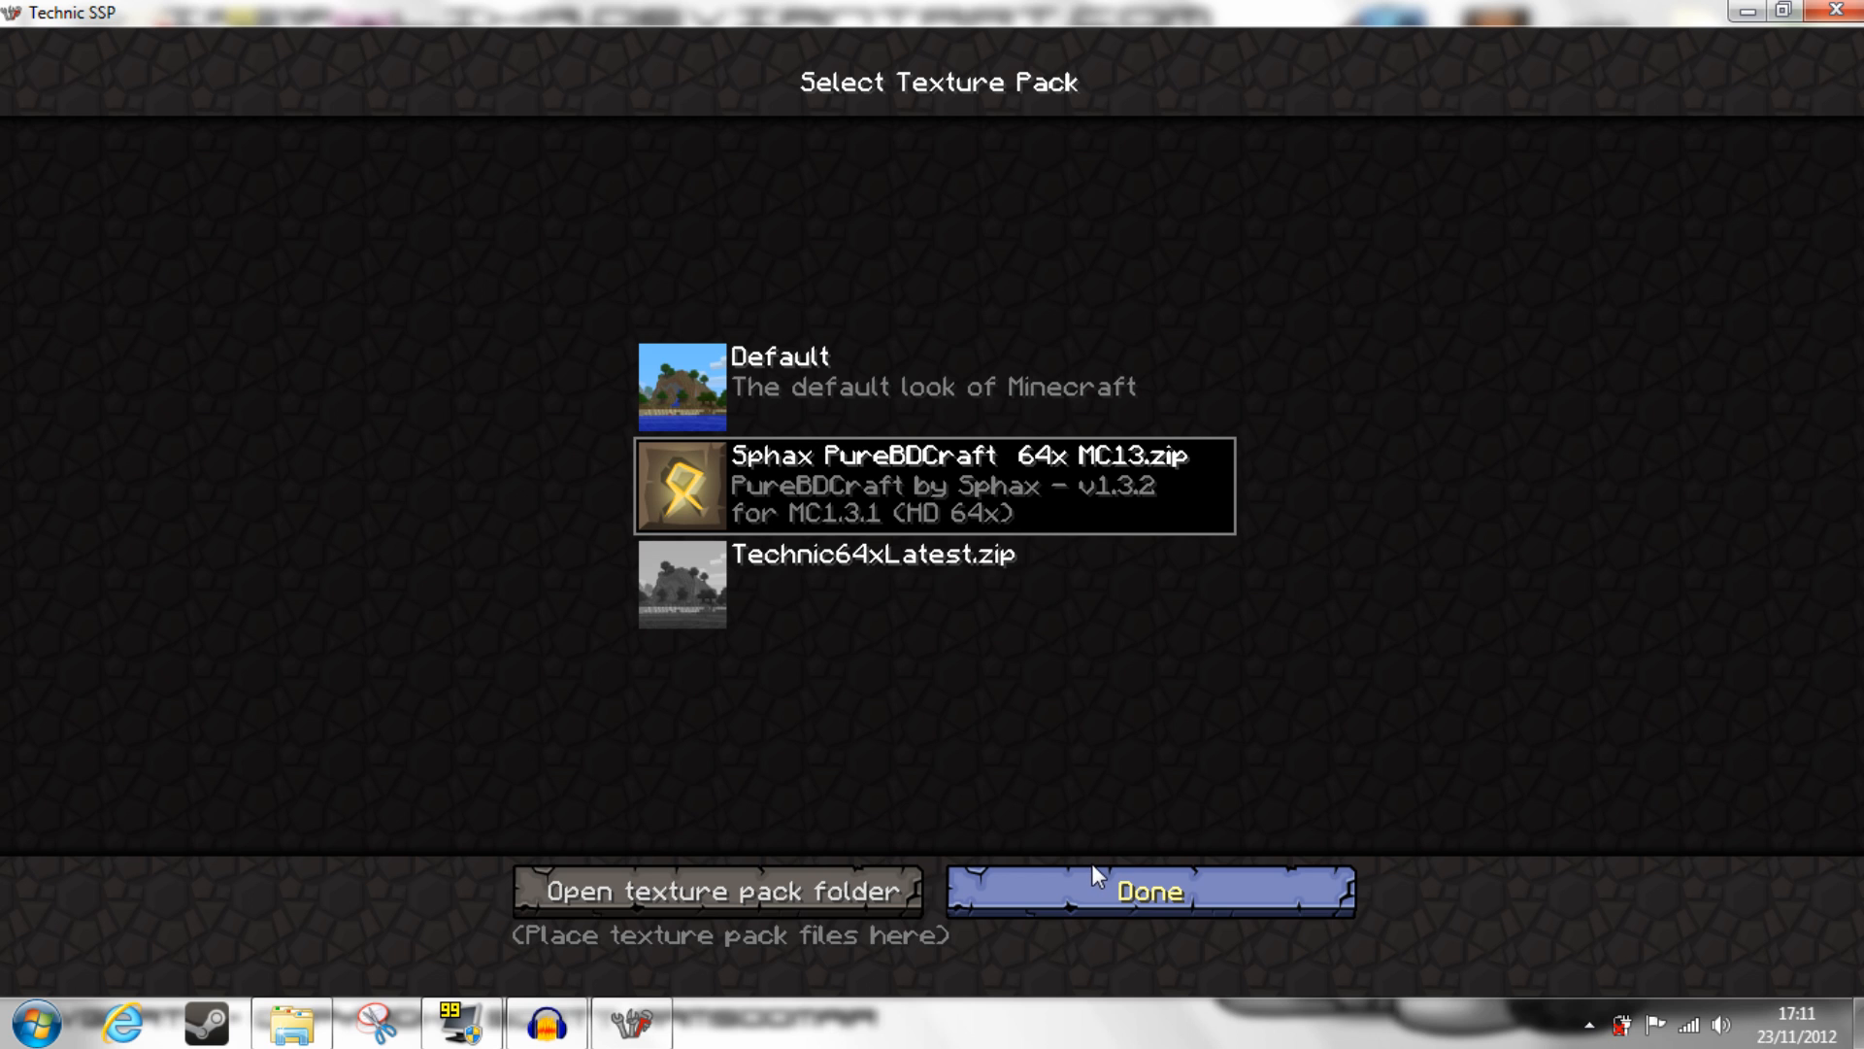
{"action": "mouse_move", "coordinate": [1095, 529]}
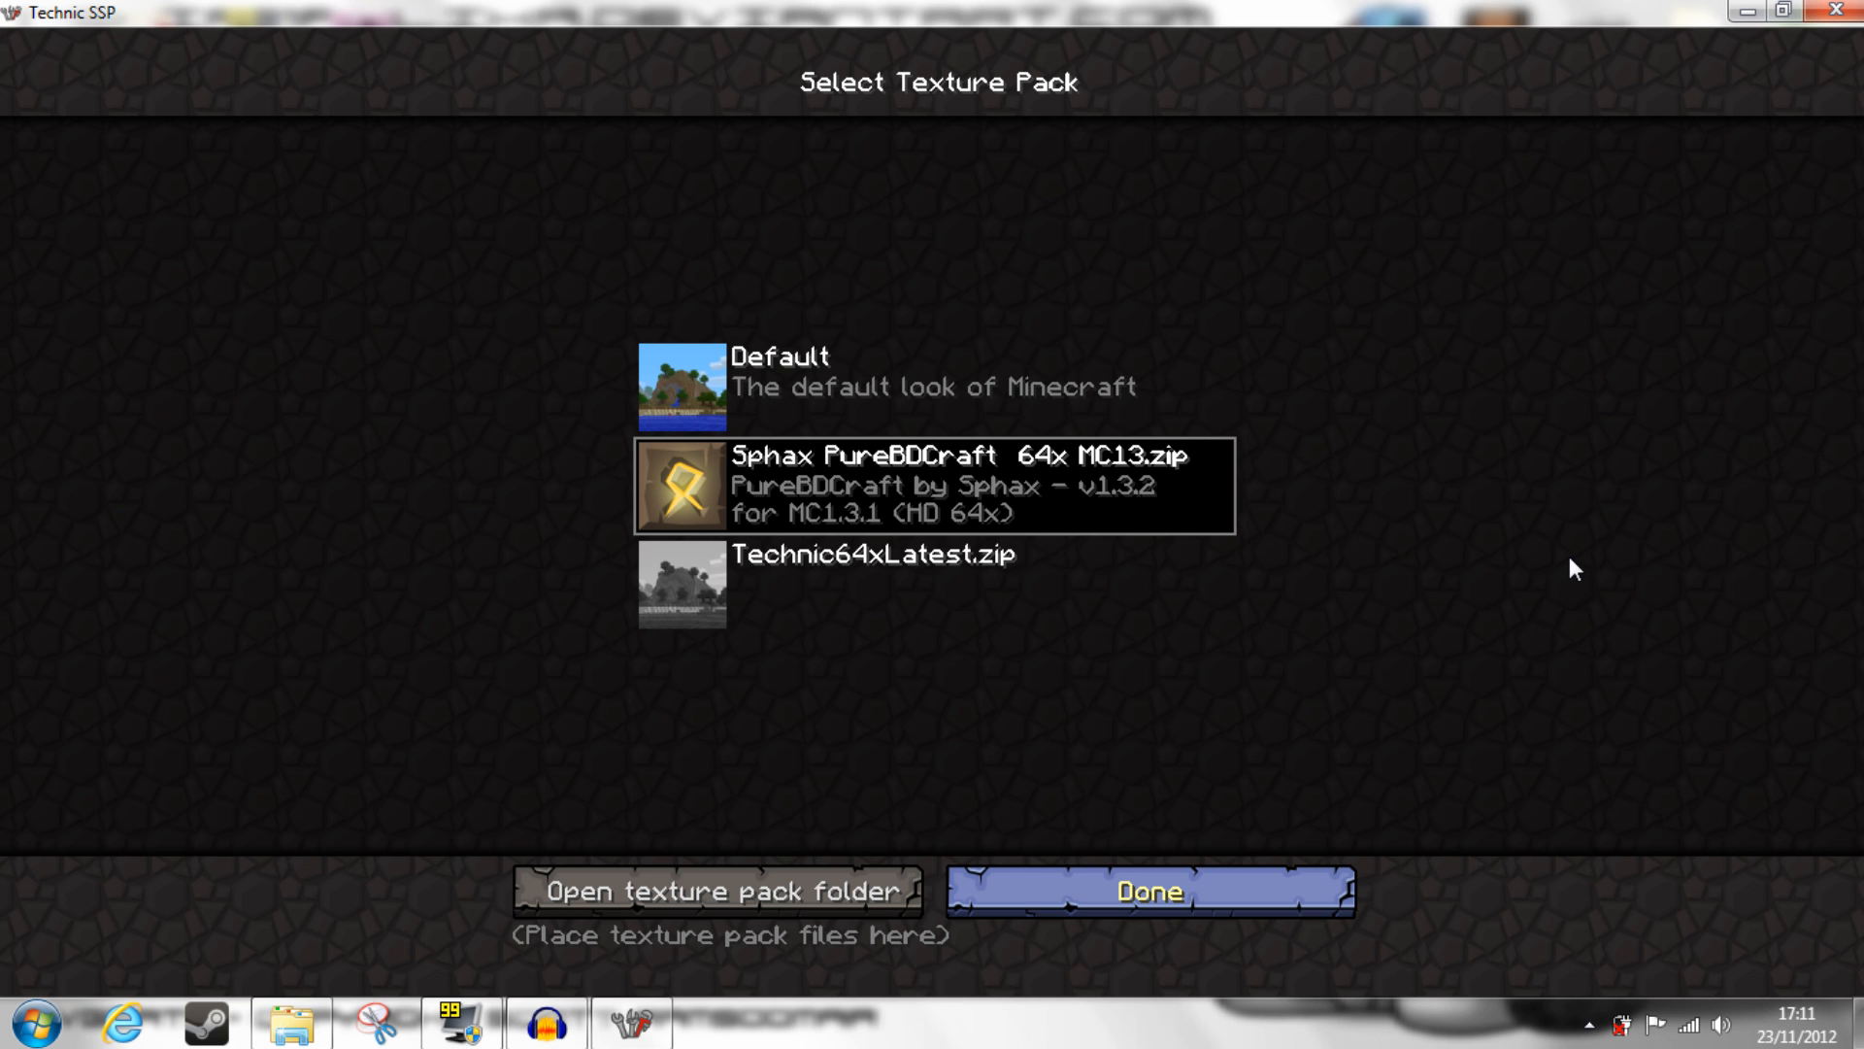
{"action": "left_click", "coordinate": [1145, 891]}
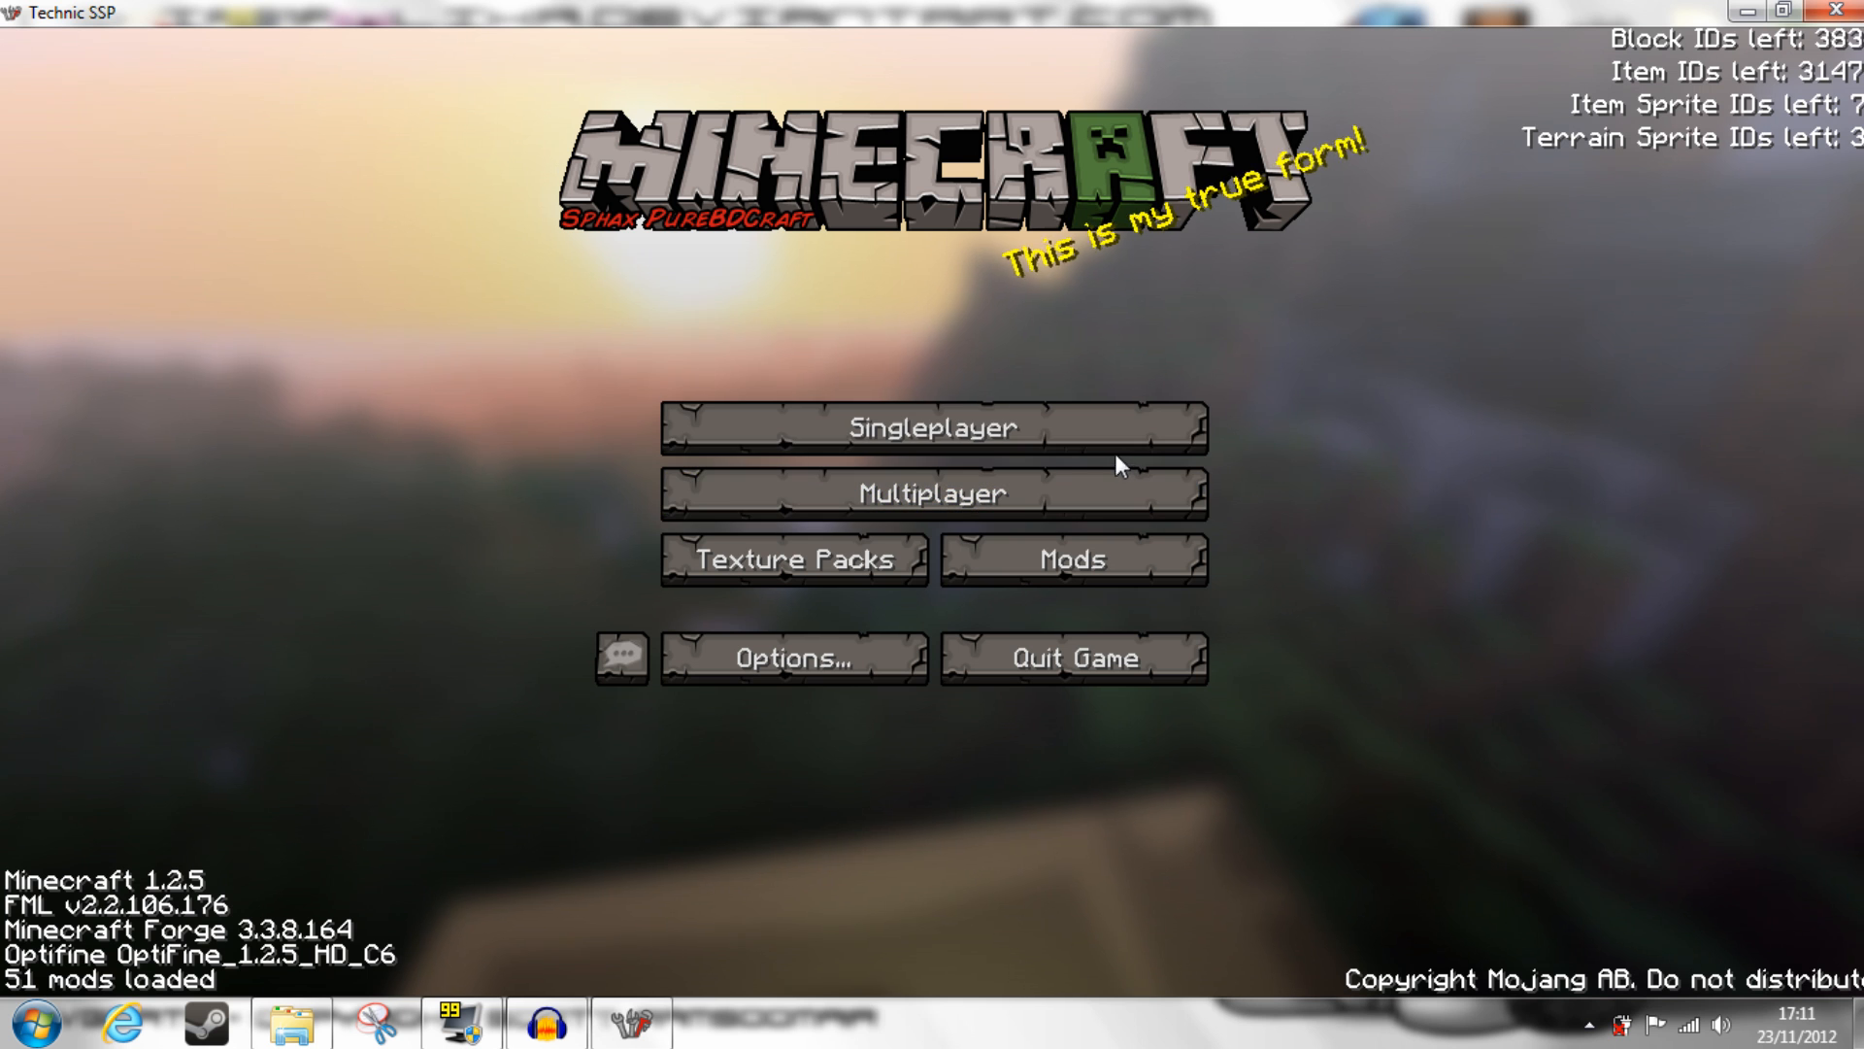
{"action": "mouse_move", "coordinate": [934, 428]}
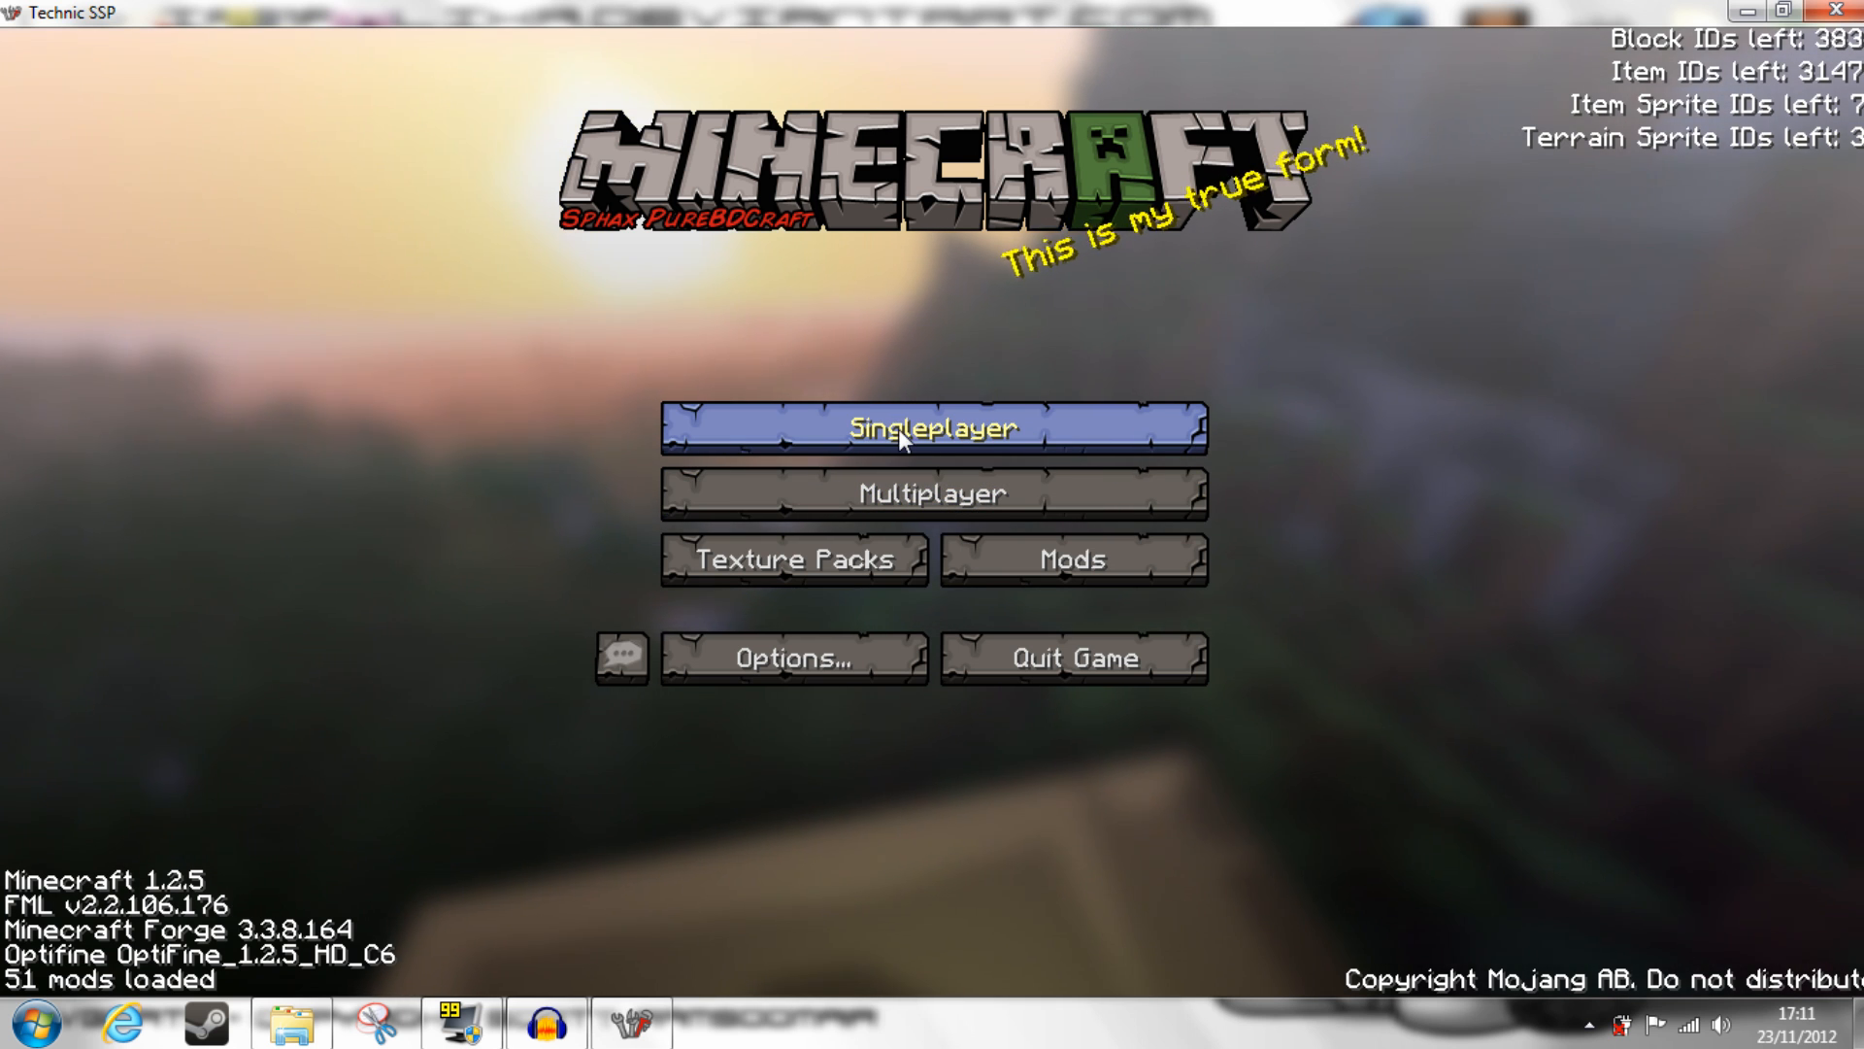
{"action": "left_click", "coordinate": [934, 429]}
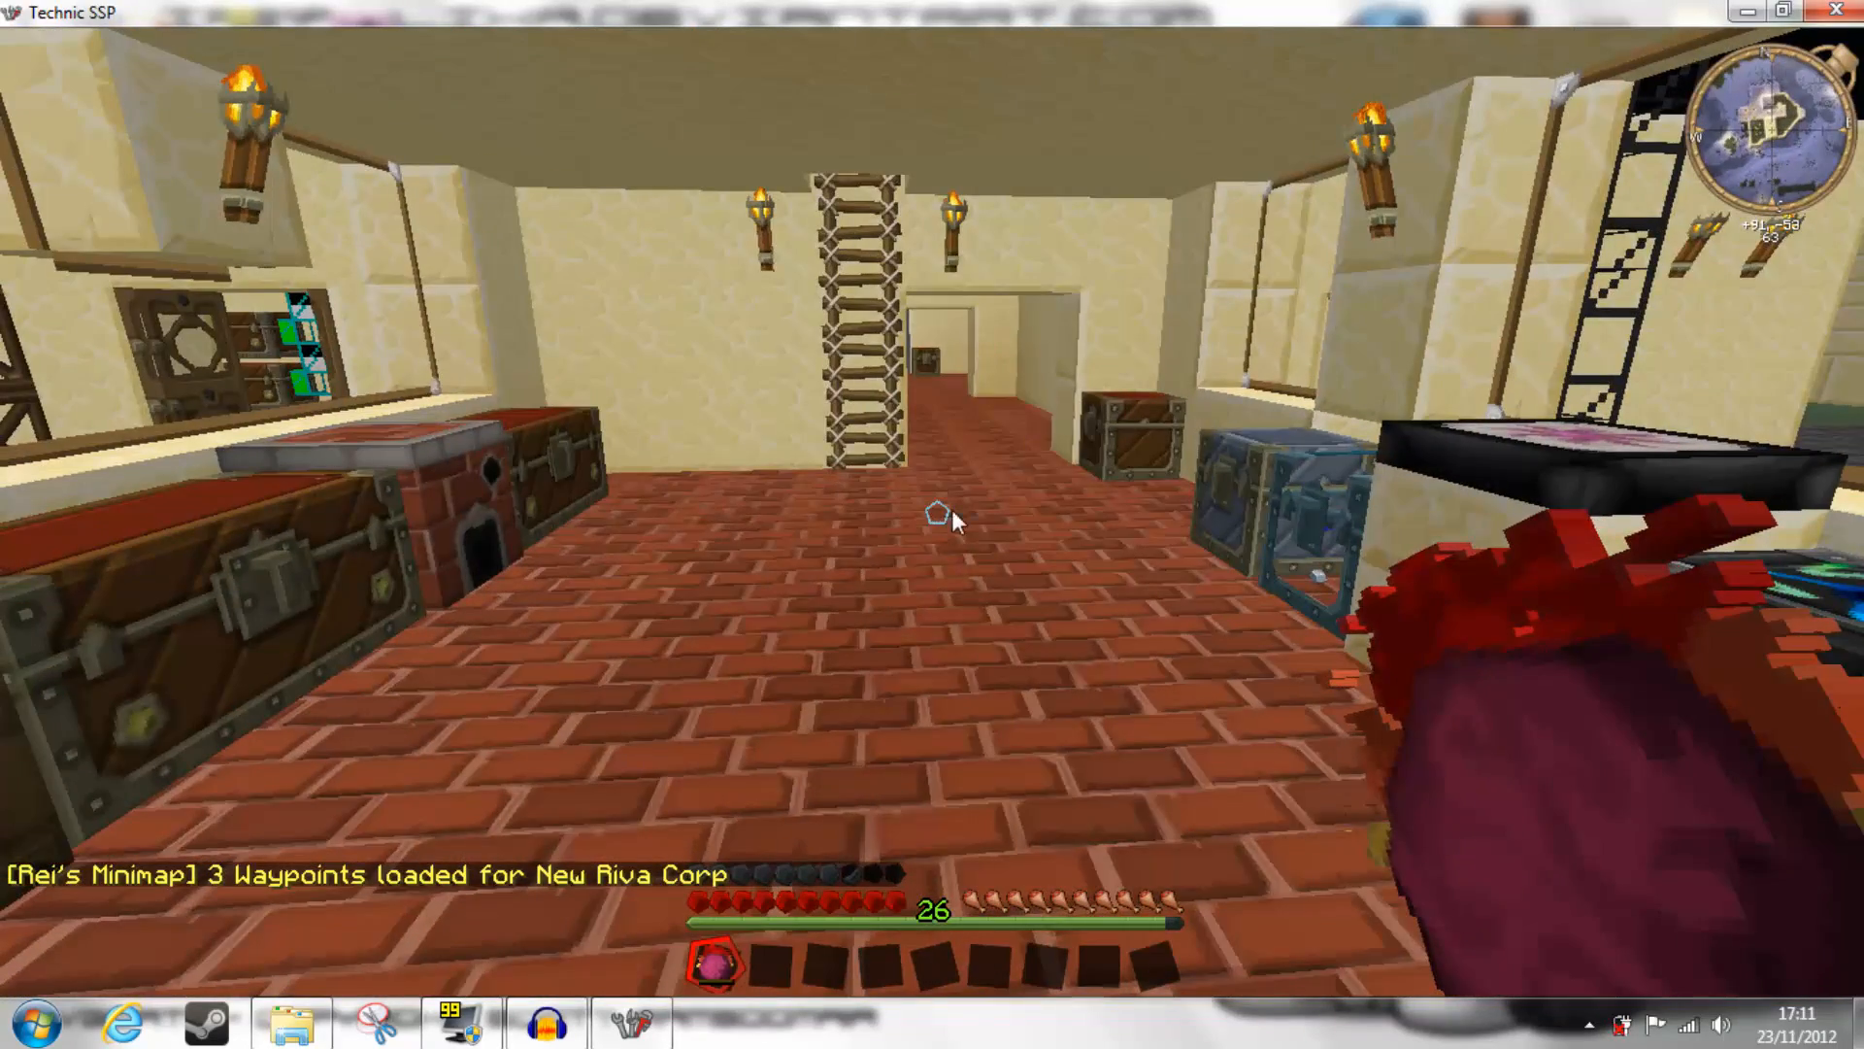
- Open the inventory to view items with the Sphax PureBDCraft textures
{"action": "key", "text": "e"}
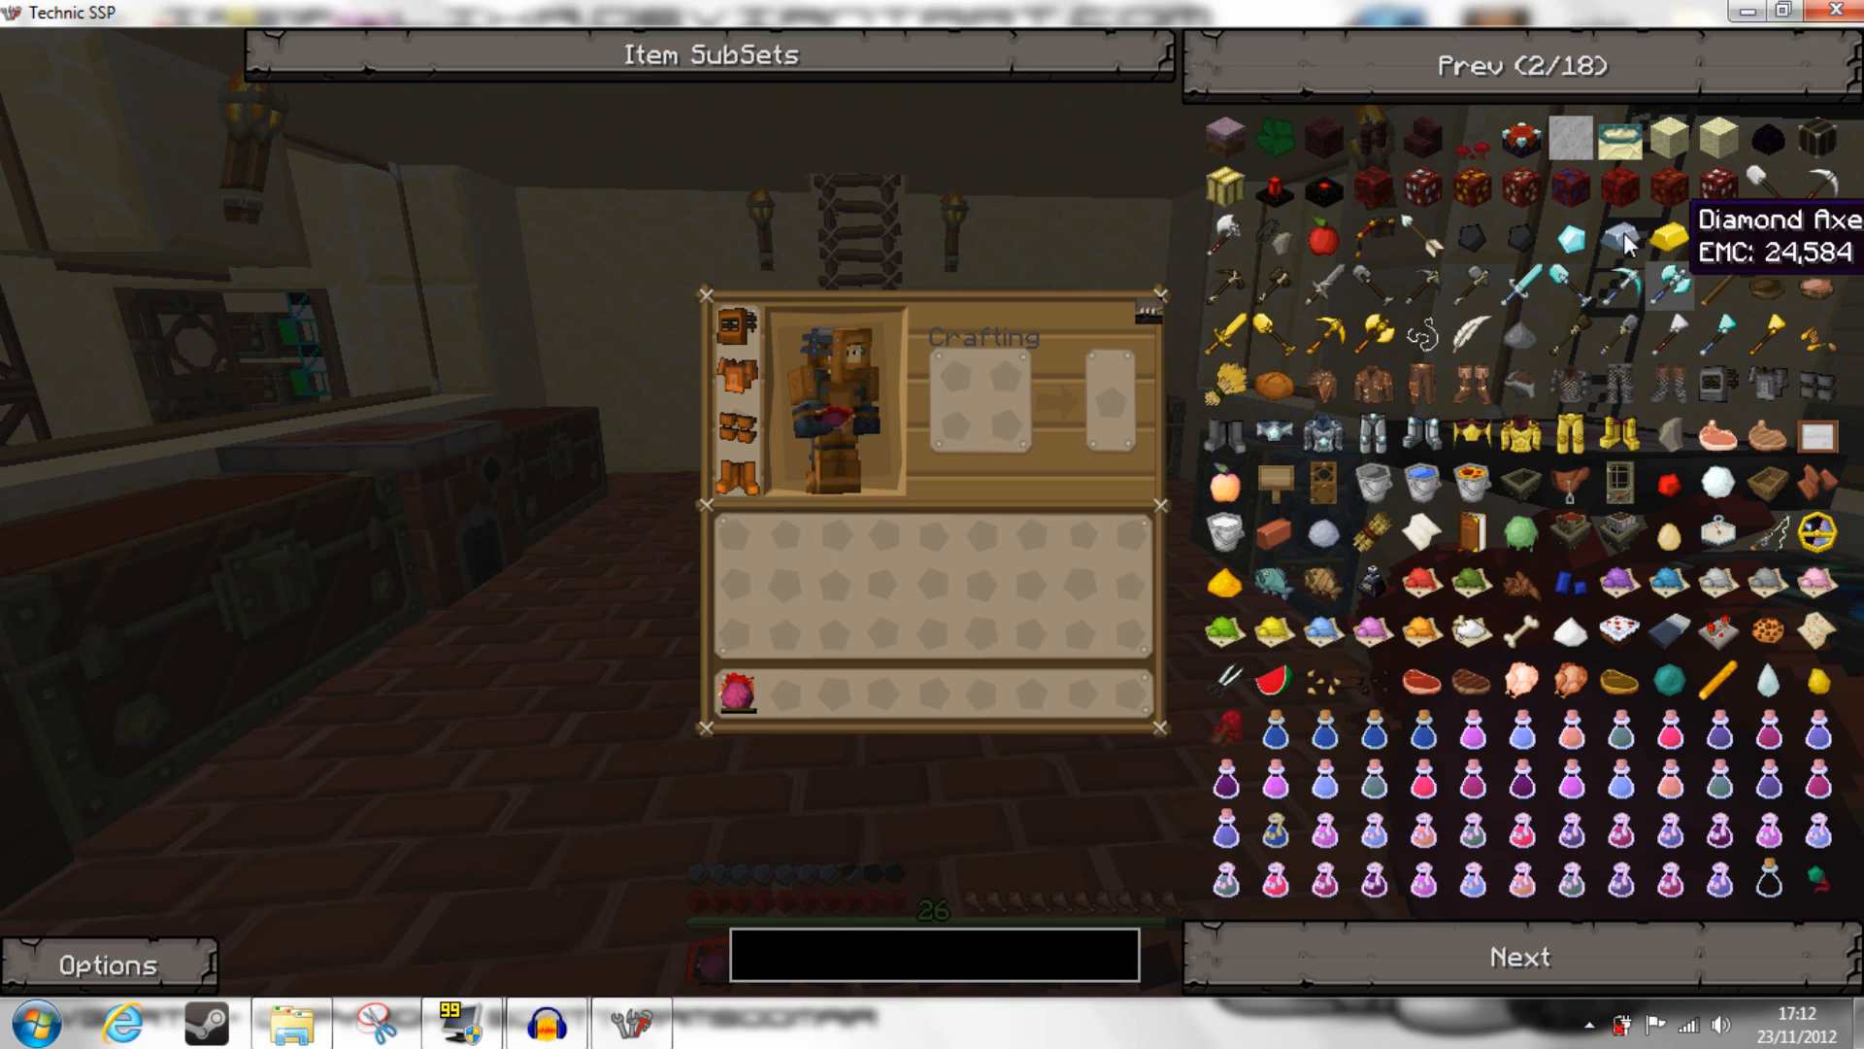
- Page forward twice through the item list to see more retextured mod items
{"action": "left_click", "coordinate": [1518, 956]}
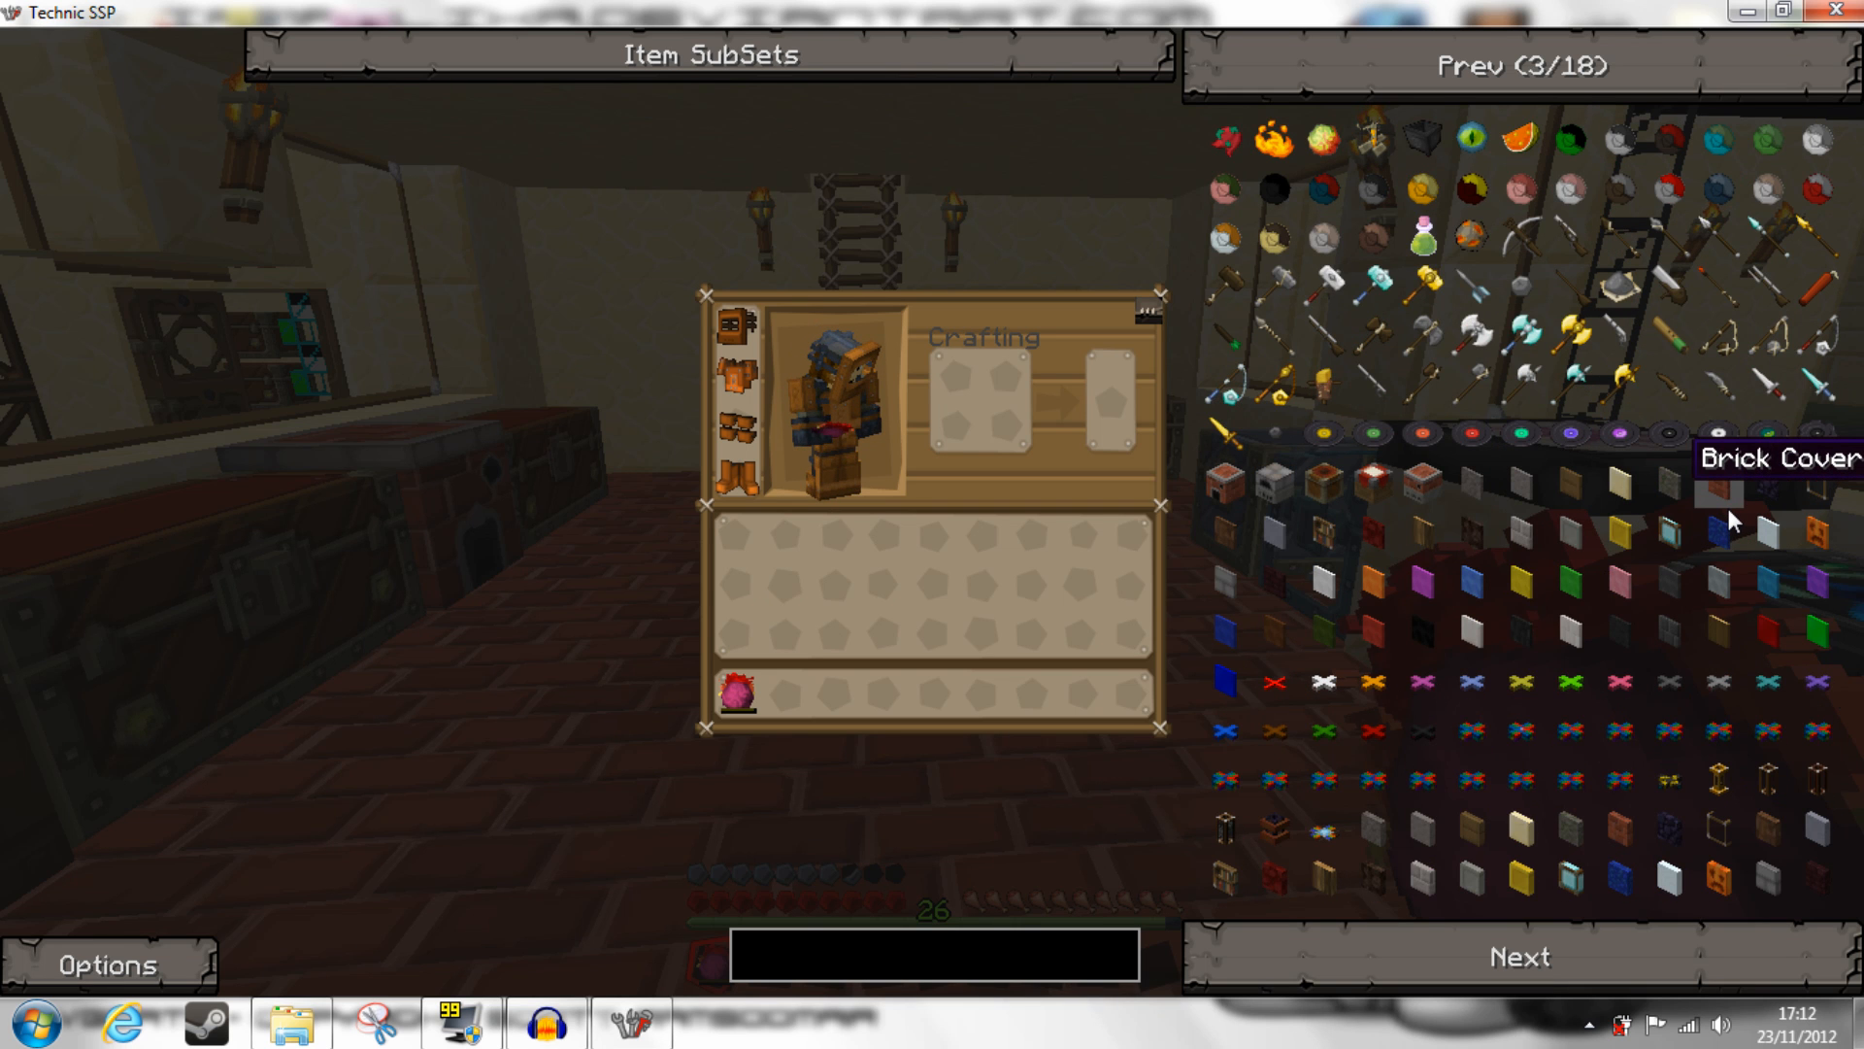
{"action": "mouse_move", "coordinate": [1520, 340]}
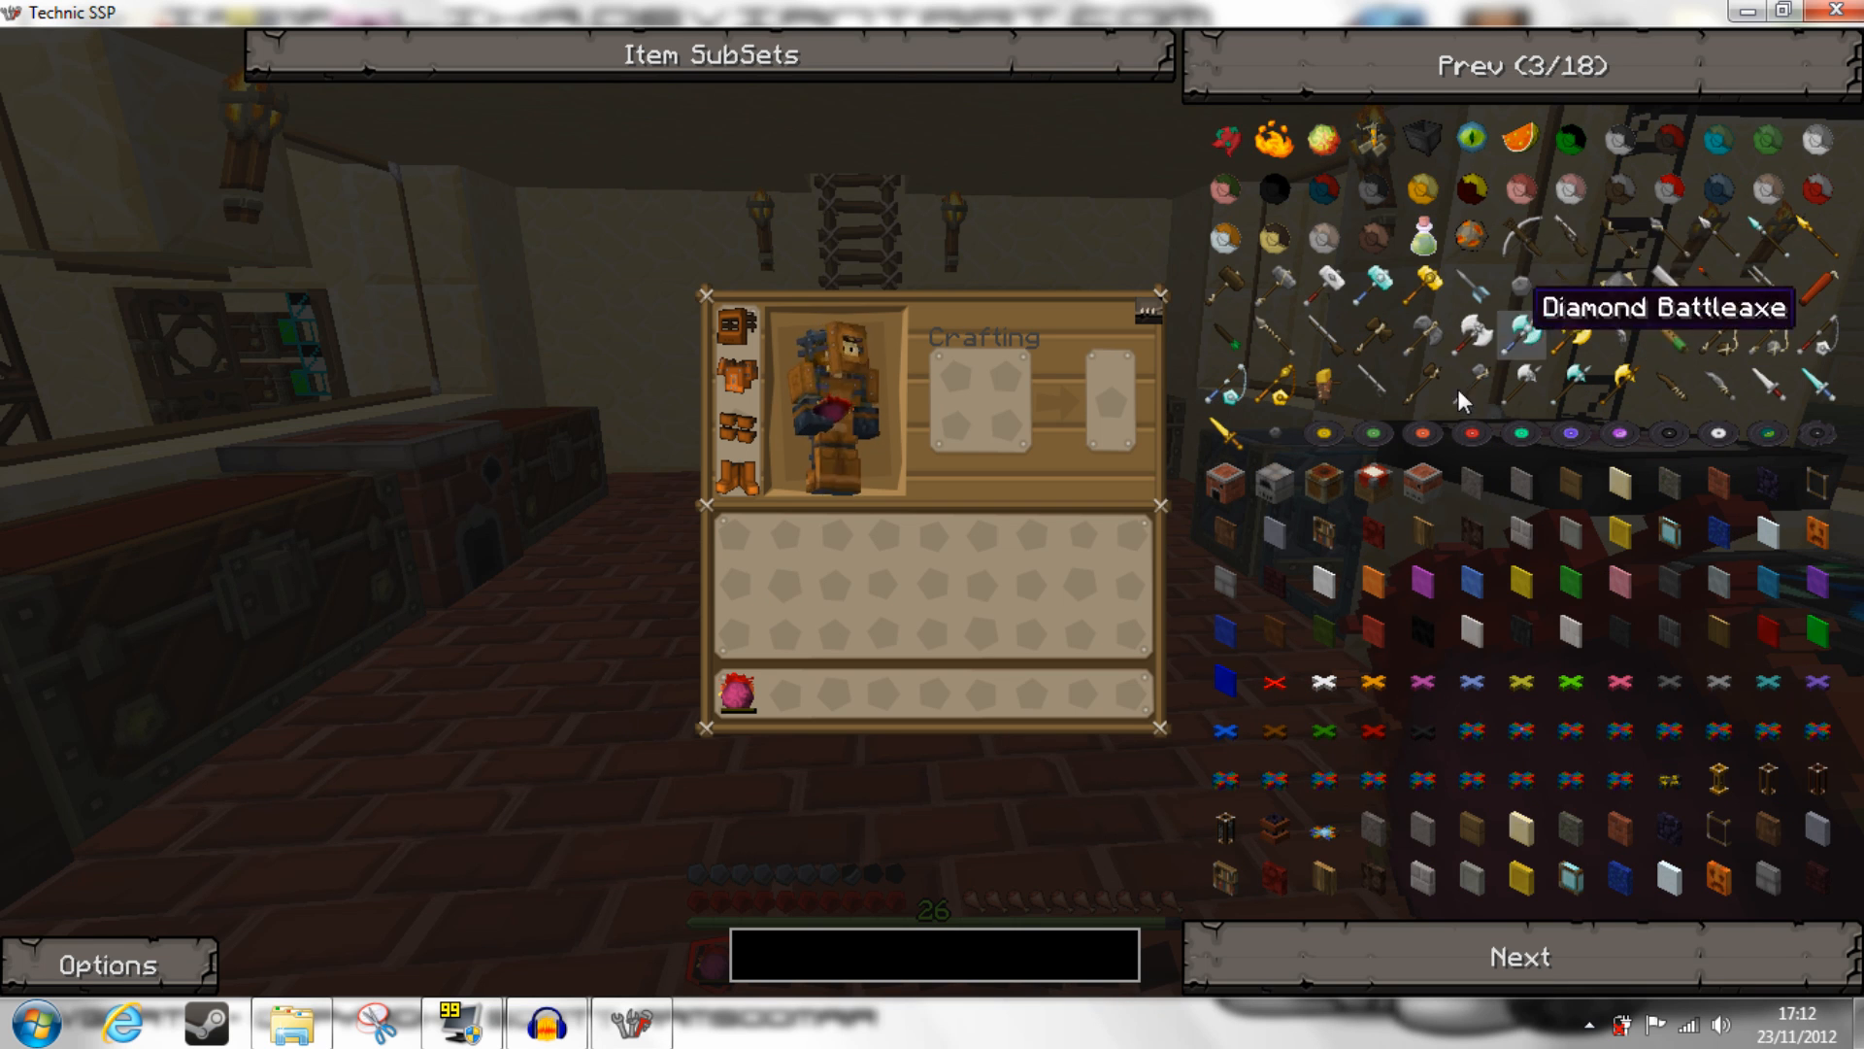
{"action": "mouse_move", "coordinate": [1498, 330]}
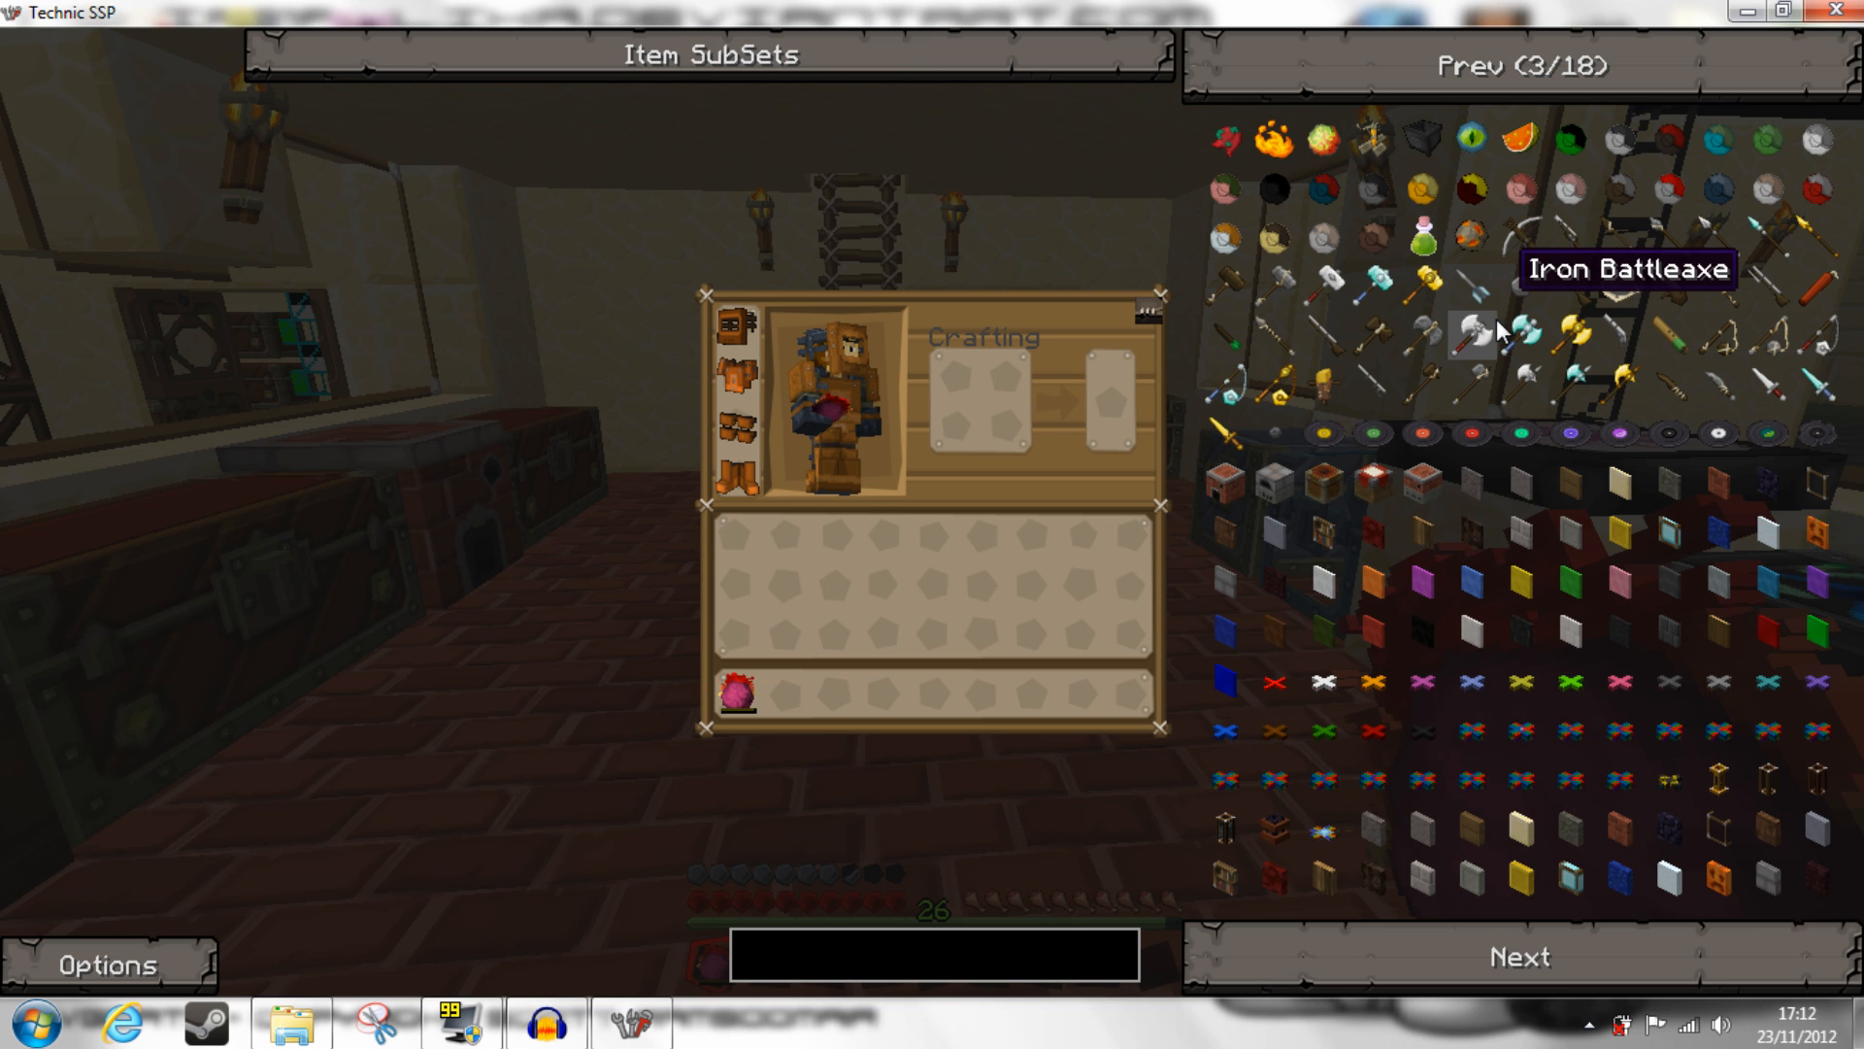
{"action": "mouse_move", "coordinate": [1722, 358]}
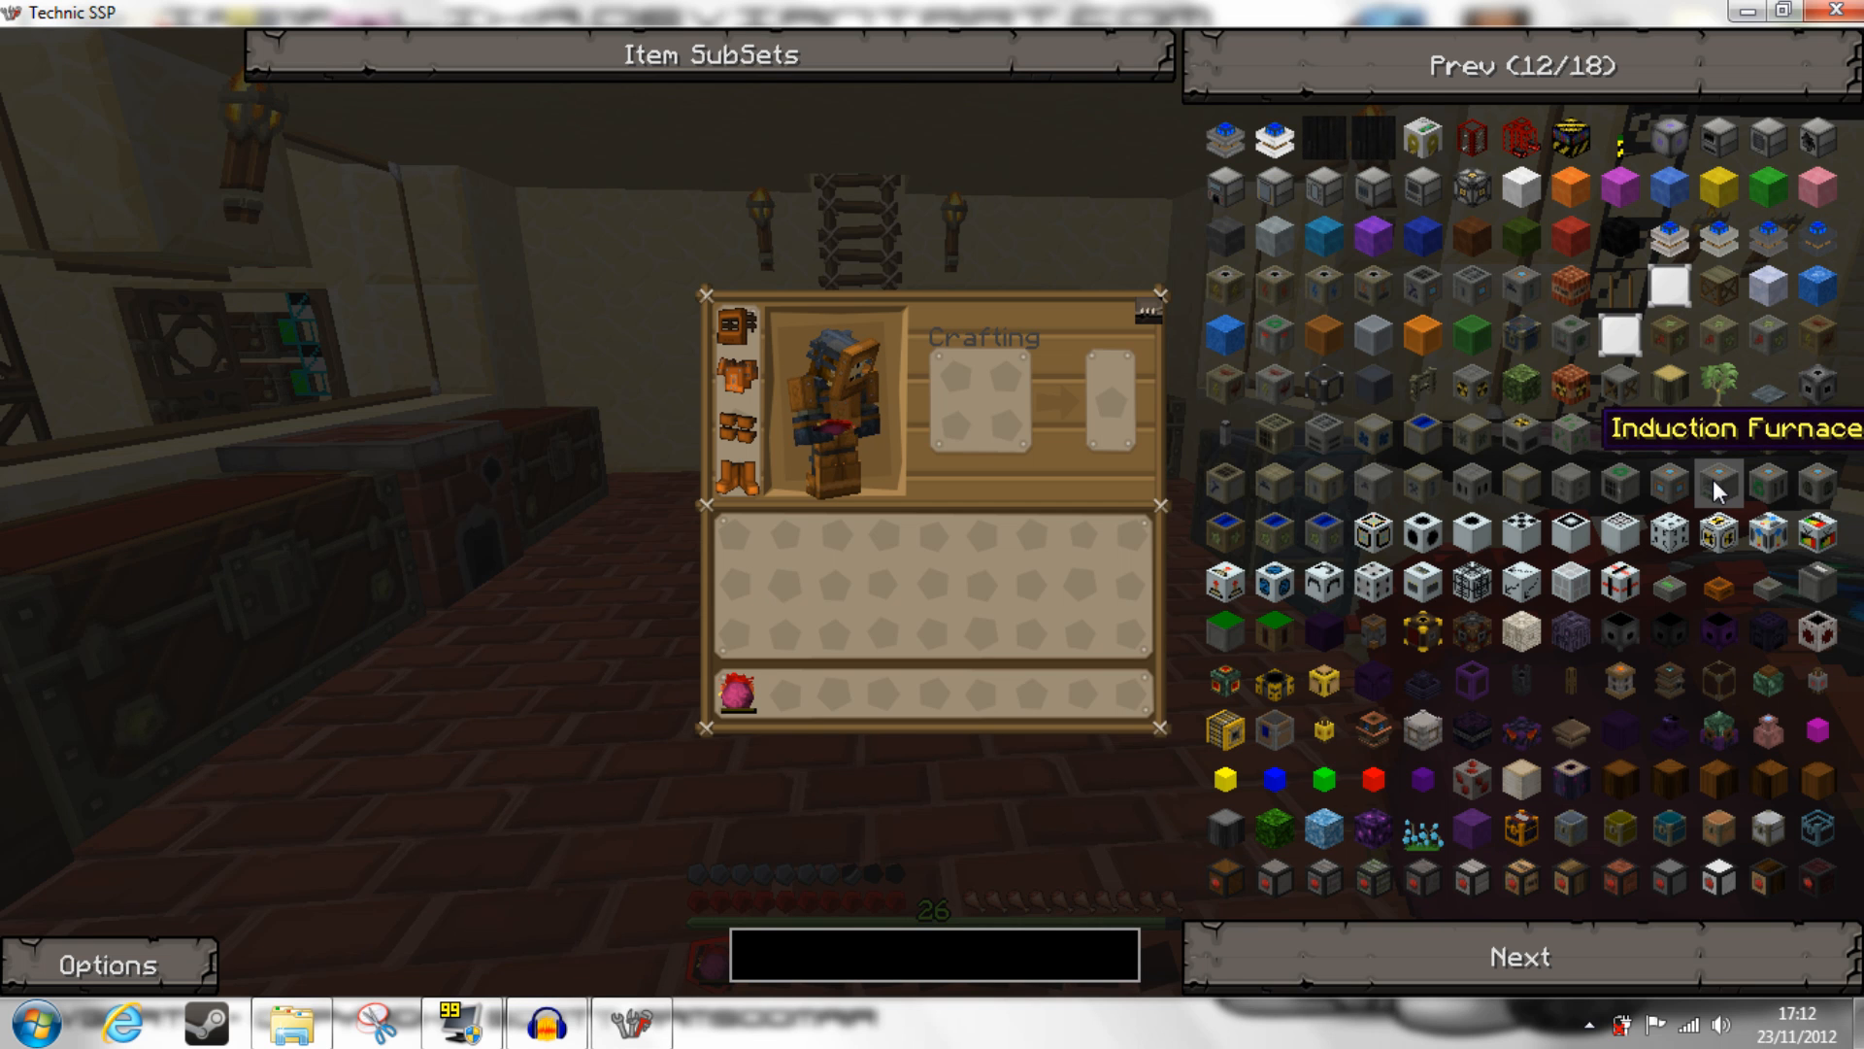
{"action": "mouse_move", "coordinate": [1446, 544]}
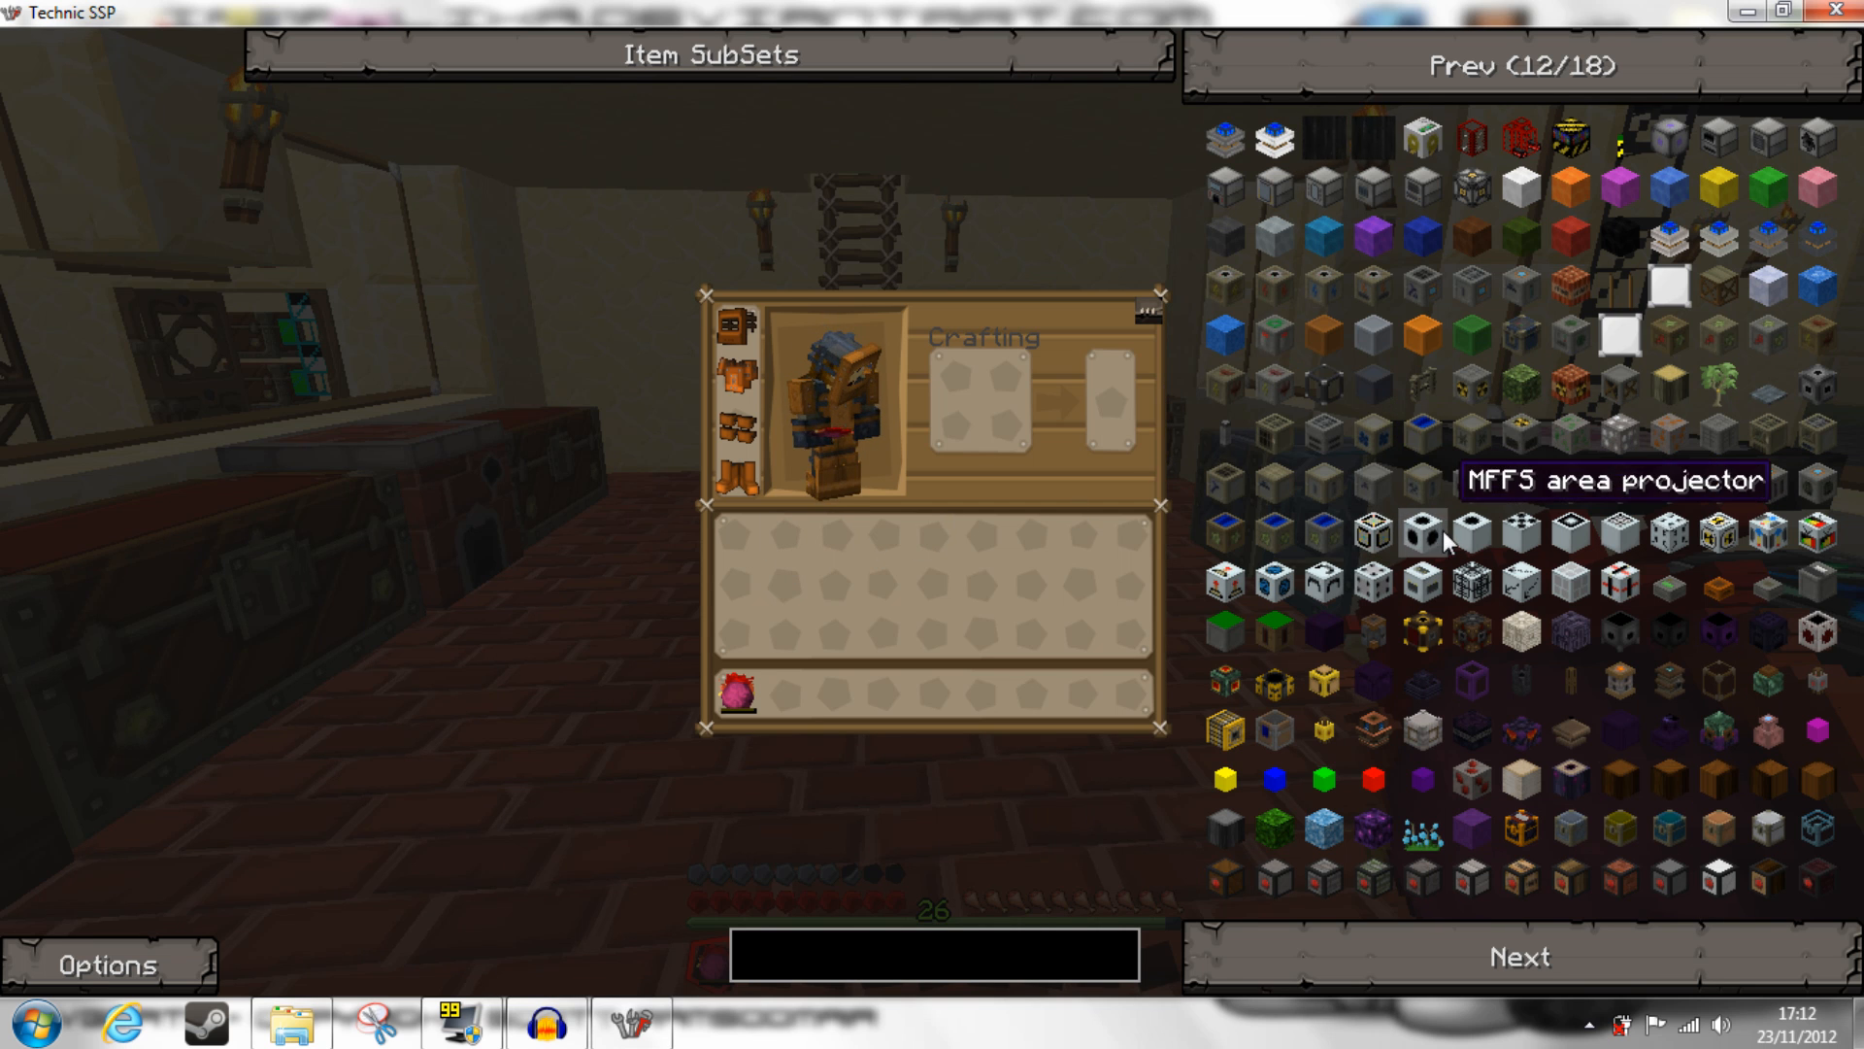
{"action": "left_click", "coordinate": [1520, 954]}
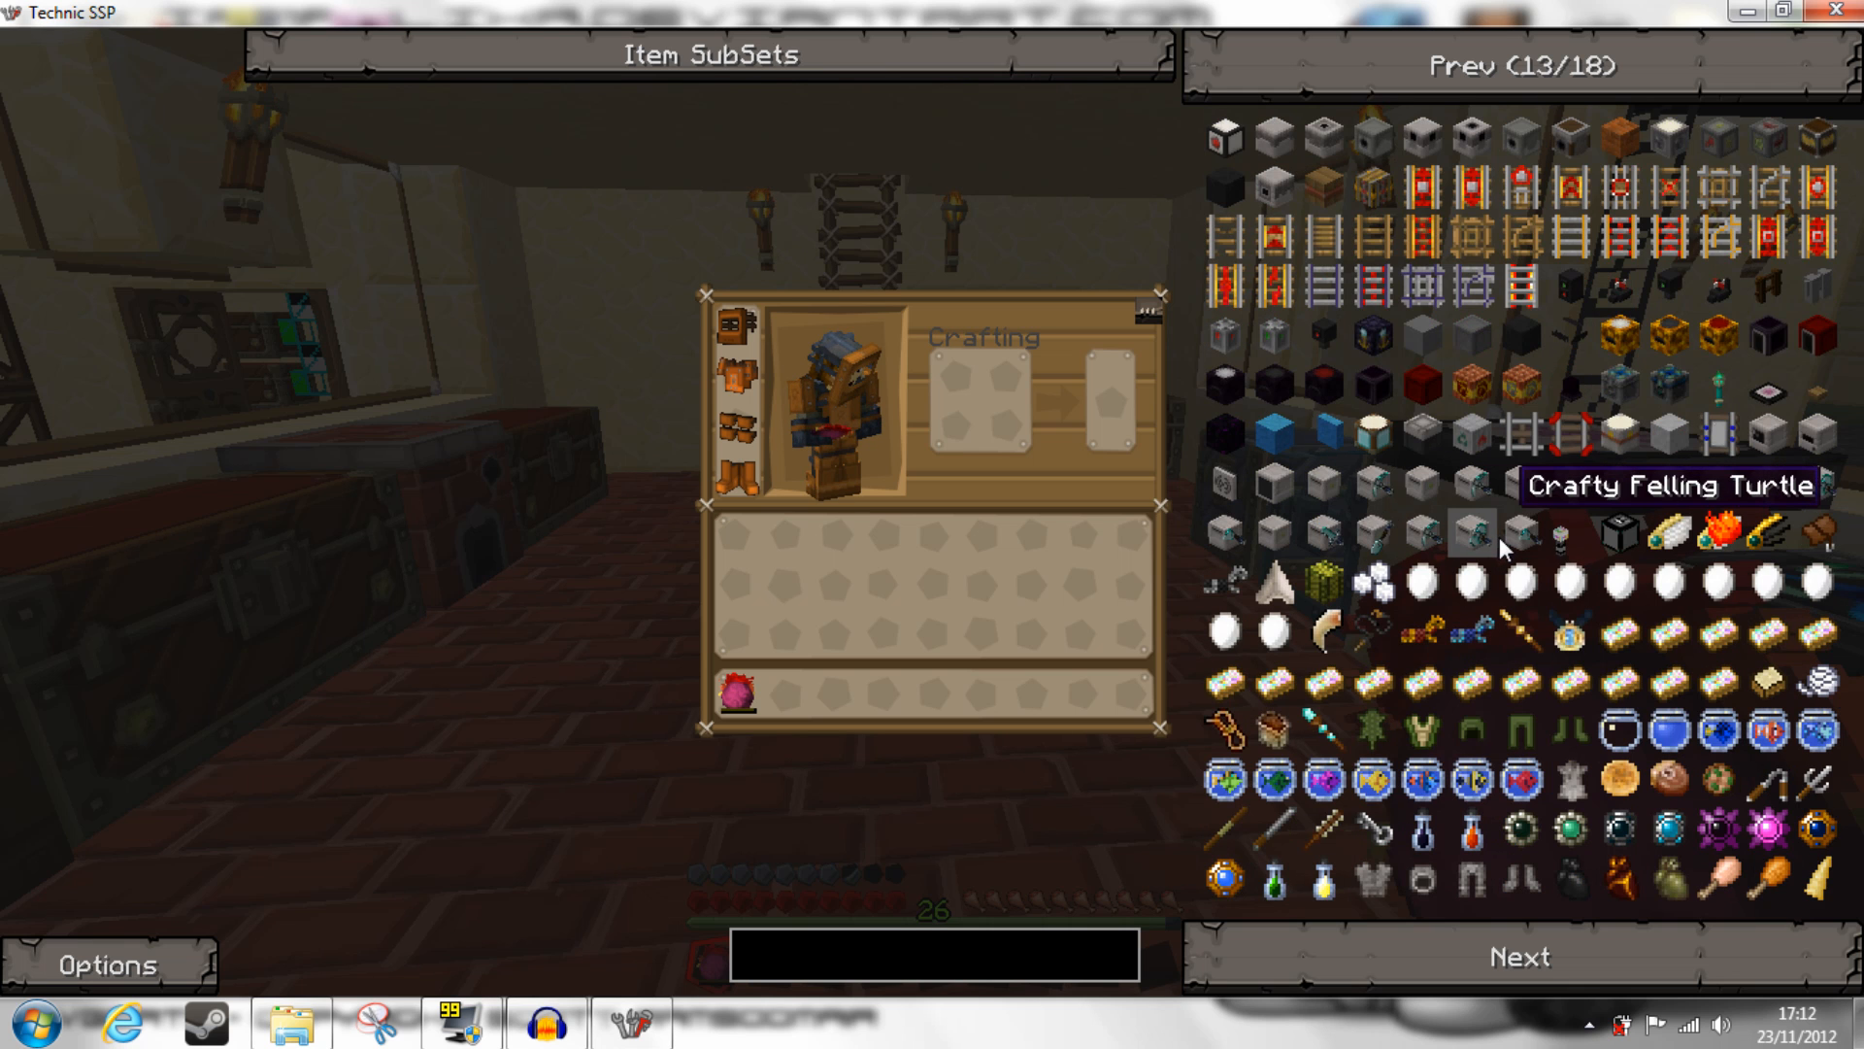
{"action": "mouse_move", "coordinate": [1522, 190]}
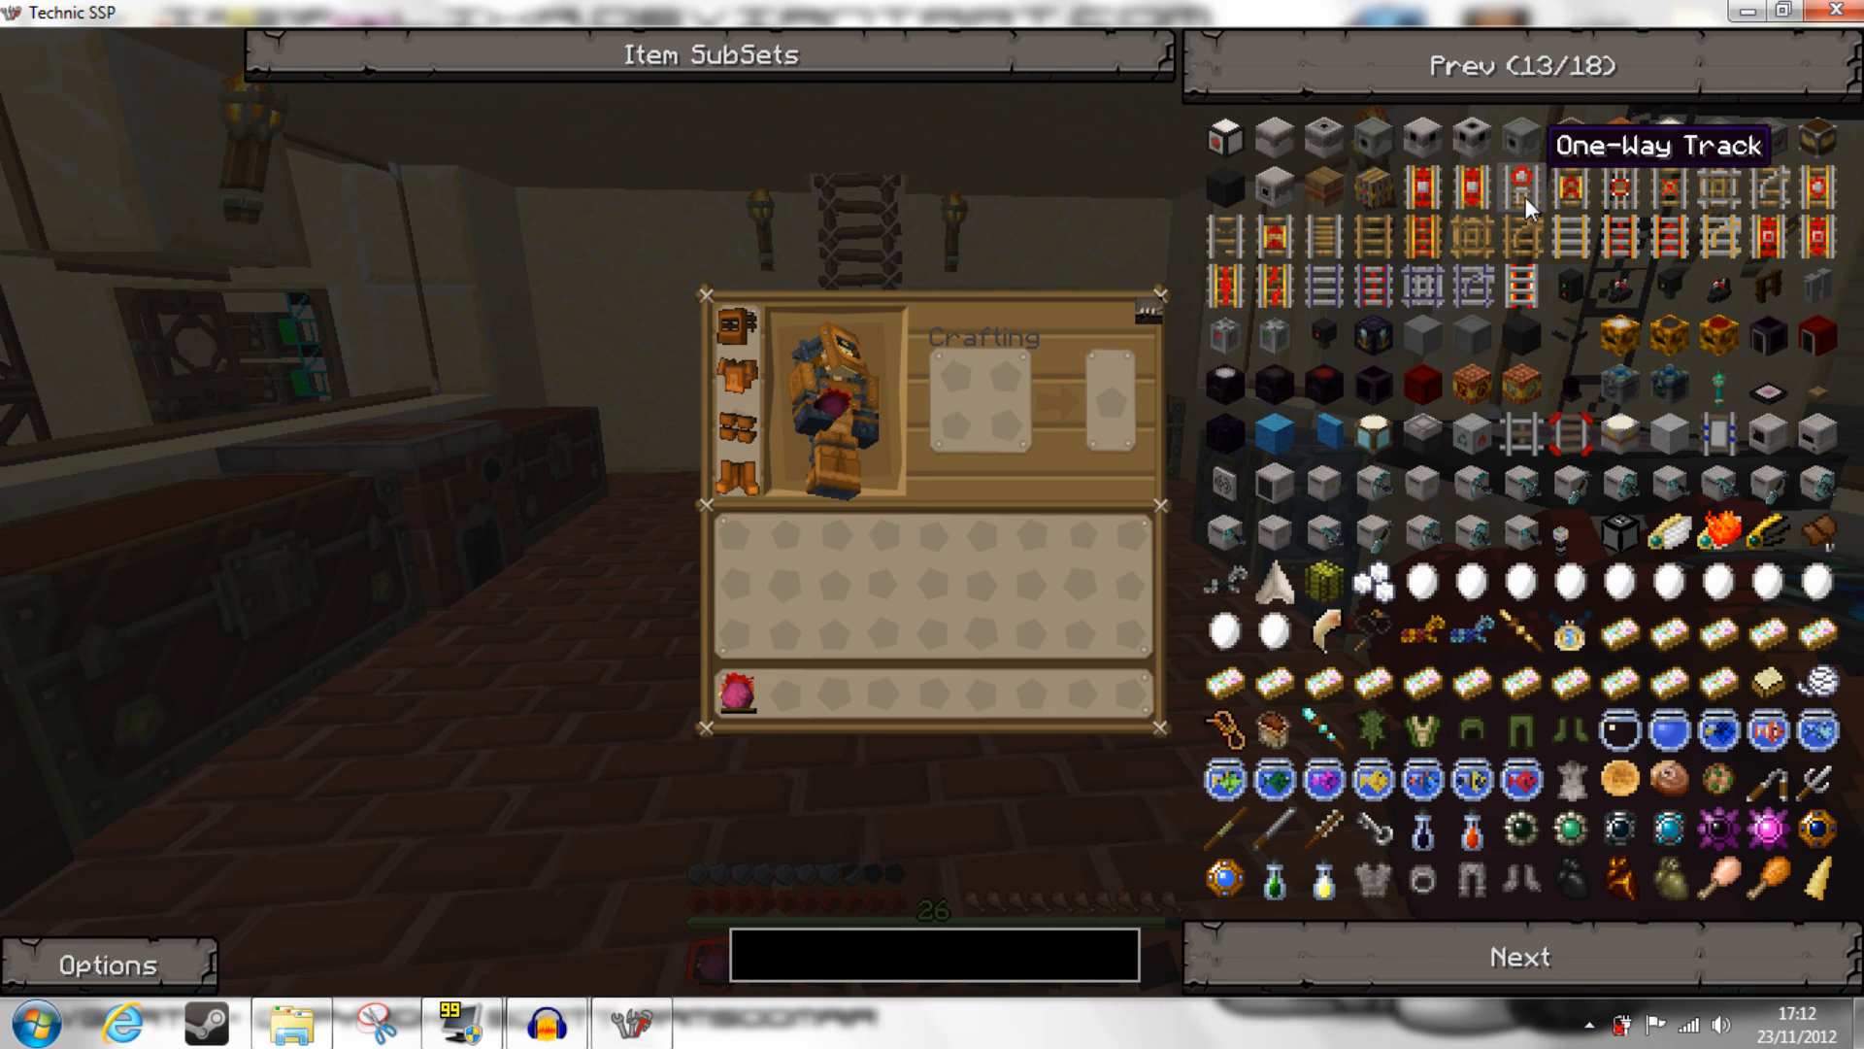
{"action": "mouse_move", "coordinate": [1519, 339]}
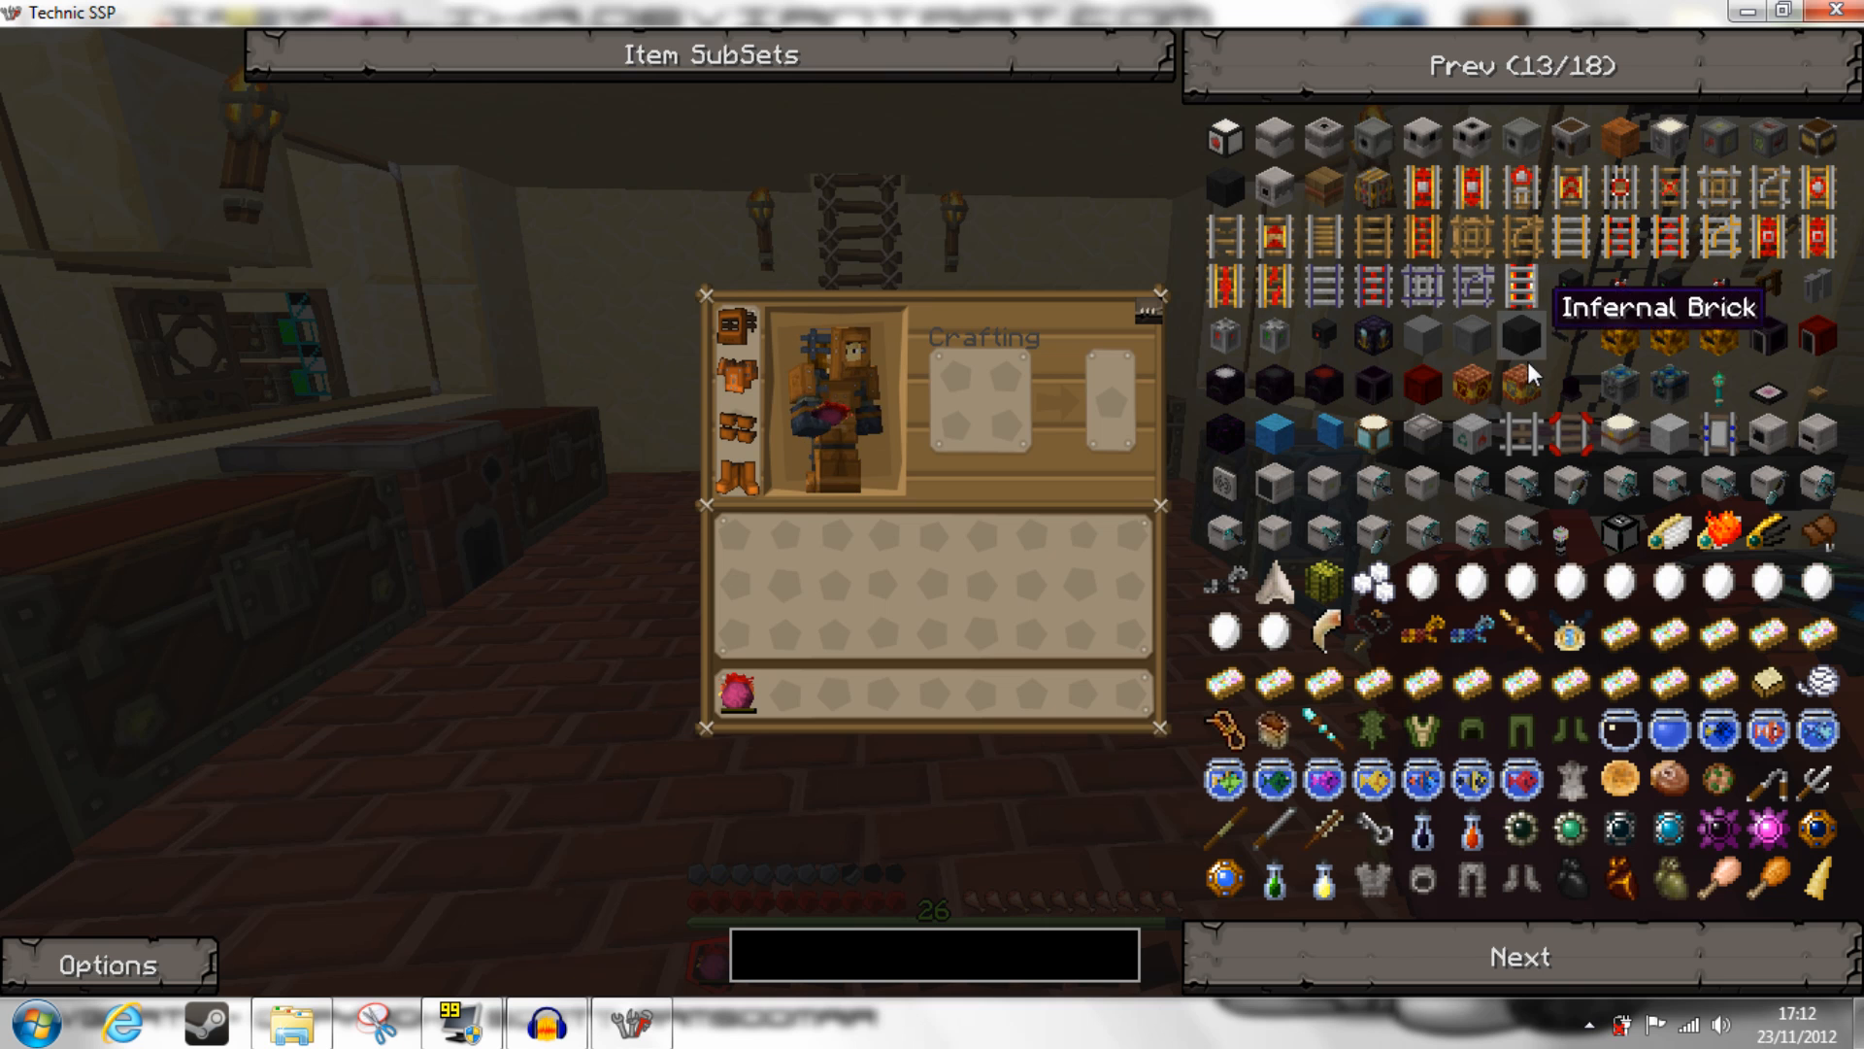
{"action": "mouse_move", "coordinate": [1476, 581]}
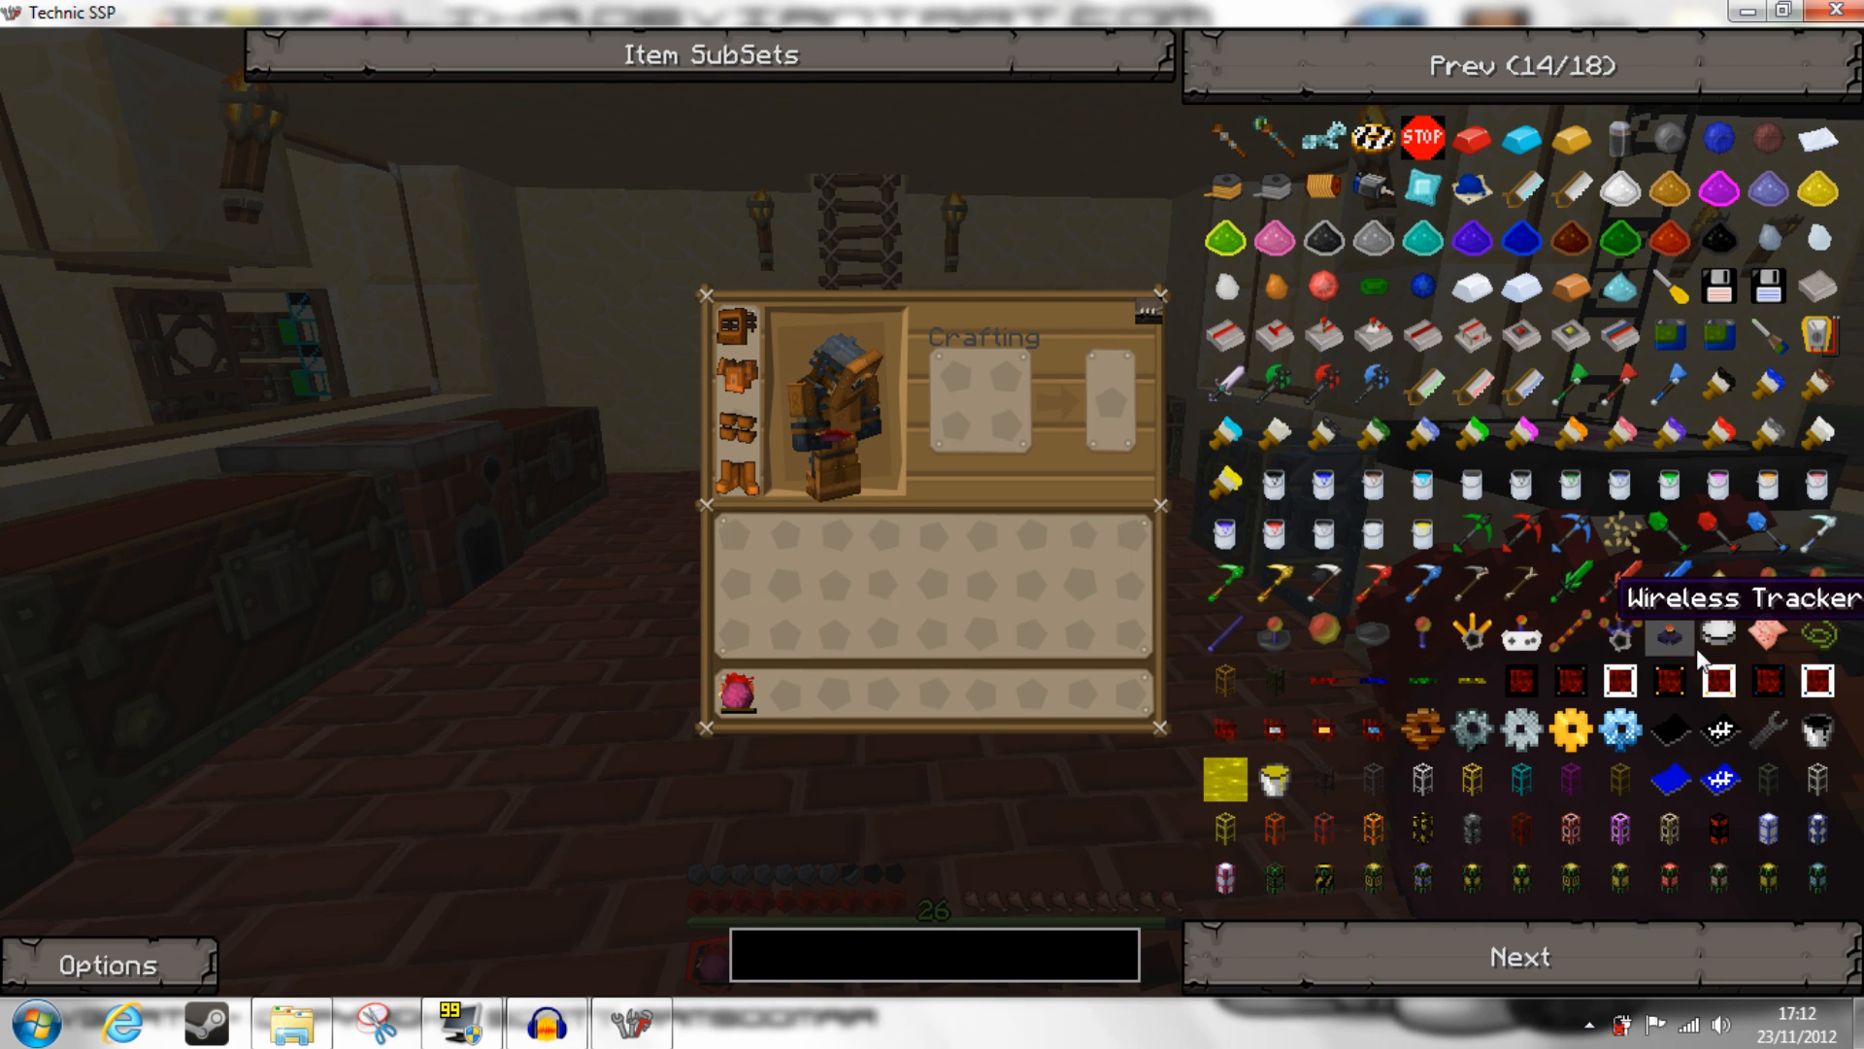
{"action": "mouse_move", "coordinate": [1569, 725]}
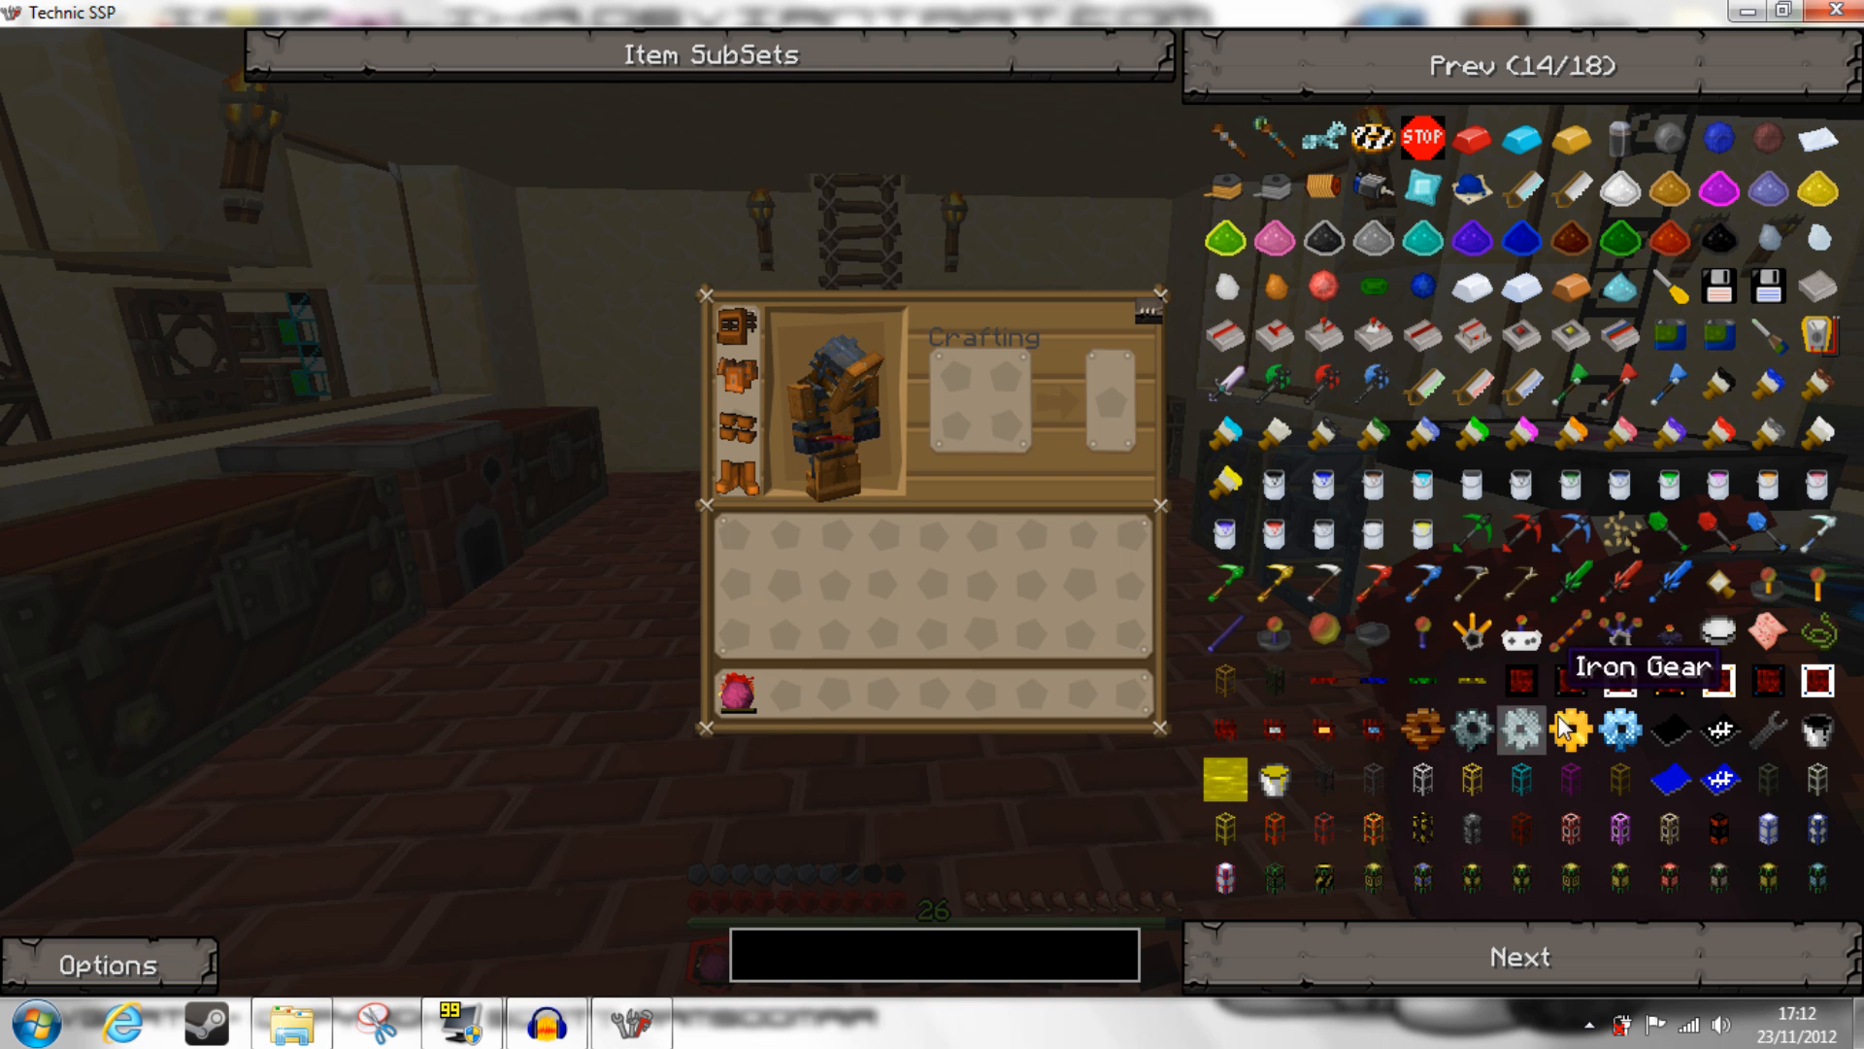
{"action": "mouse_move", "coordinate": [1620, 729]}
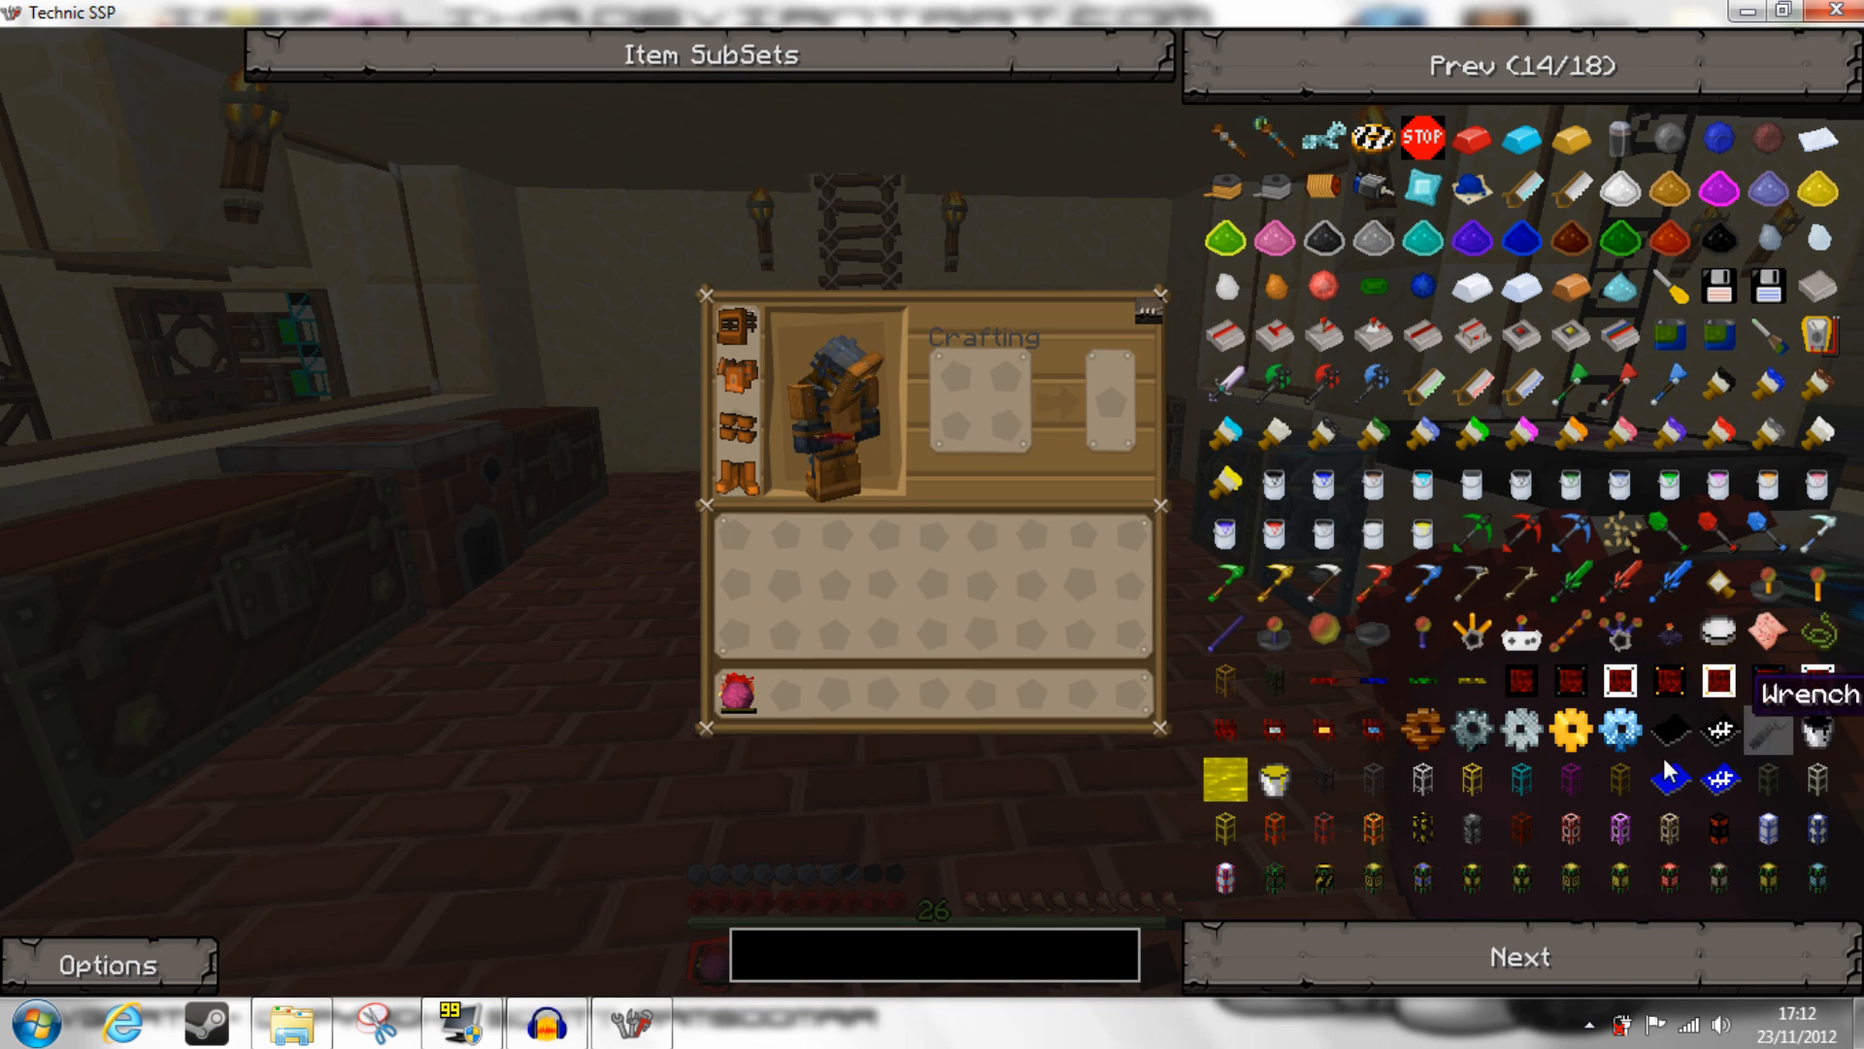
{"action": "mouse_move", "coordinate": [1278, 778]}
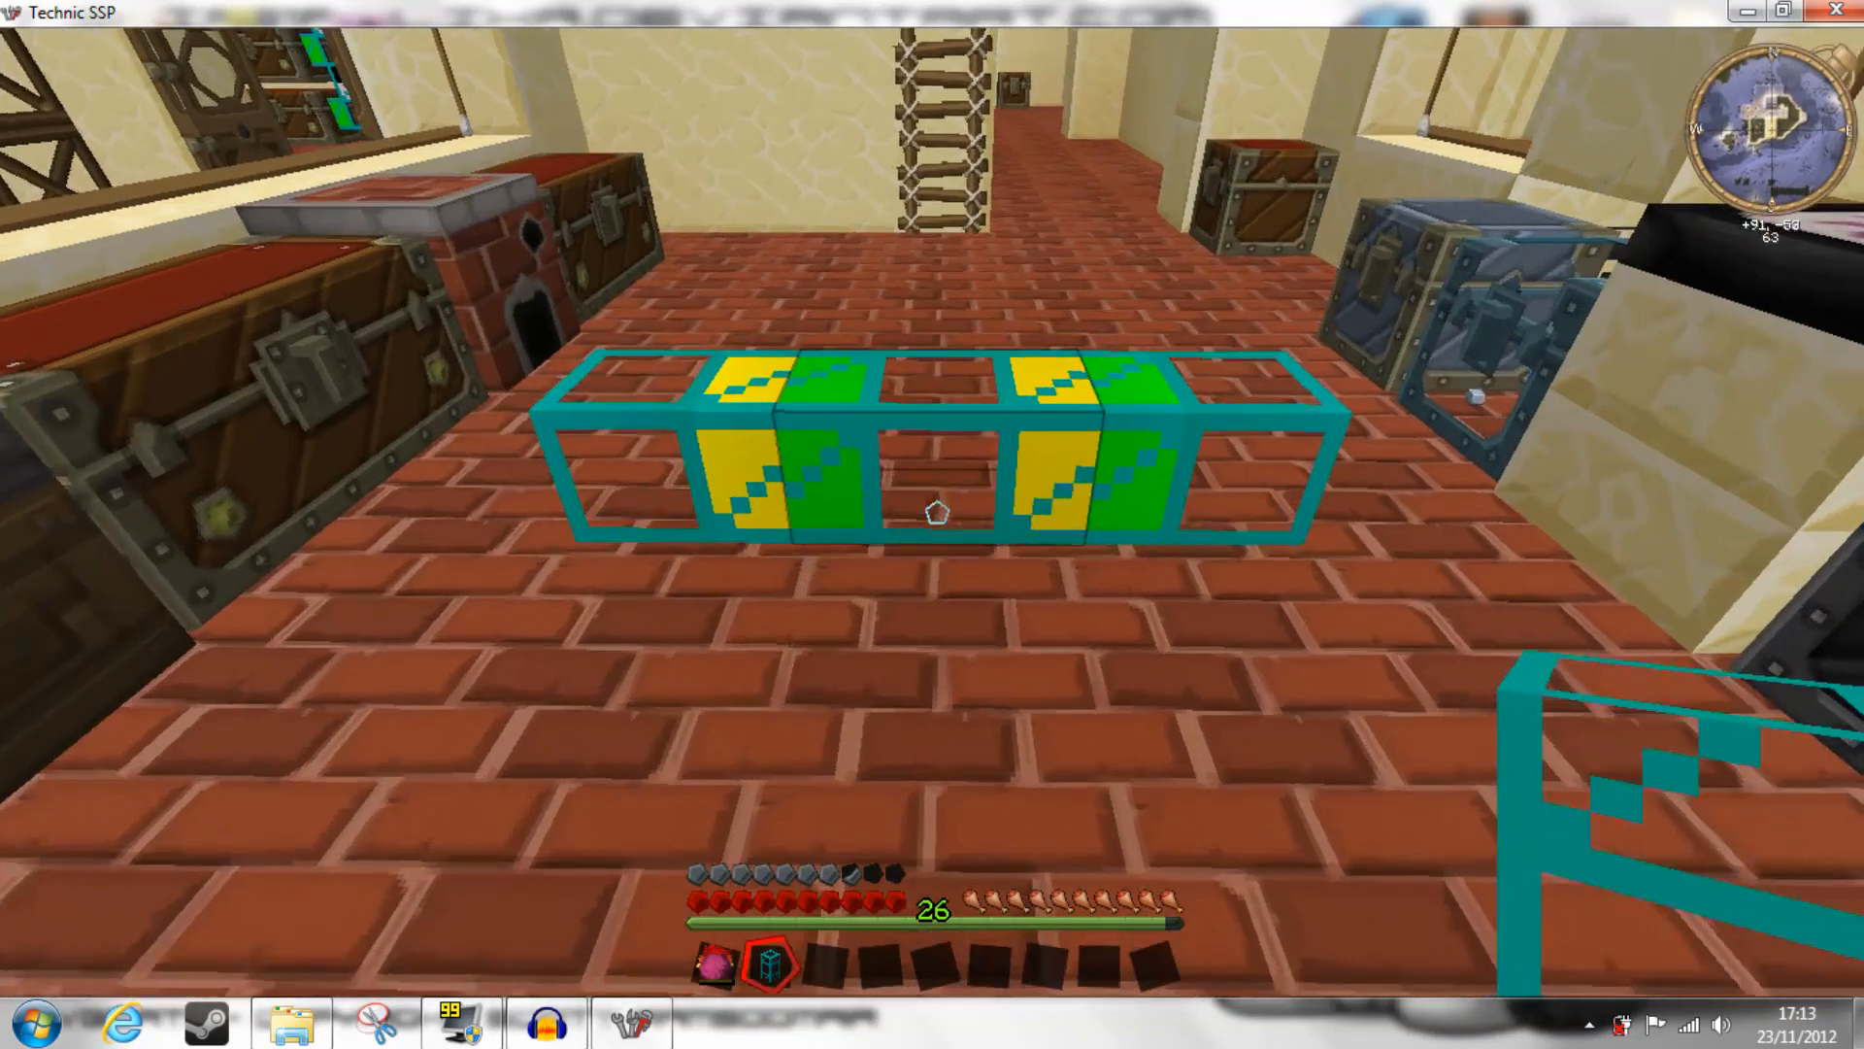
{"action": "mouse_move", "coordinate": [932, 512]}
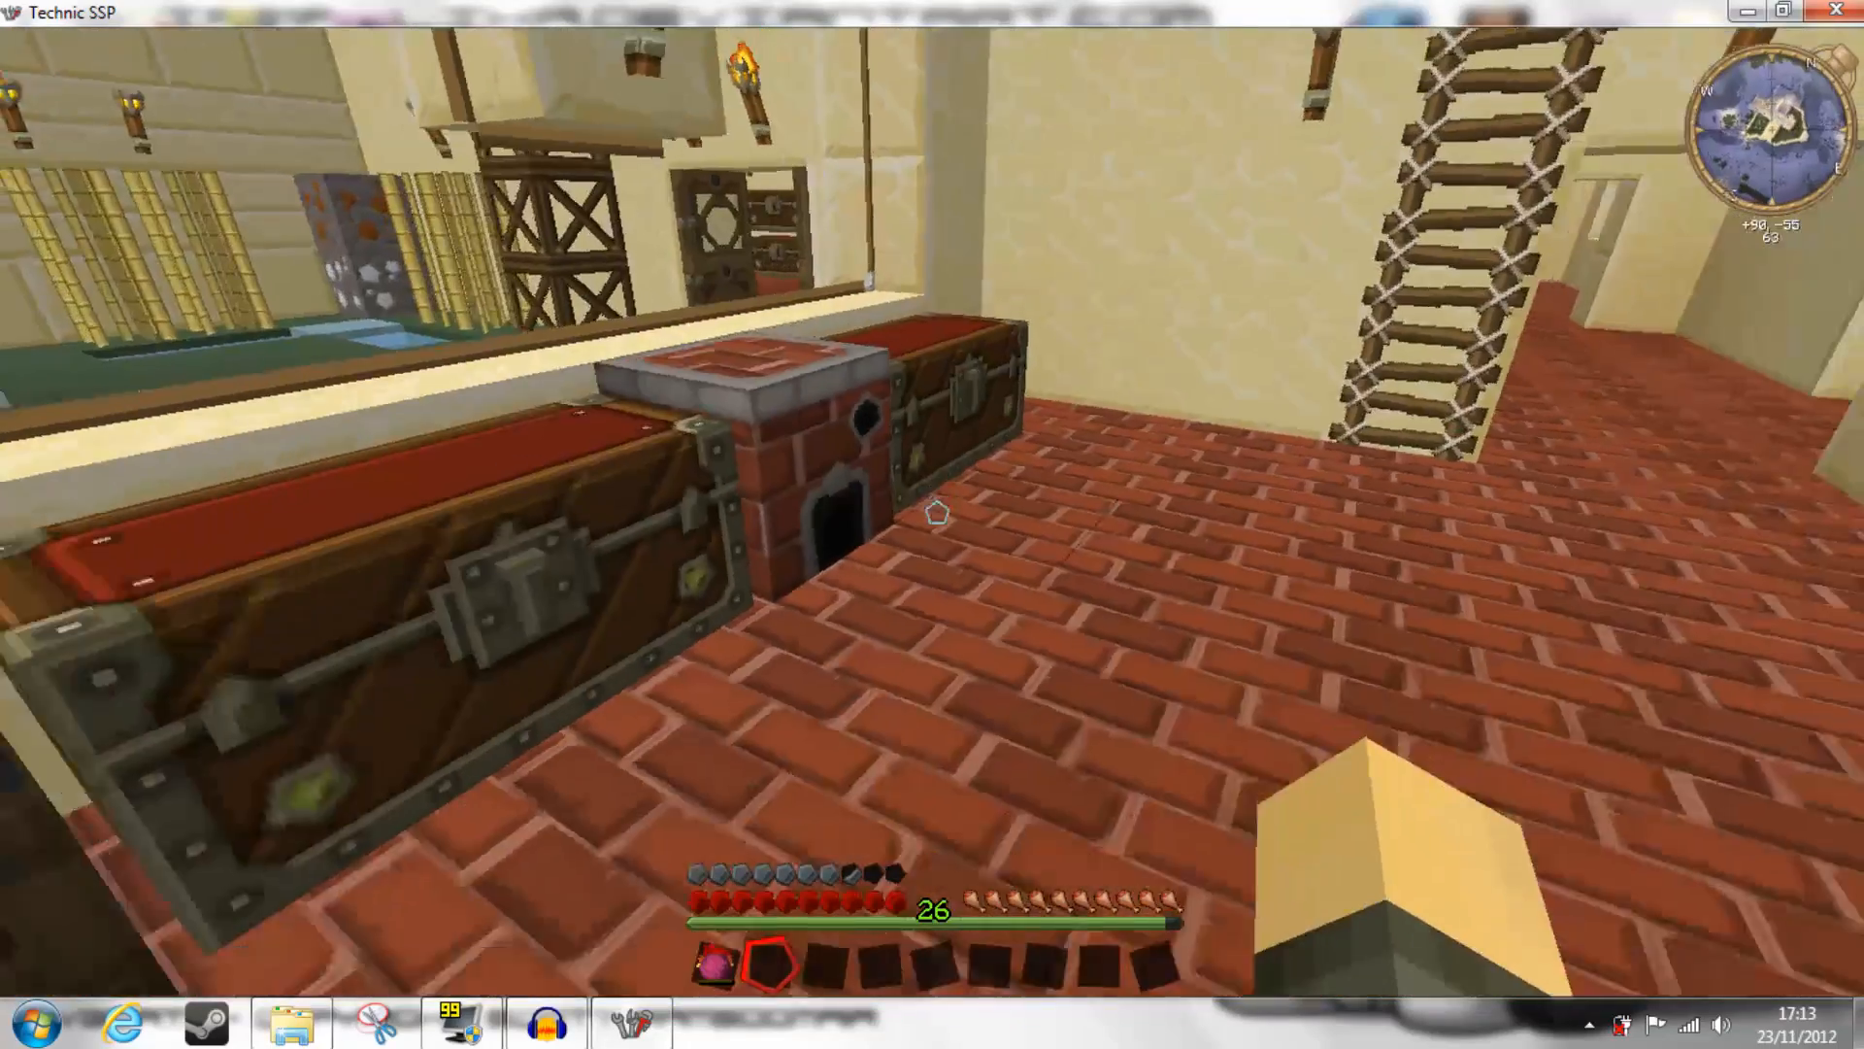
{"action": "mouse_move", "coordinate": [933, 513]}
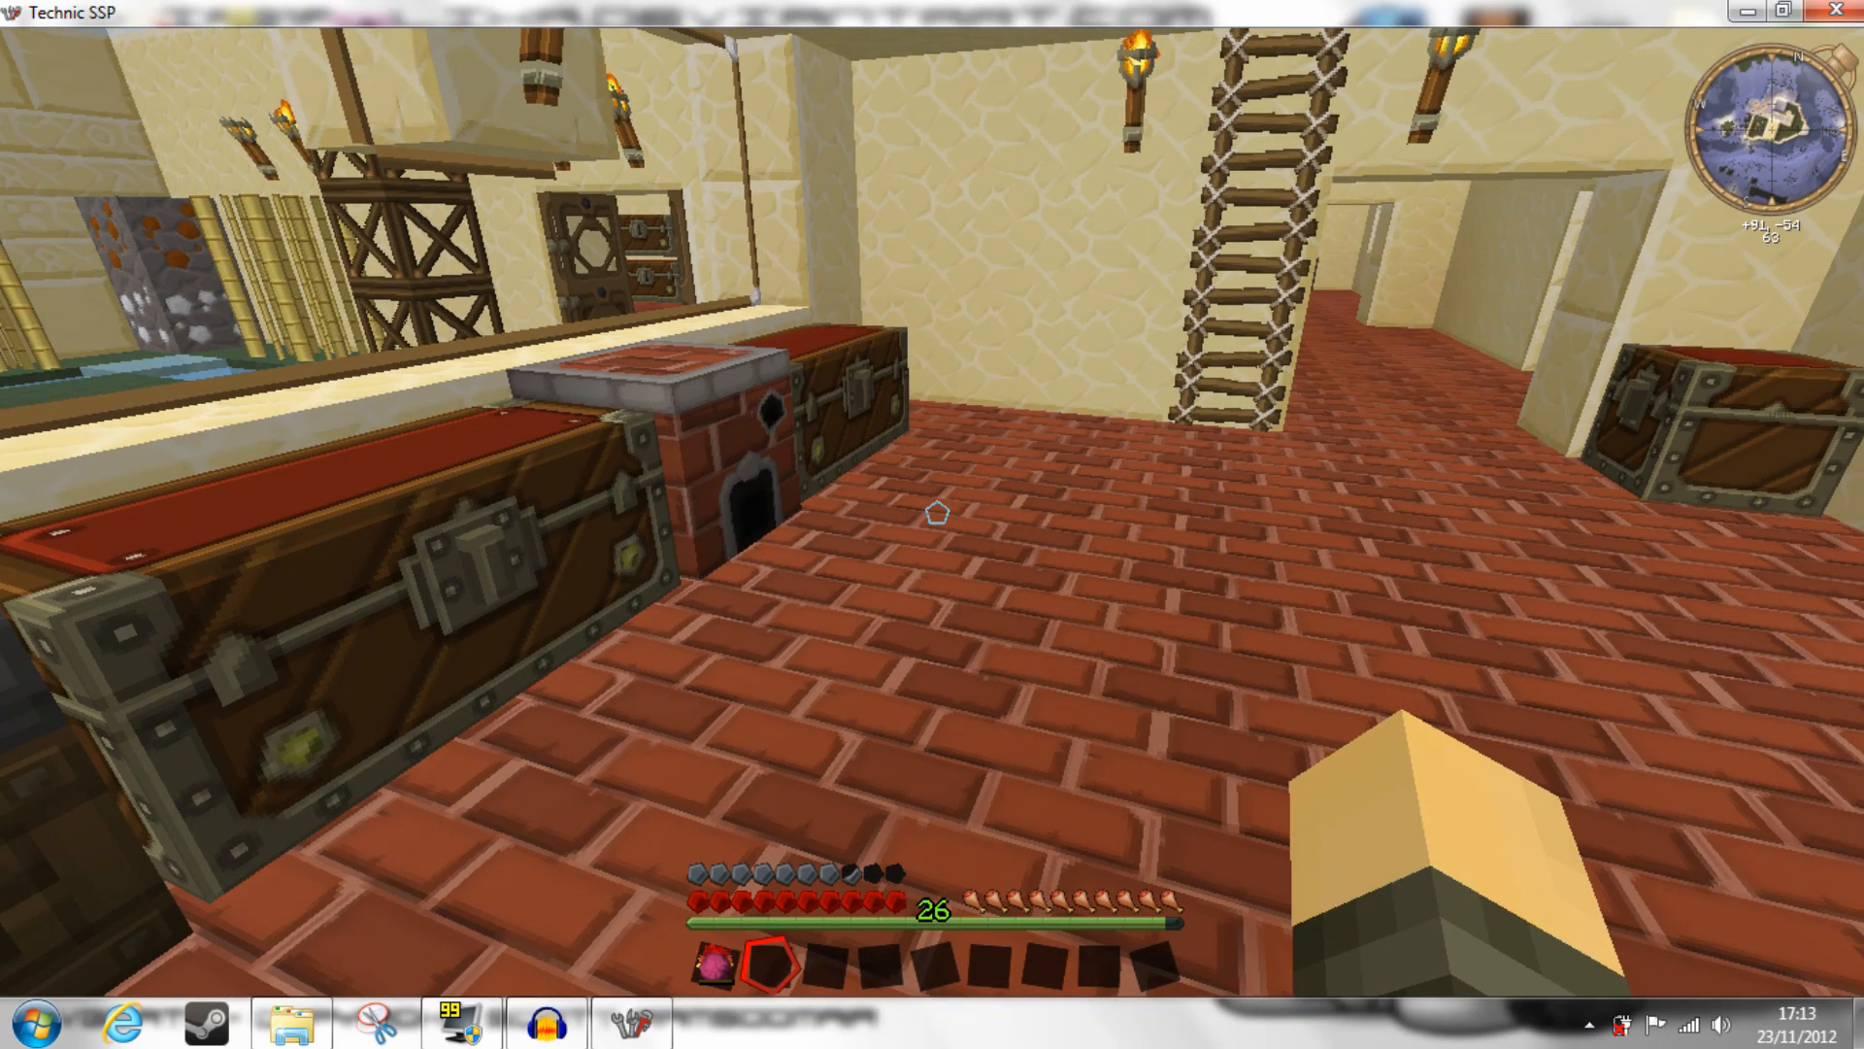
{"action": "mouse_move", "coordinate": [932, 511]}
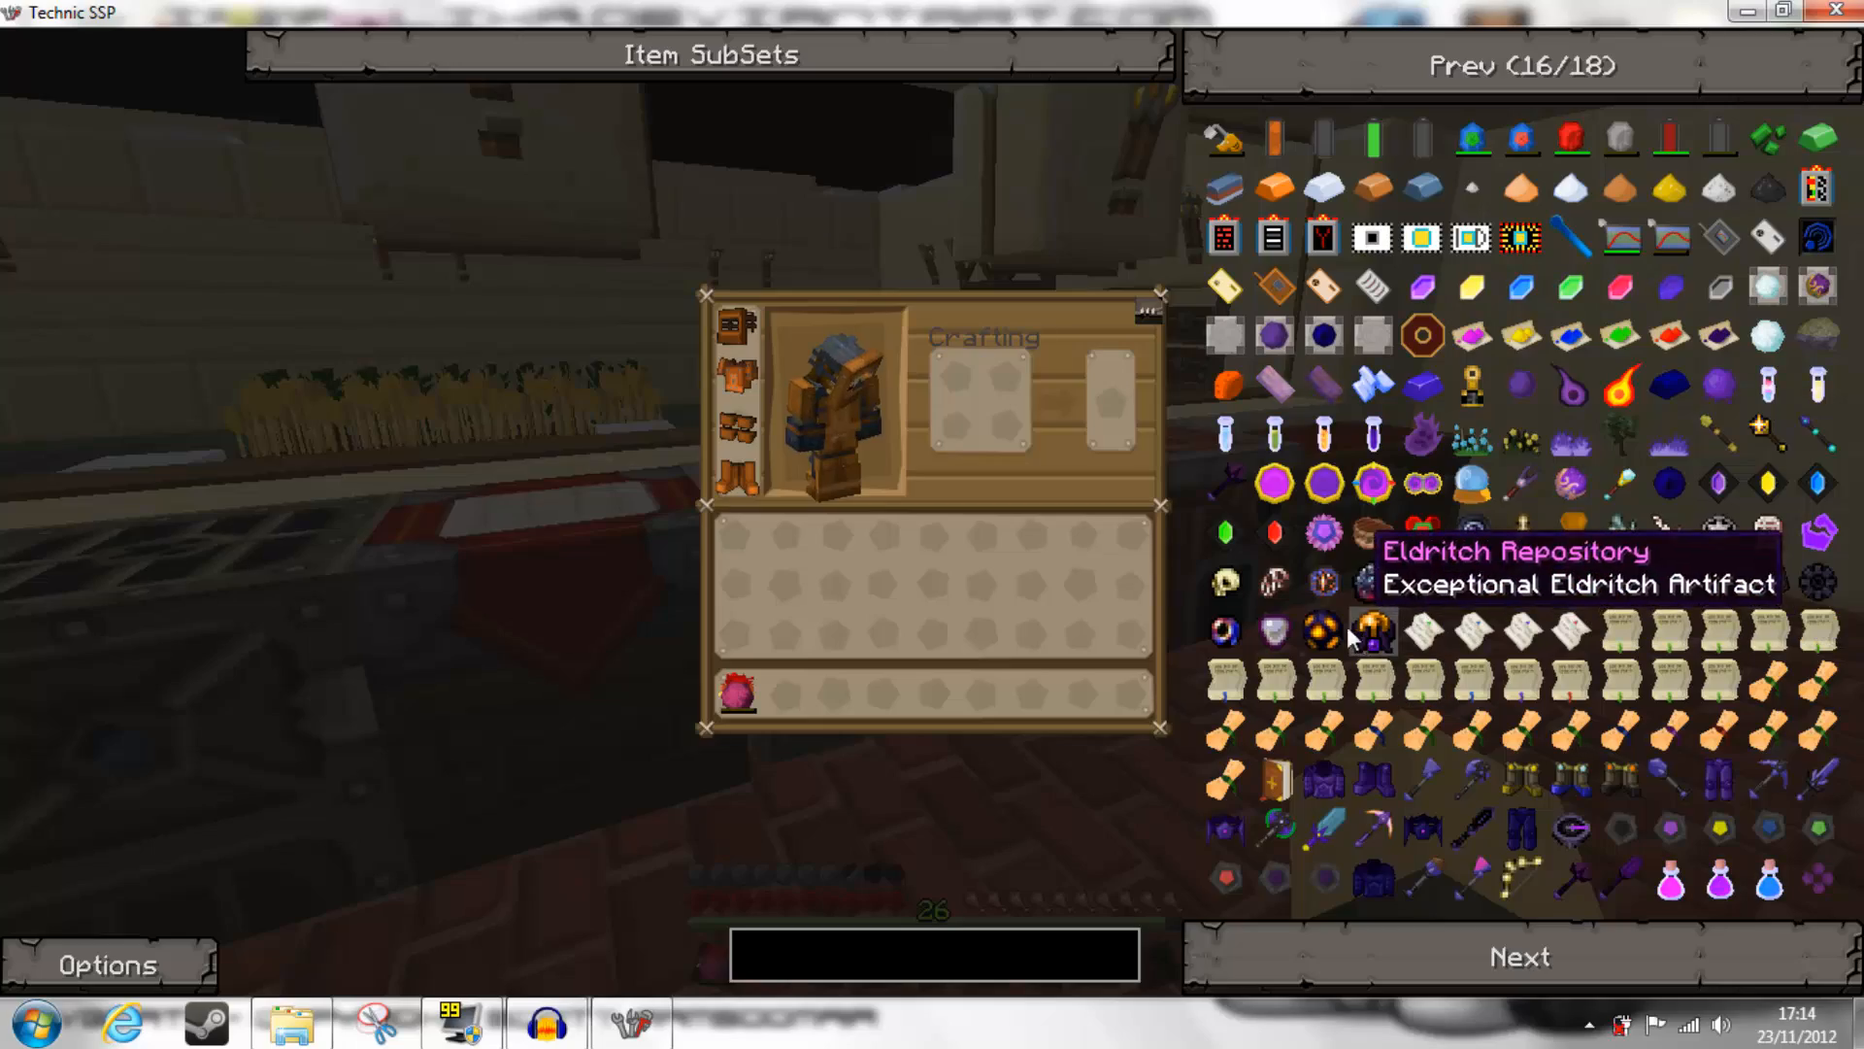
{"action": "mouse_move", "coordinate": [1421, 535]}
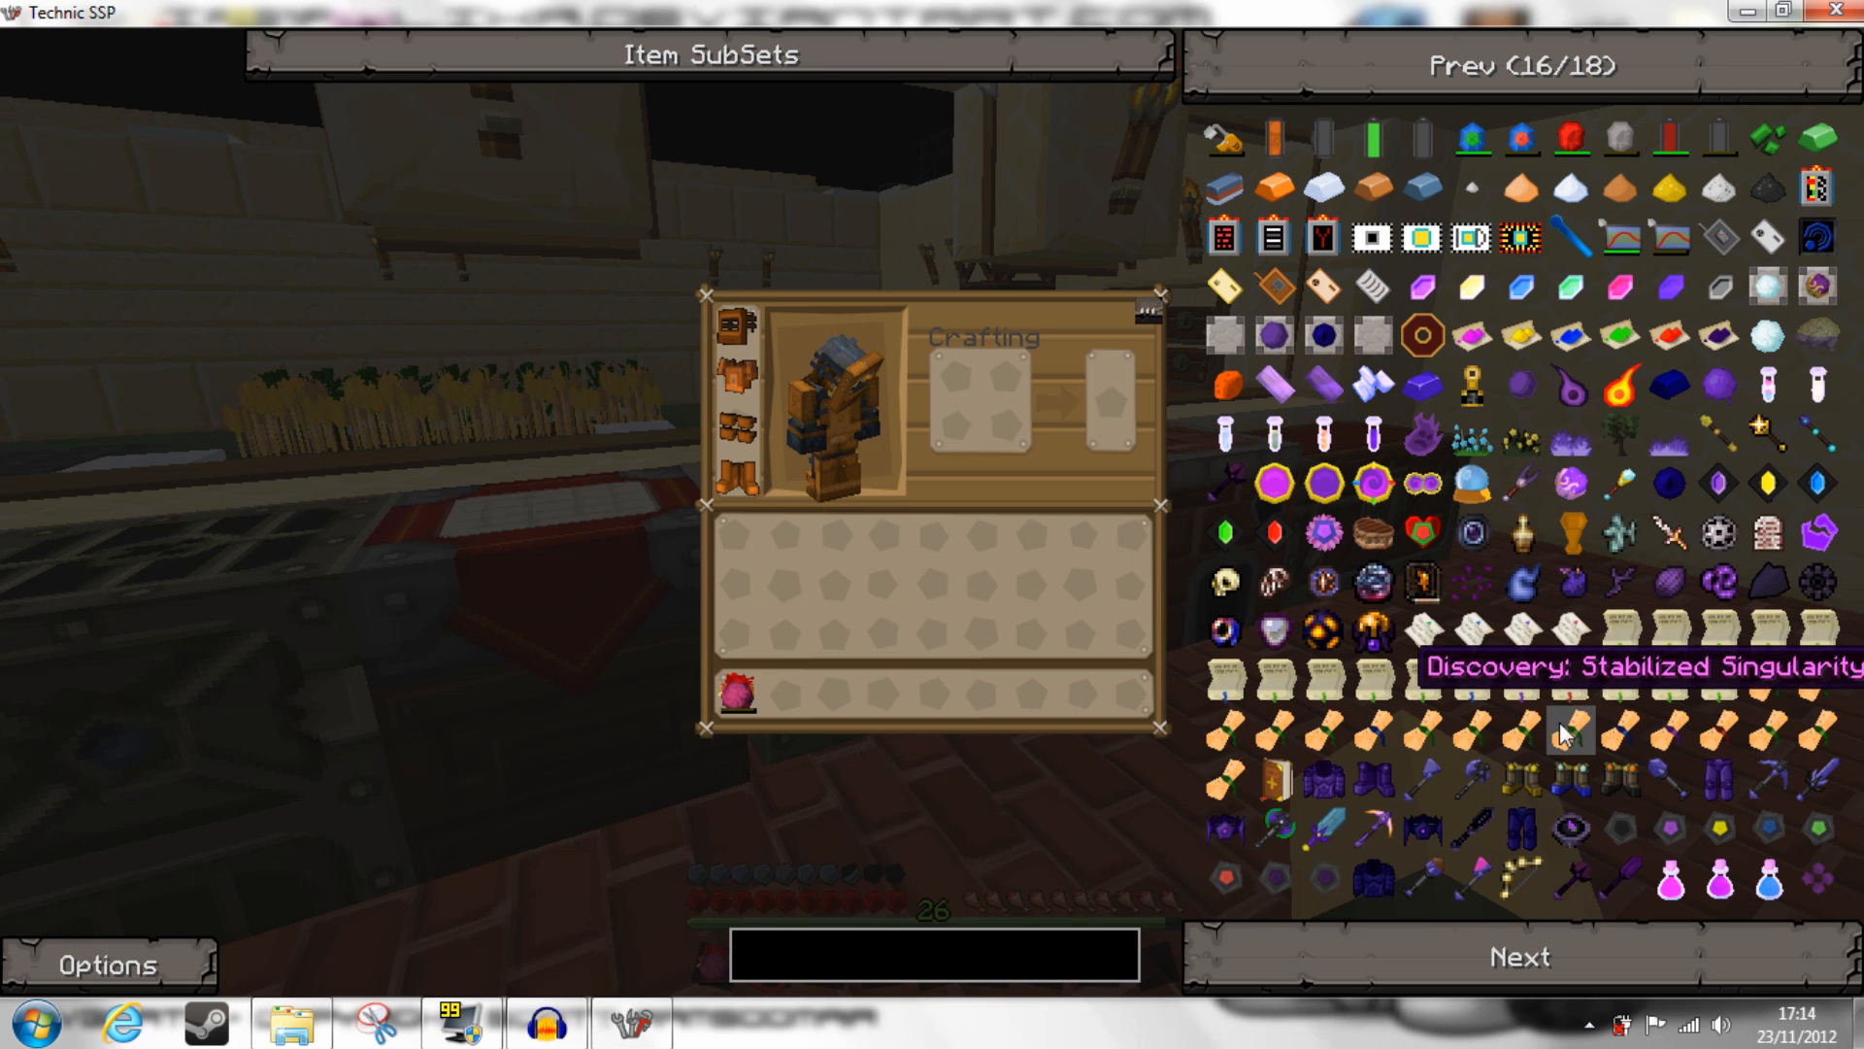
{"action": "mouse_move", "coordinate": [1224, 582]}
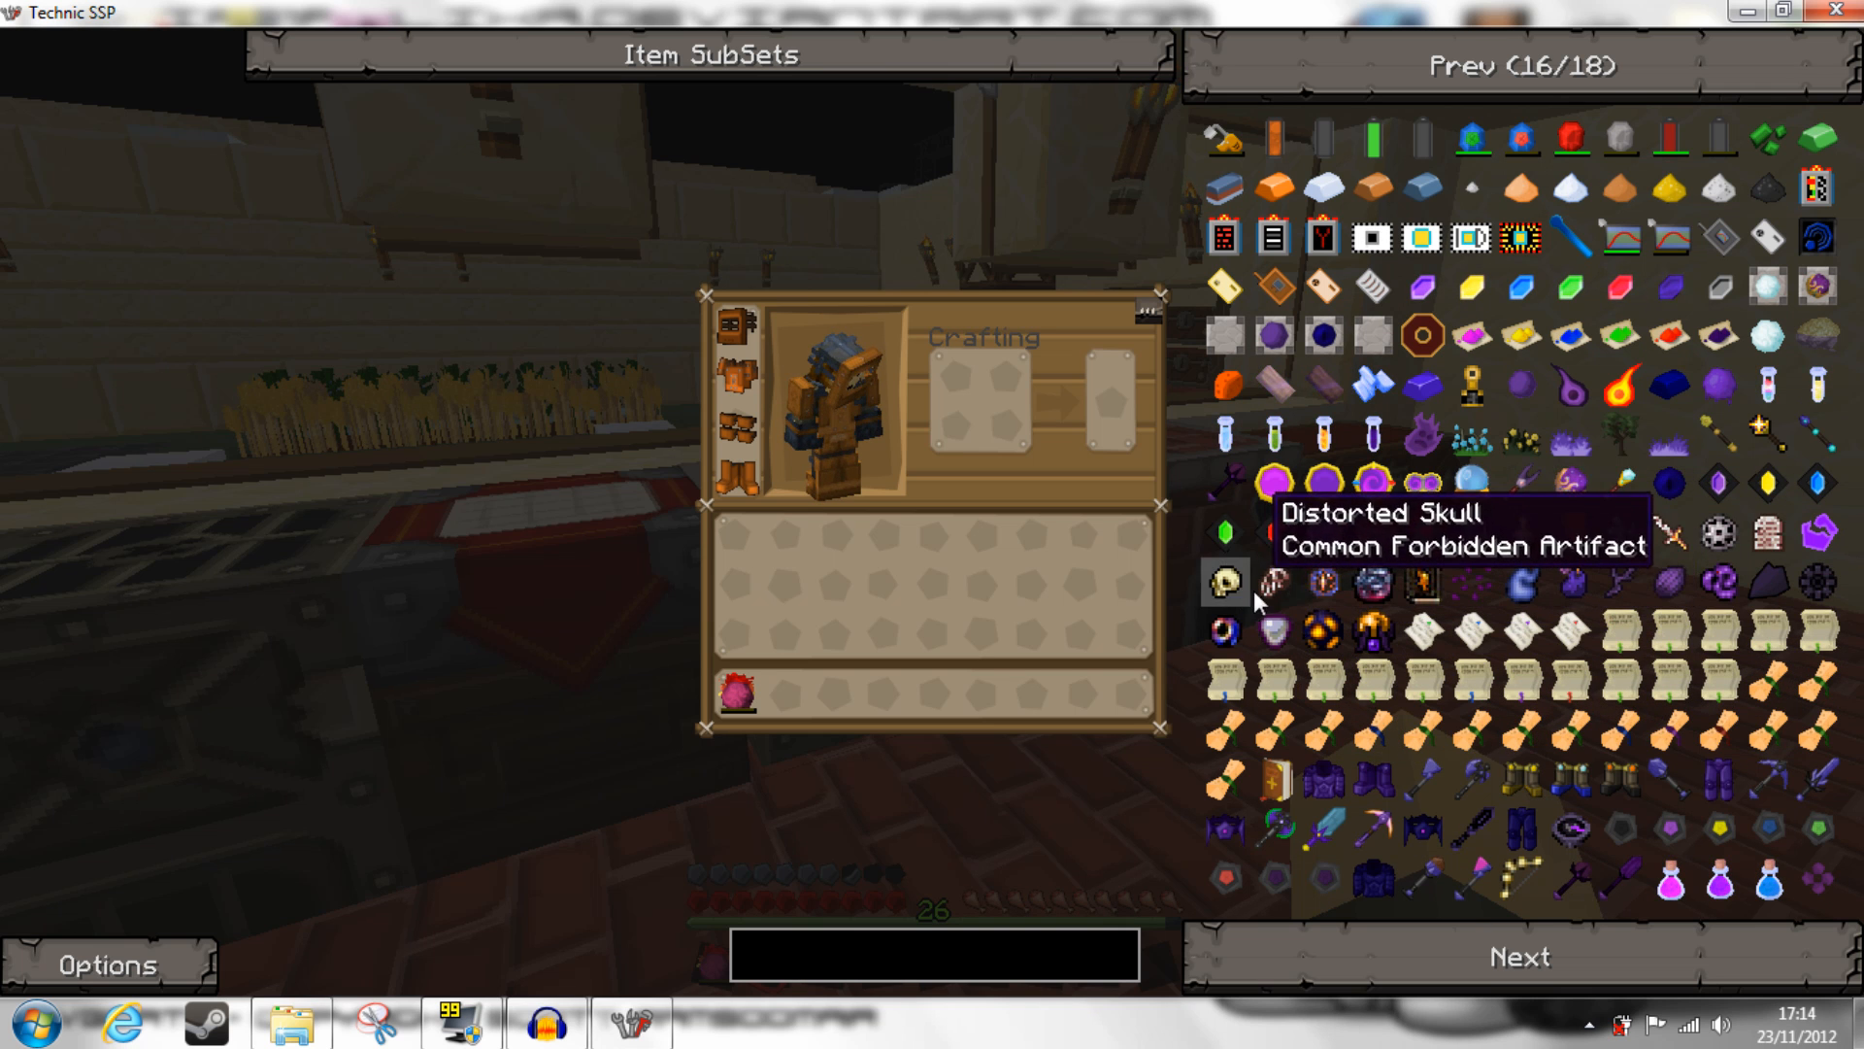
{"action": "mouse_move", "coordinate": [1372, 582]}
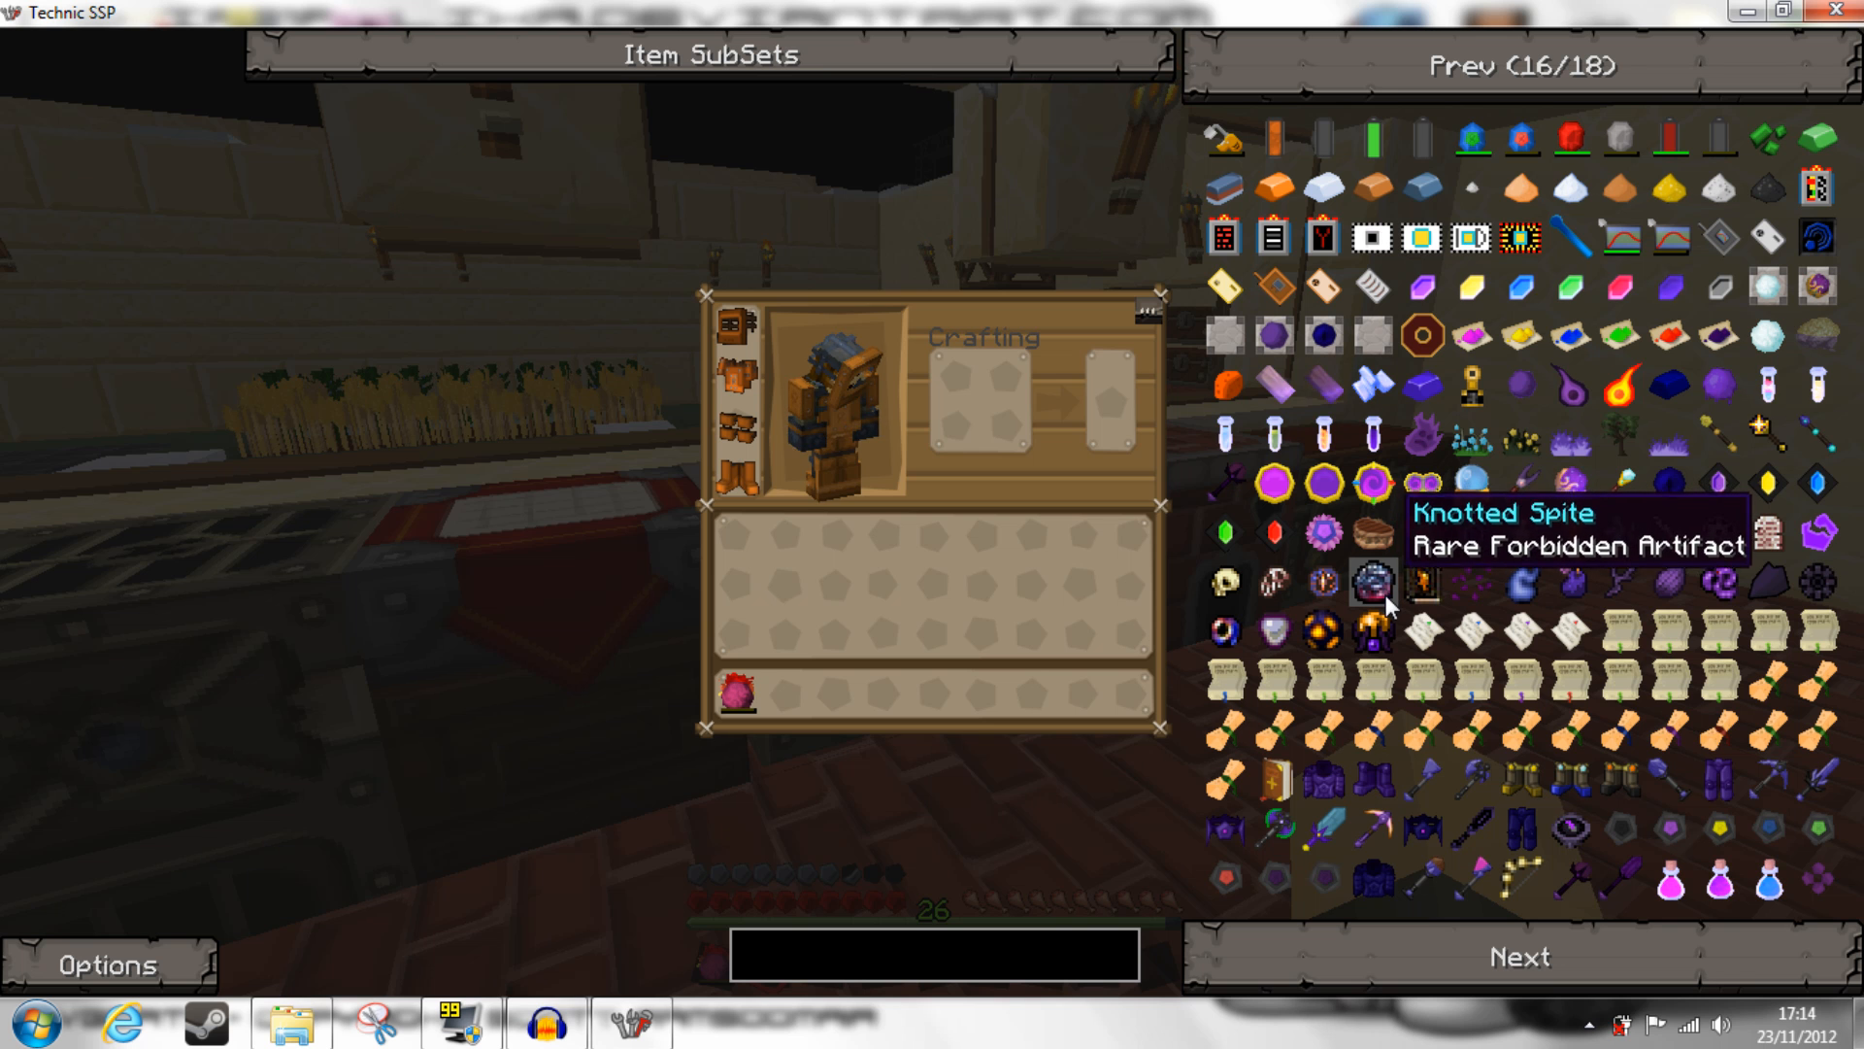
{"action": "mouse_move", "coordinate": [1677, 678]}
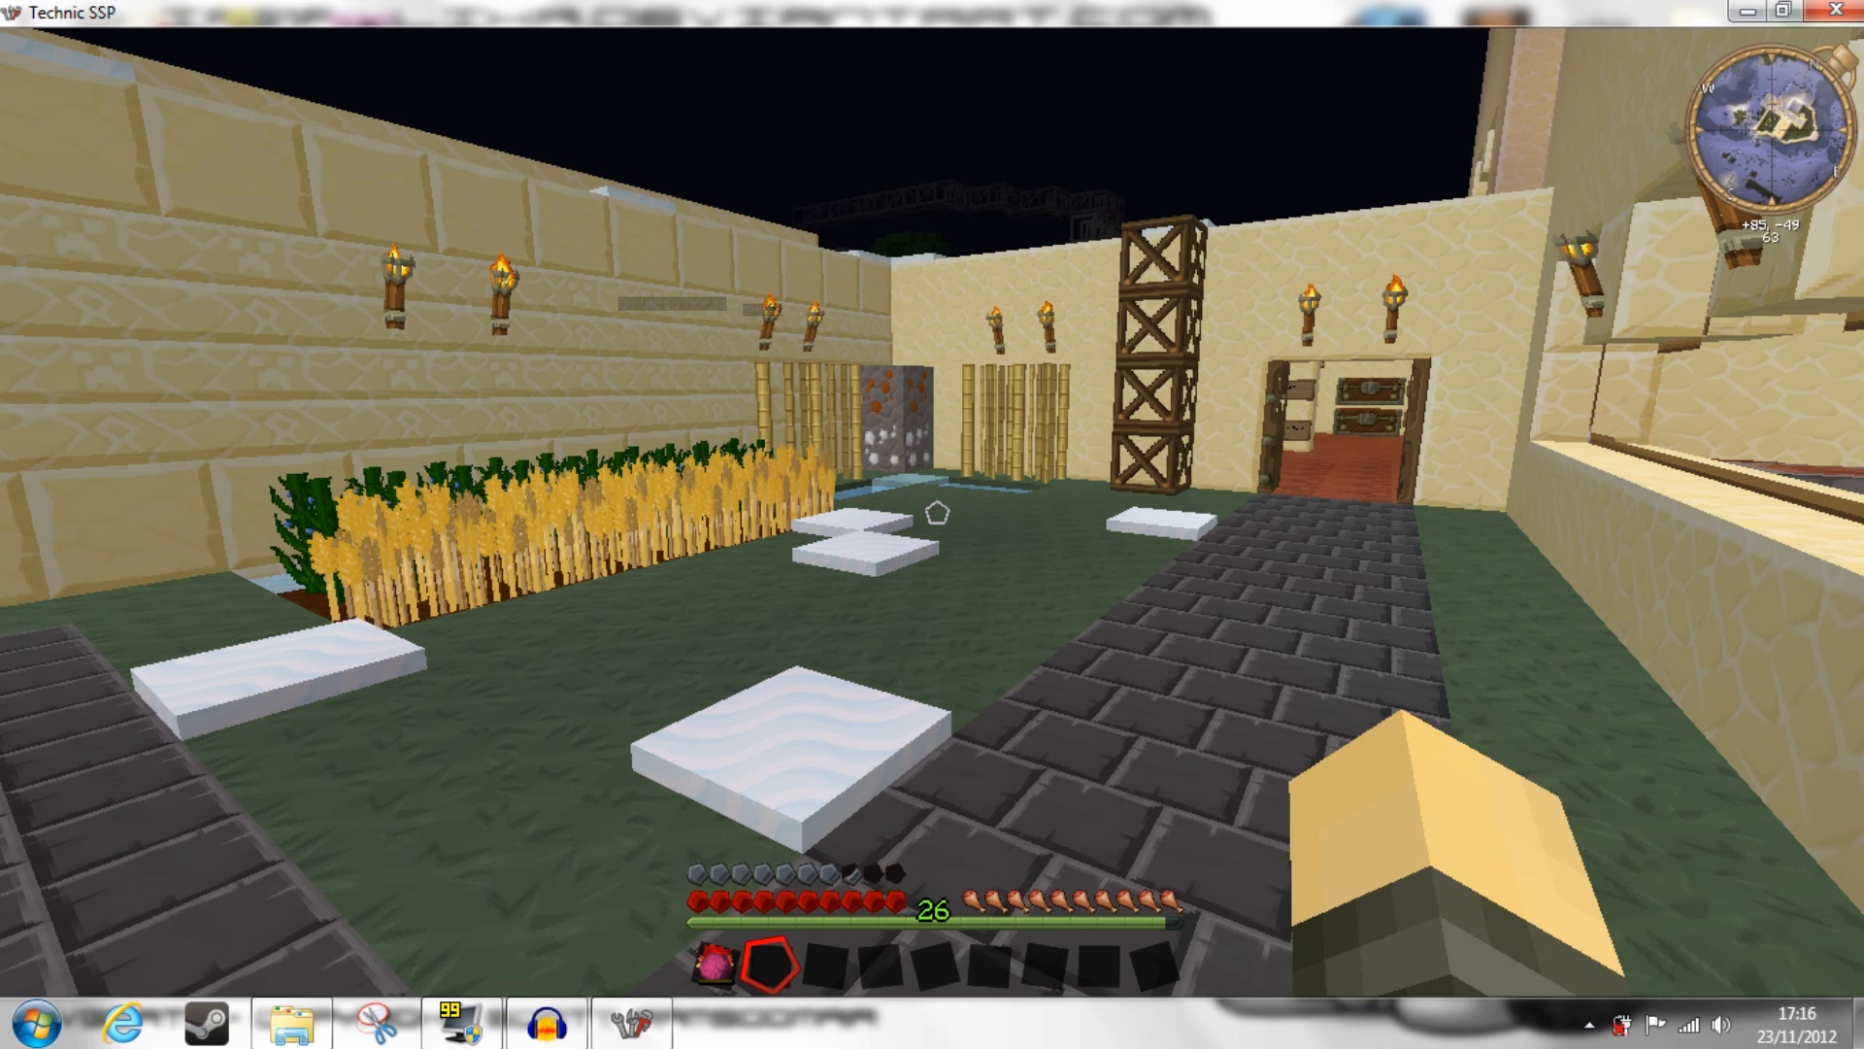
- Switch from Sphax PureBDCraft to the Default texture pack and resume the game
{"action": "key", "text": "Escape"}
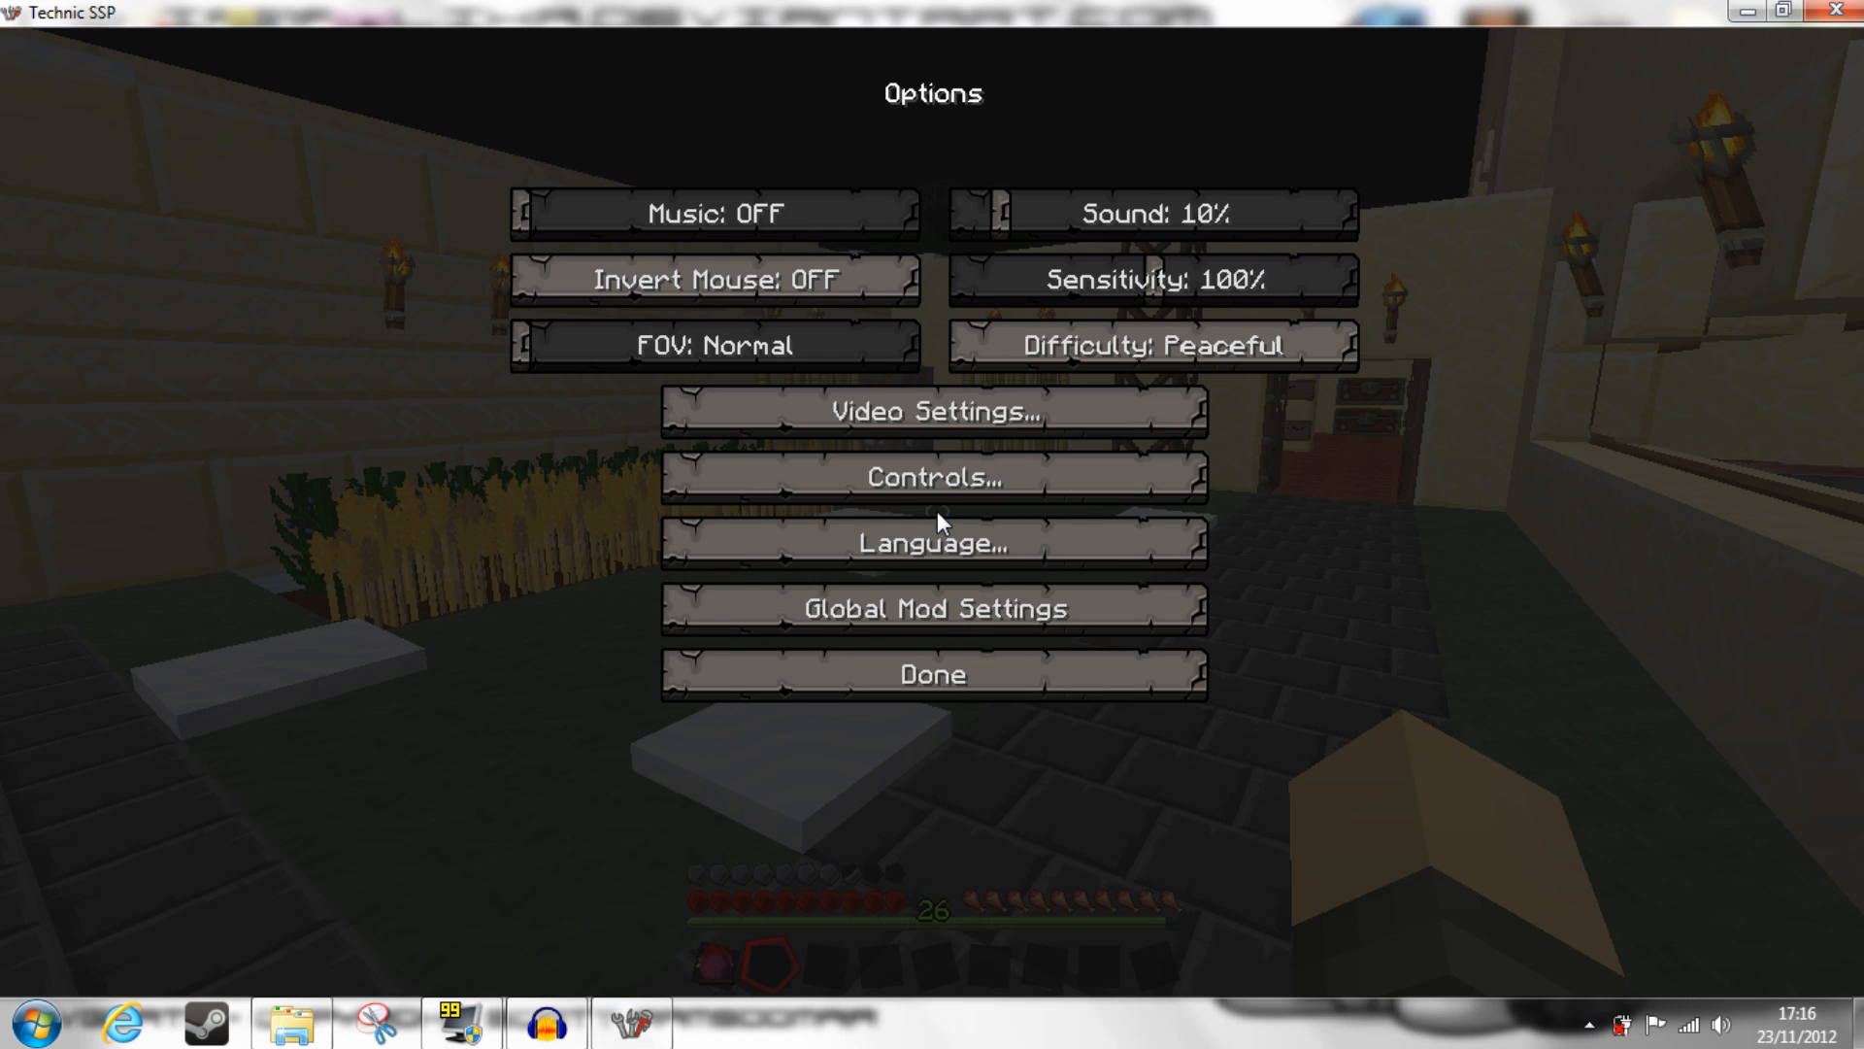
{"action": "left_click", "coordinate": [934, 409]}
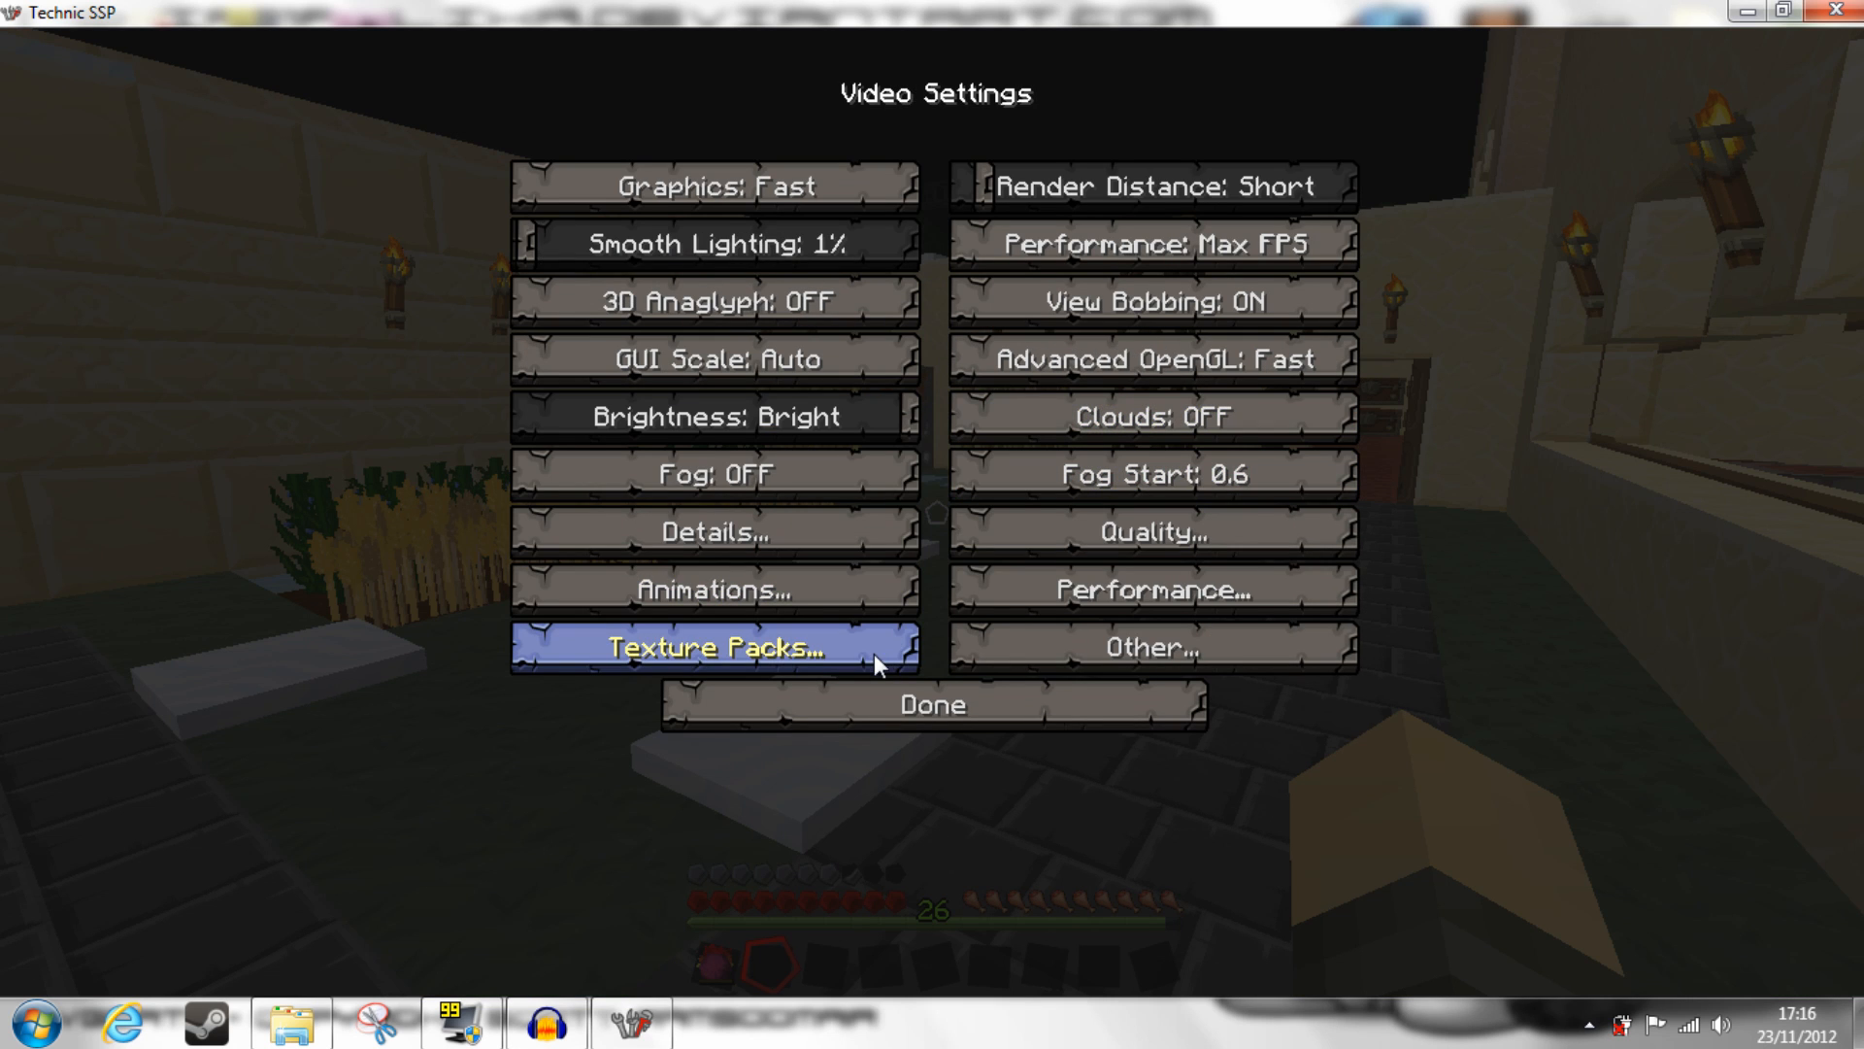
{"action": "left_click", "coordinate": [711, 646]}
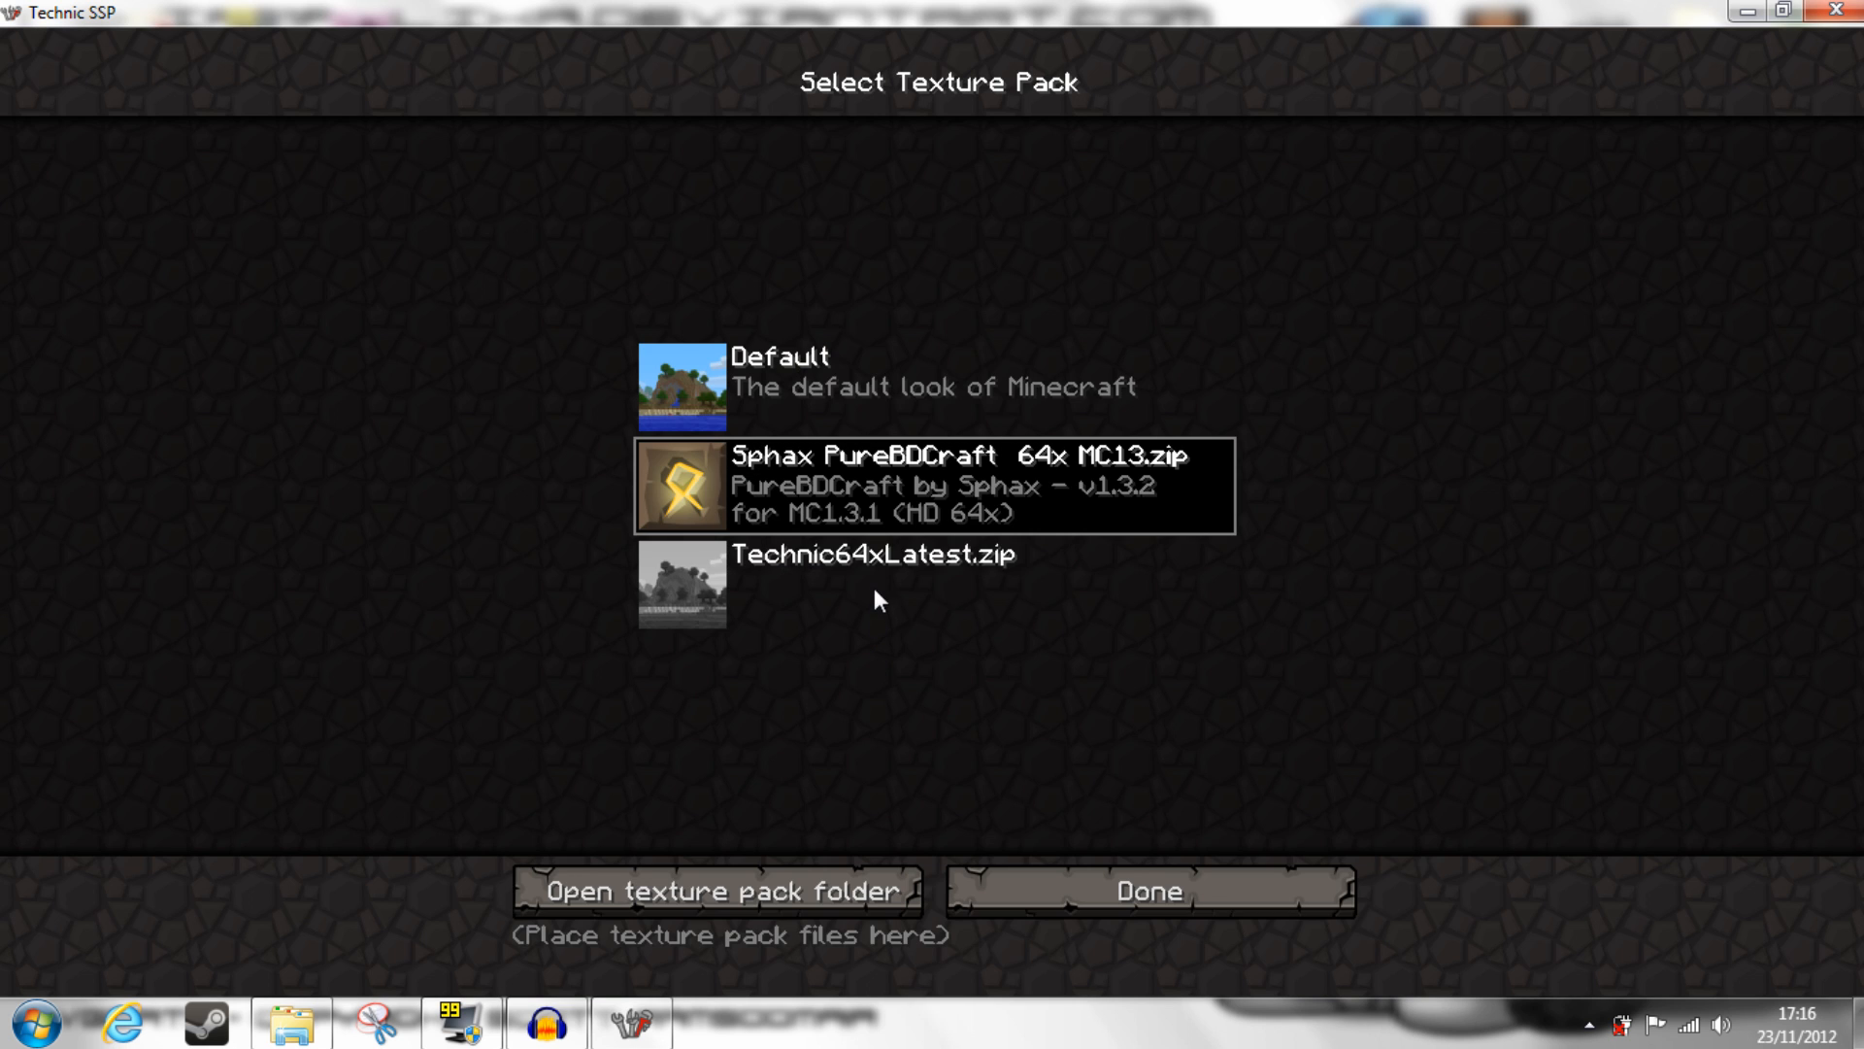
{"action": "mouse_move", "coordinate": [851, 381]}
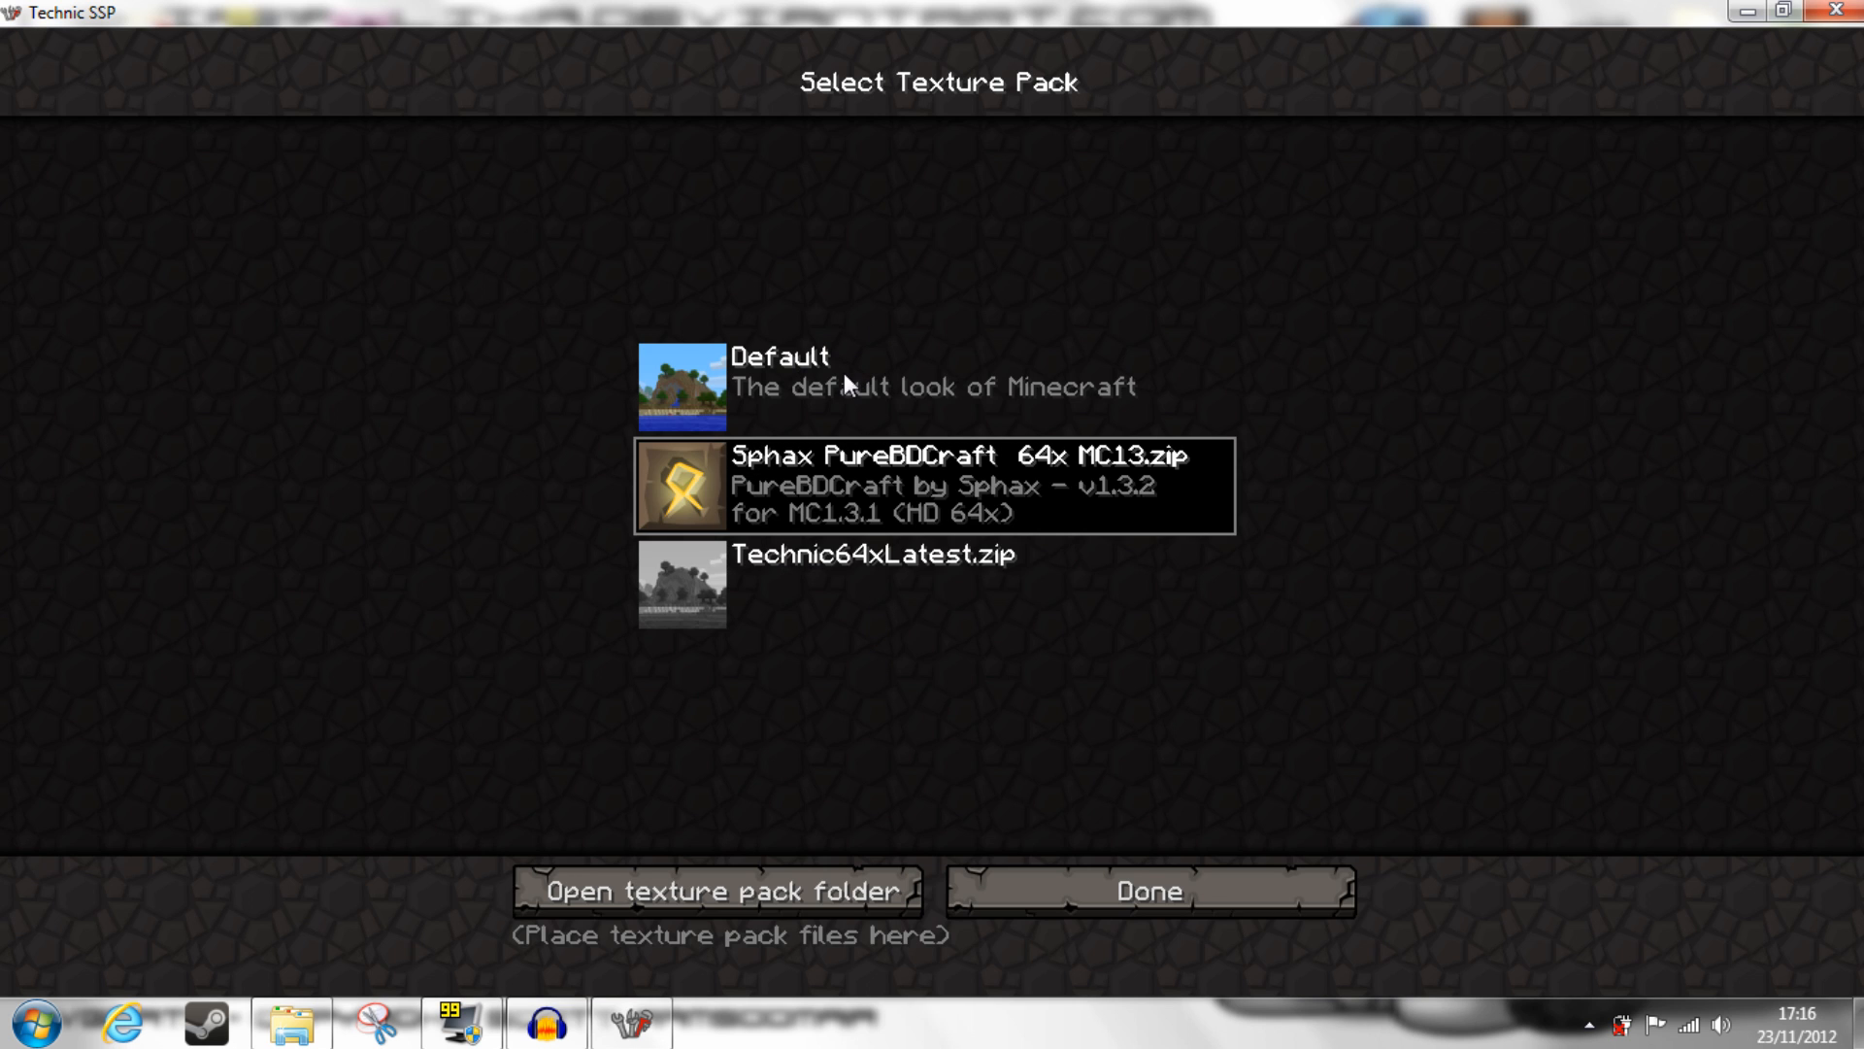
{"action": "mouse_move", "coordinate": [862, 388]}
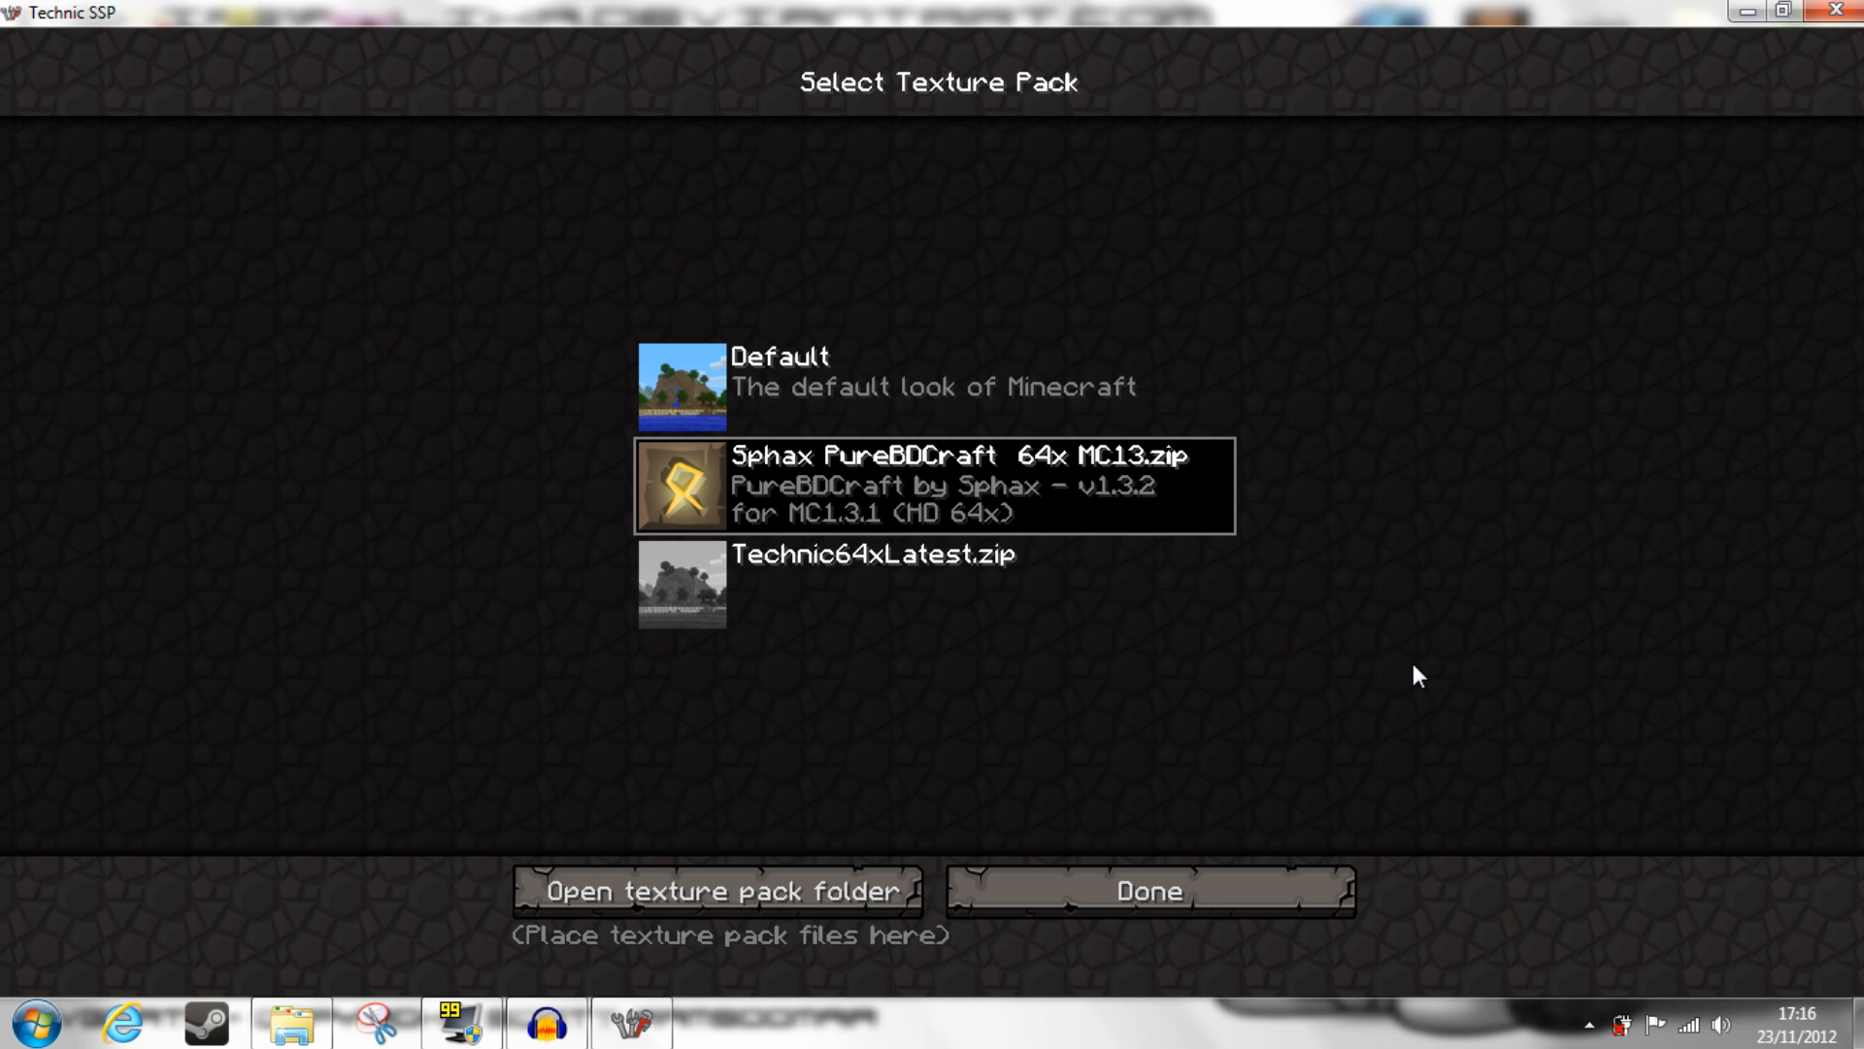
{"action": "left_click", "coordinate": [934, 386]}
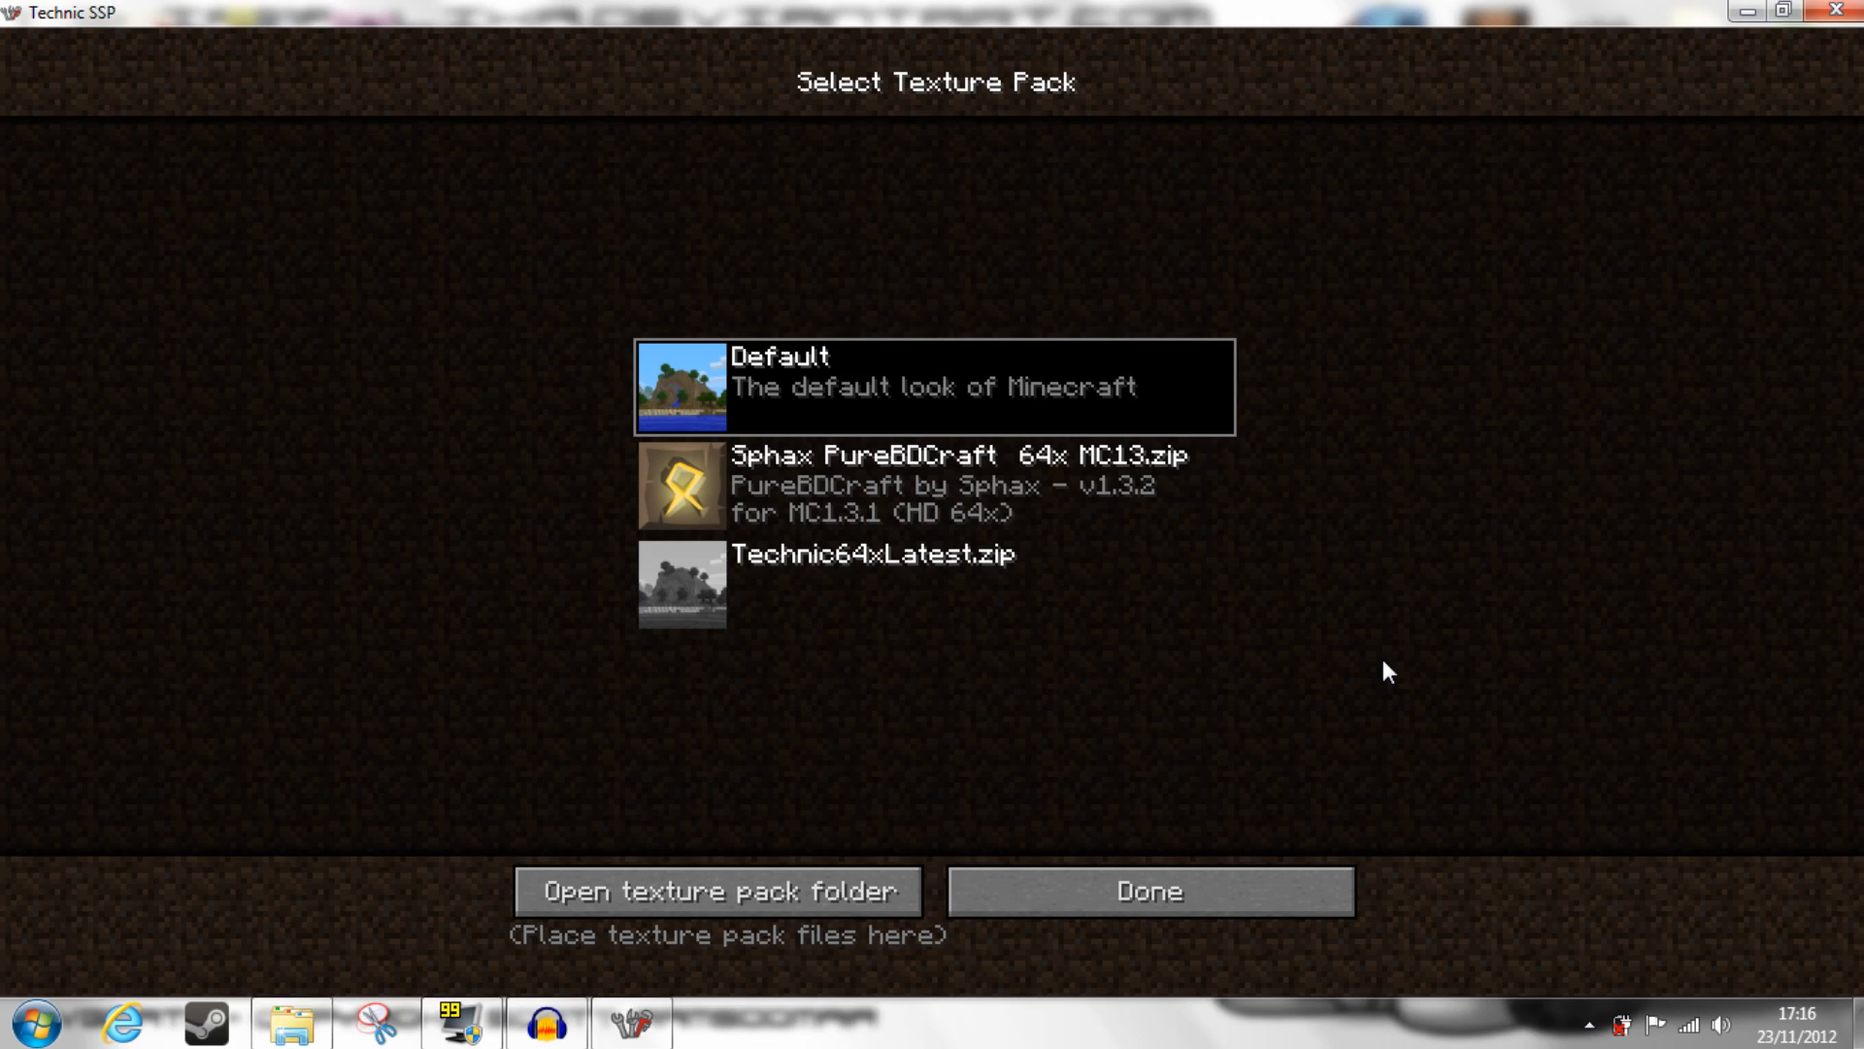
{"action": "left_click", "coordinate": [1146, 890]}
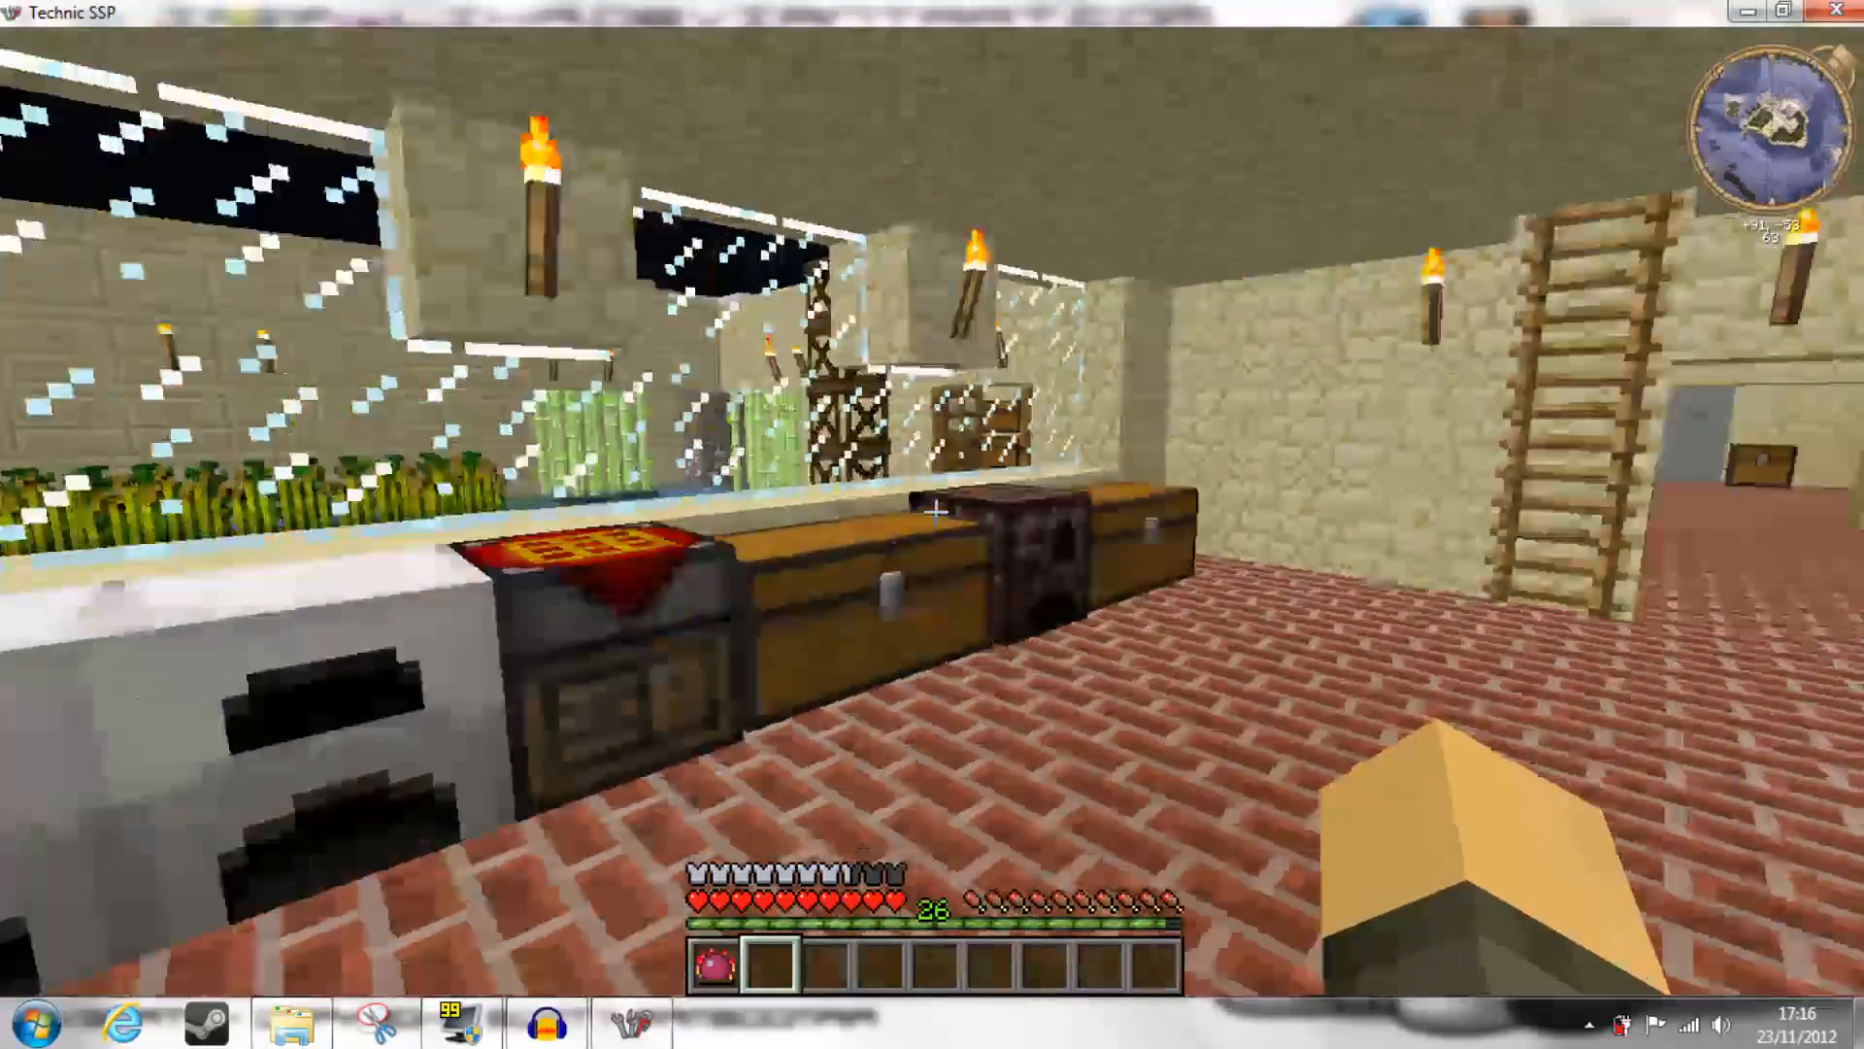
{"action": "mouse_move", "coordinate": [932, 513]}
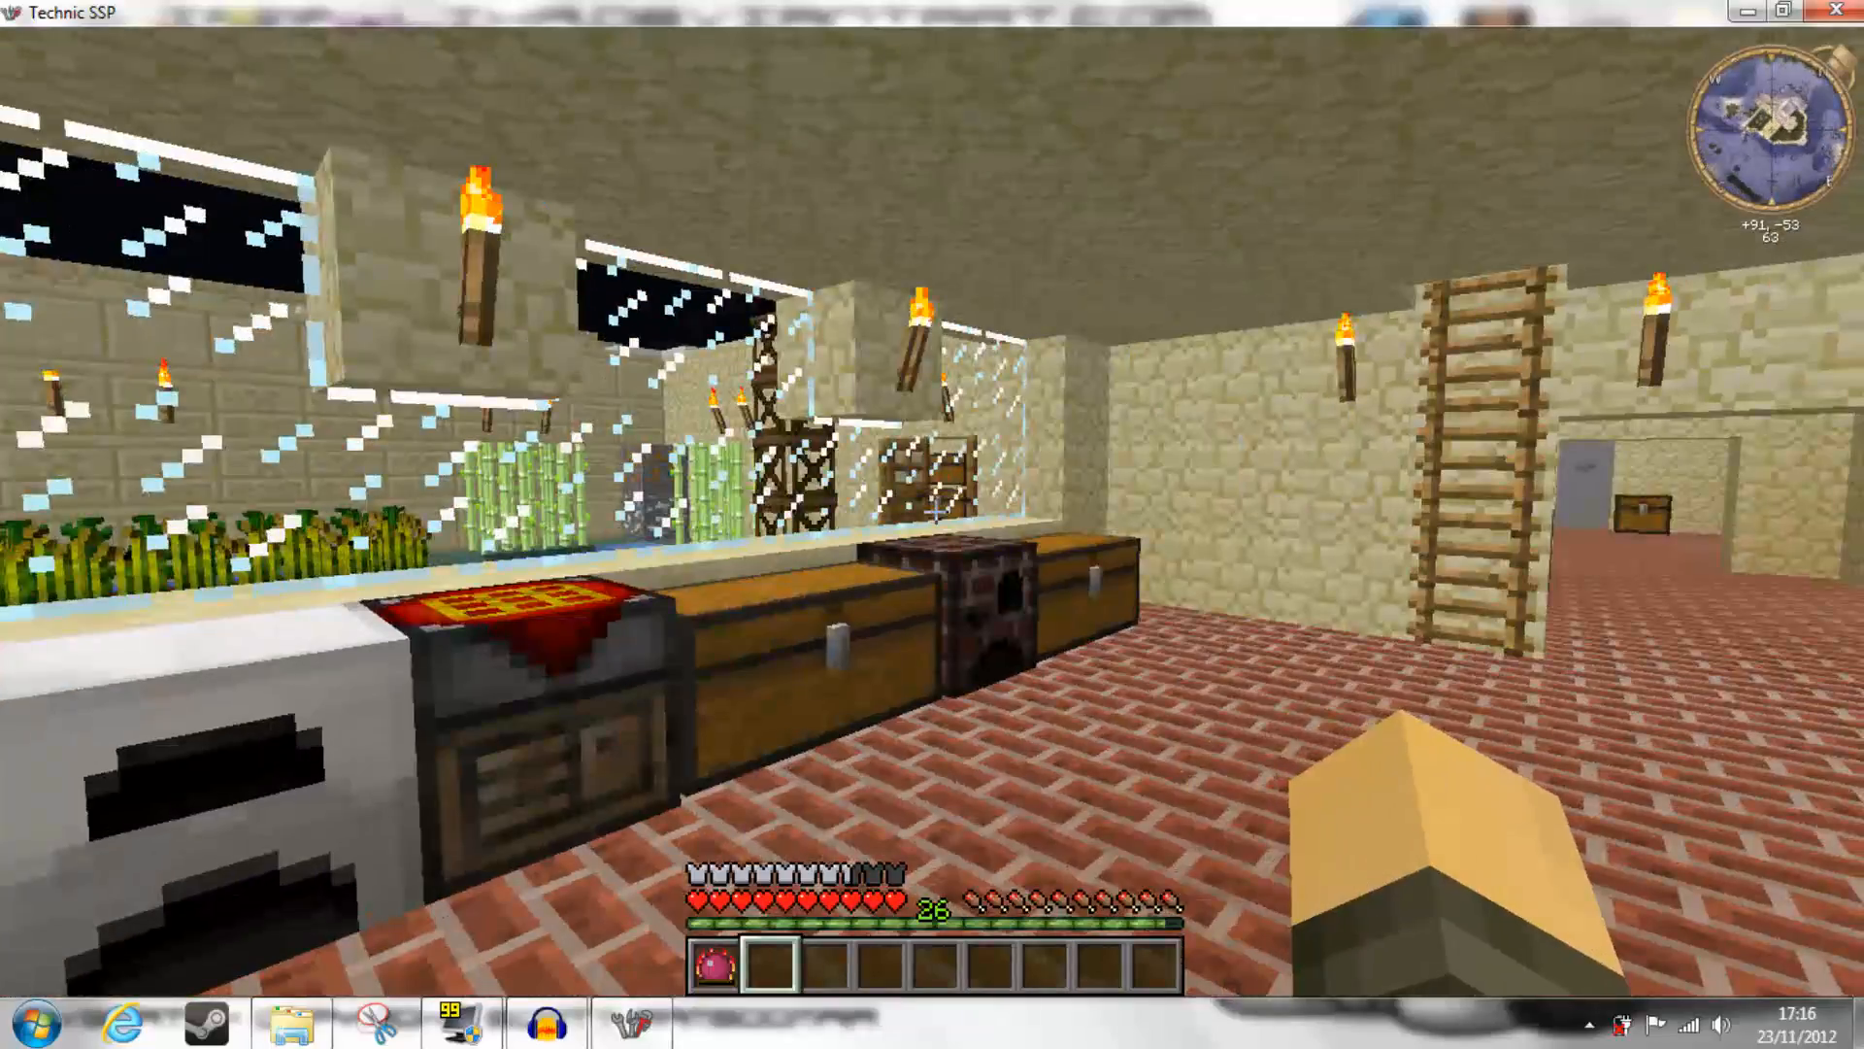
{"action": "mouse_move", "coordinate": [933, 525]}
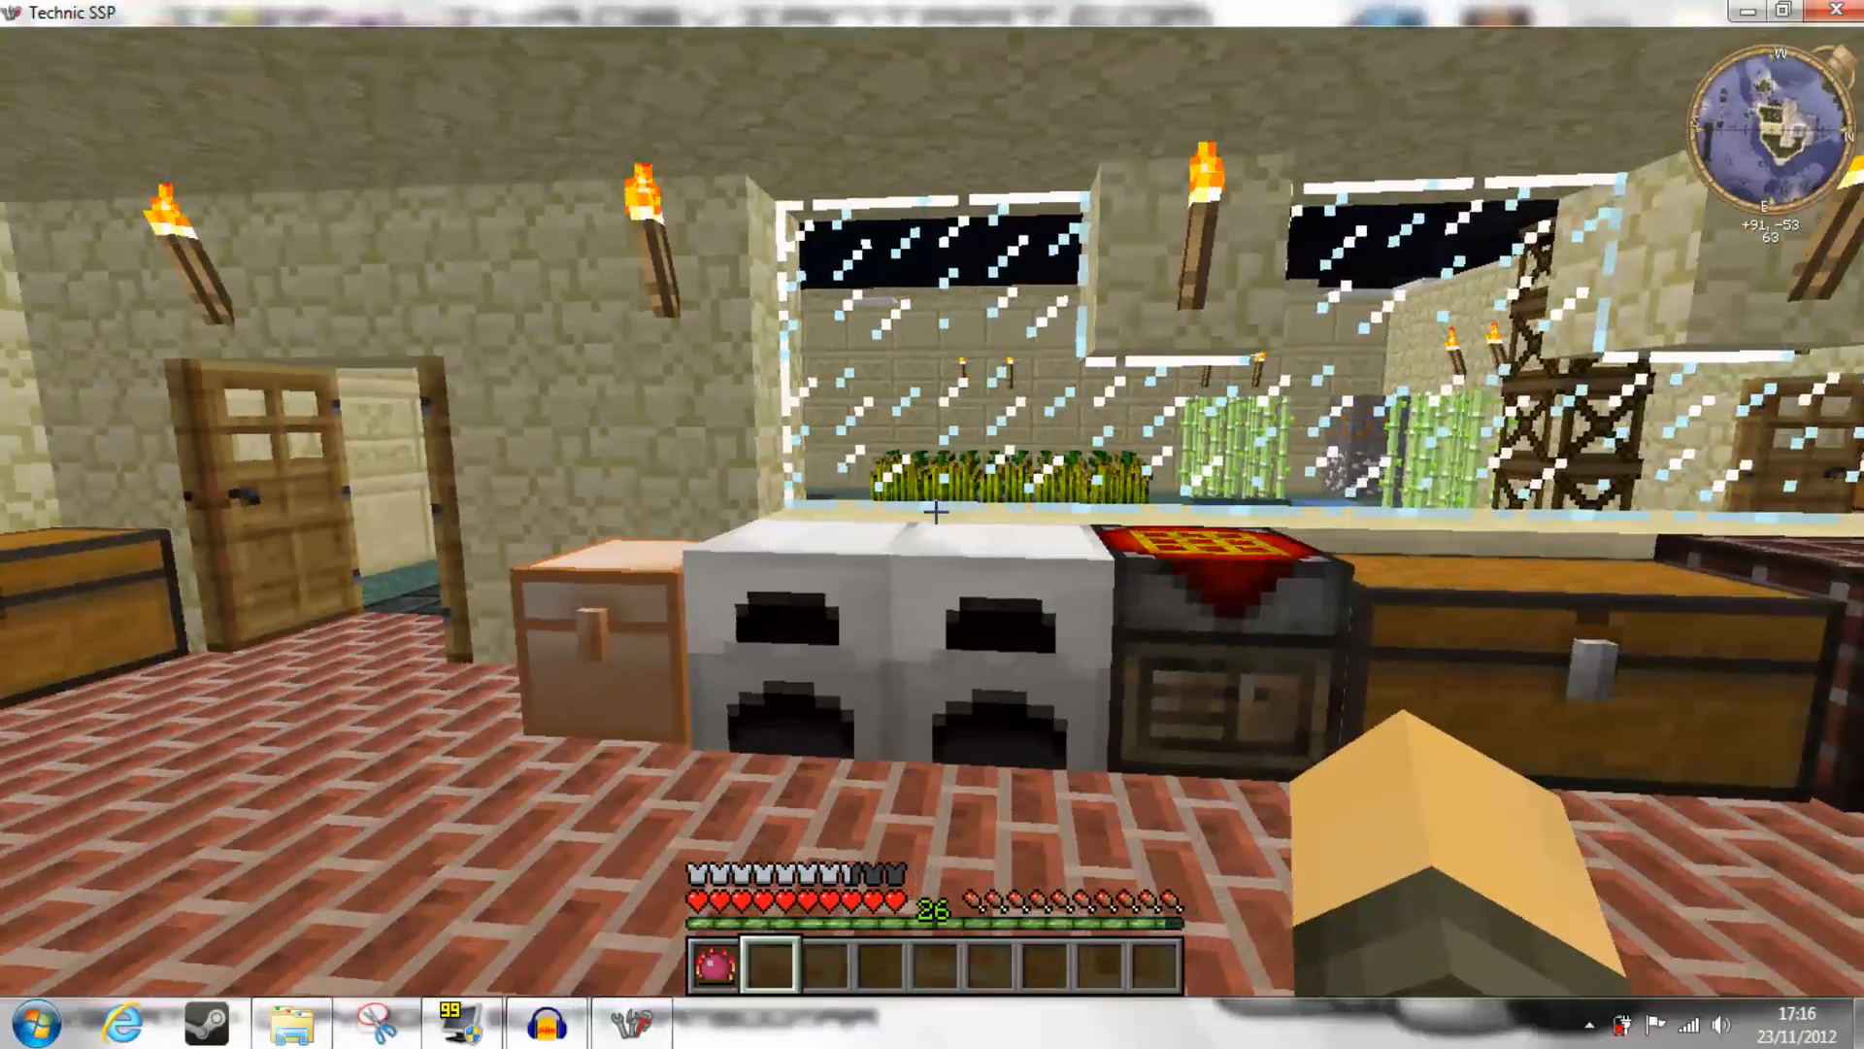